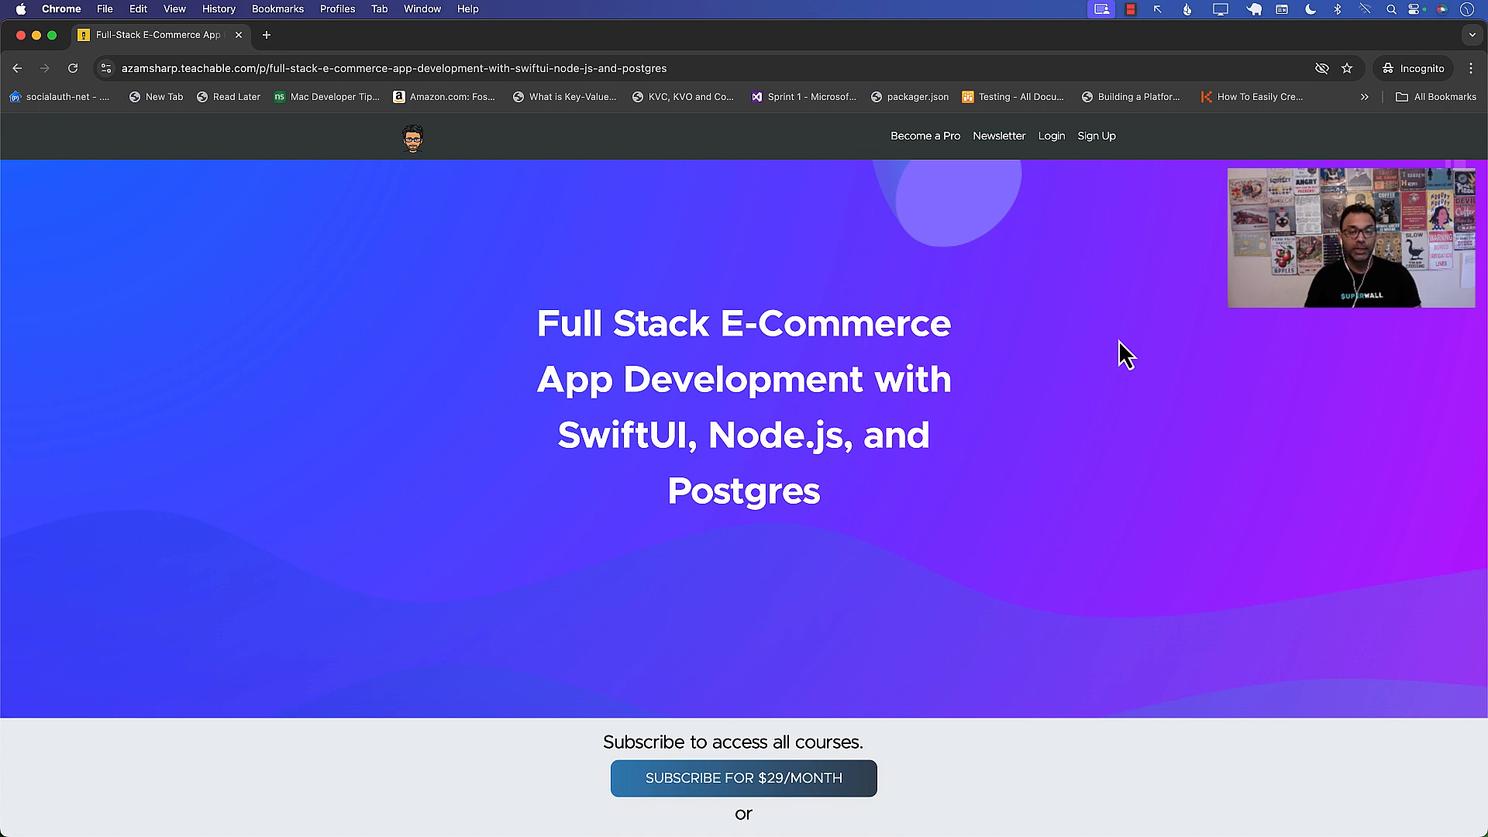
pyautogui.moveTo(1121, 372)
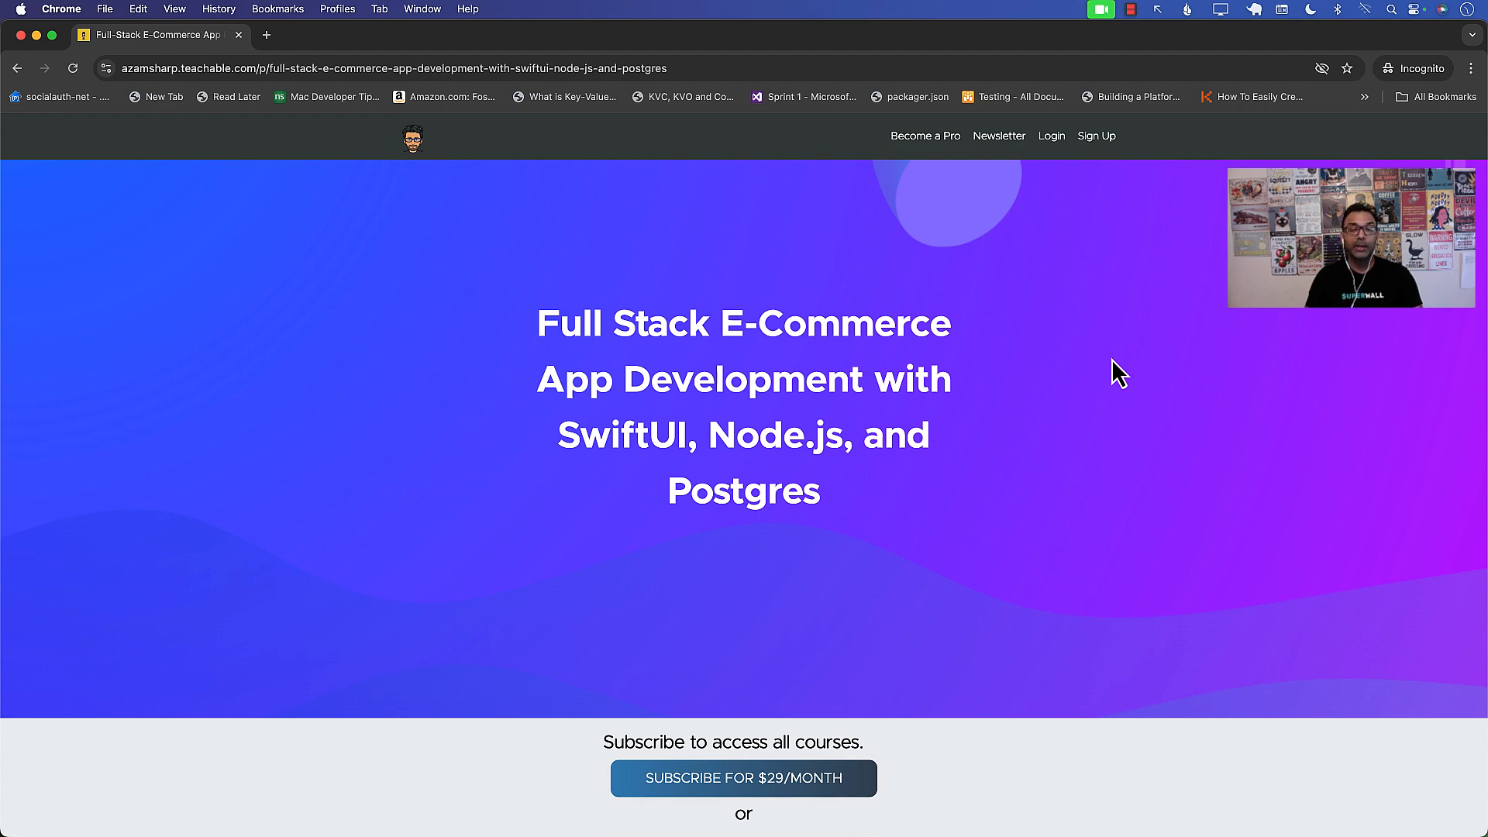
# - Scroll through Finder, then open the Postgres.app menu showing PostgreSQL 16 running
pyautogui.scroll(-3)
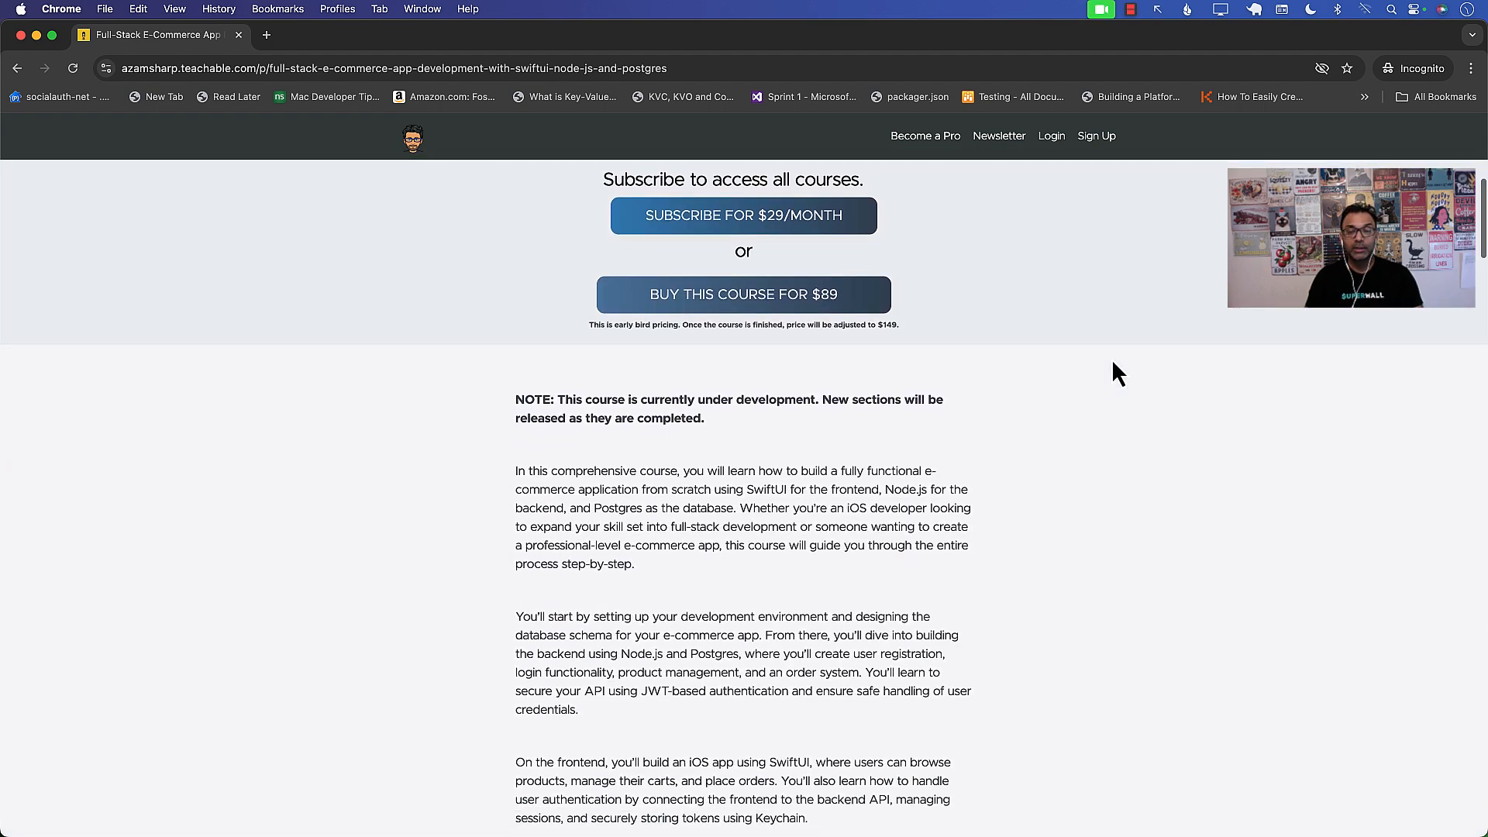
pyautogui.scroll(-3)
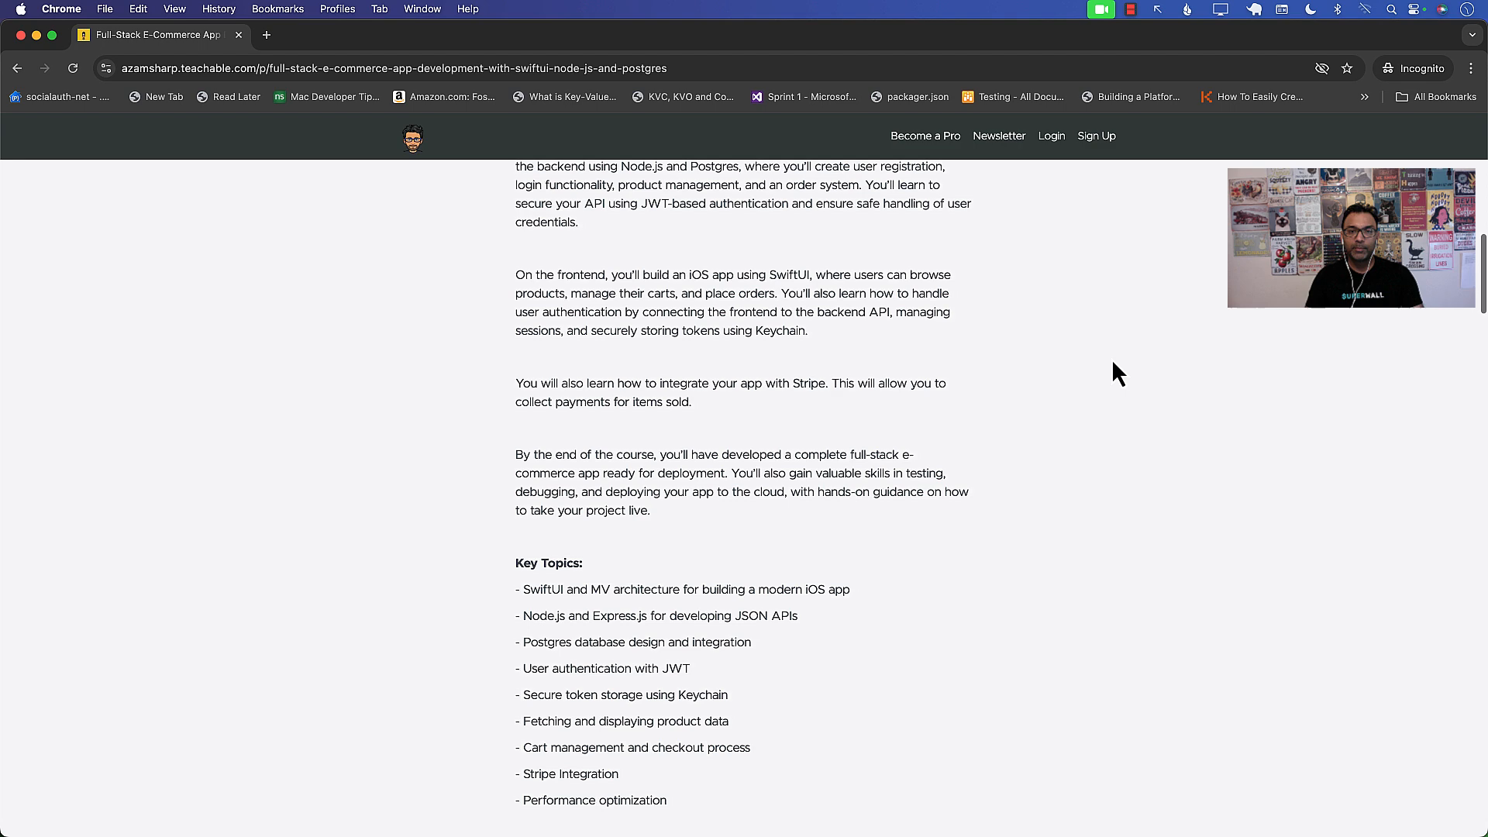
pyautogui.scroll(-3)
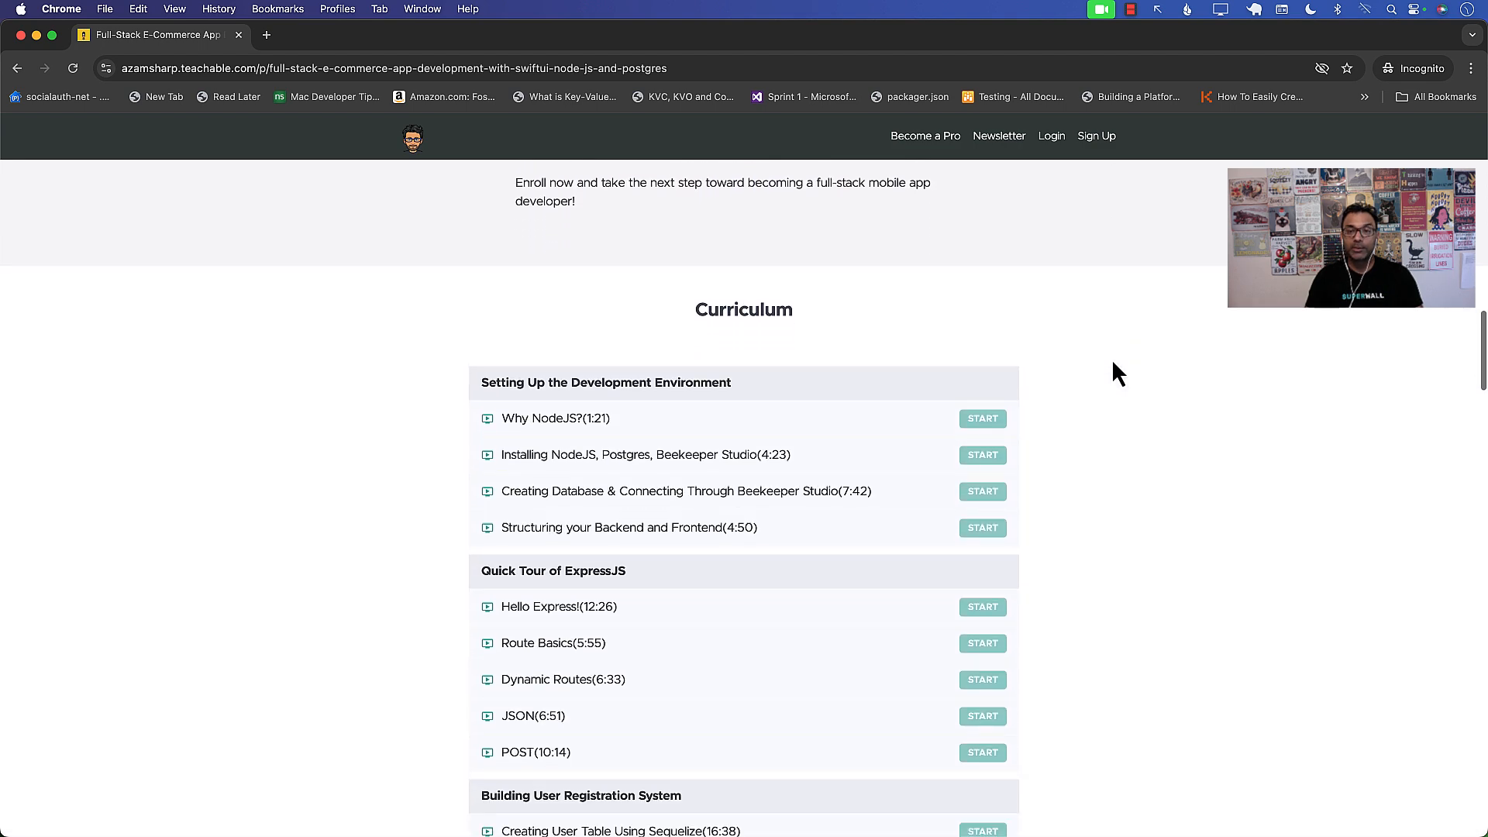
pyautogui.scroll(-3)
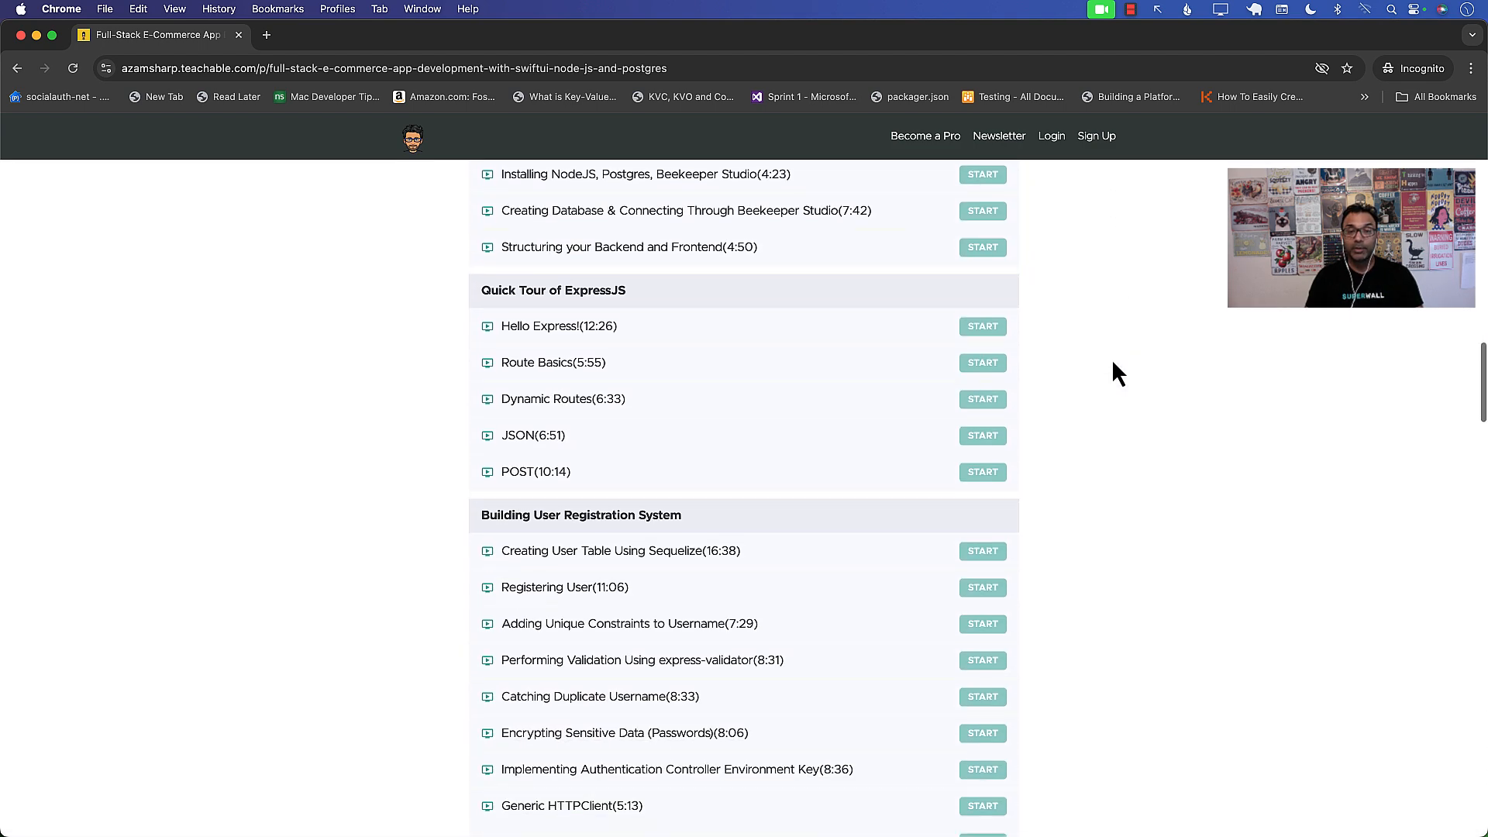
pyautogui.scroll(-3)
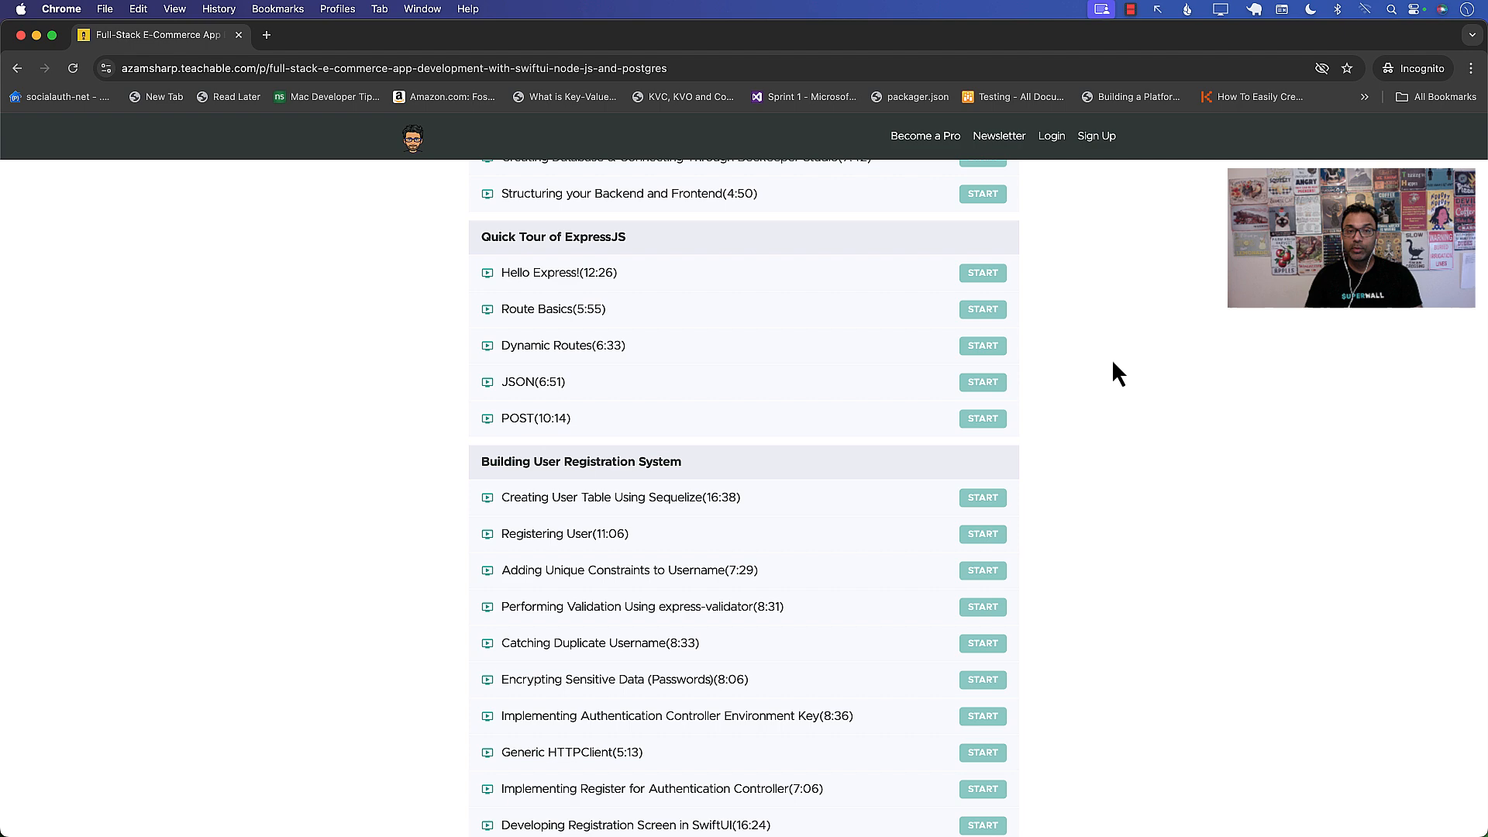
pyautogui.scroll(-3)
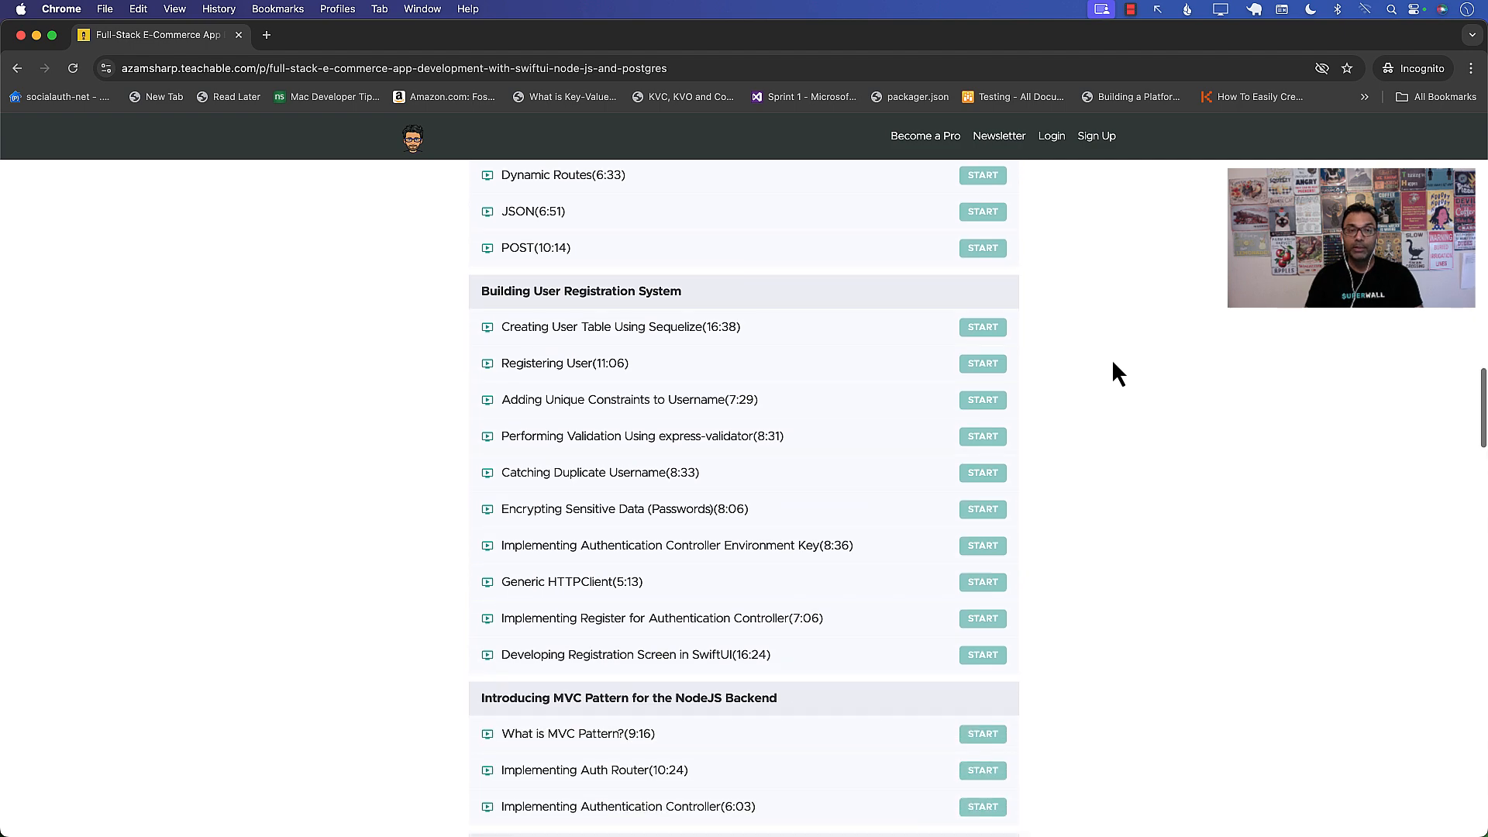
pyautogui.scroll(-3)
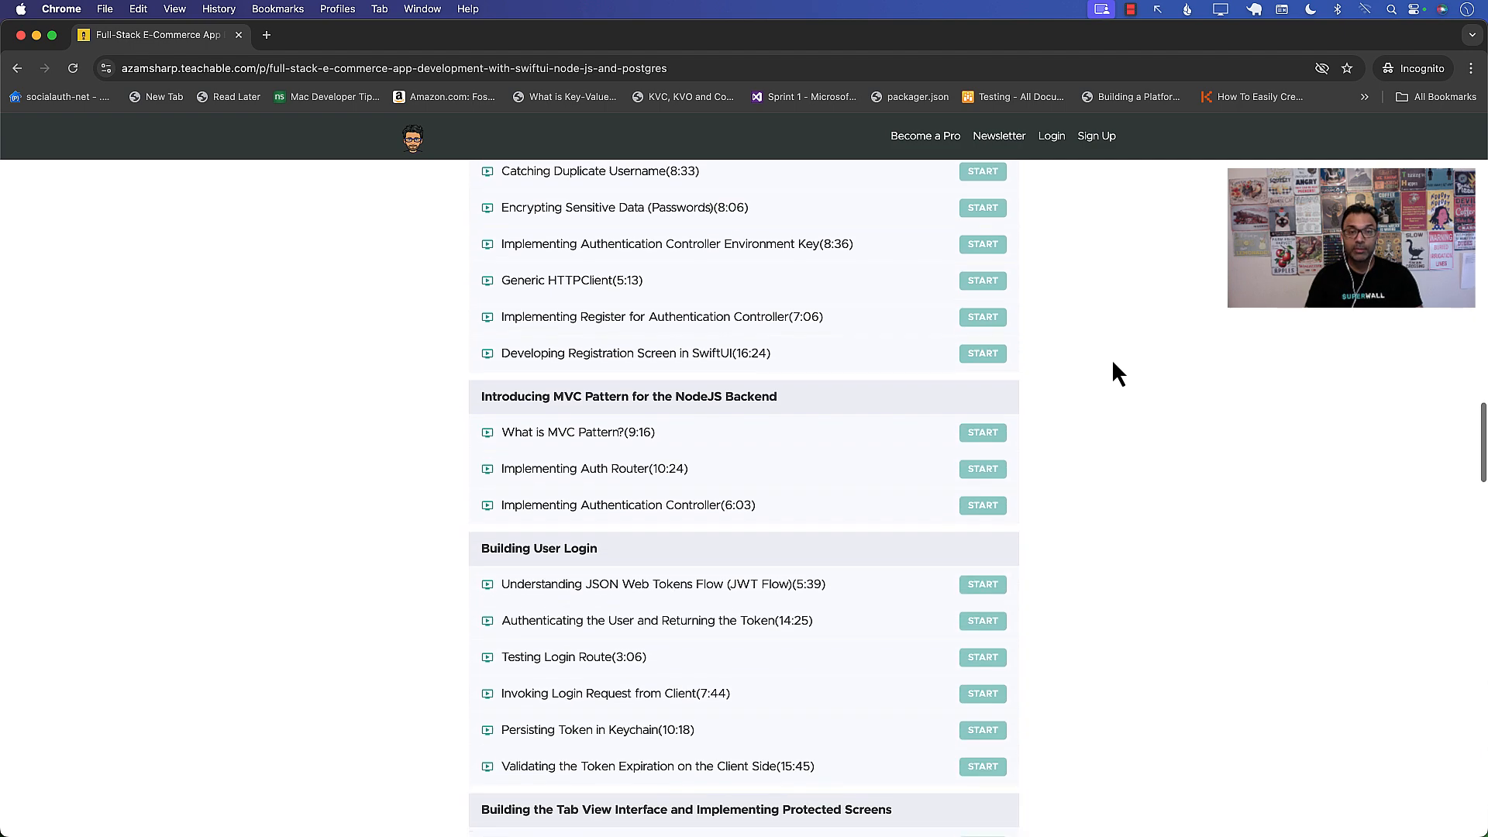
pyautogui.scroll(-3)
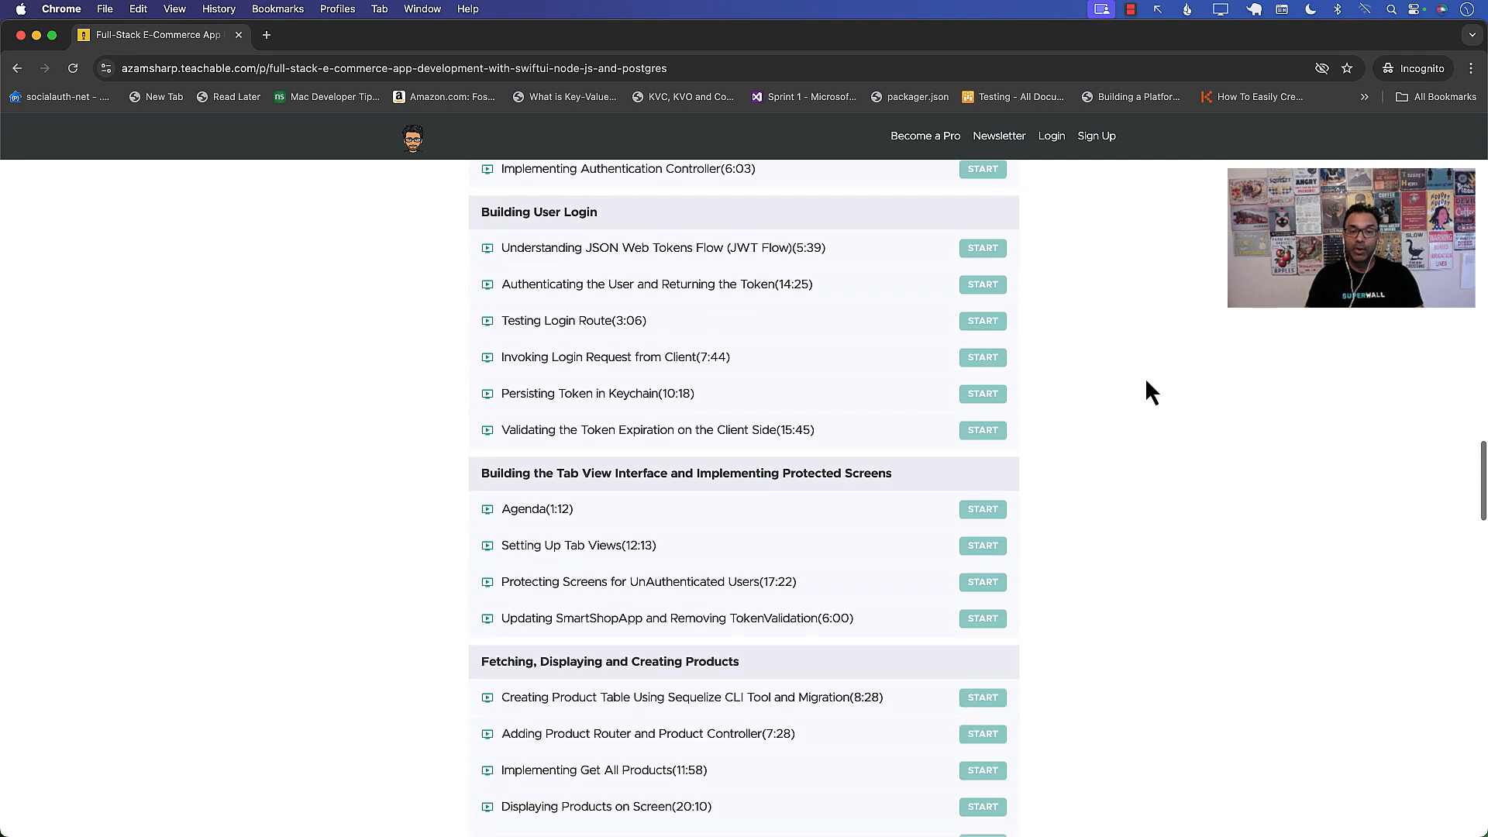
pyautogui.scroll(-3)
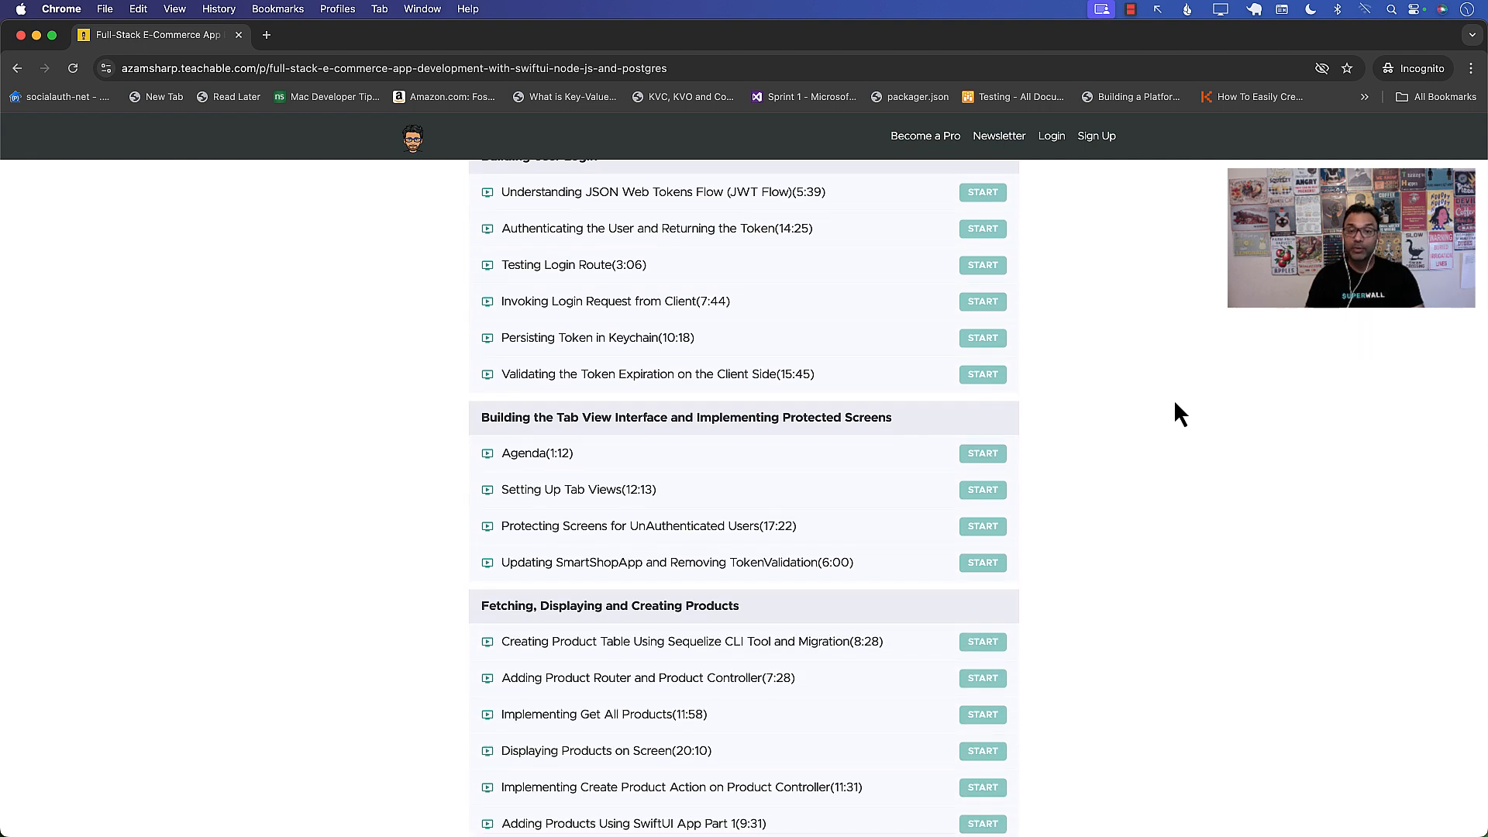
pyautogui.scroll(-3)
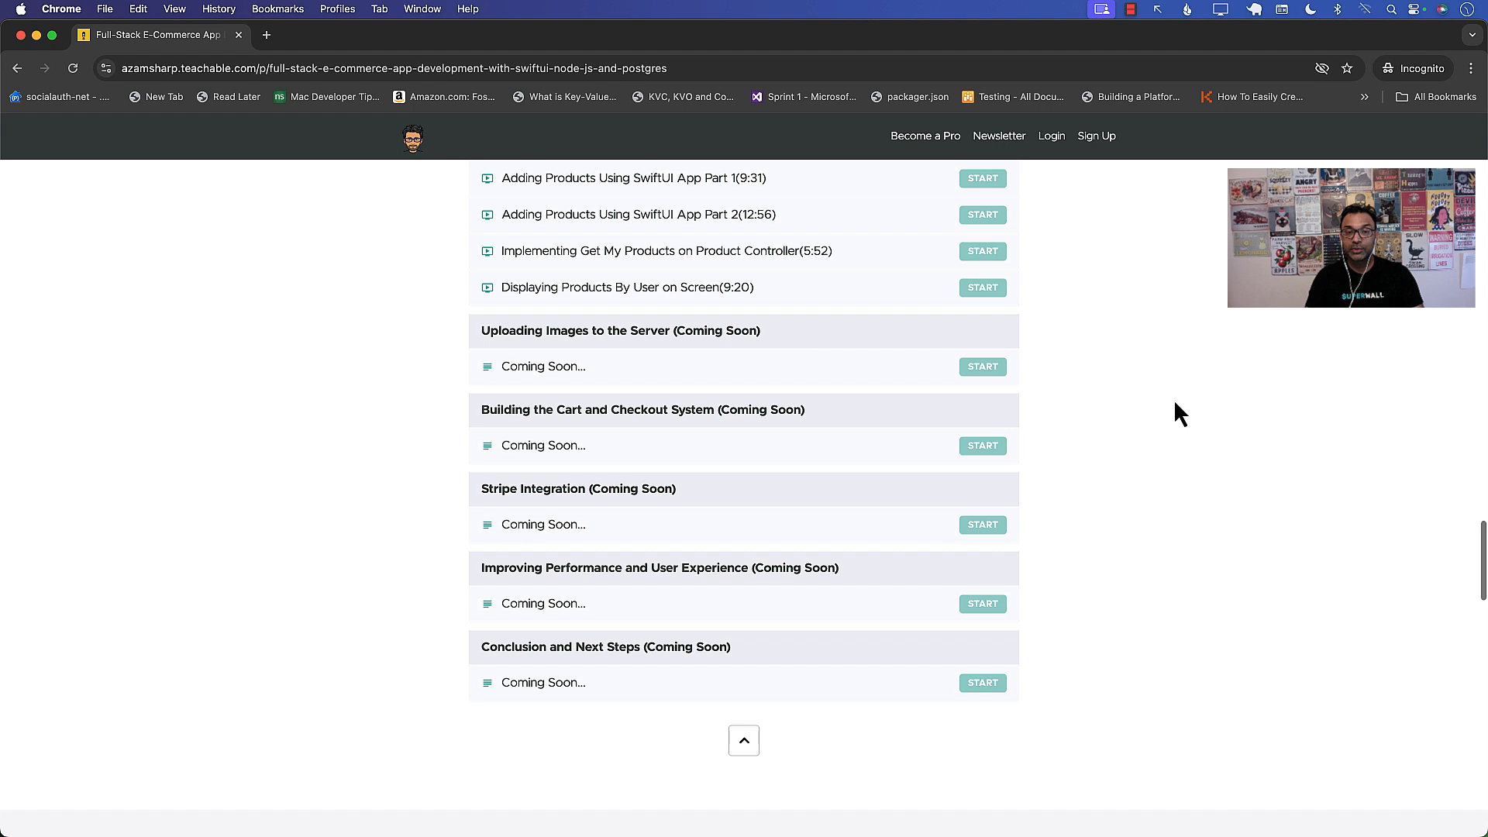
pyautogui.scroll(-3)
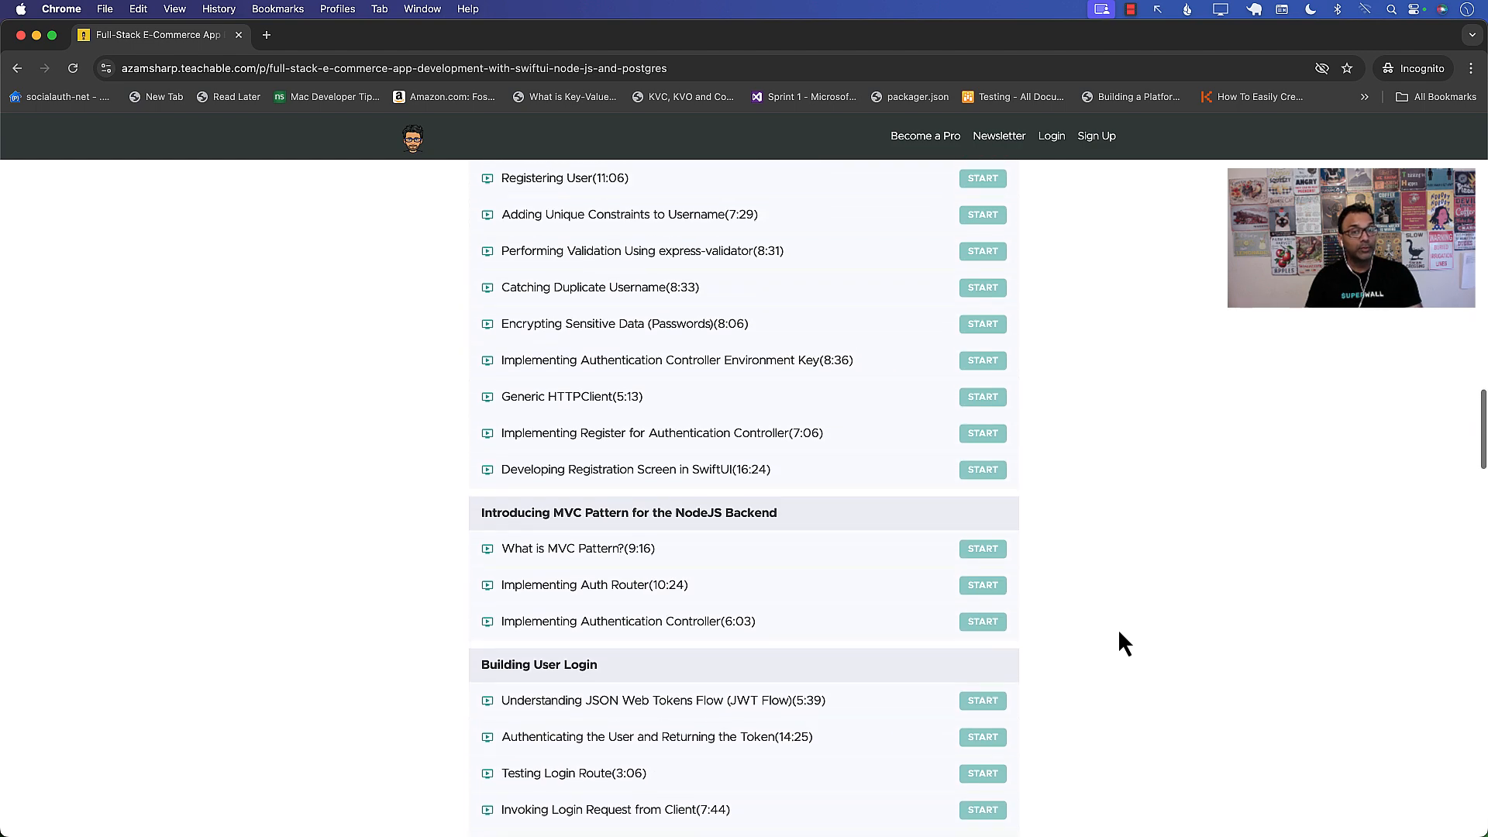
pyautogui.scroll(3)
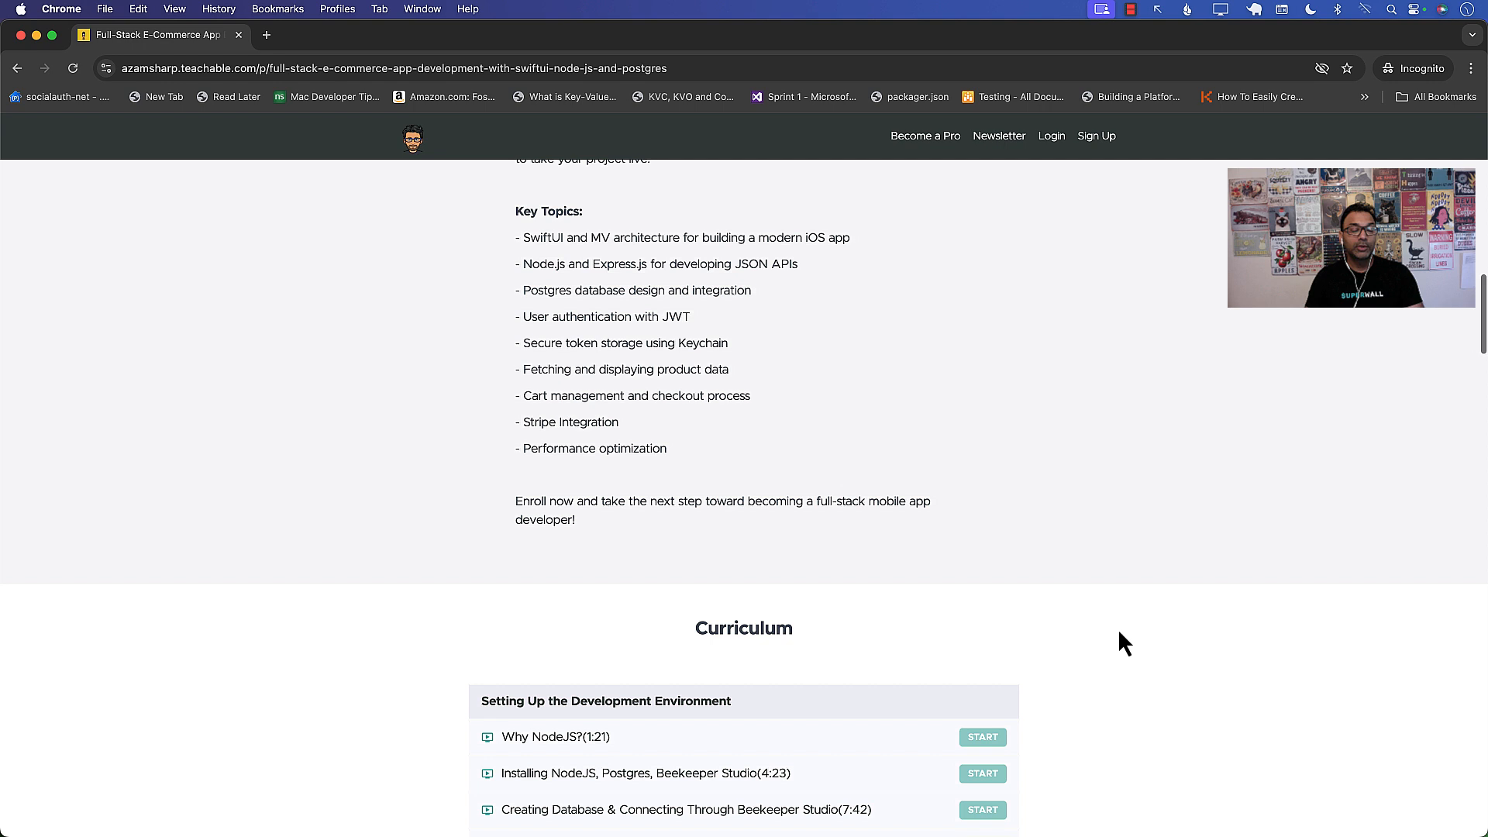
pyautogui.scroll(3)
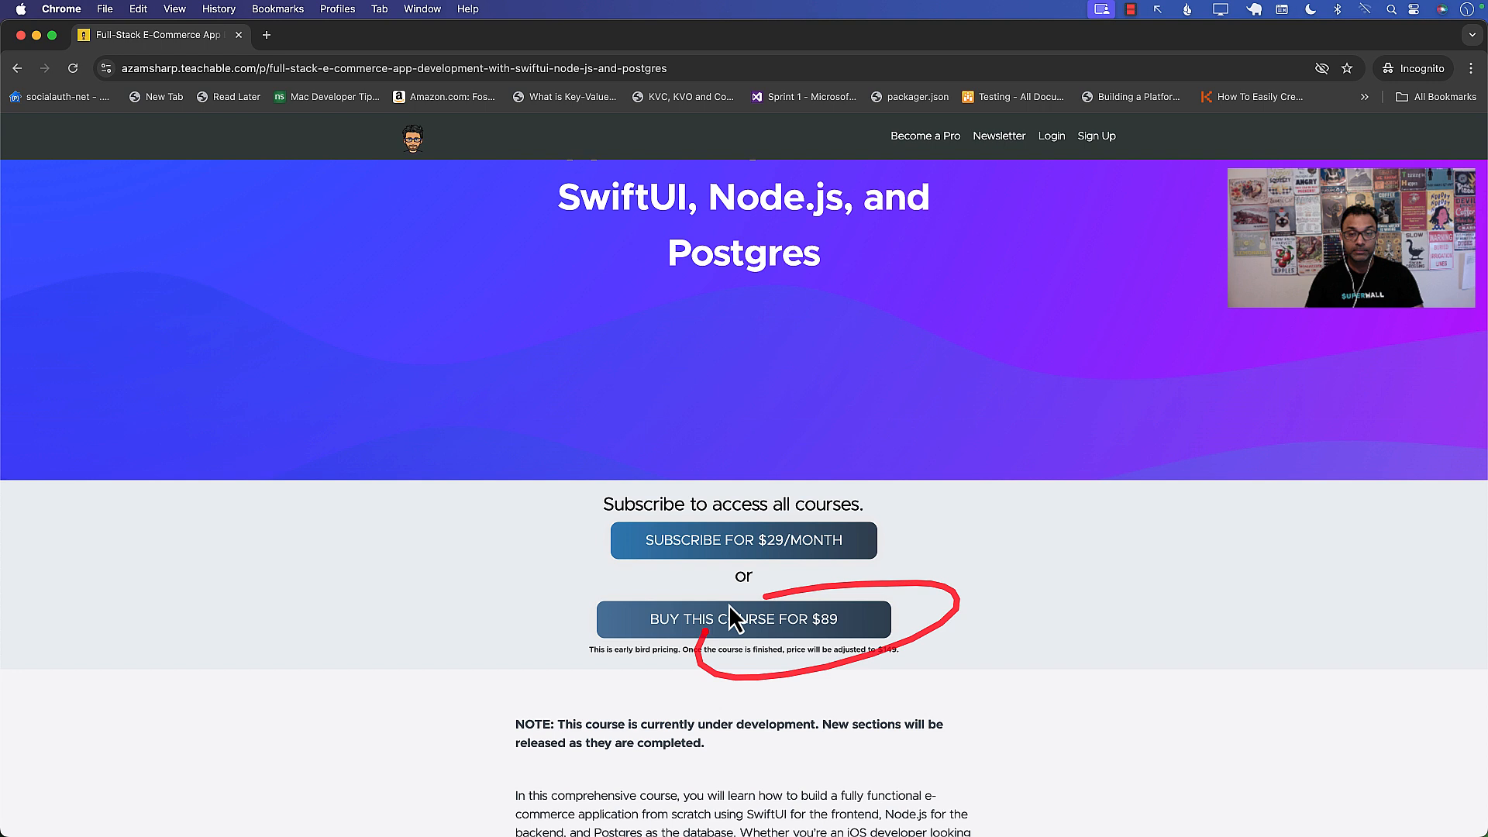
pyautogui.moveTo(1101, 629)
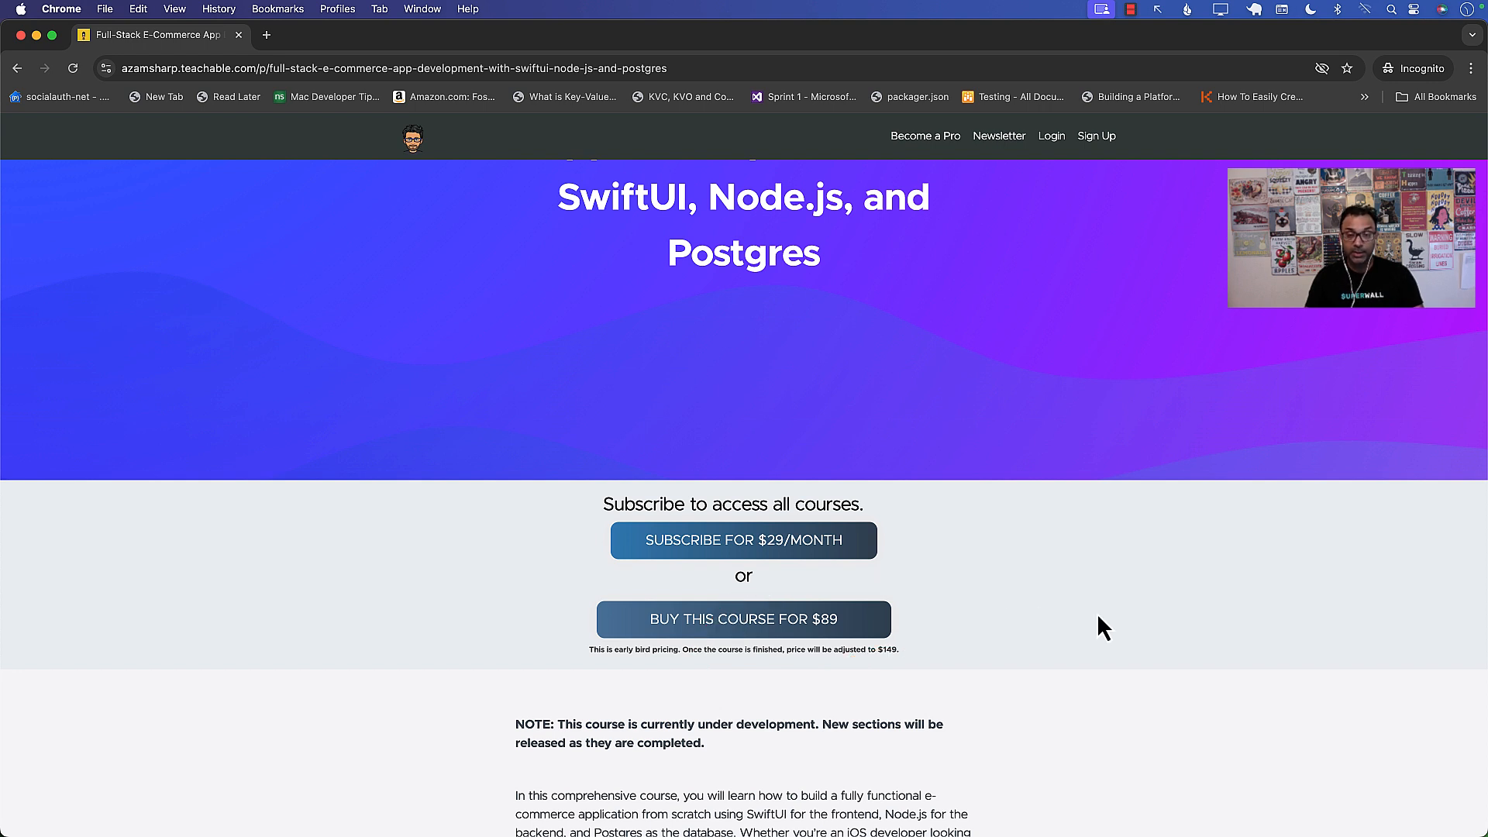
pyautogui.moveTo(985, 635)
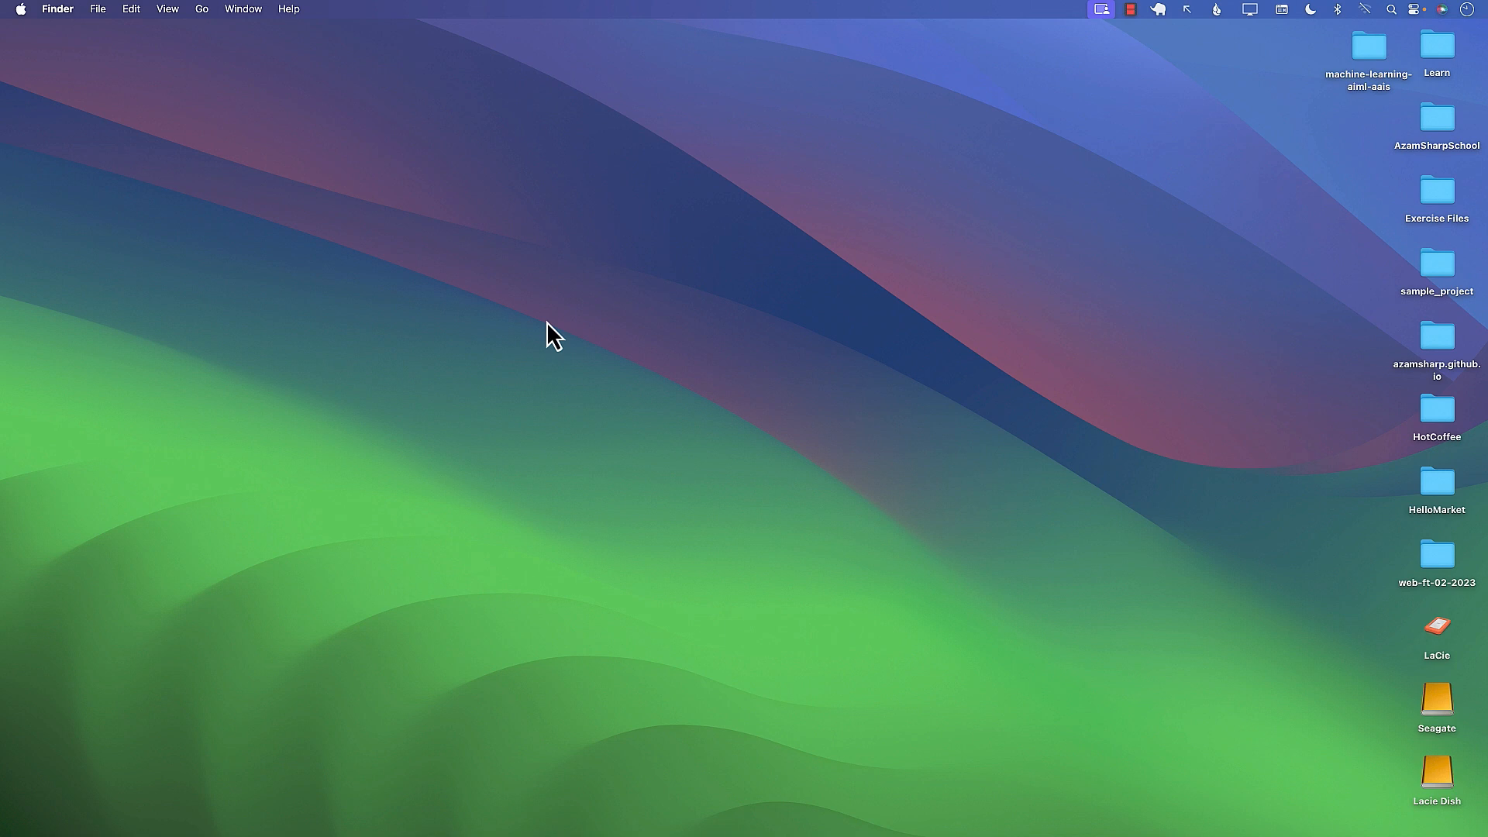
pyautogui.moveTo(1052, 266)
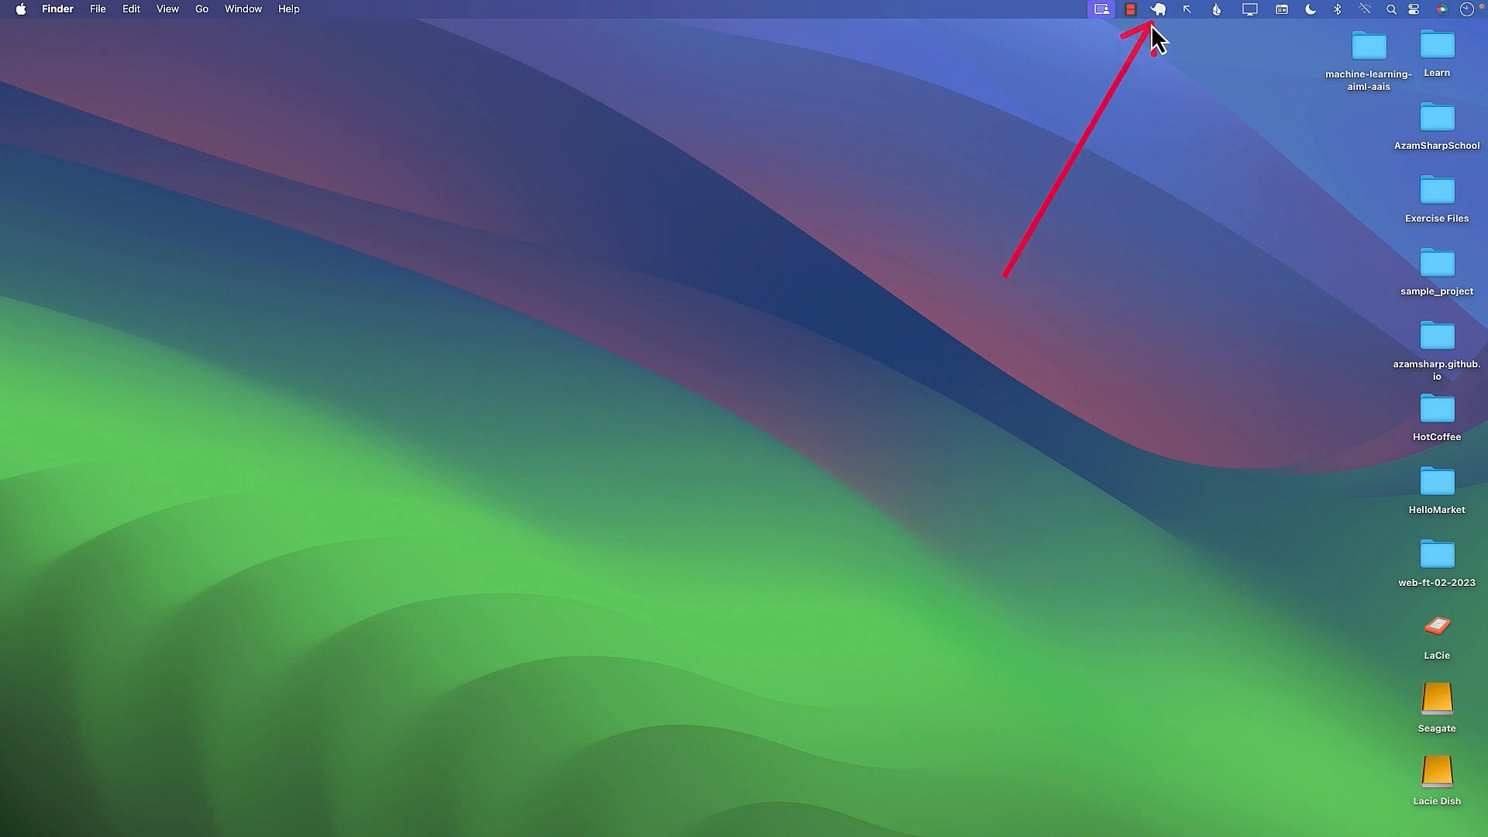
pyautogui.moveTo(1188, 77)
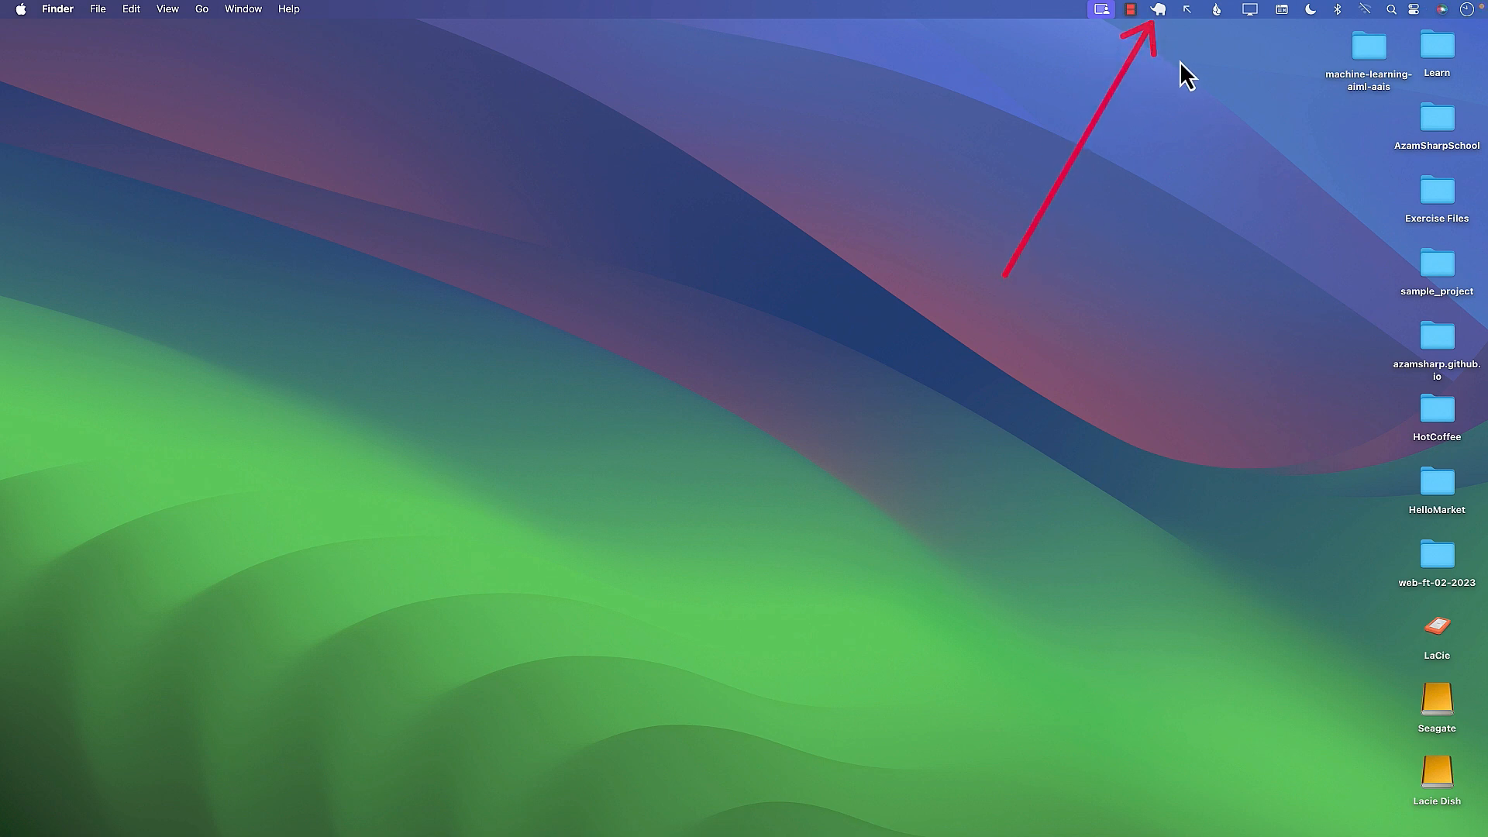
pyautogui.moveTo(994, 128)
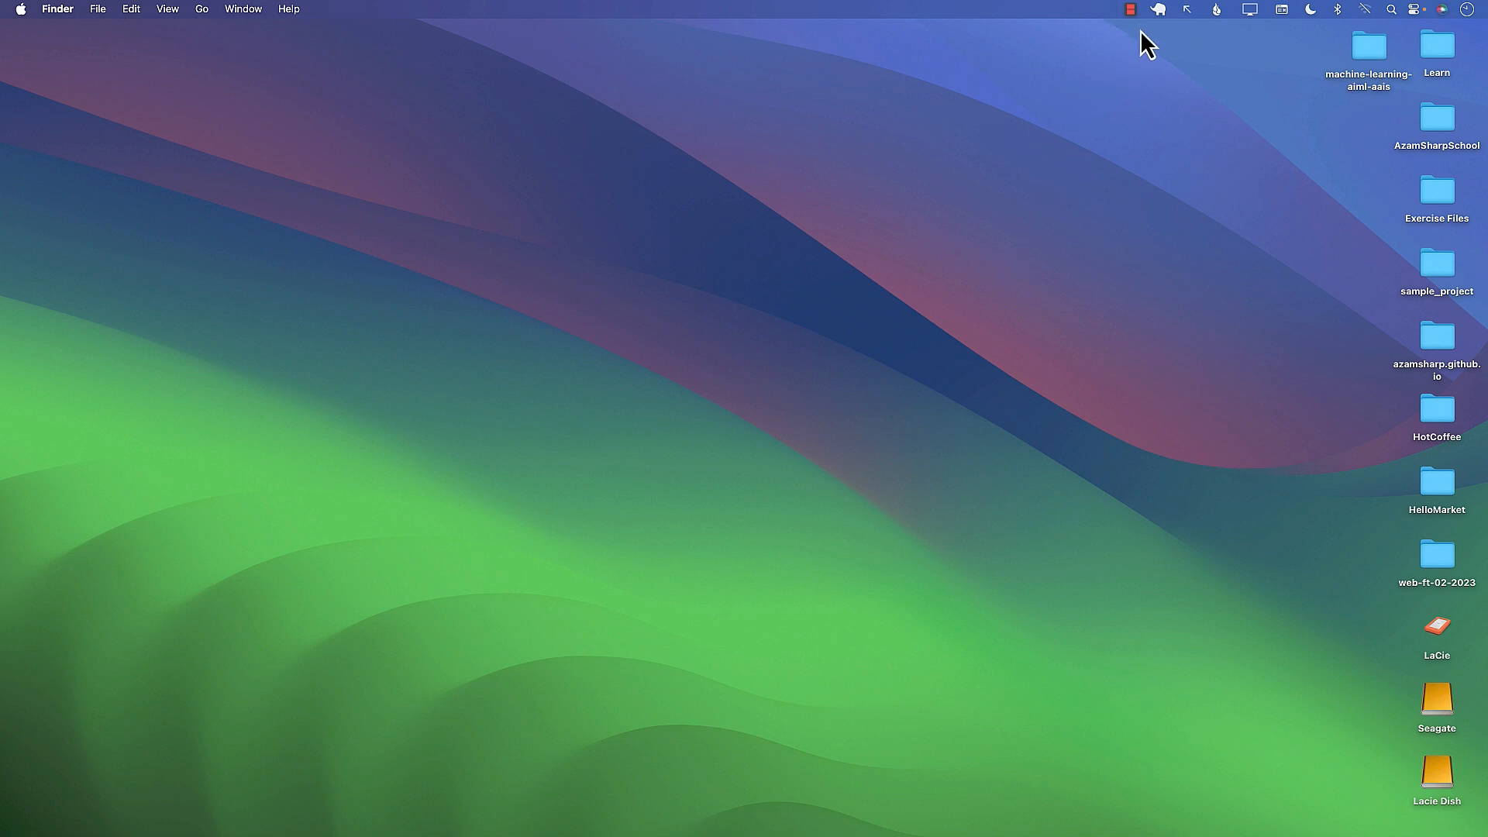
pyautogui.click(1158, 8)
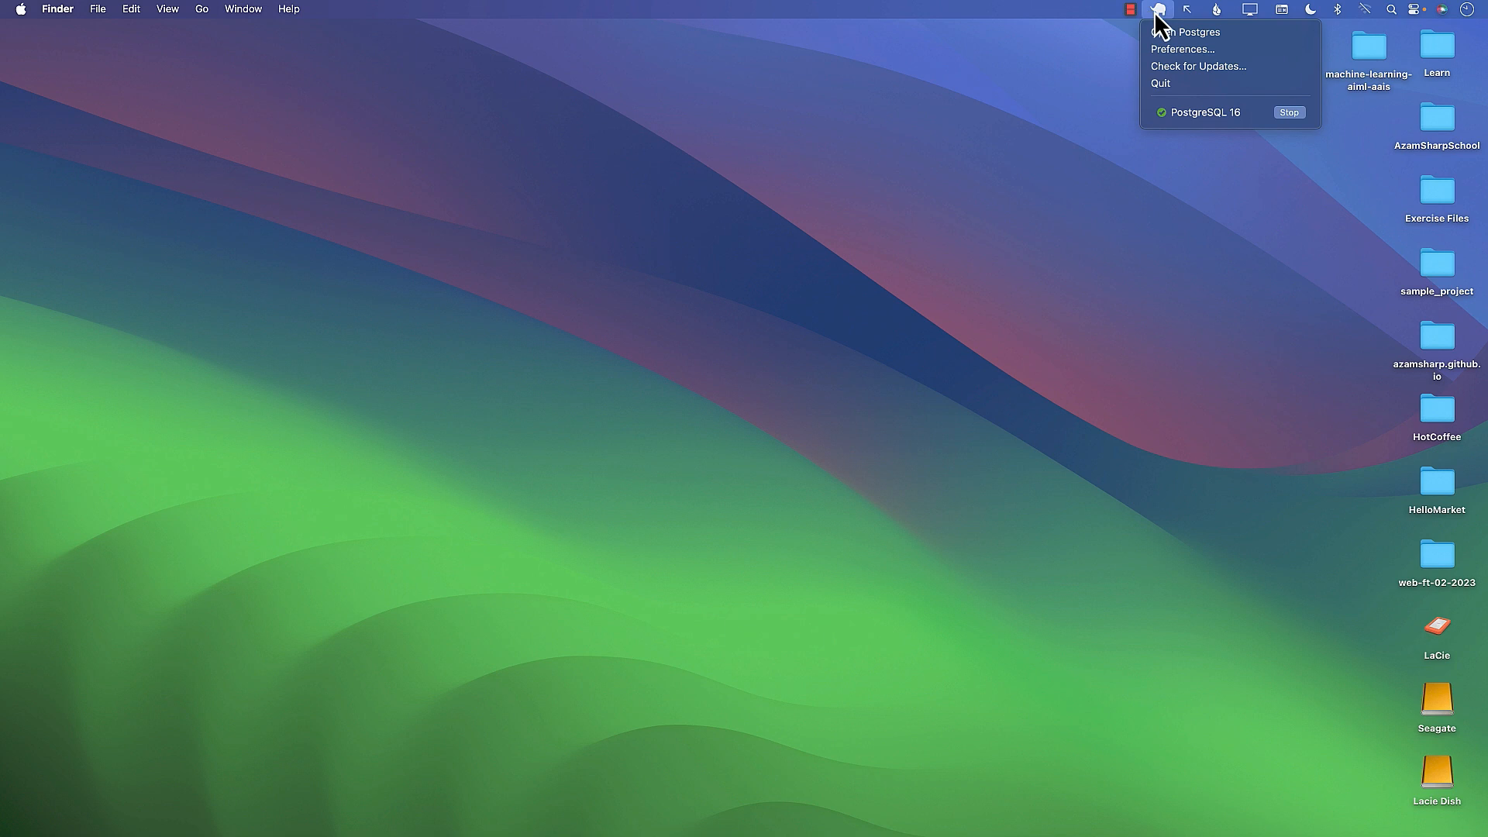
pyautogui.moveTo(1184, 31)
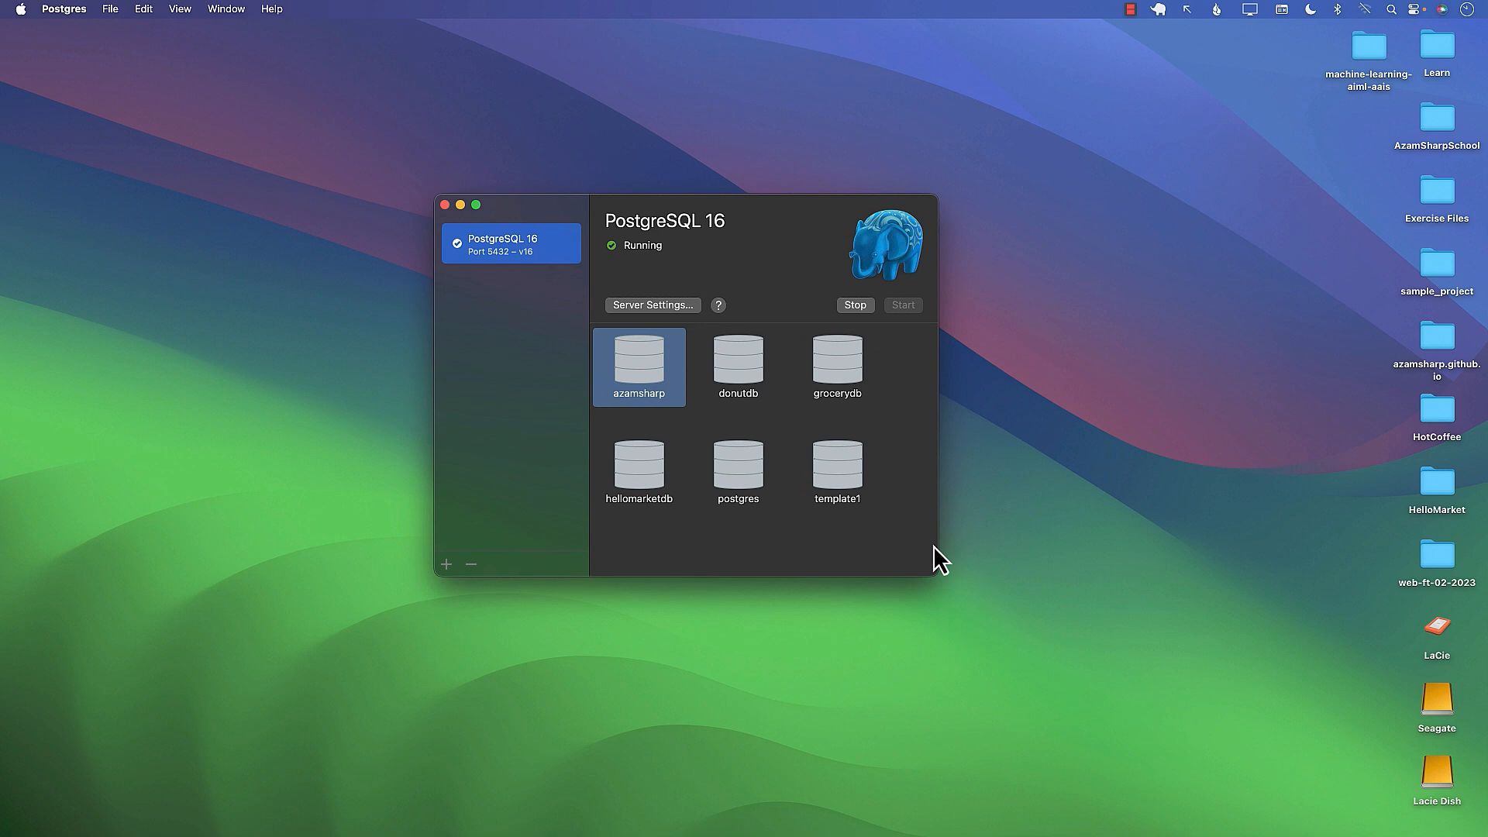
# - Widen the Postgres.app window and move it up-left so all databases show in a row
pyautogui.moveTo(940, 560); pyautogui.dragTo(1101, 622)
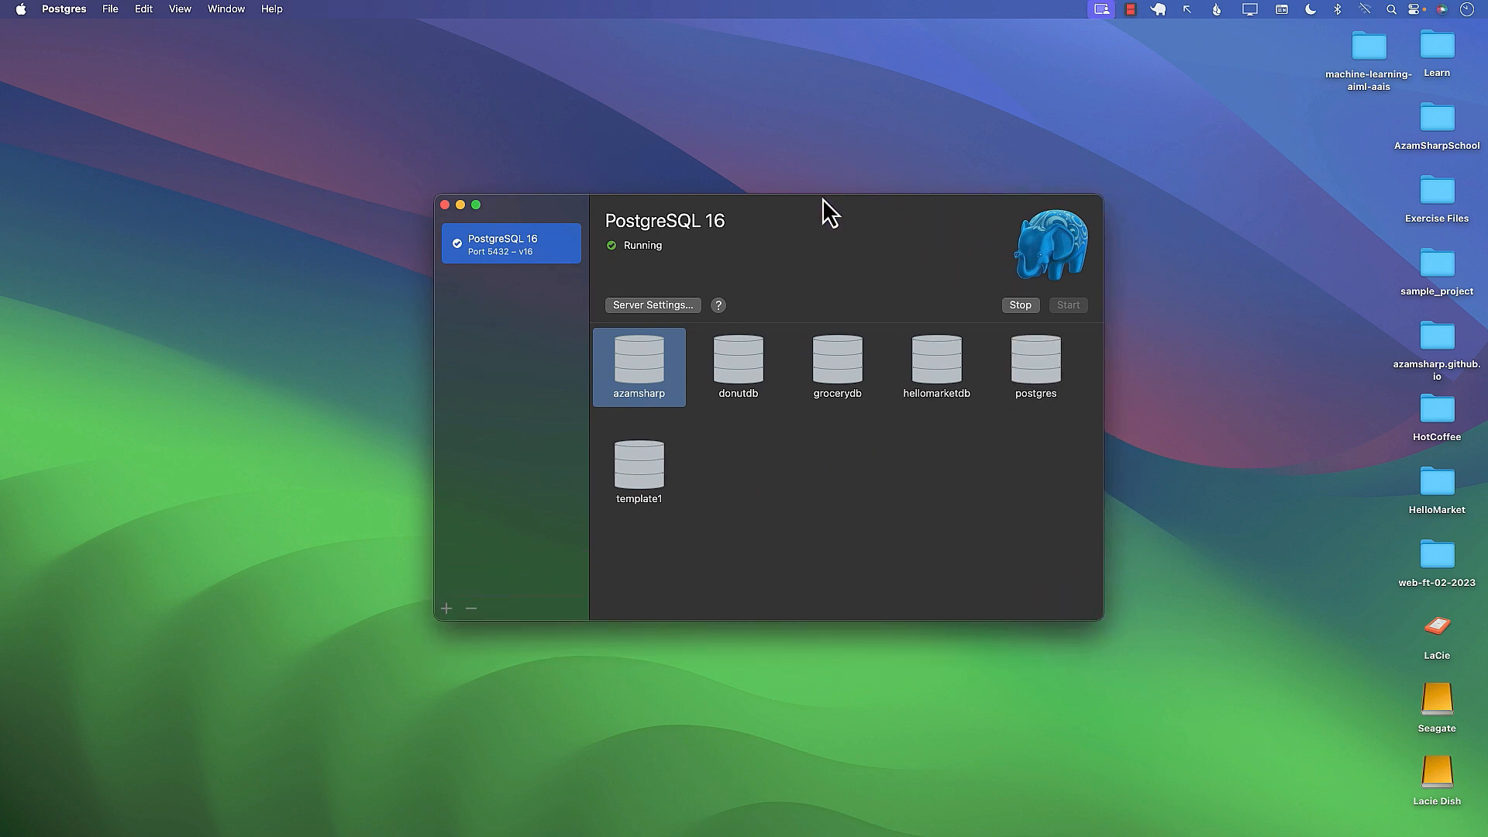
pyautogui.moveTo(830, 204); pyautogui.dragTo(712, 157)
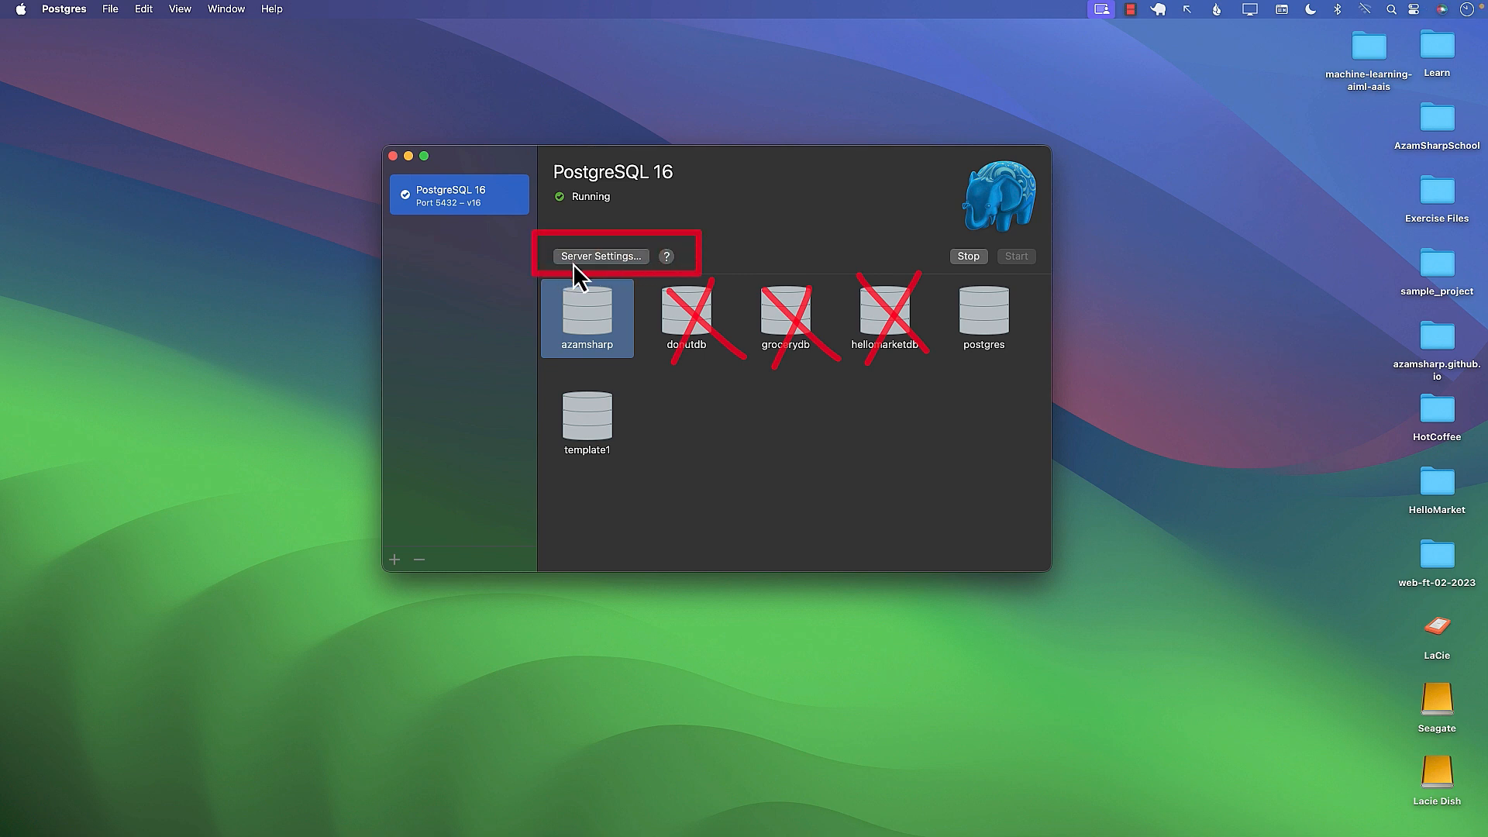
pyautogui.moveTo(589, 259)
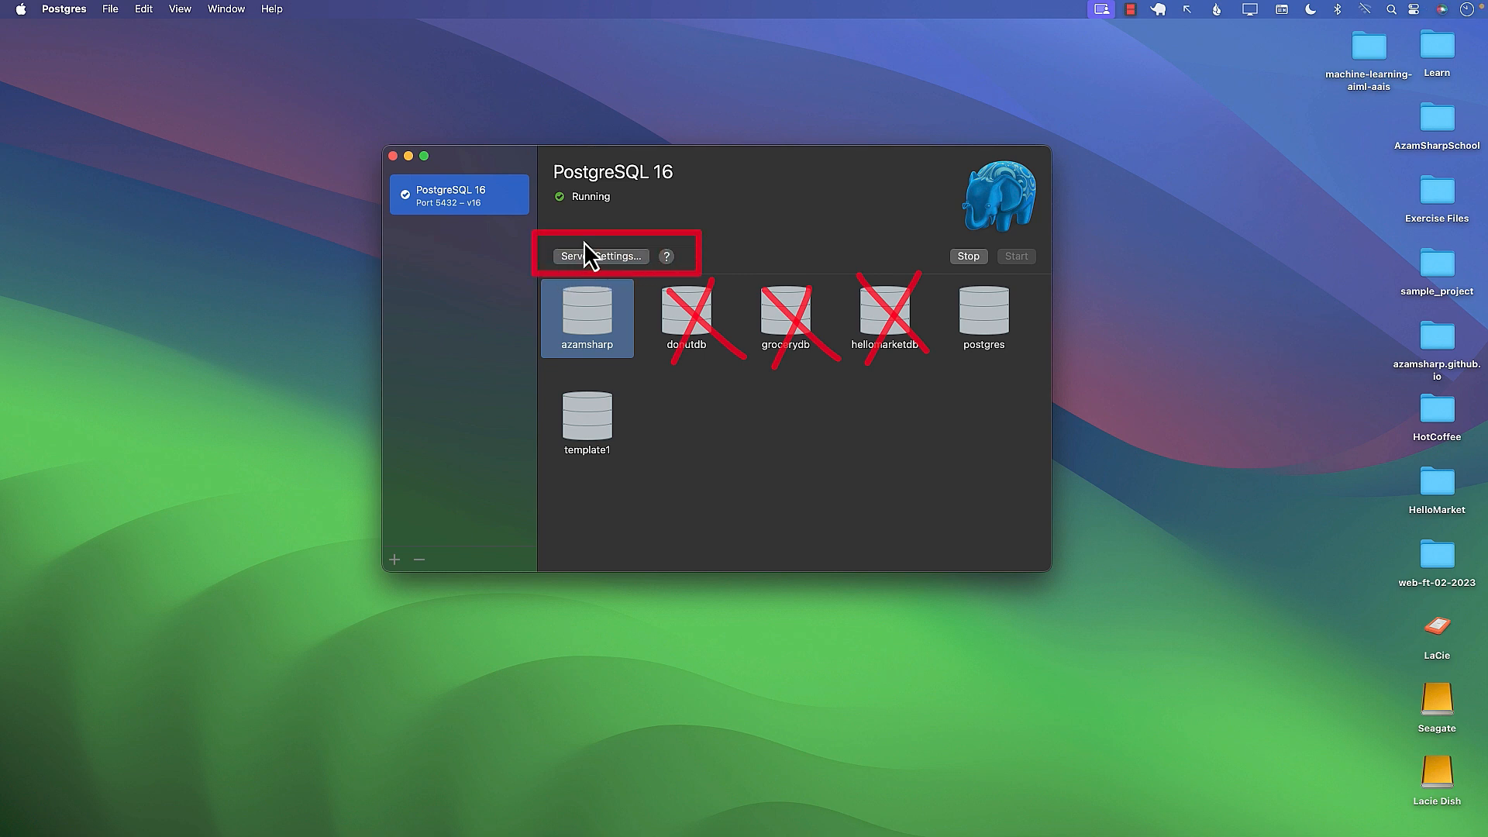
pyautogui.moveTo(795, 262)
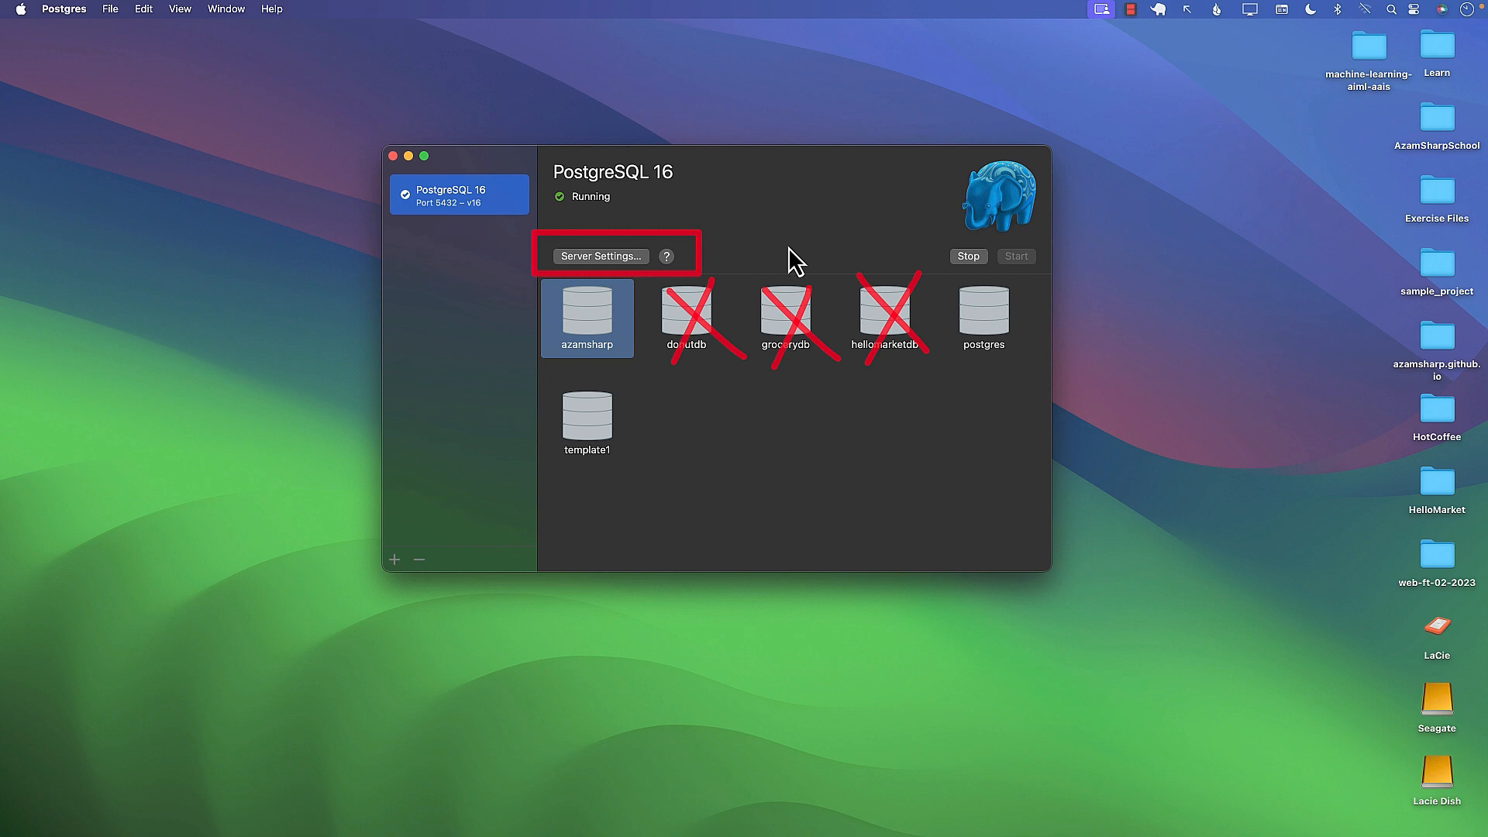
pyautogui.moveTo(916, 264)
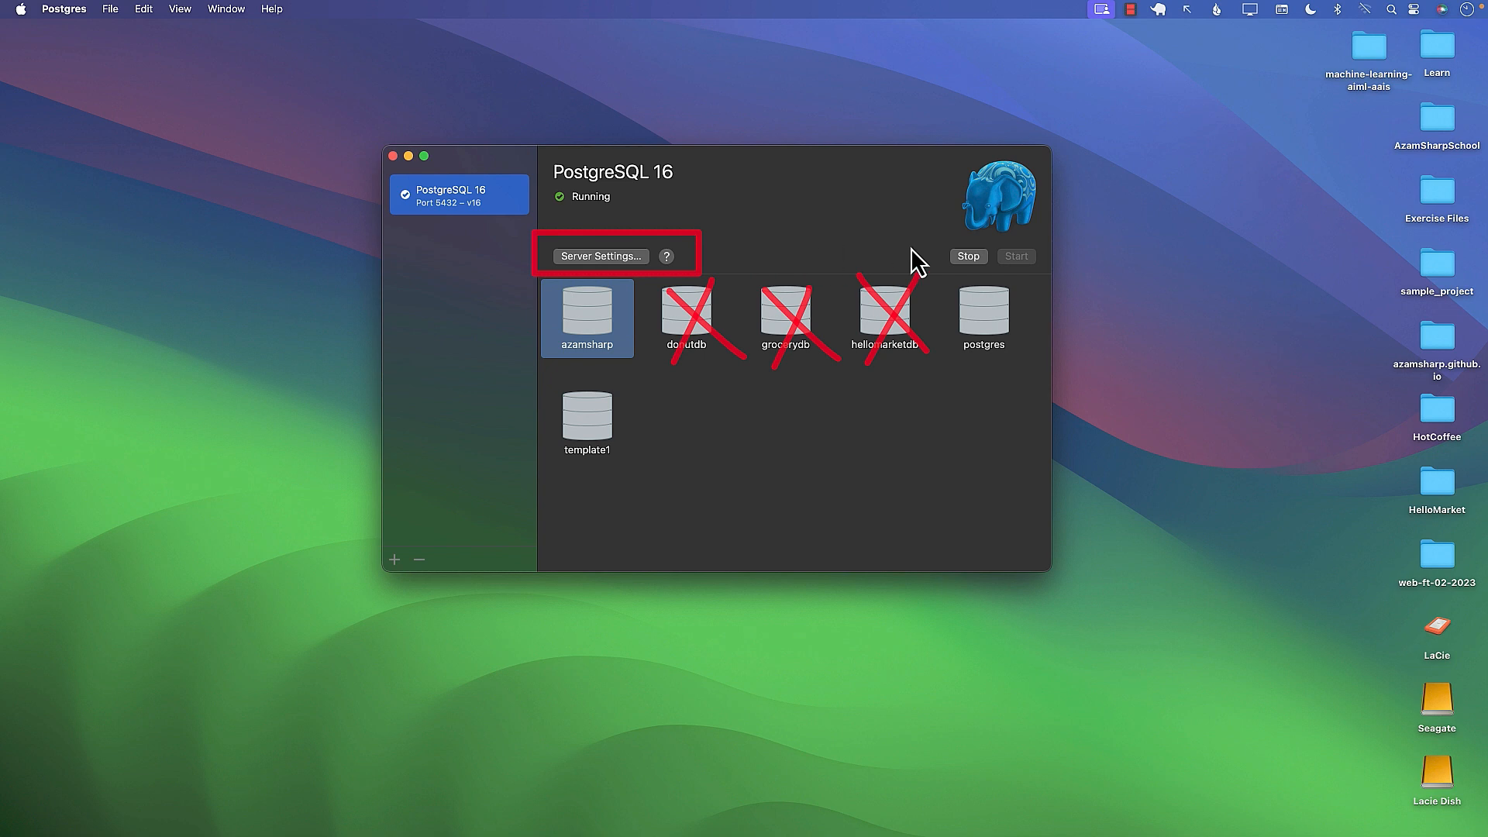
pyautogui.moveTo(828, 245)
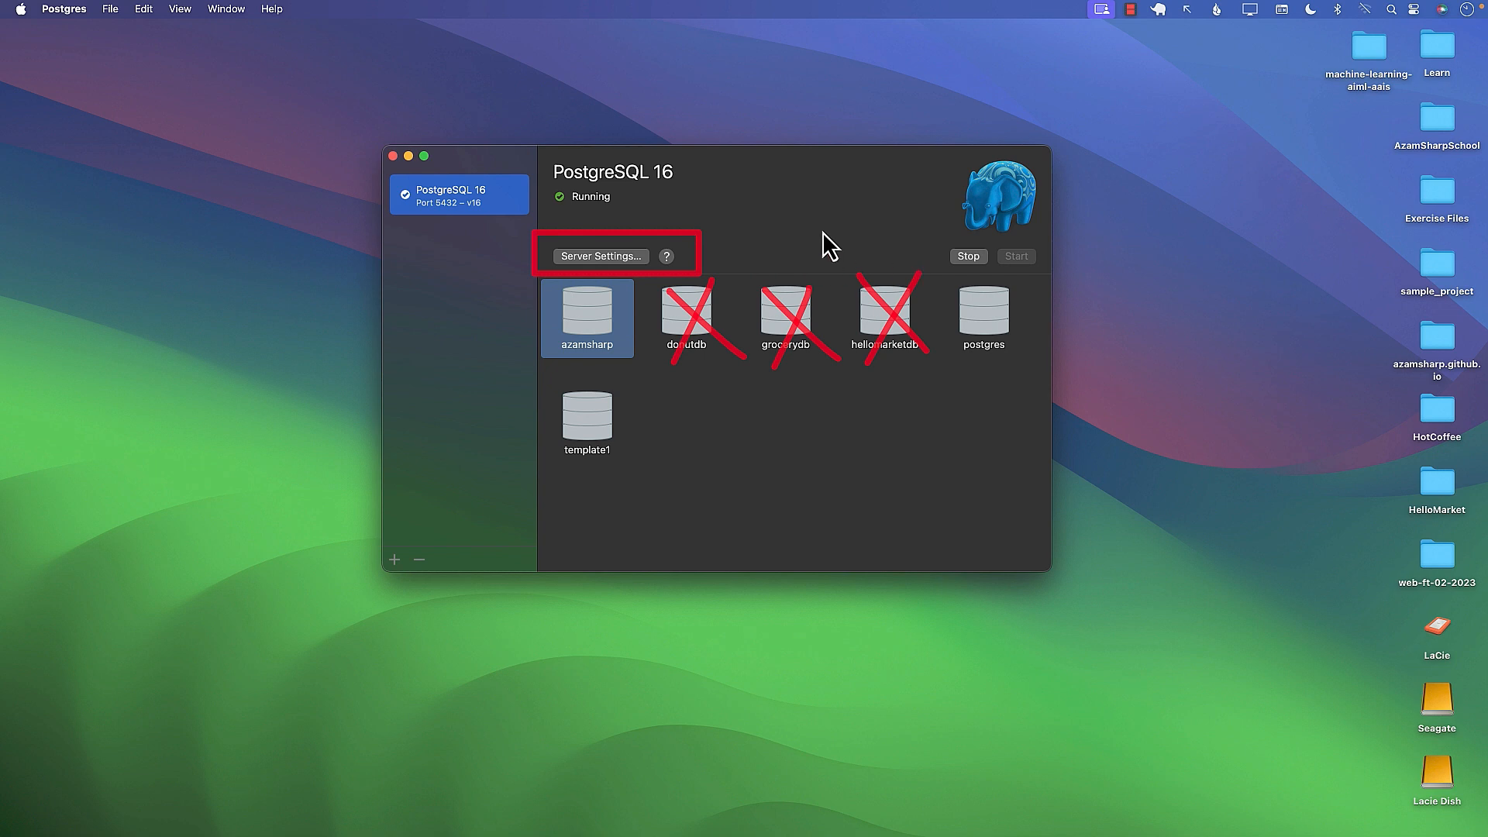
pyautogui.moveTo(646, 276)
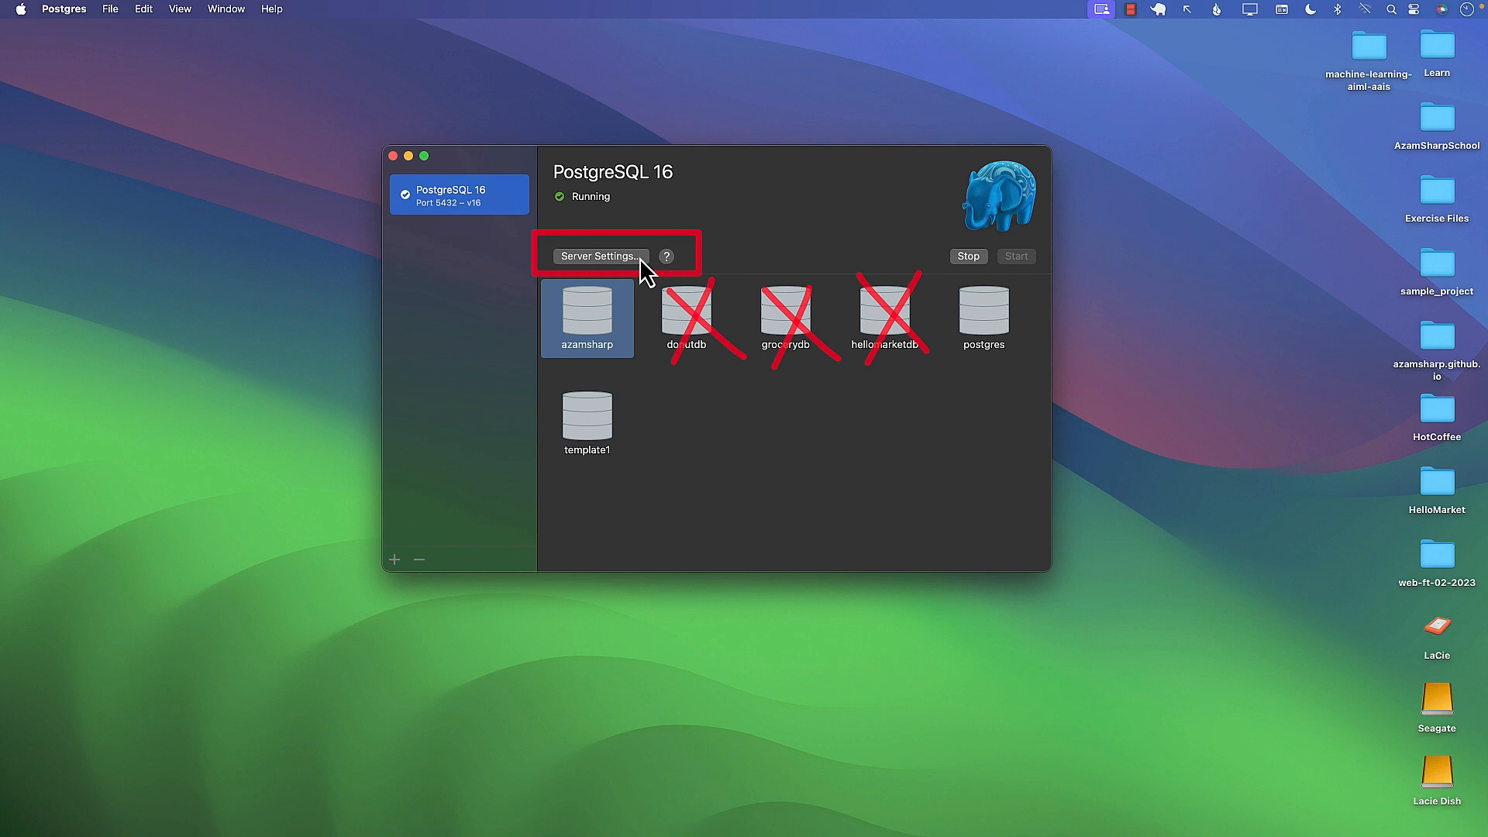
pyautogui.moveTo(794, 264)
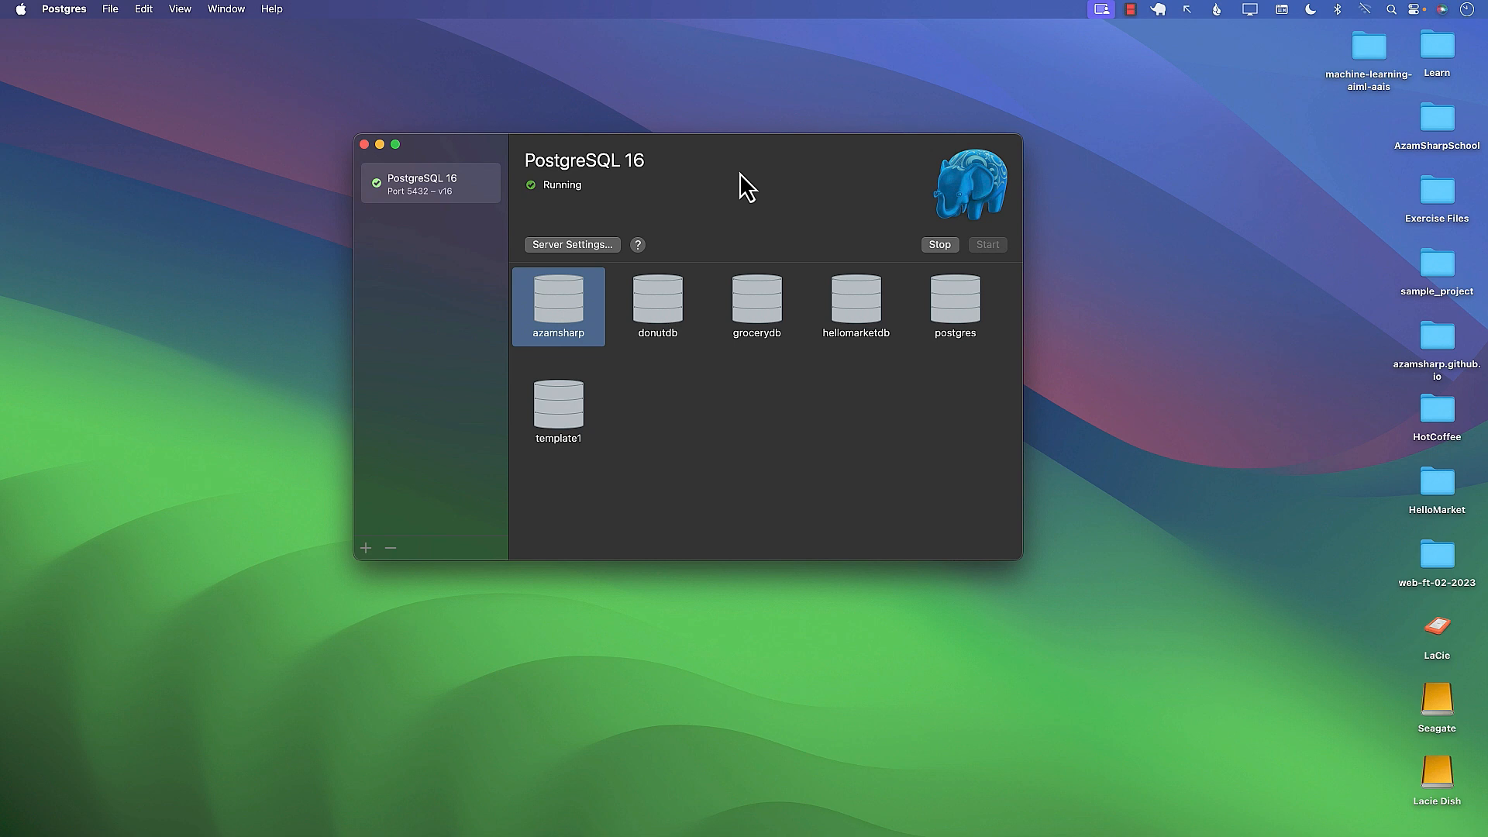
pyautogui.moveTo(648, 340)
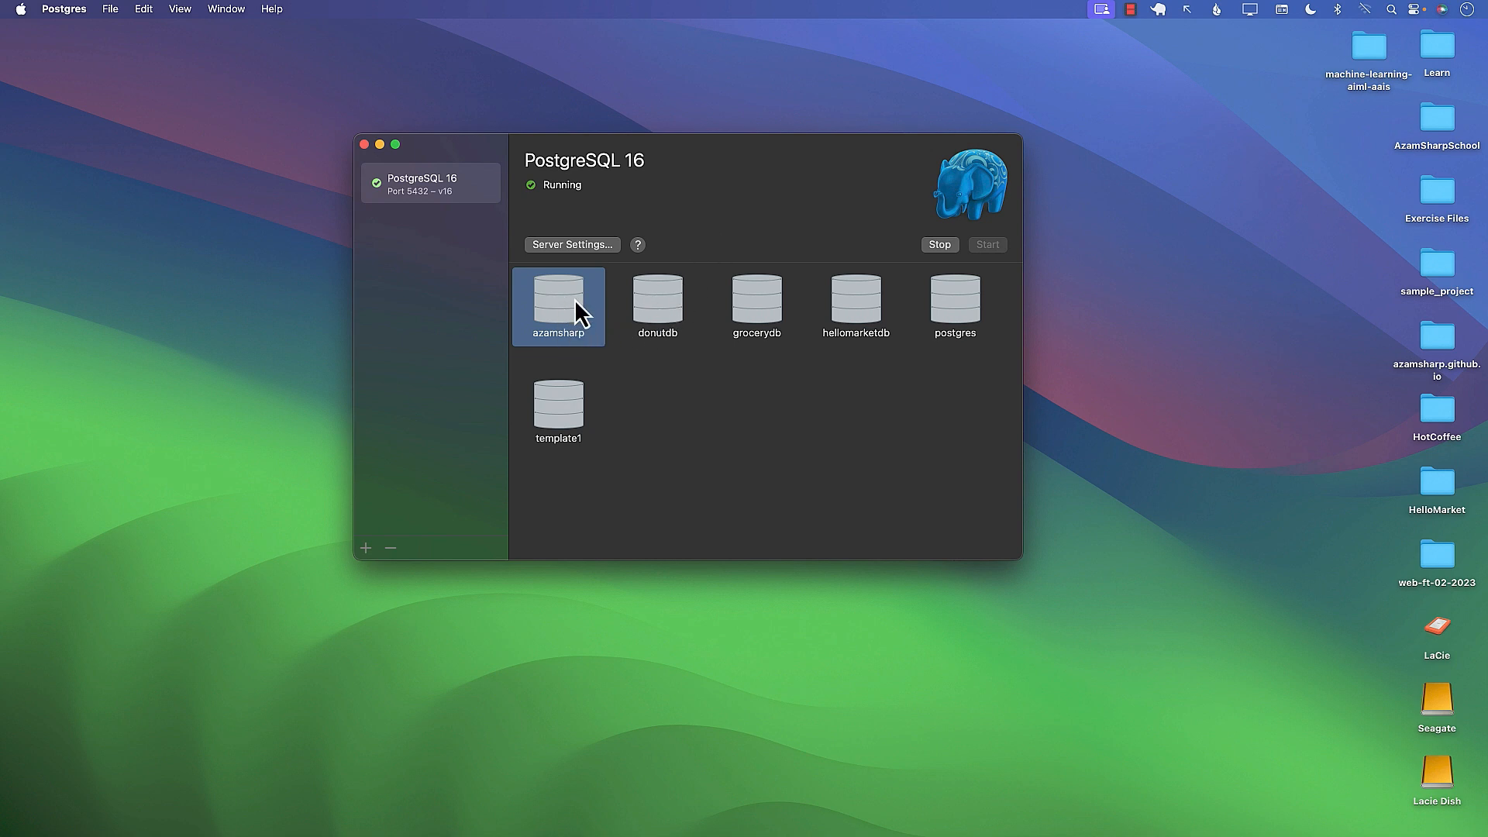
# - Open a psql session on azamsharp, highlight its prompt name, and reposition Terminal
pyautogui.doubleClick(558, 307)
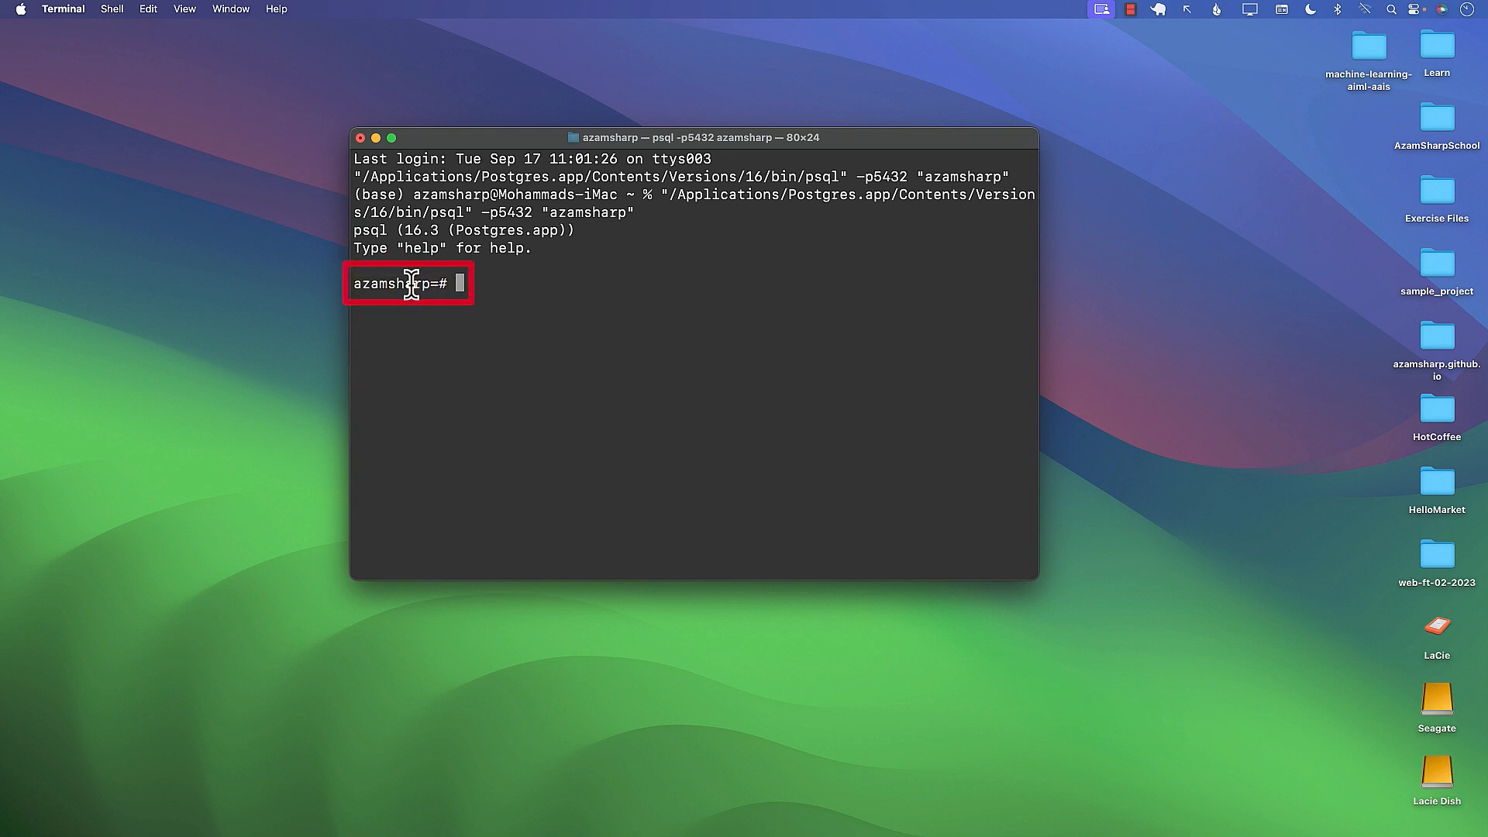
pyautogui.doubleClick(390, 282)
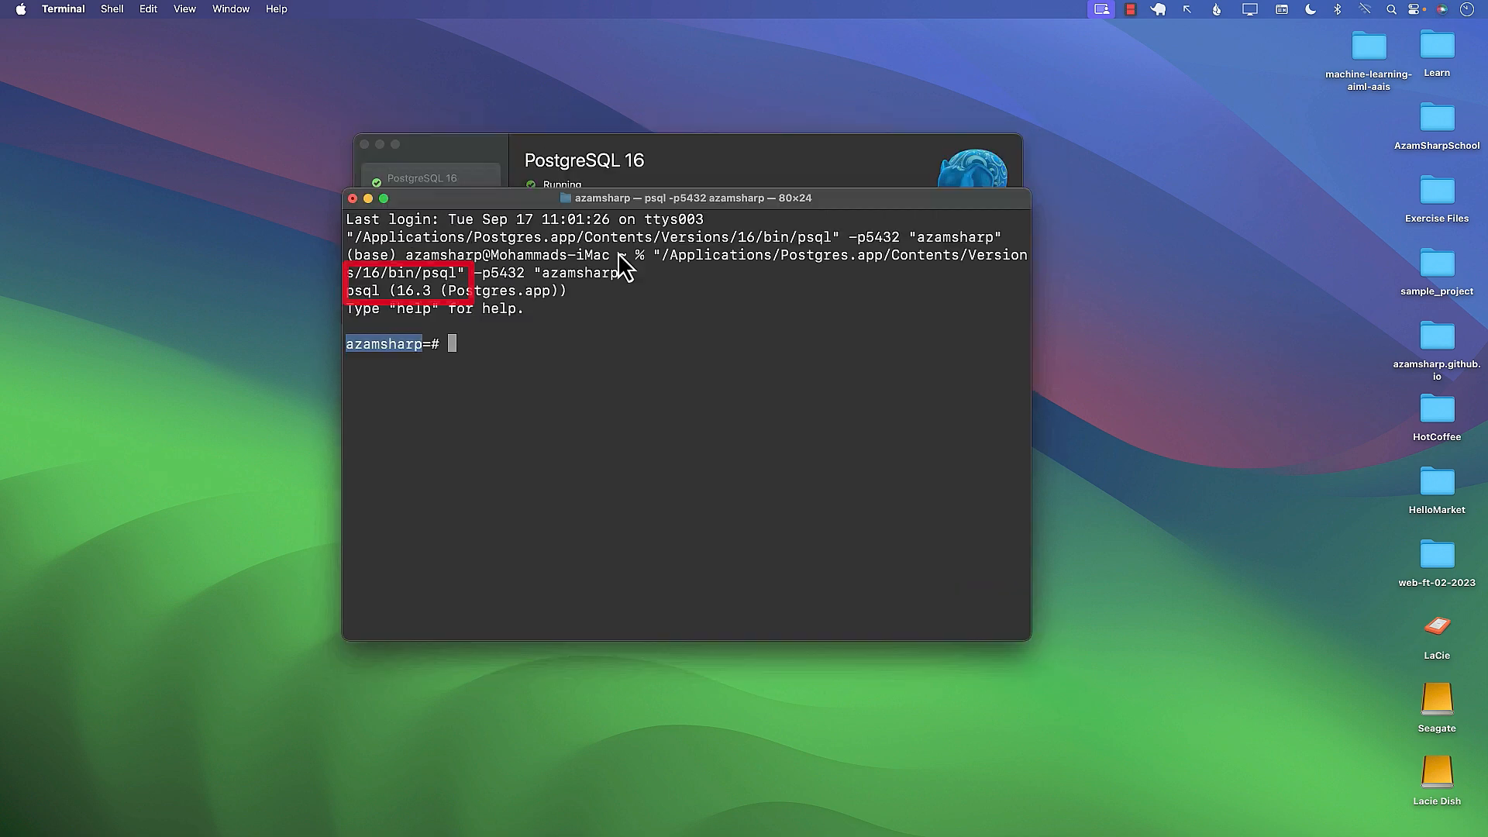
pyautogui.moveTo(688, 197); pyautogui.dragTo(673, 137)
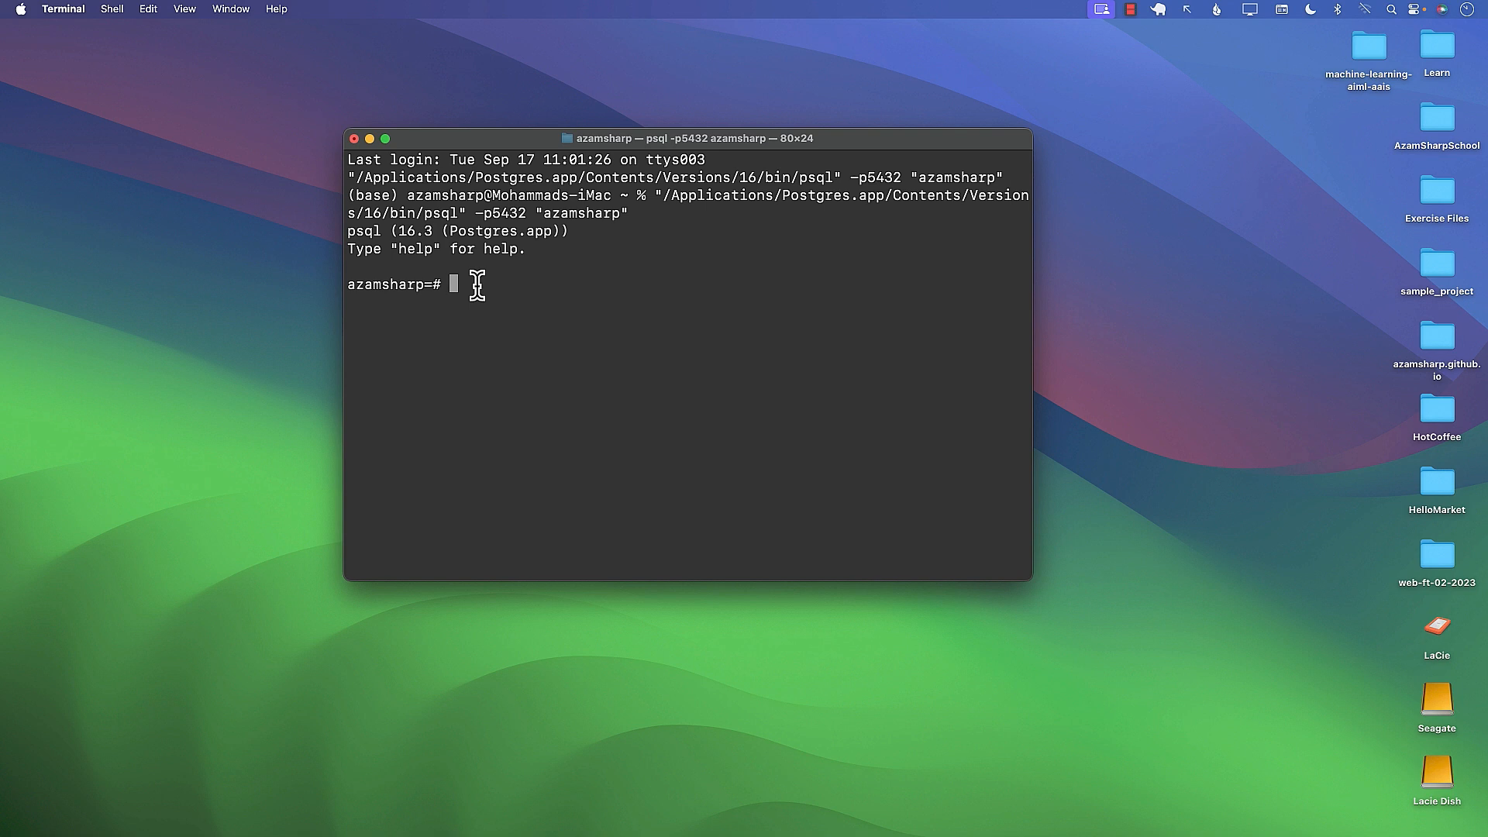
# - Enter CREATE DATABASE smartshopdb; at the psql prompt
pyautogui.write('CREATE DATAB')
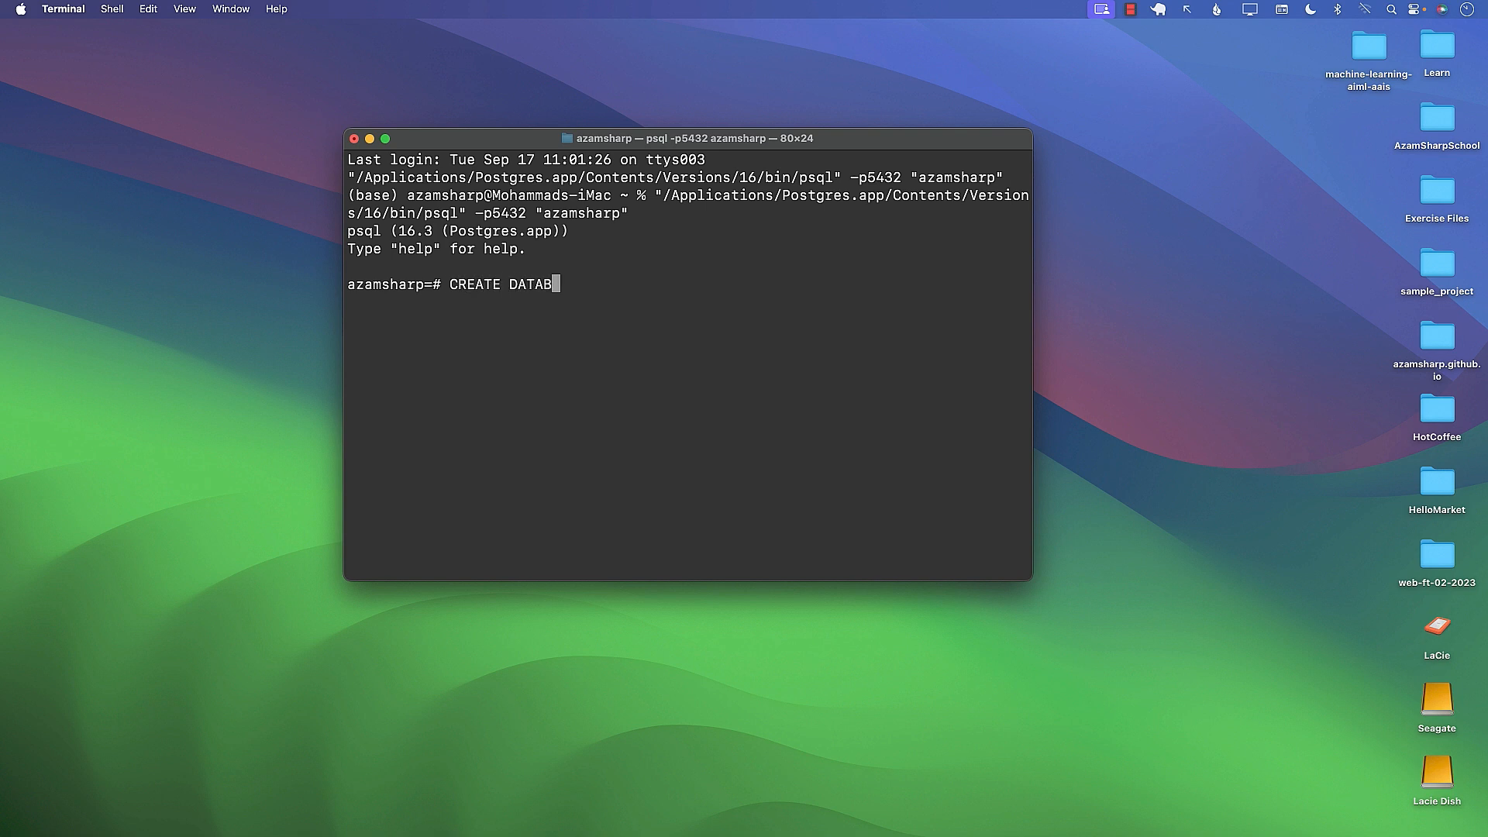
pyautogui.write('ASE')
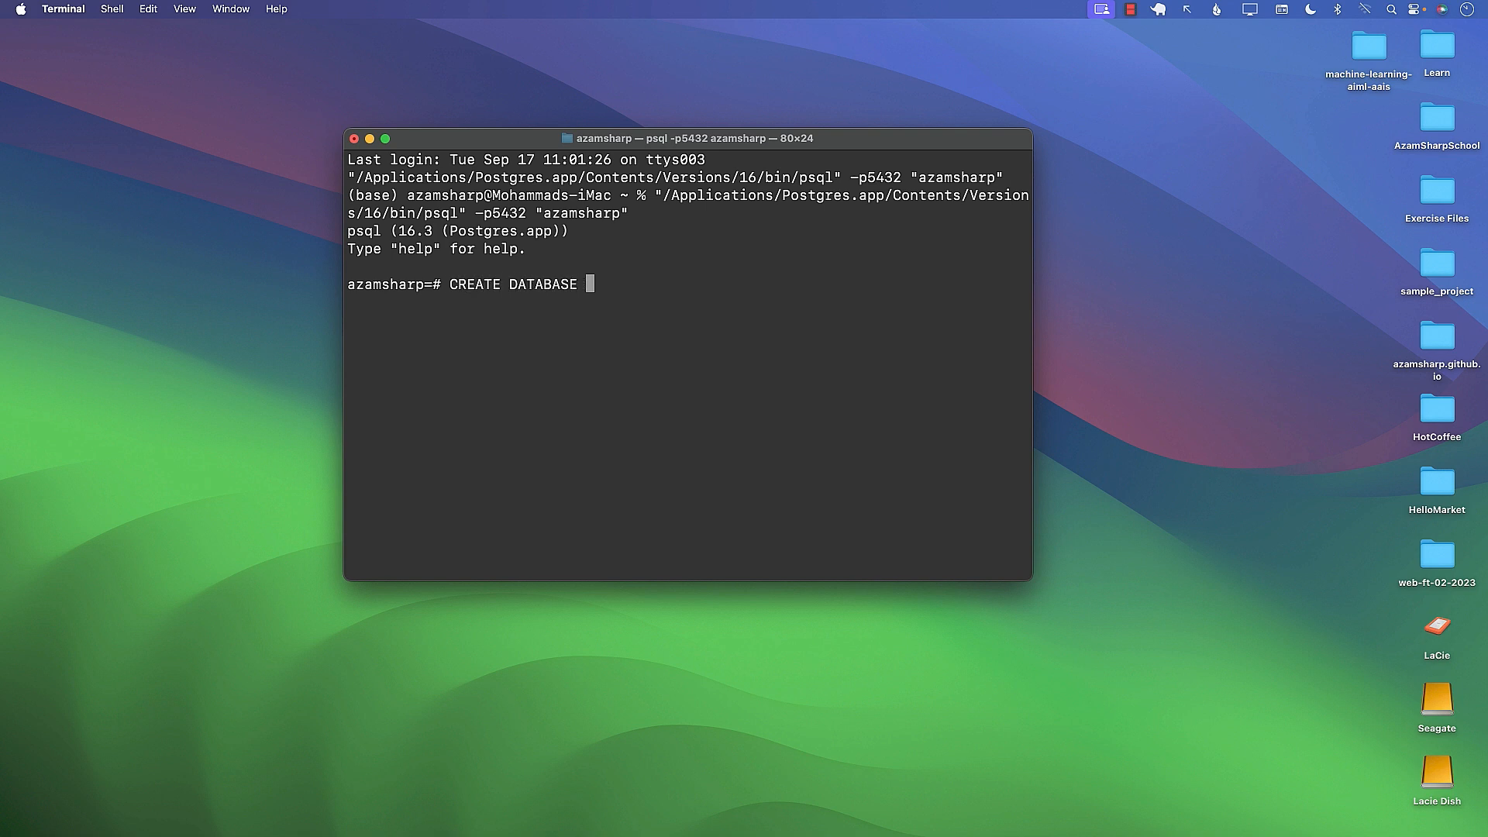
pyautogui.write('smar')
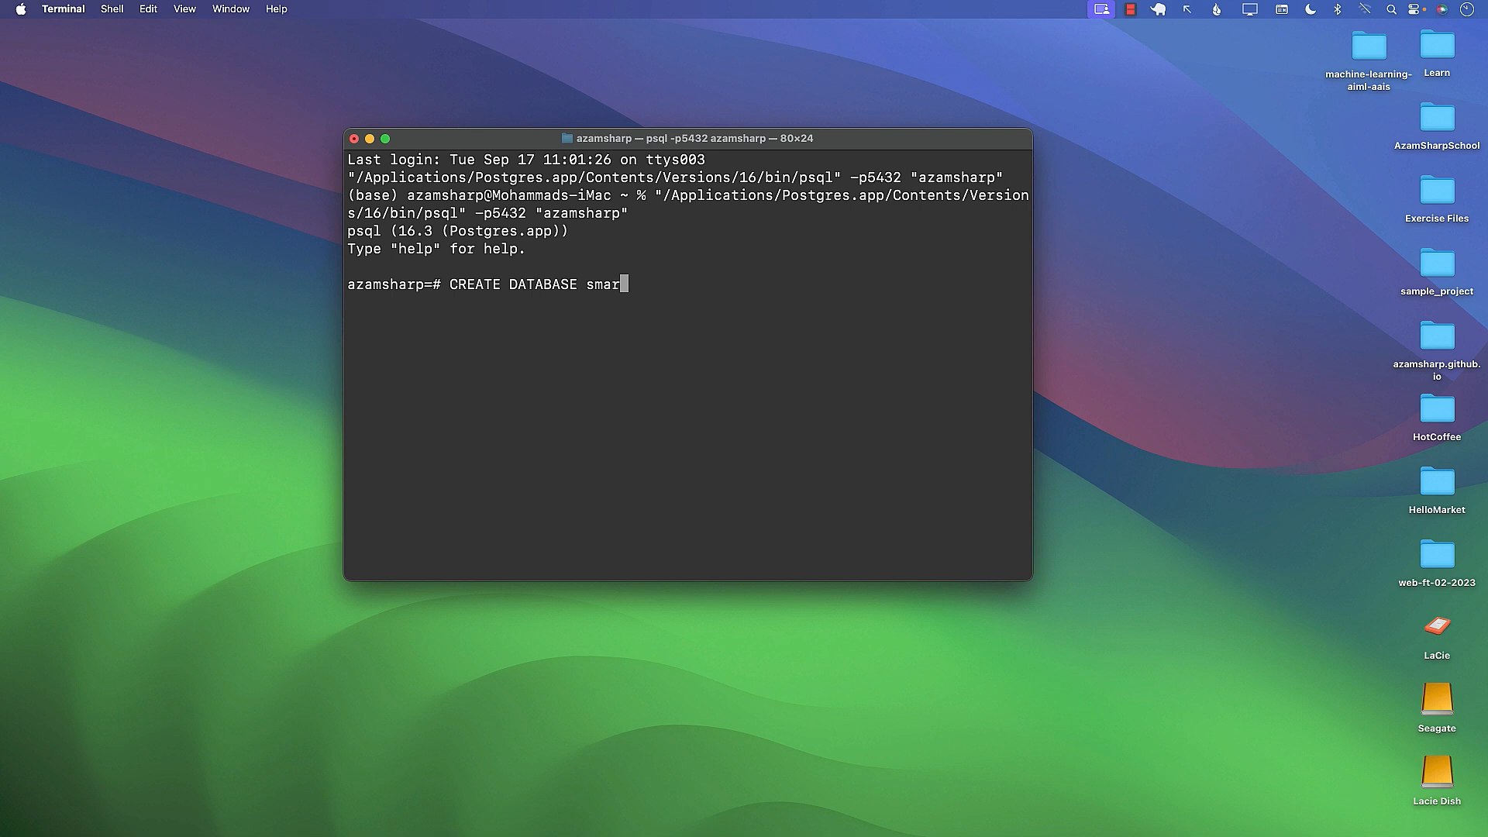
pyautogui.write('tshopdb')
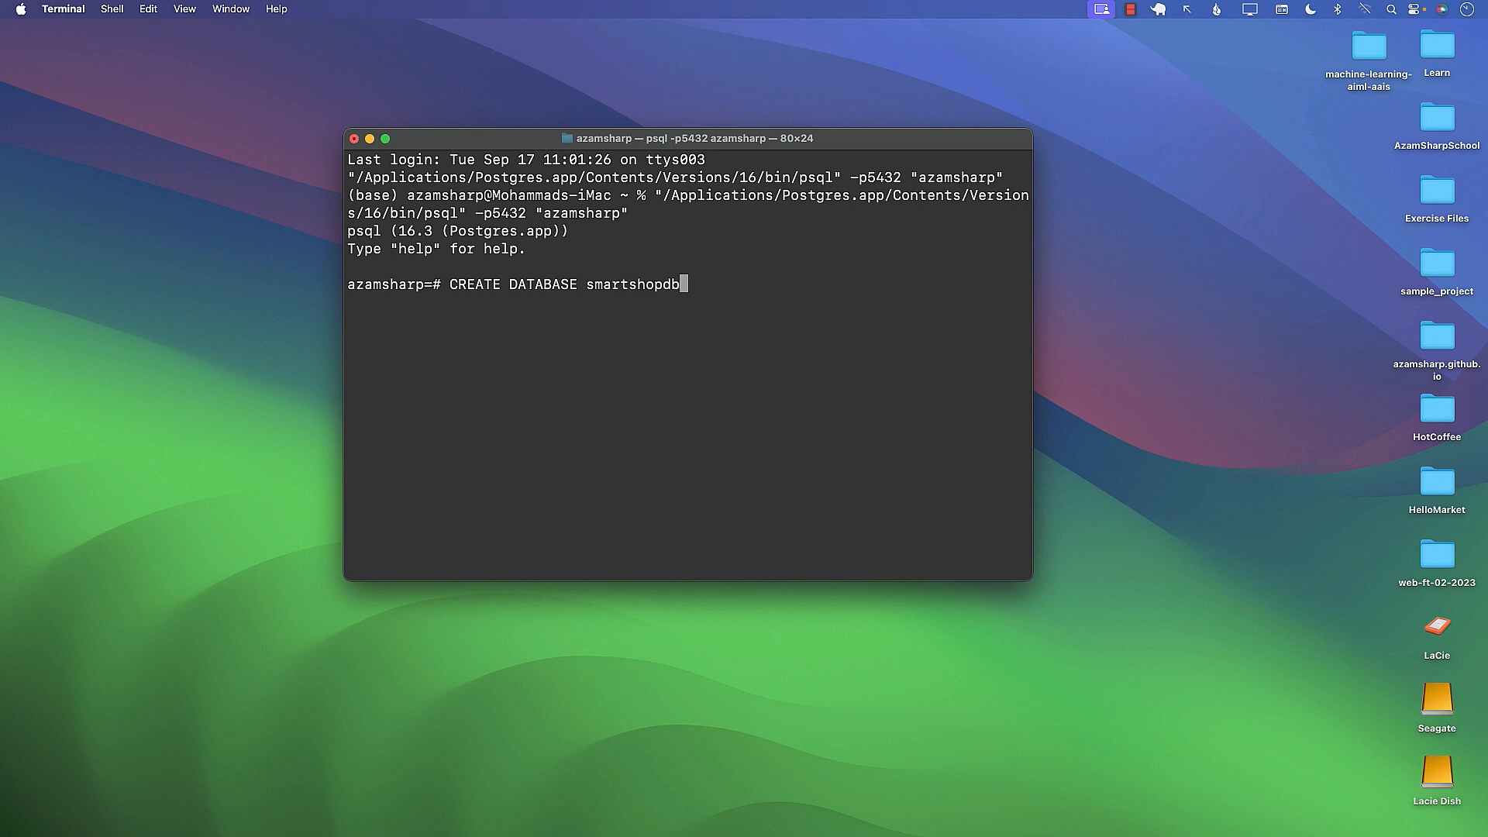
pyautogui.write(';')
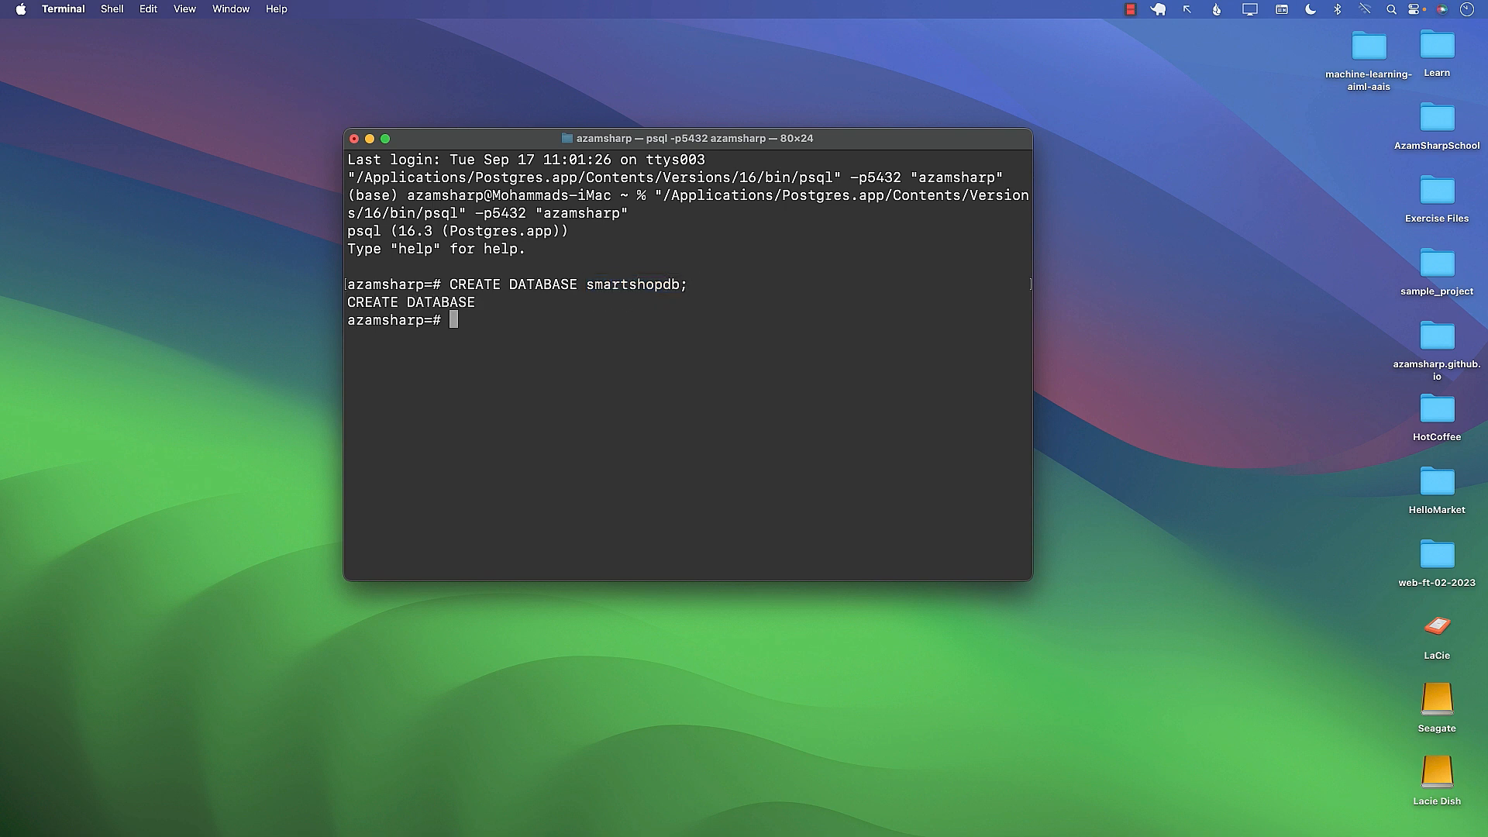
pyautogui.moveTo(439, 299)
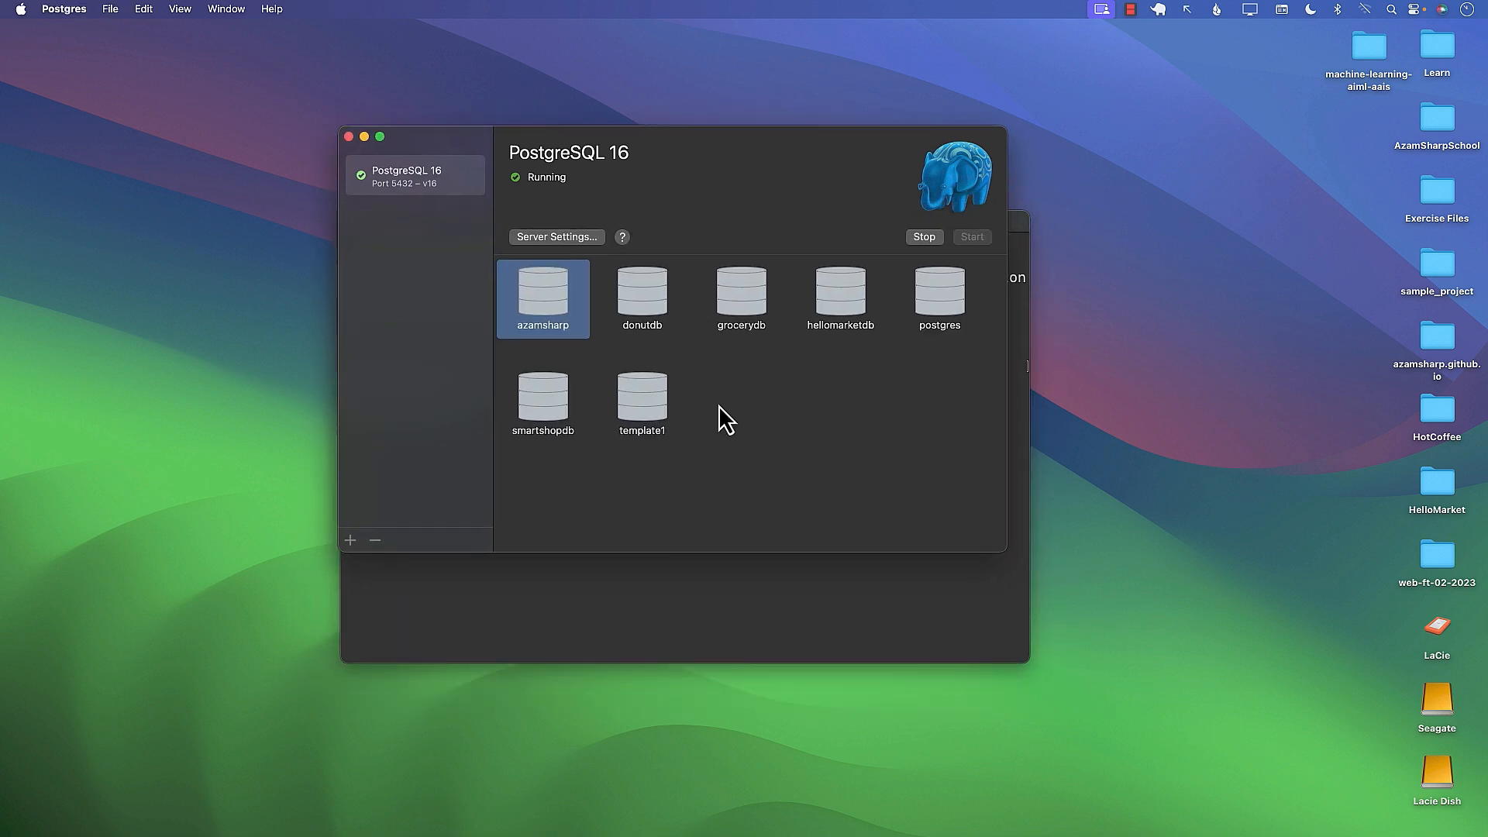
pyautogui.moveTo(620, 481)
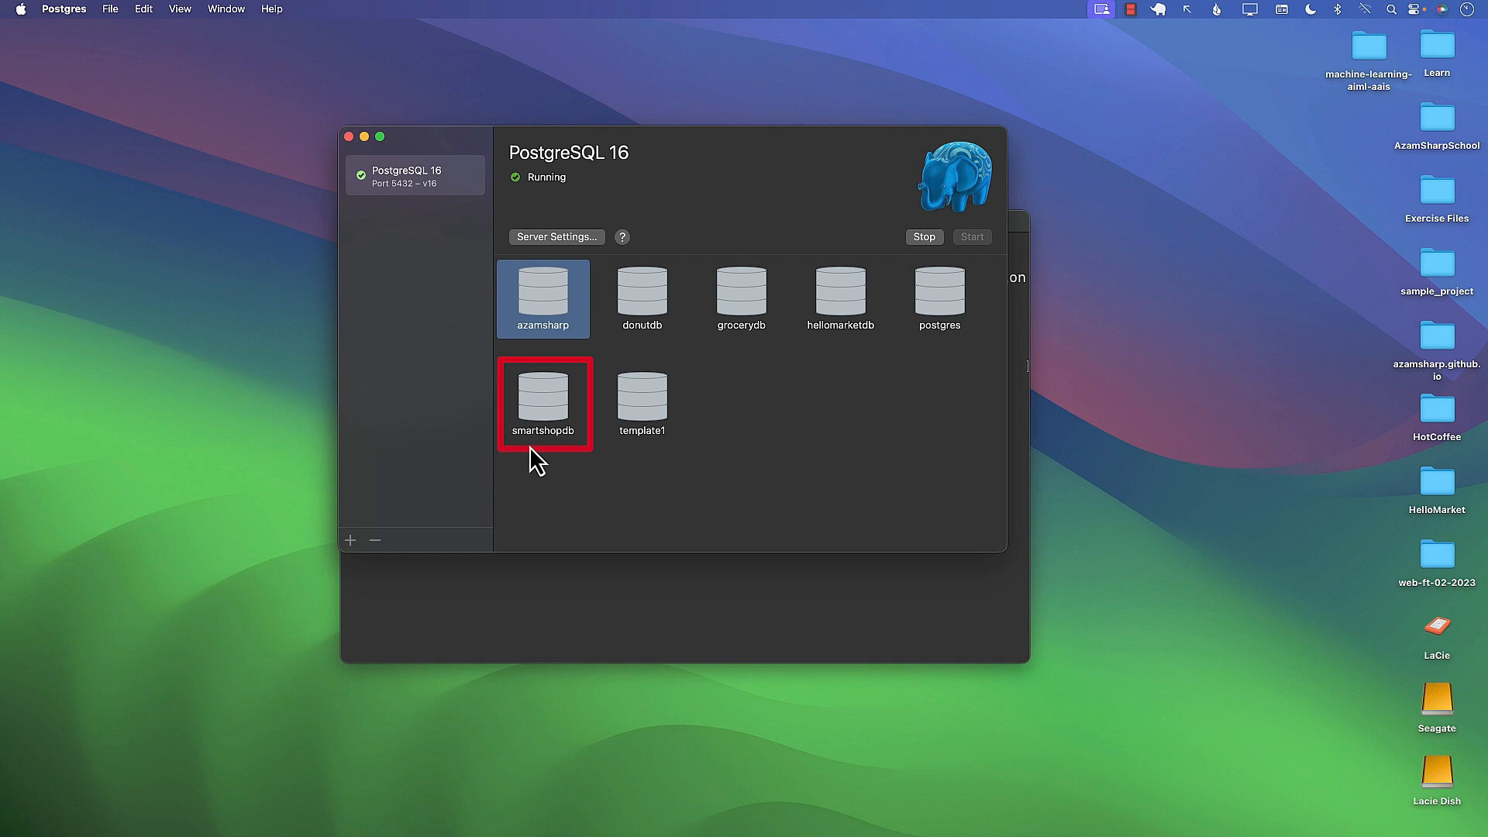
pyautogui.moveTo(578, 449)
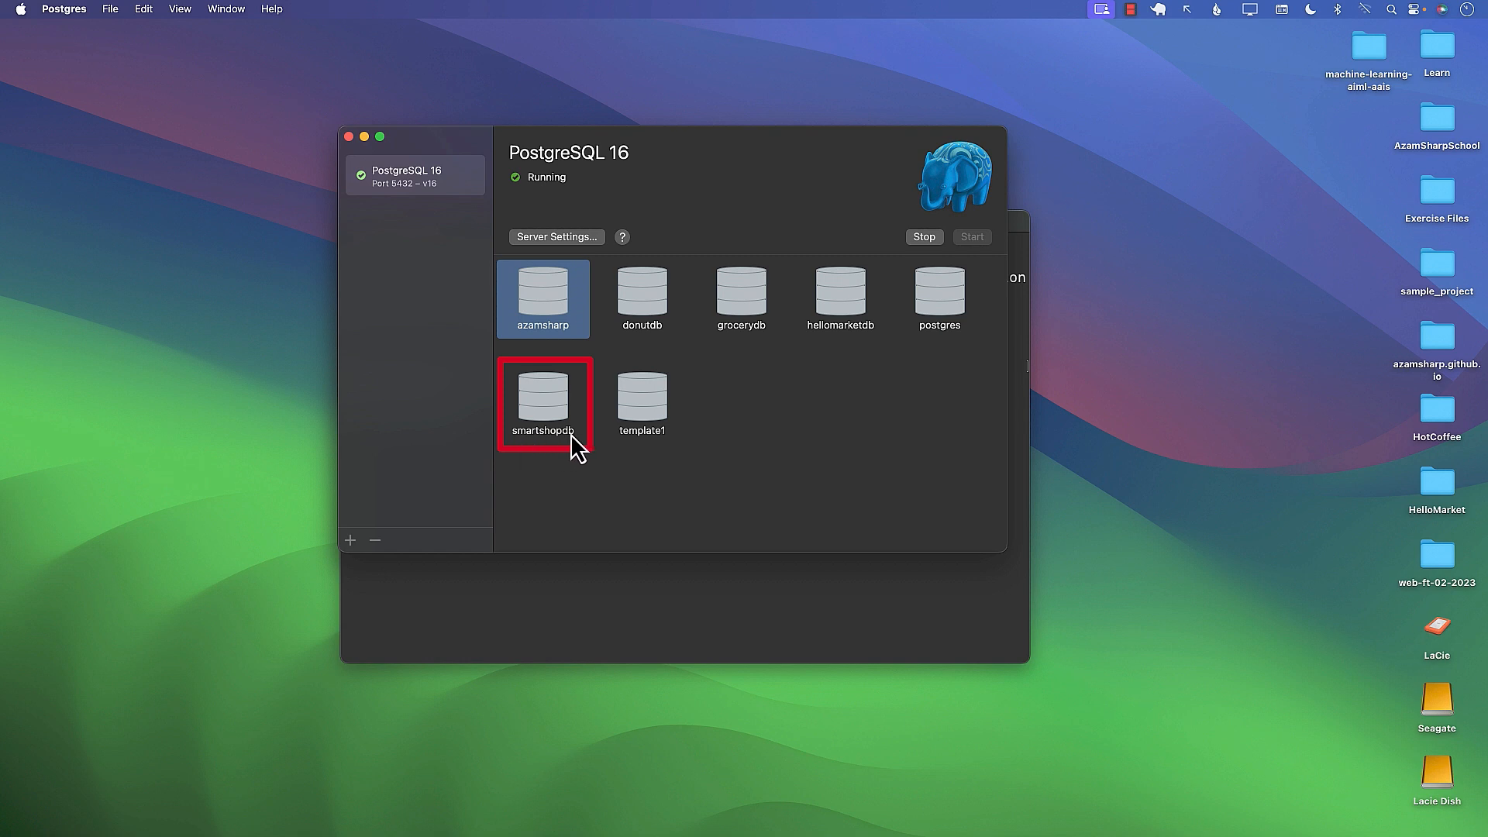
pyautogui.moveTo(549, 410)
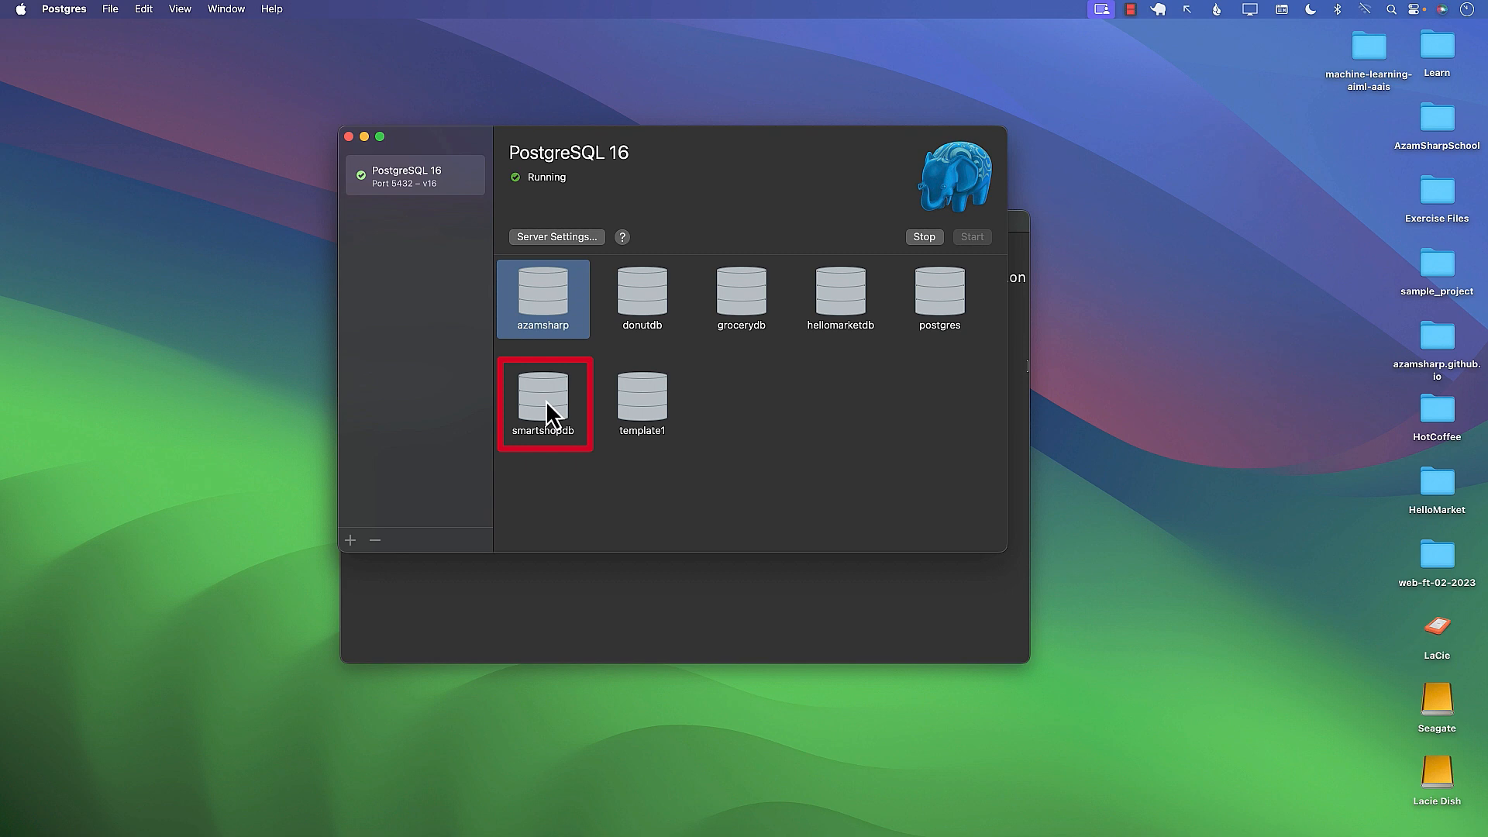
pyautogui.moveTo(550, 413)
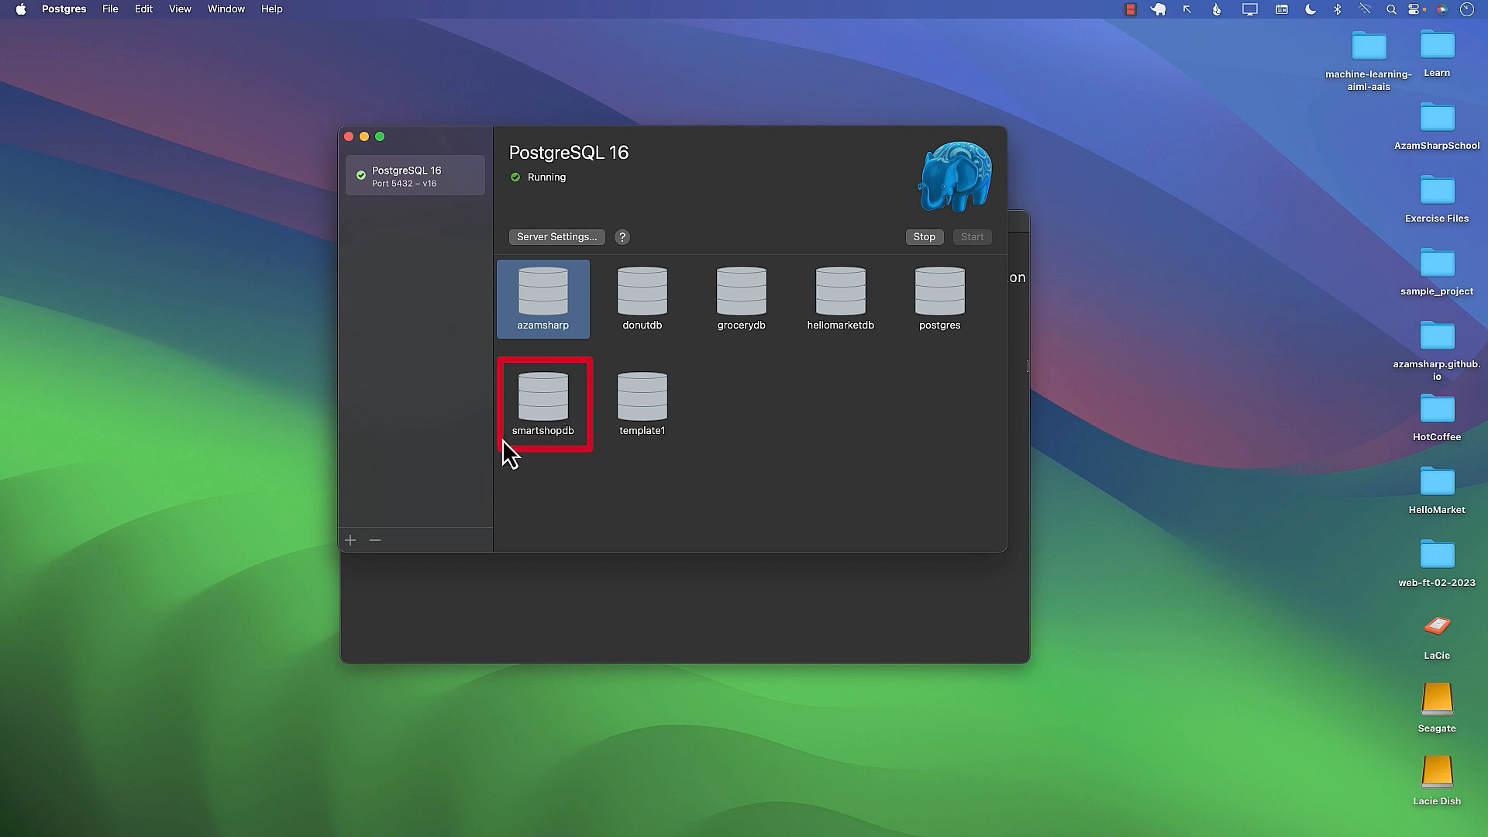
pyautogui.moveTo(636, 638)
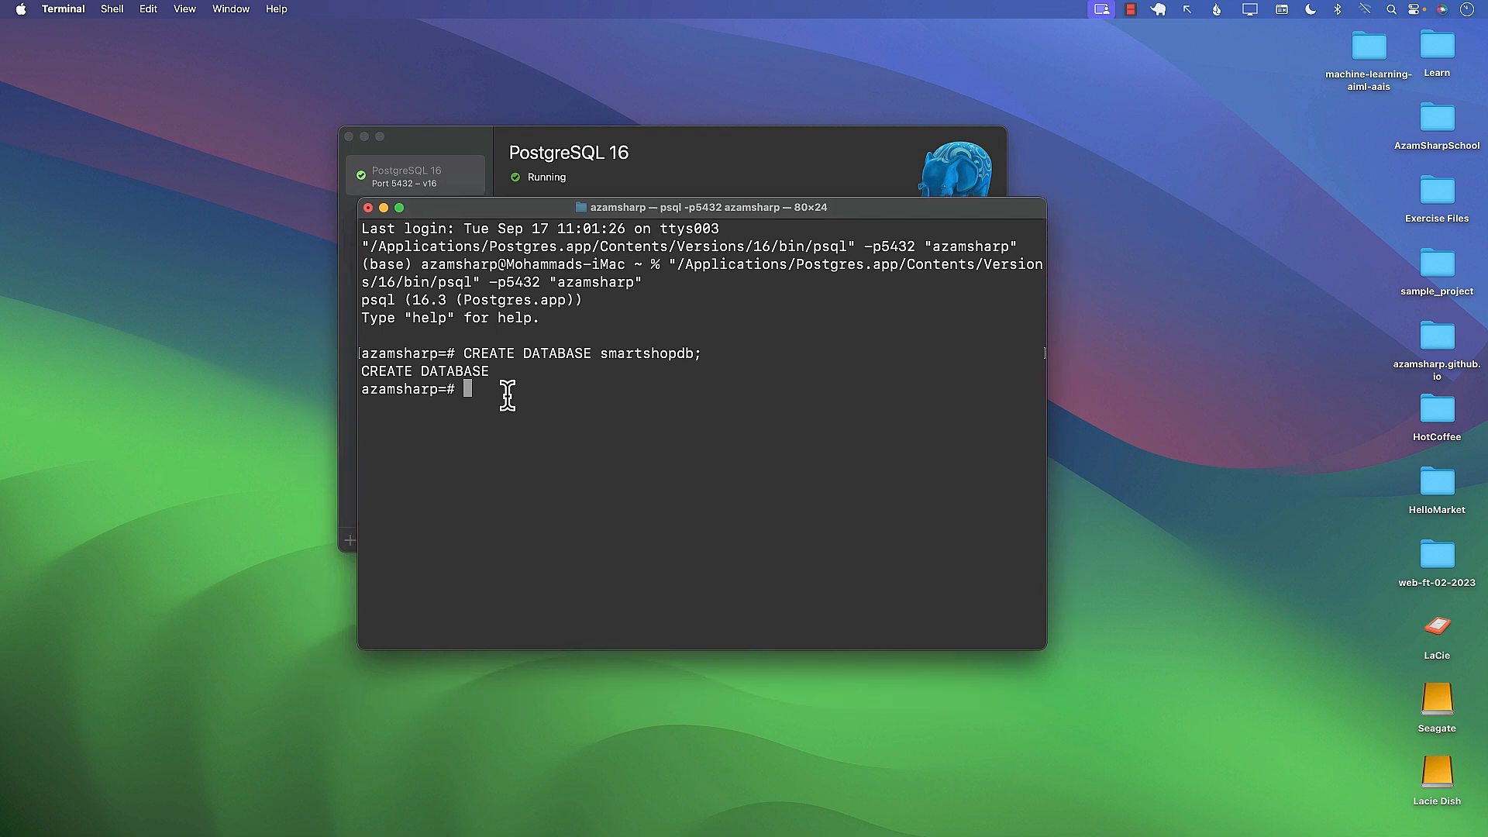
# - Connect psql to smartshopdb with \connect, then end the session with \quit
pyautogui.write('/c')
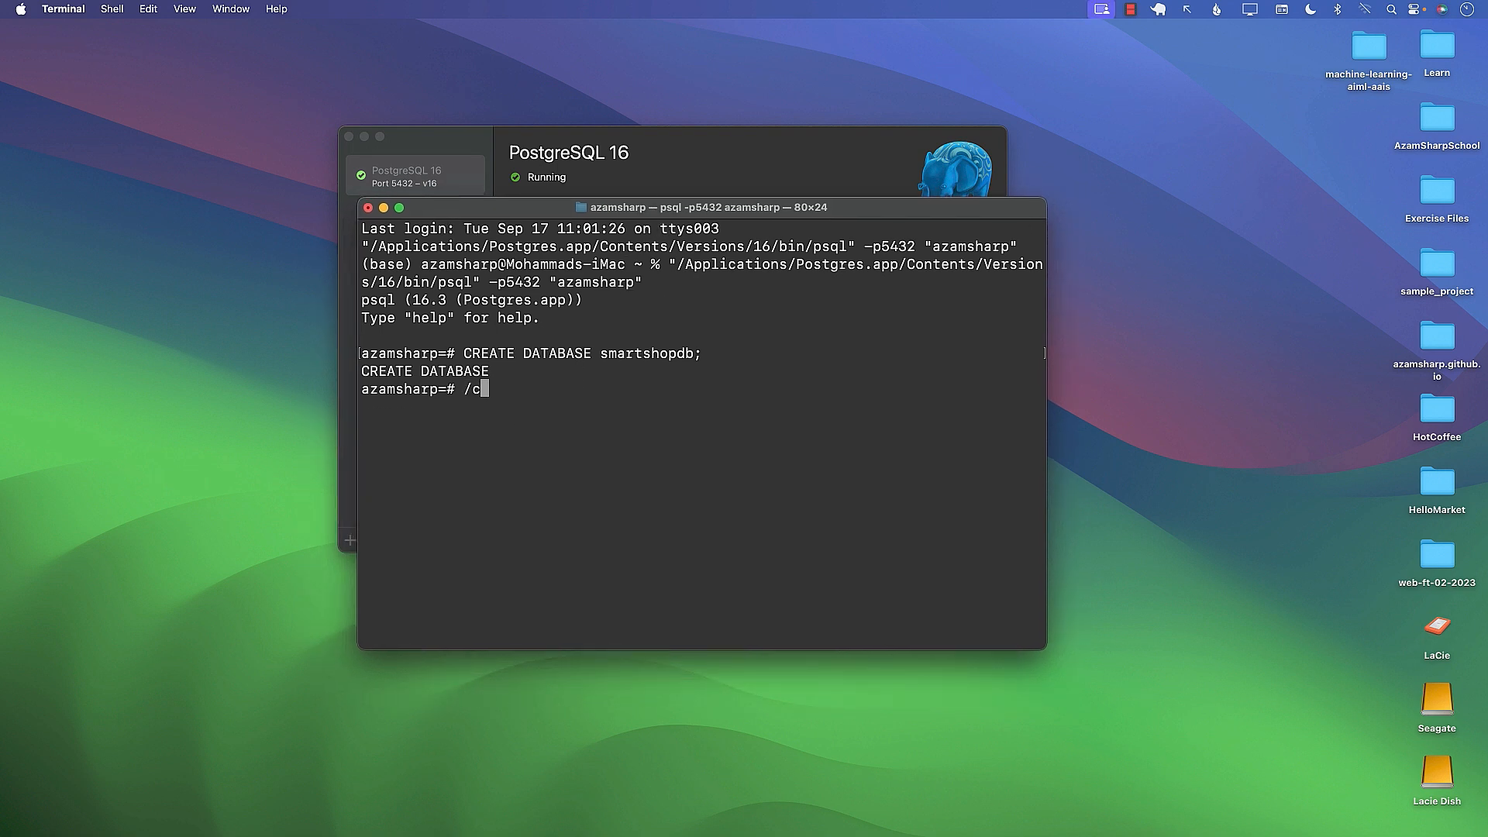
pyautogui.write('\\connect smar')
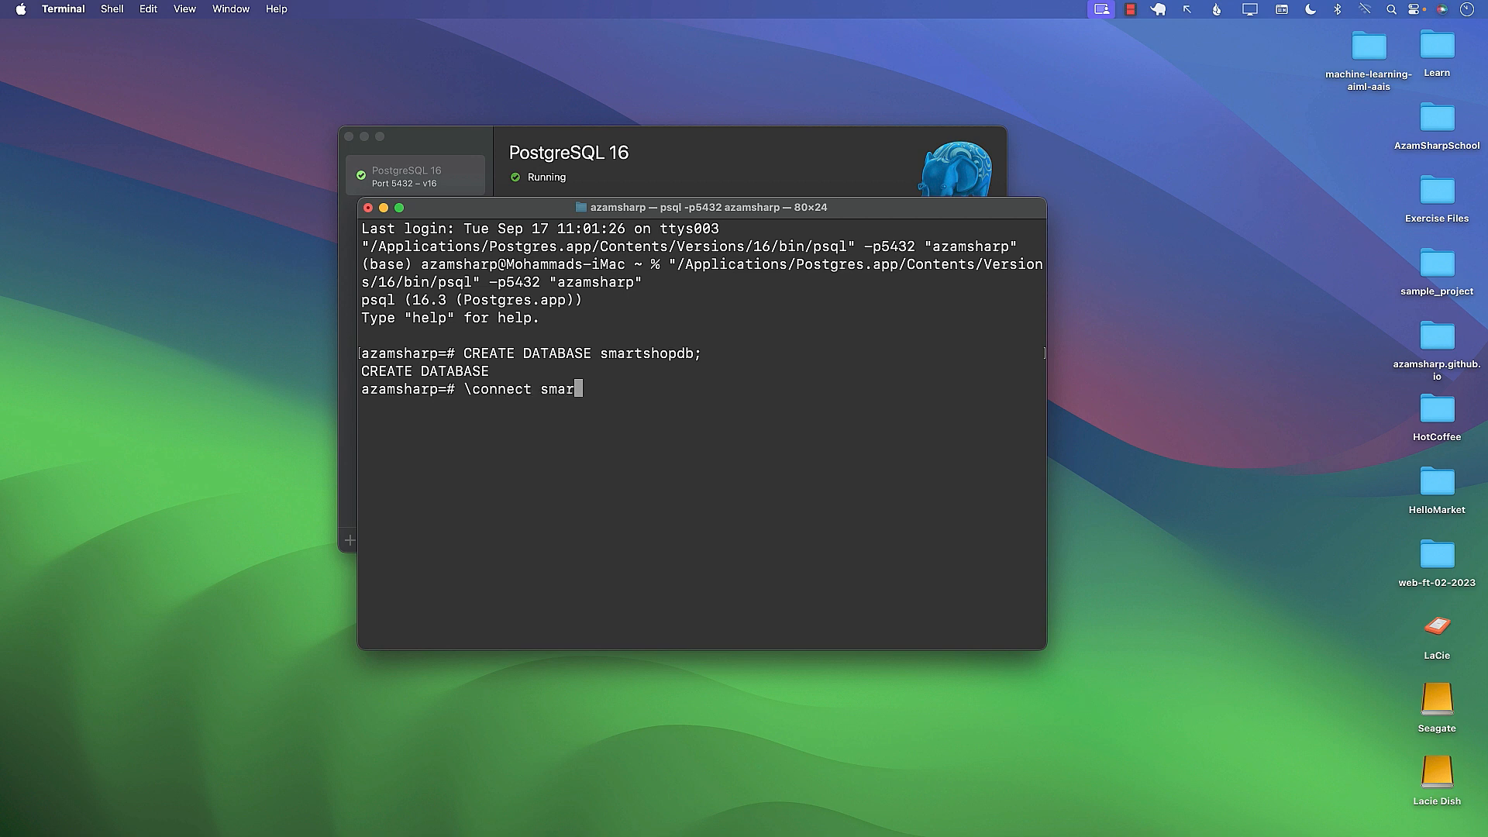
pyautogui.press('Return')
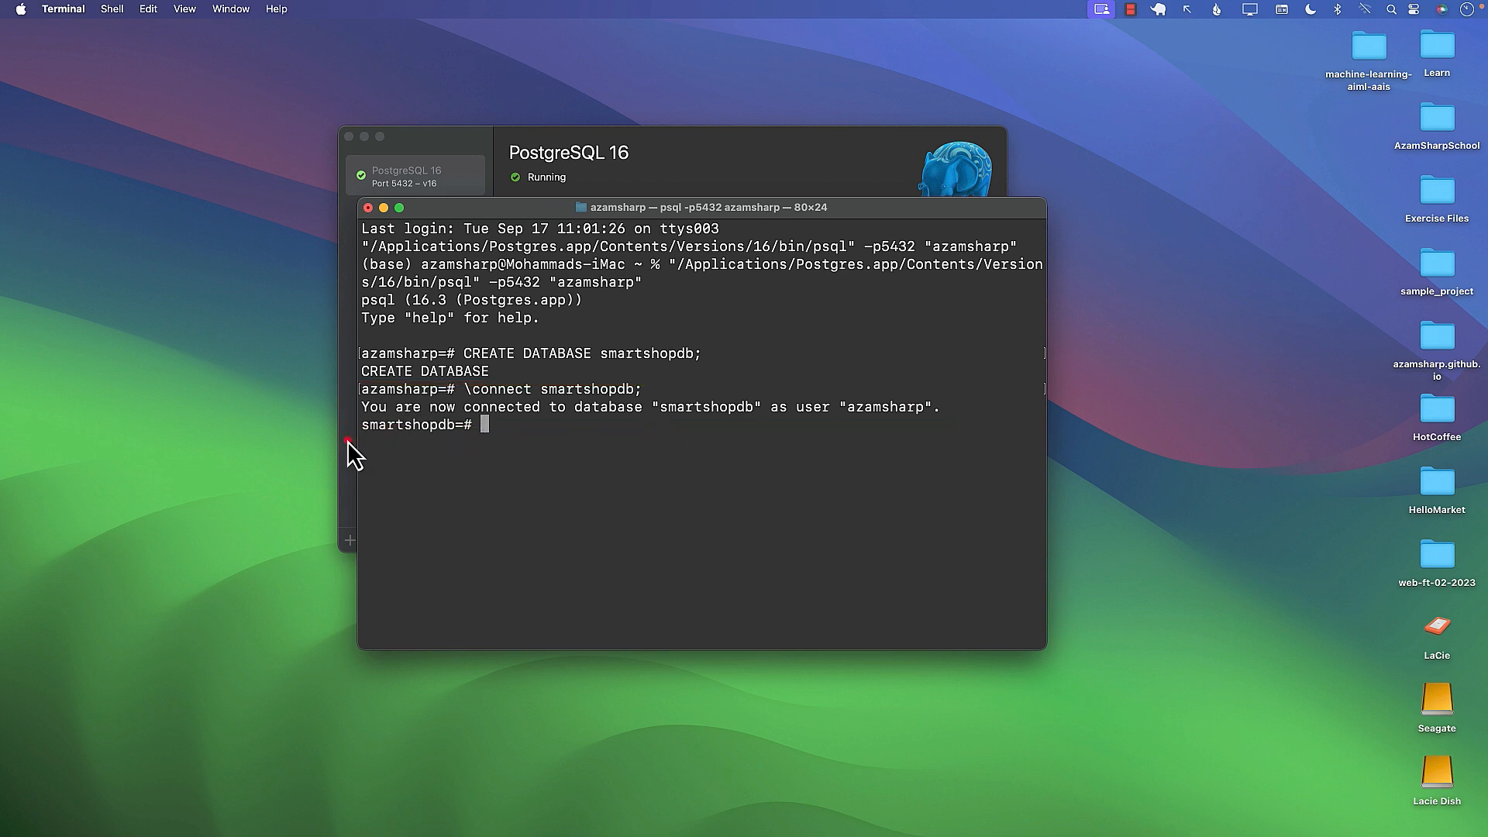
pyautogui.doubleClick(410, 424)
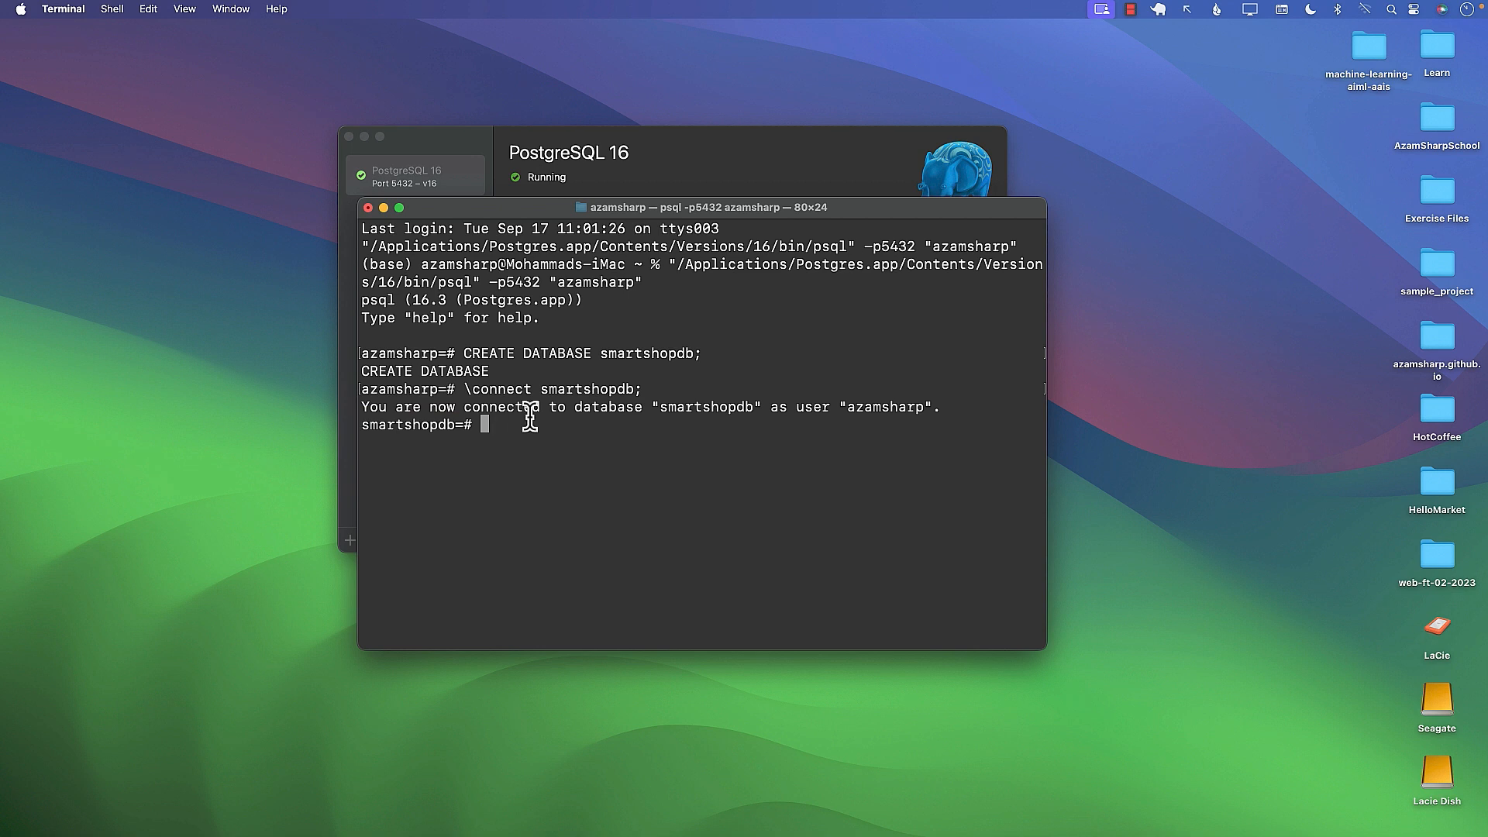
pyautogui.moveTo(515, 426)
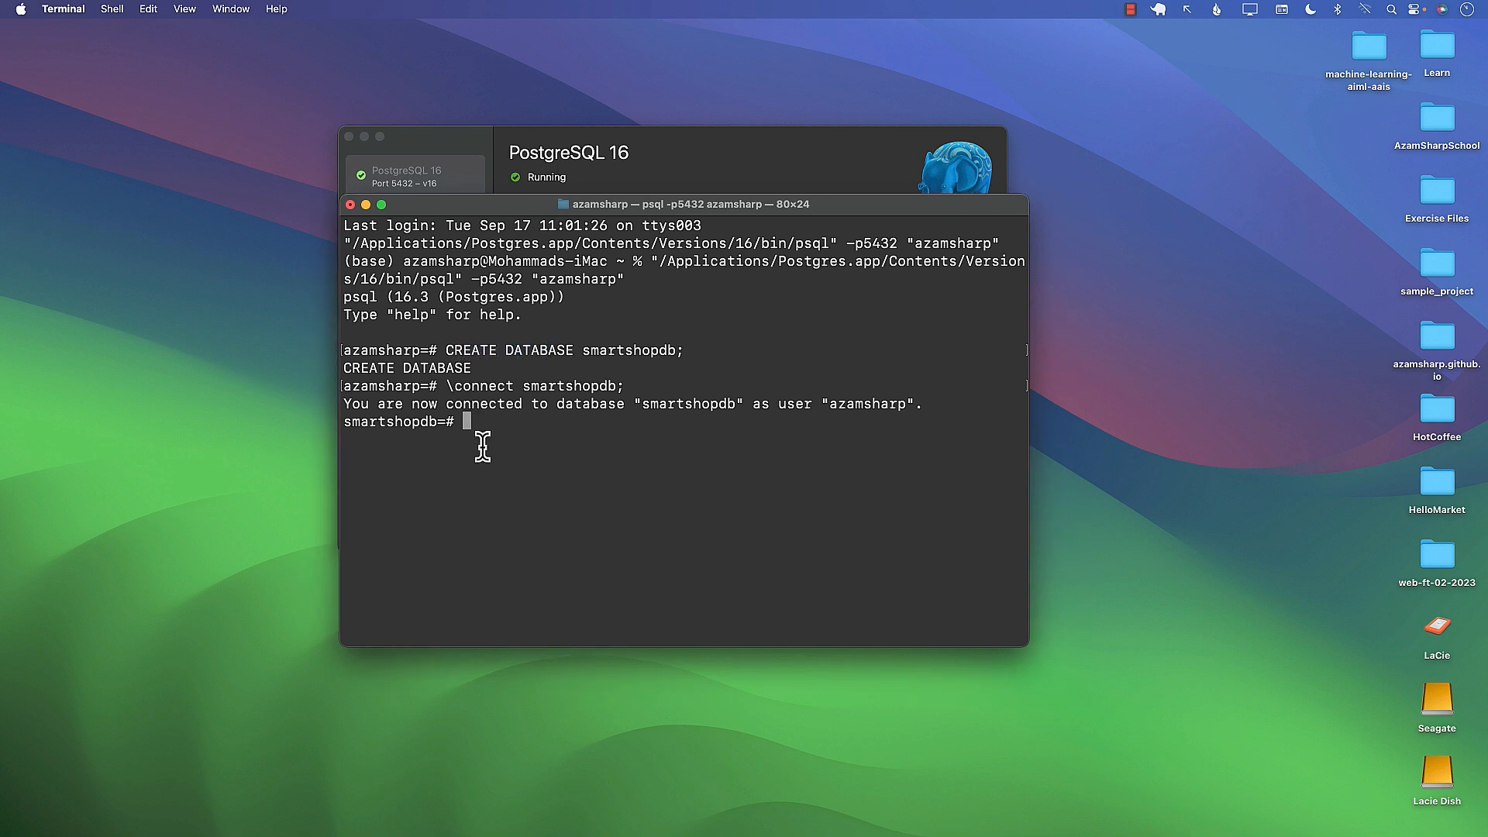
pyautogui.moveTo(486, 424)
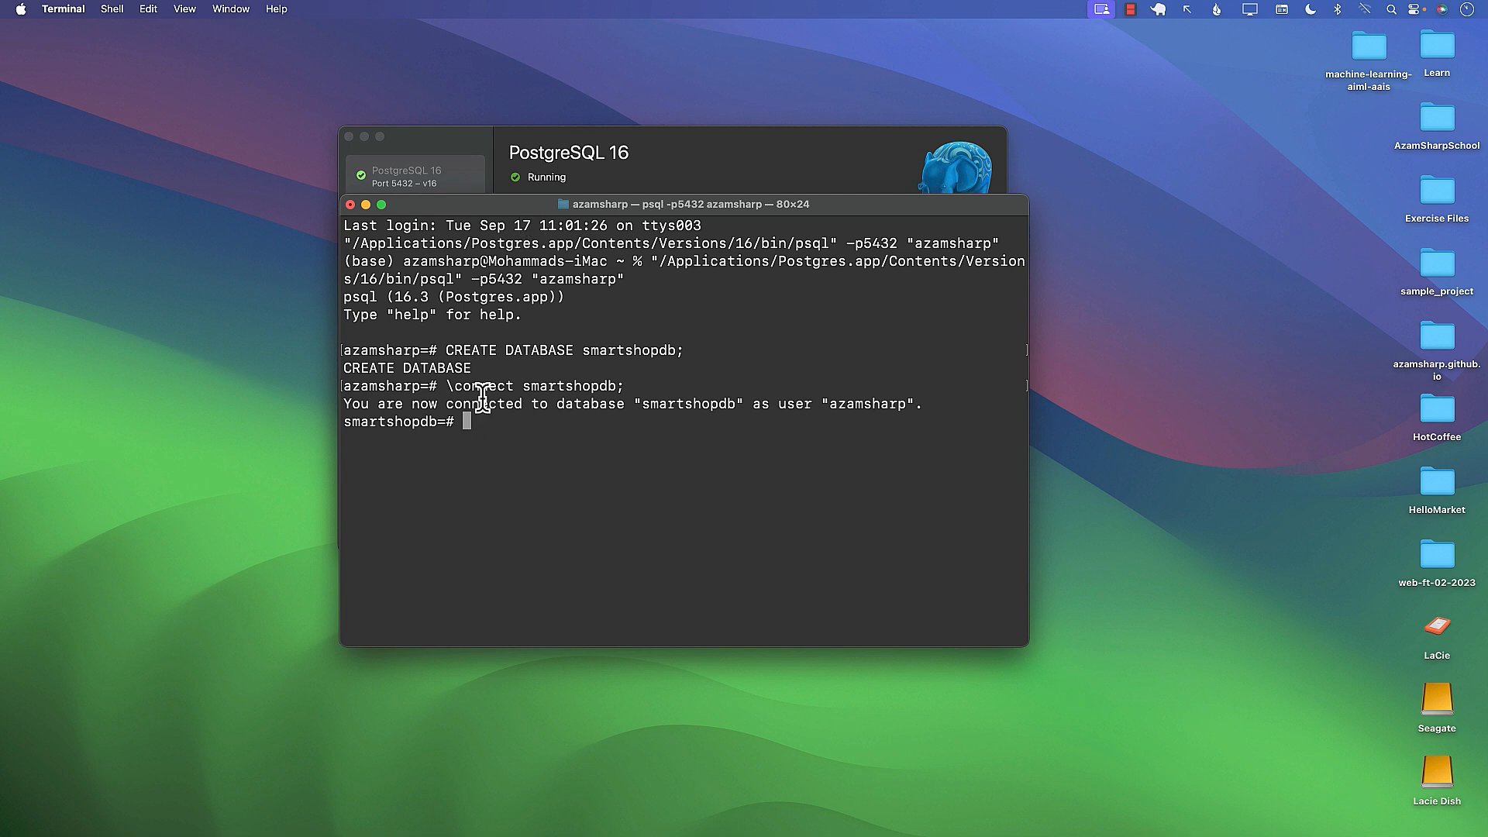
pyautogui.write('\\')
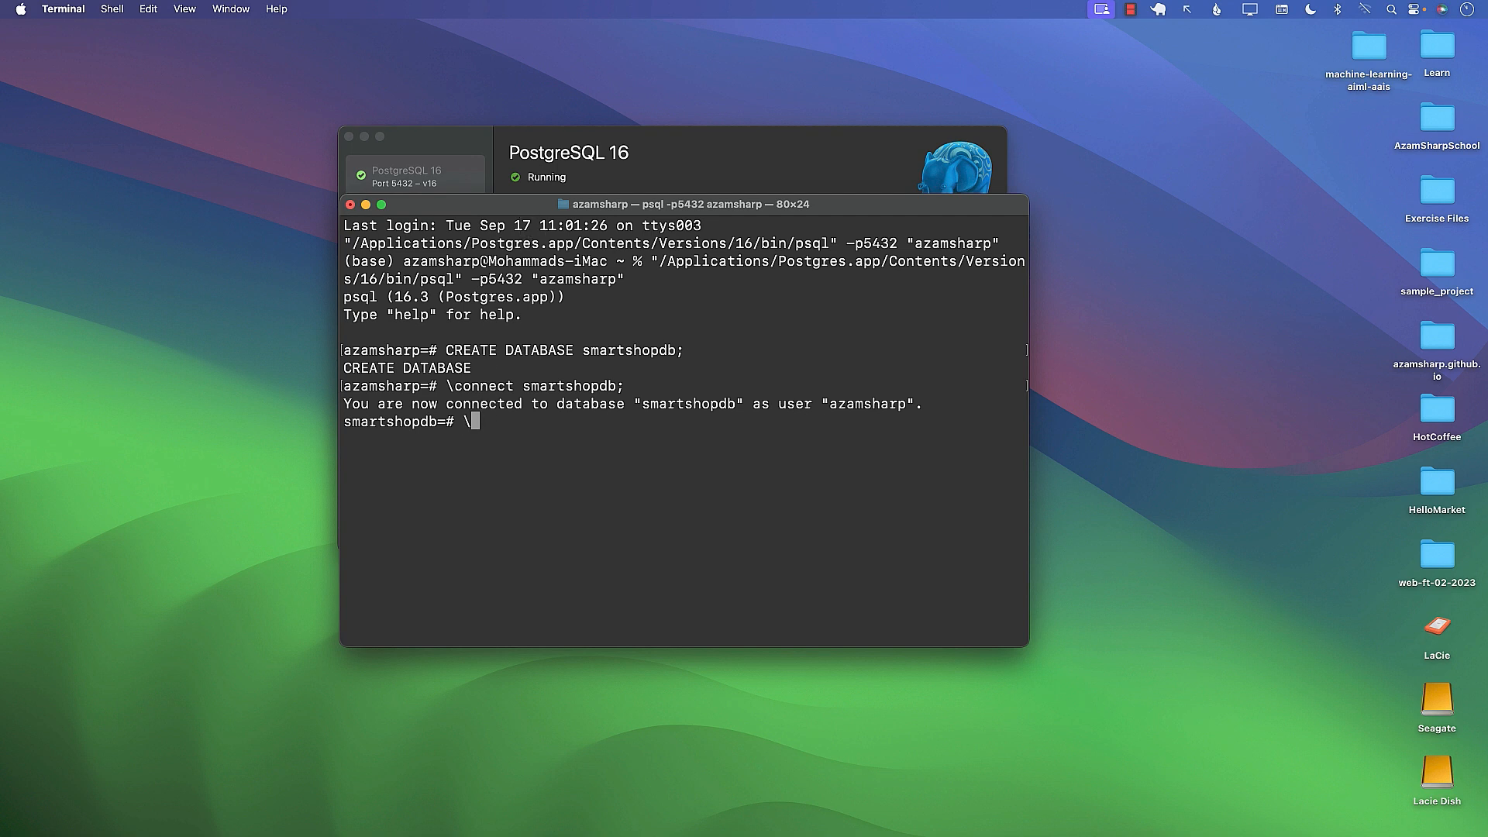
pyautogui.write('\\quit')
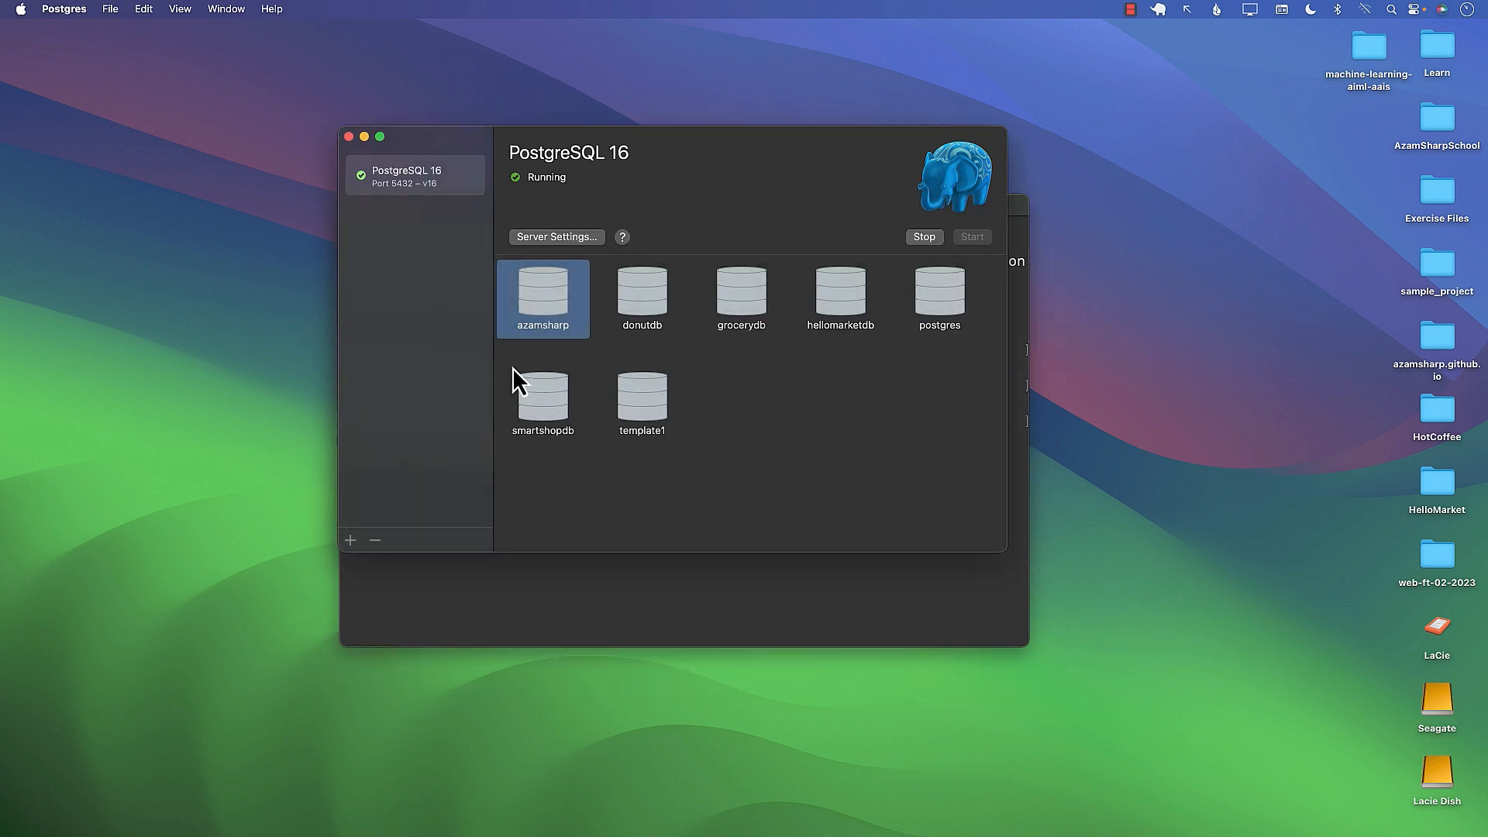
pyautogui.moveTo(691, 353)
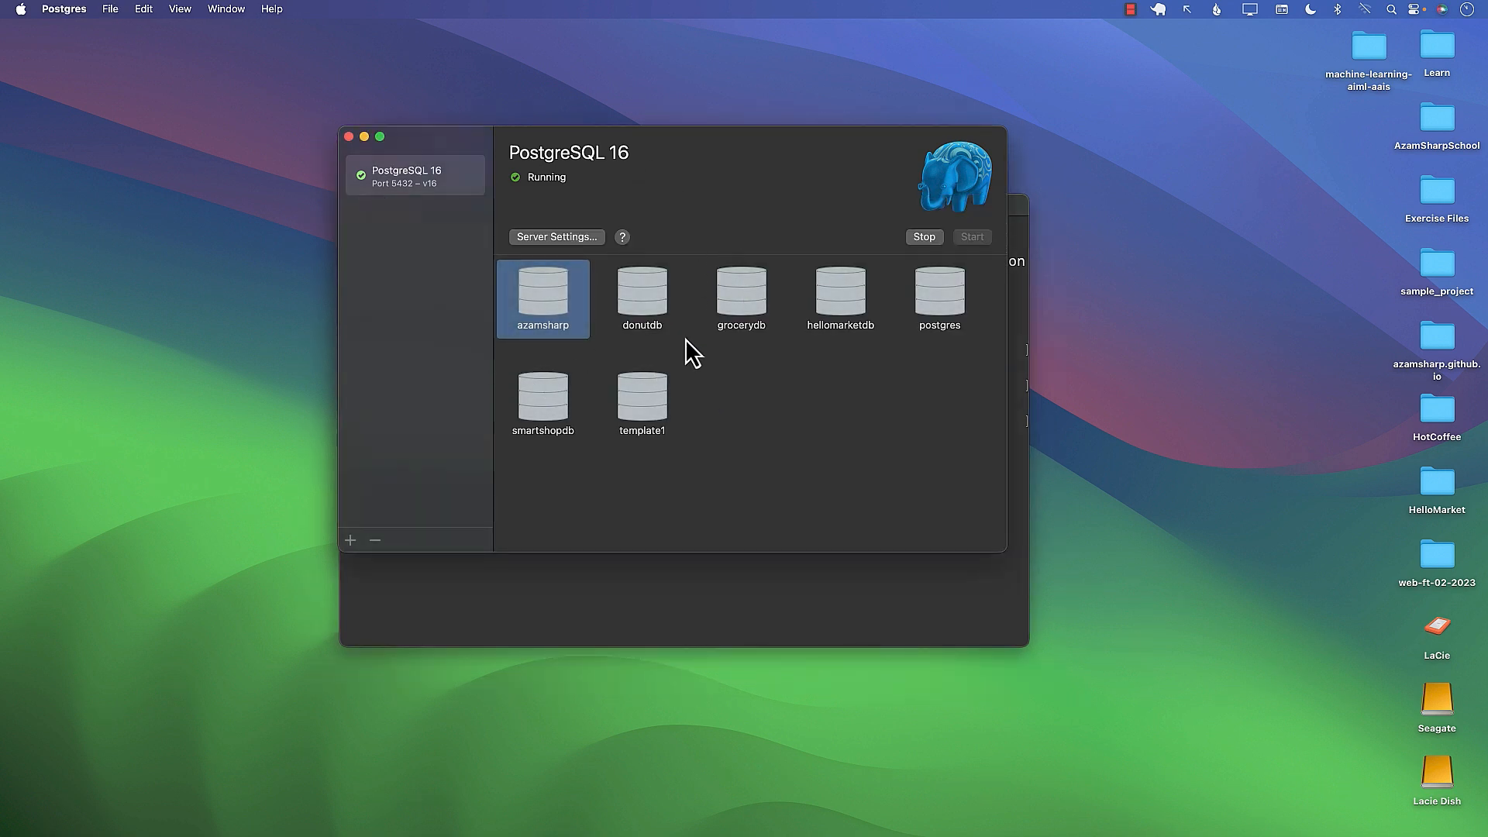
# - Open a psql session directly on smartshopdb from Postgres.app, then quit it
pyautogui.click(542, 402)
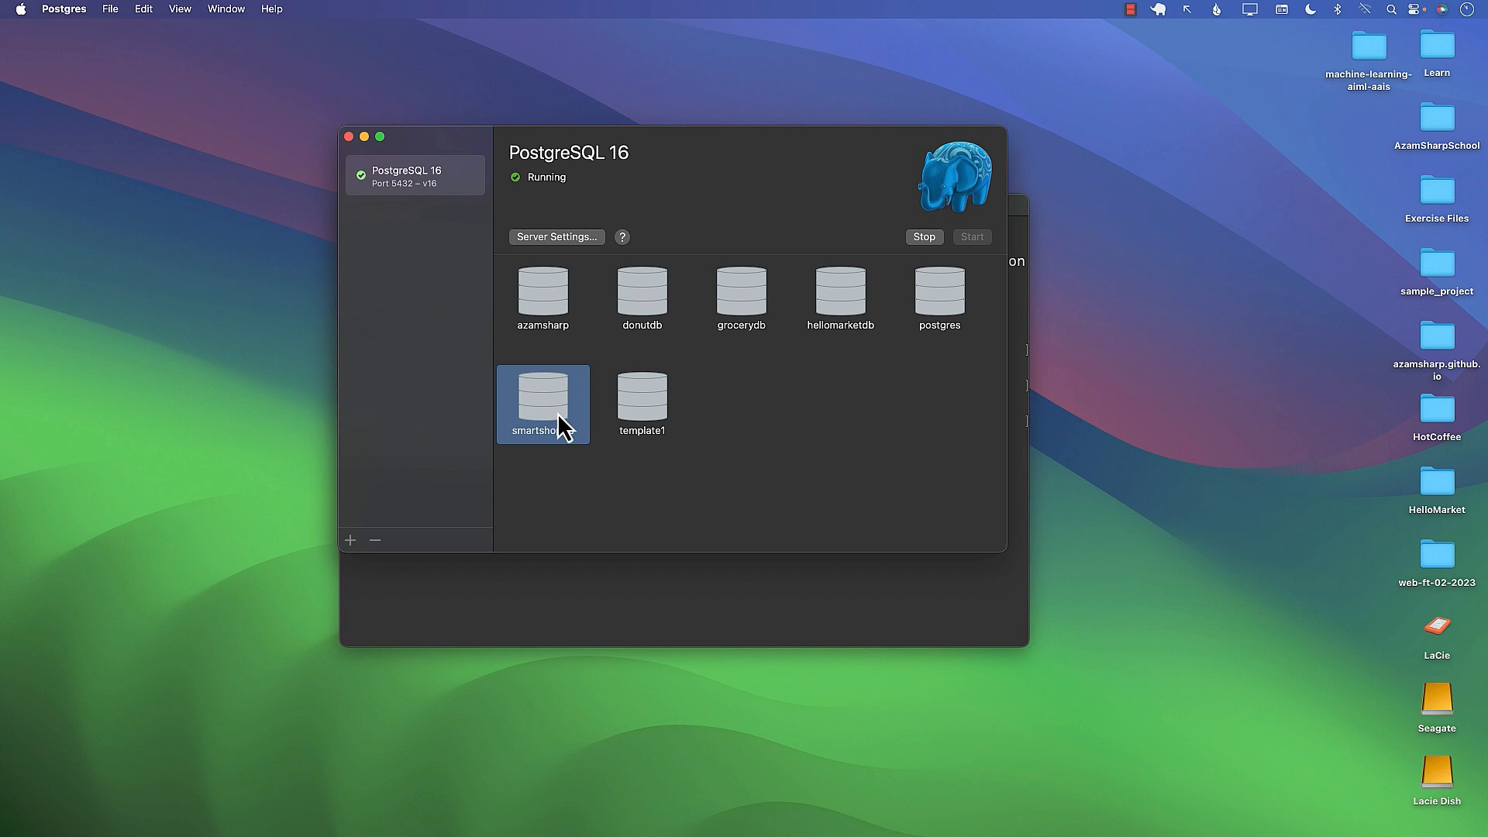
pyautogui.click(643, 402)
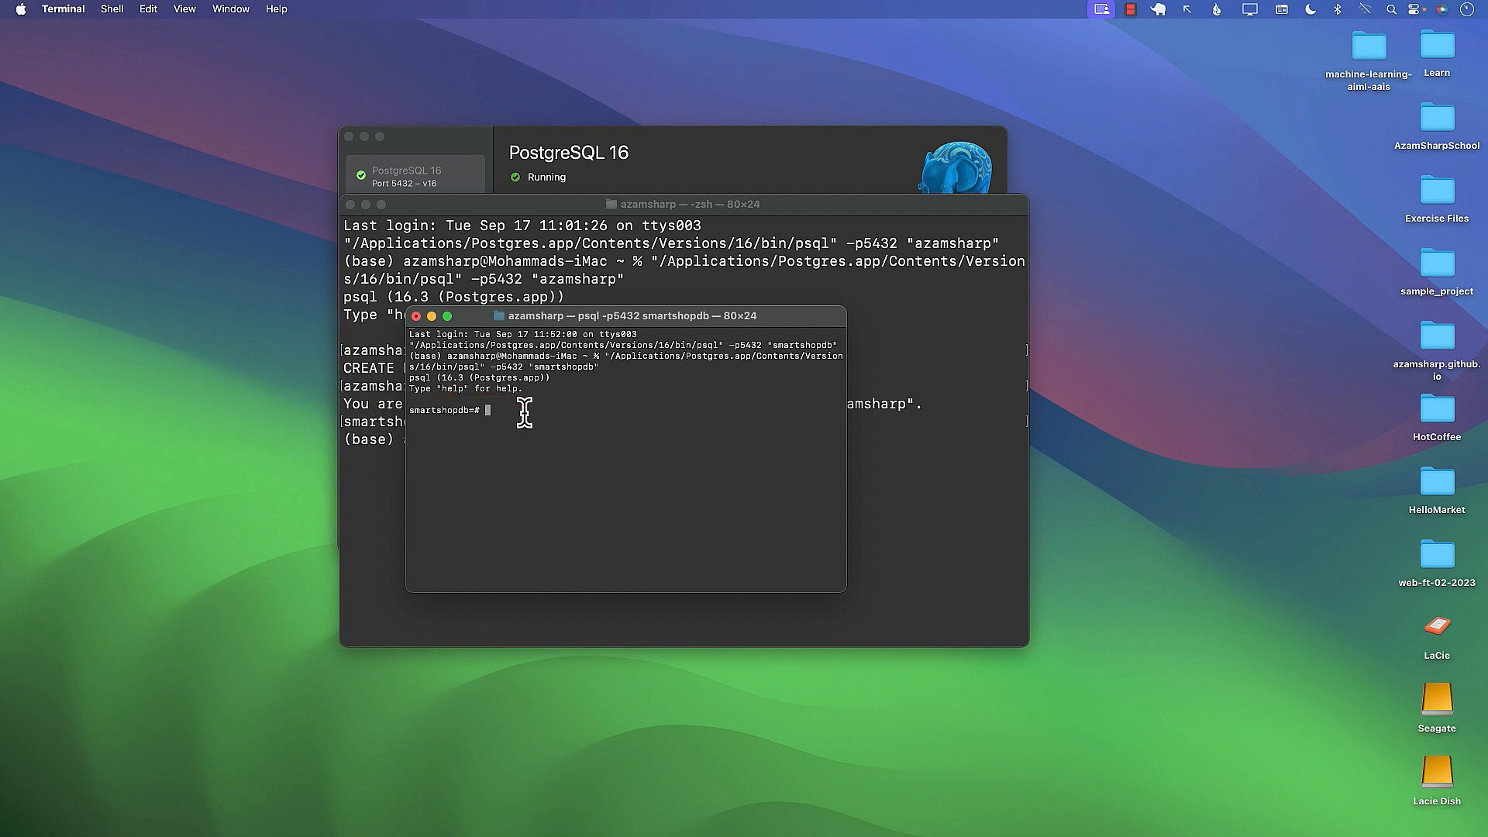
pyautogui.write('\\quit')
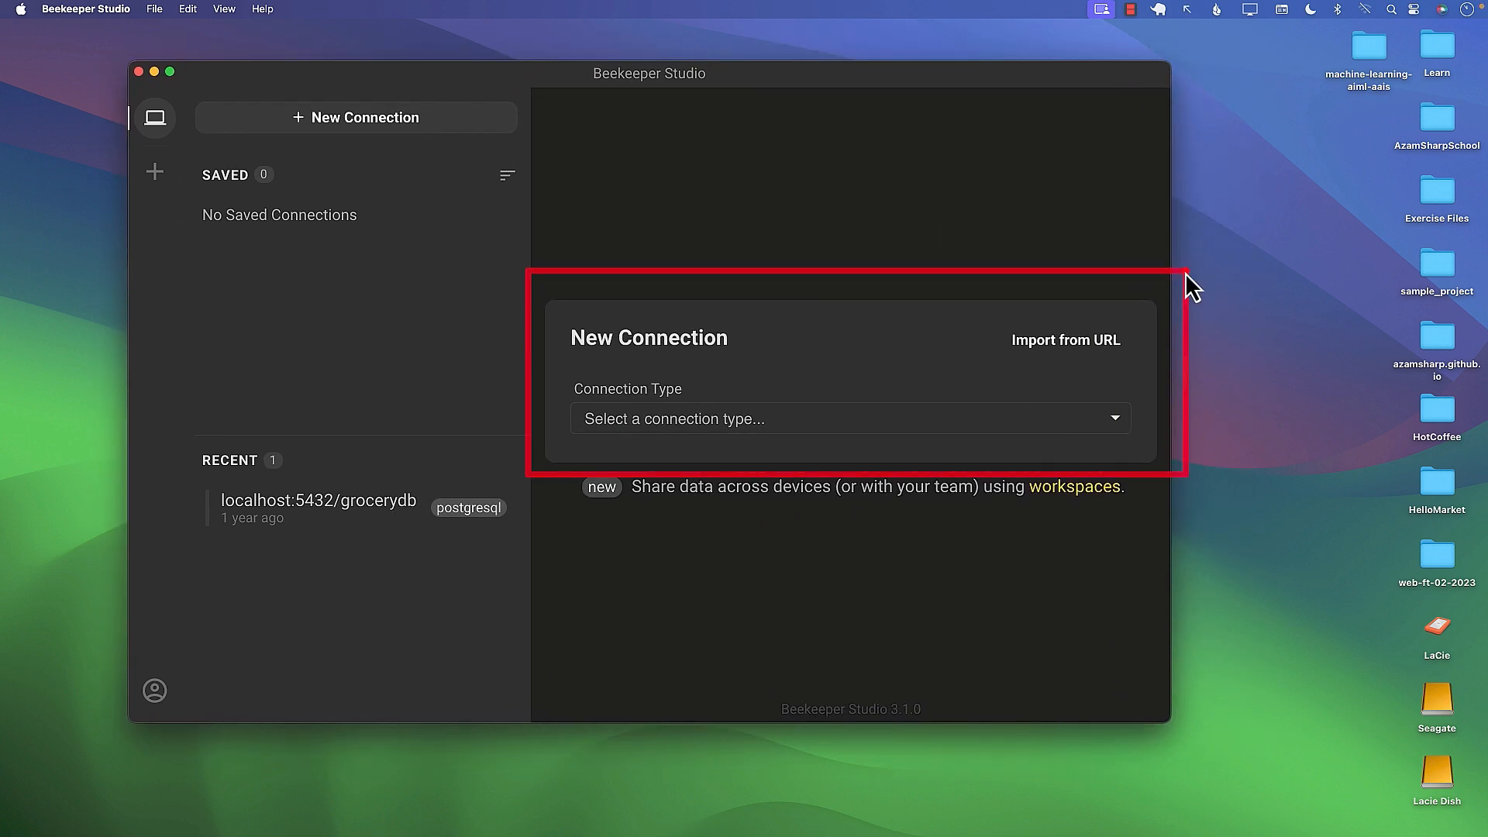
pyautogui.moveTo(693, 439)
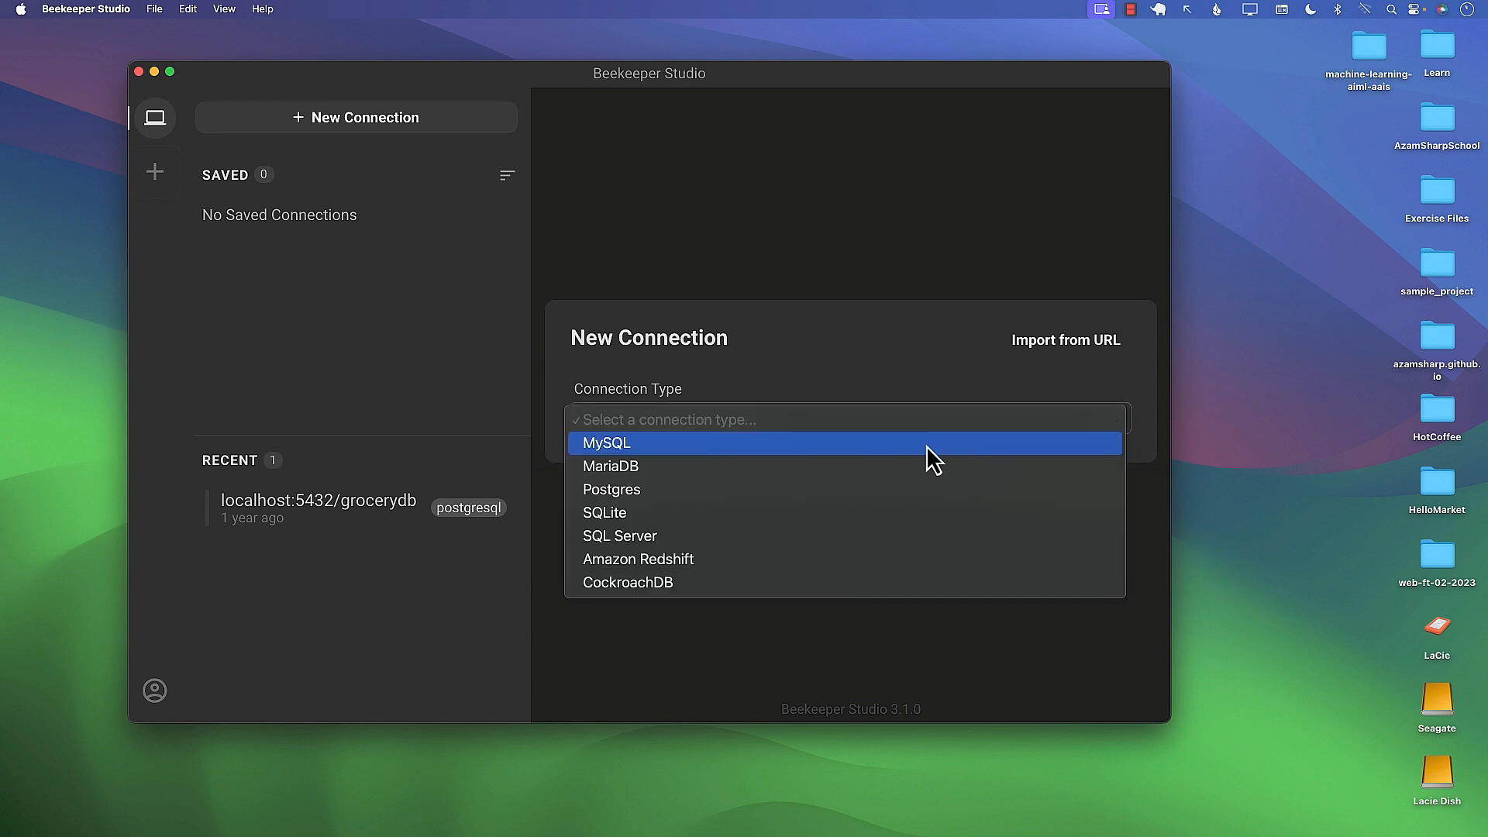
pyautogui.moveTo(921, 559)
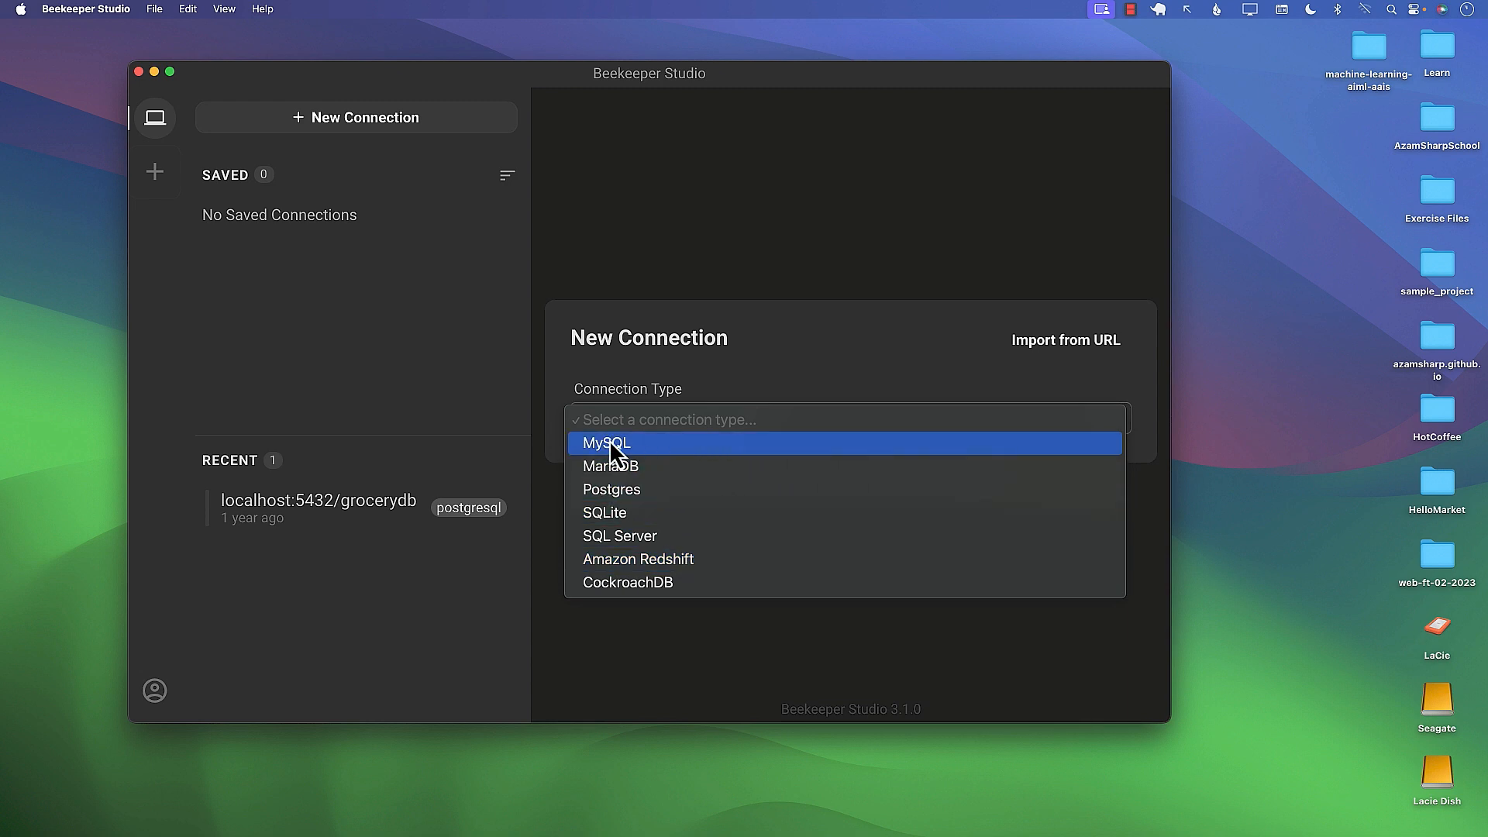
pyautogui.moveTo(613, 490)
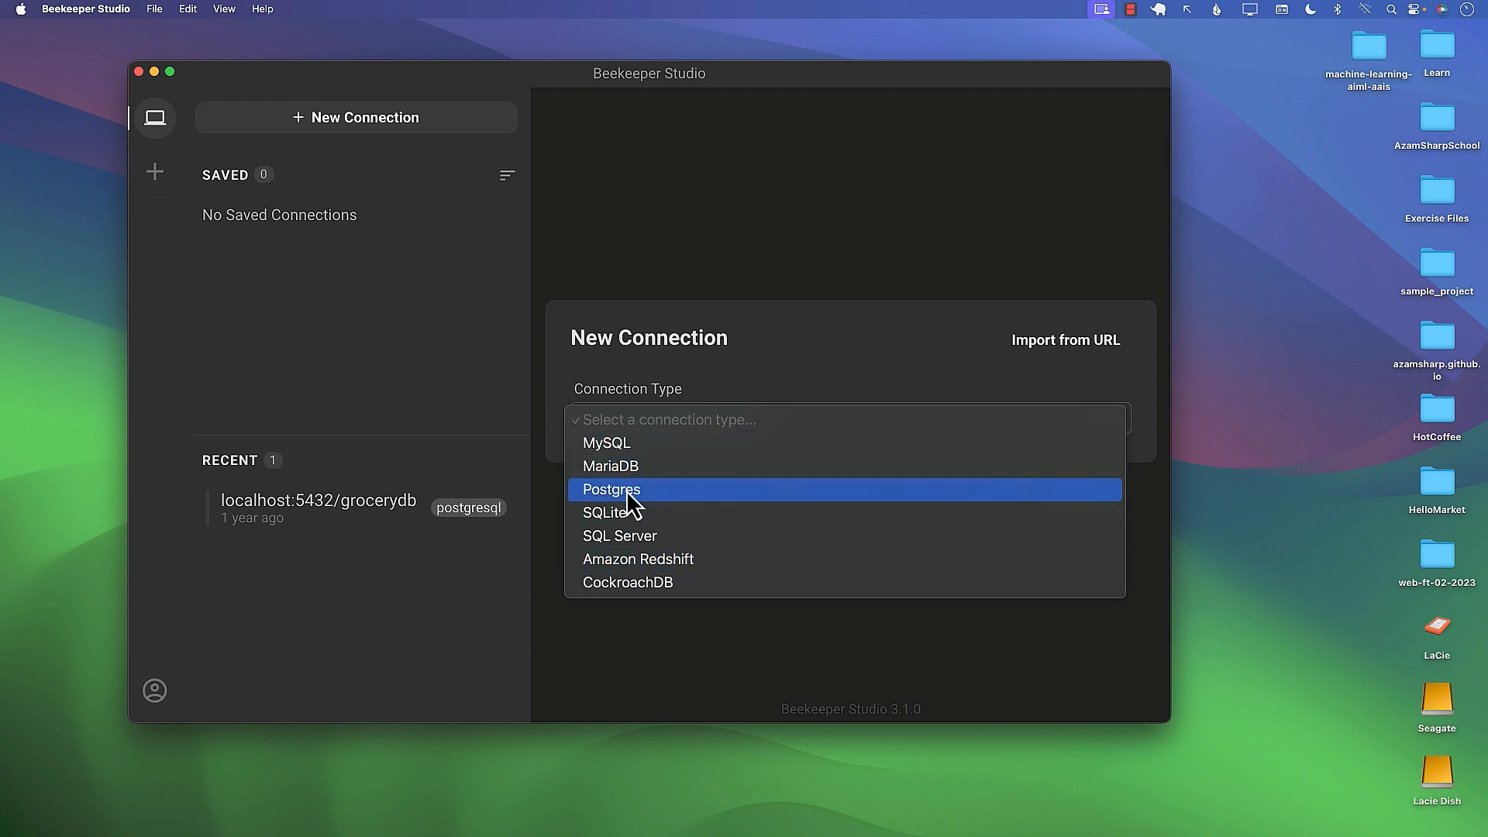
pyautogui.moveTo(634, 589)
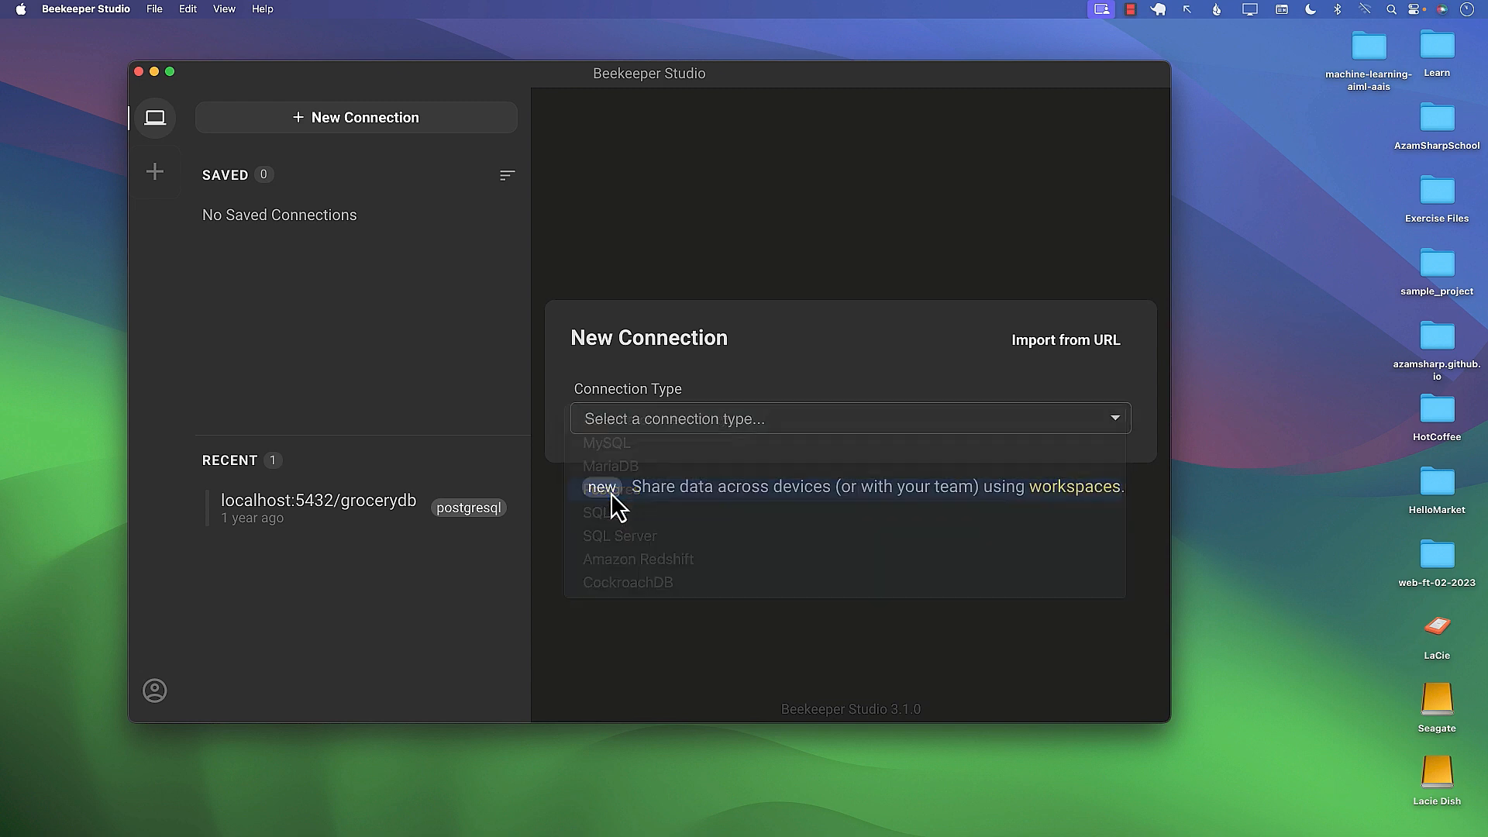
# - Set the Beekeeper Studio connection type to Postgres
pyautogui.click(606, 443)
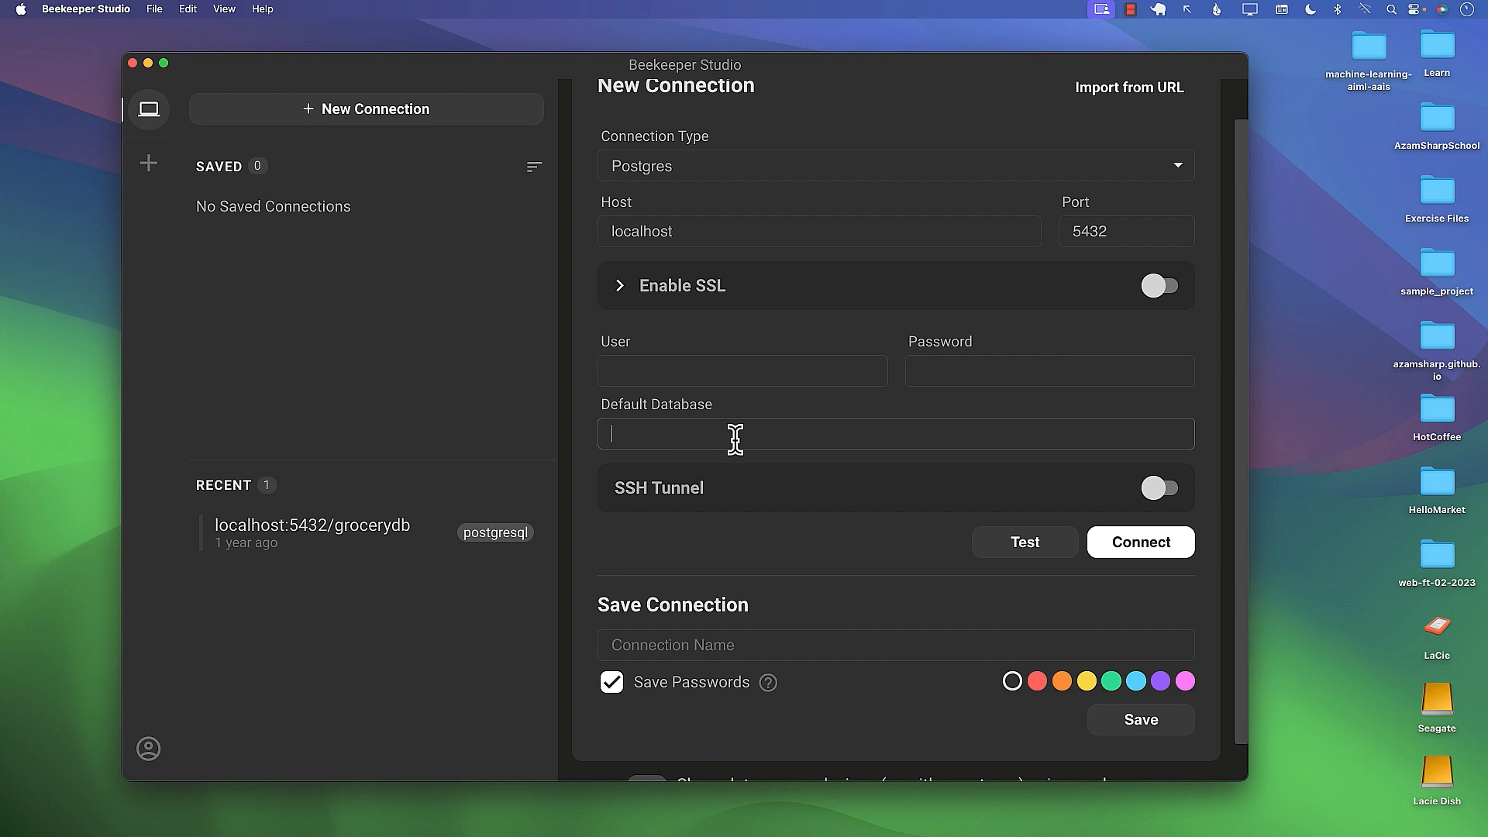
# - Enter smartshopdb as default database and postgres as user, test, and connect
pyautogui.write('smartshopdb')
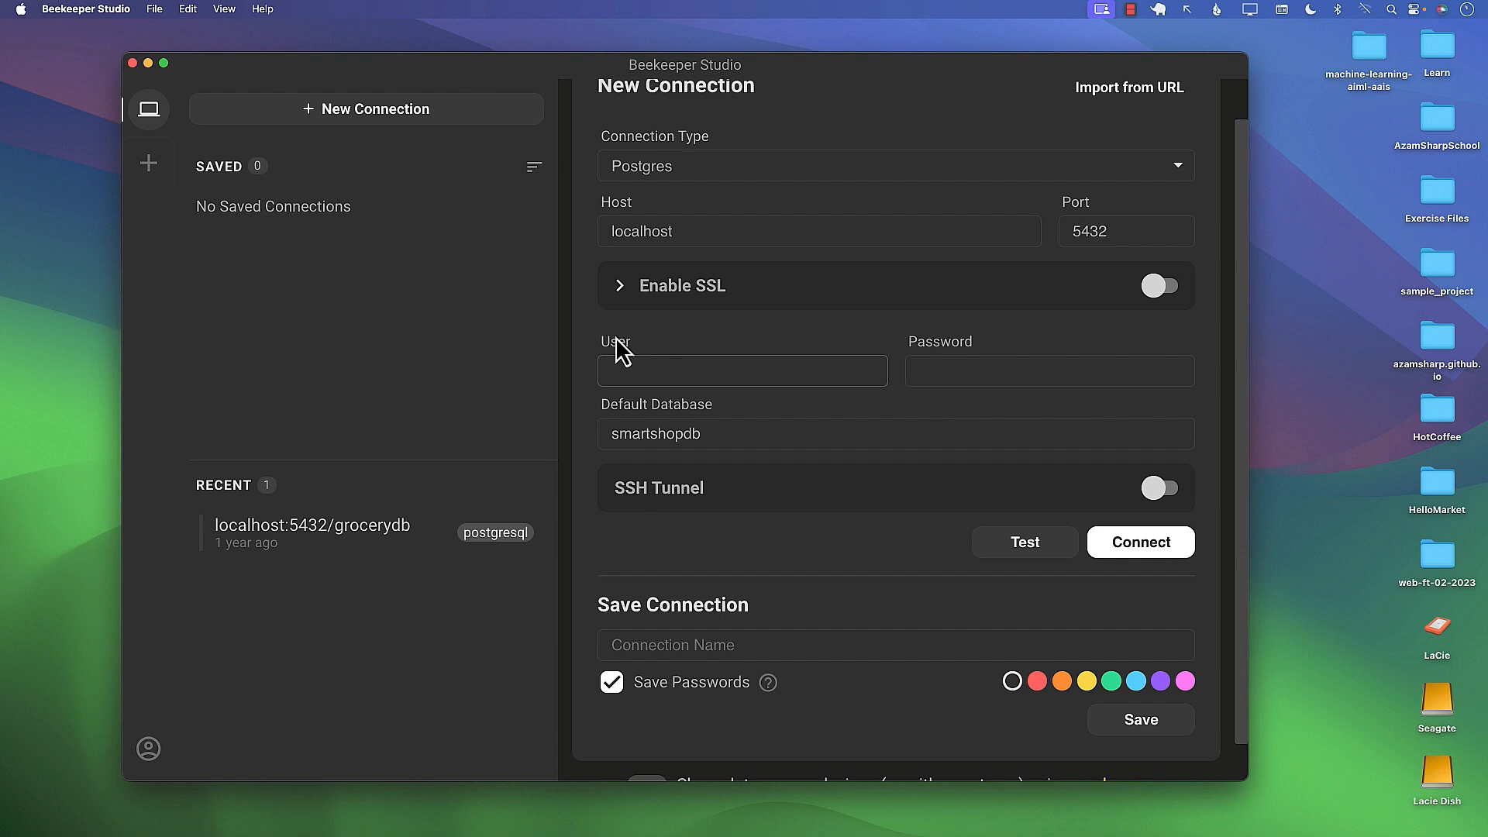
pyautogui.write('po')
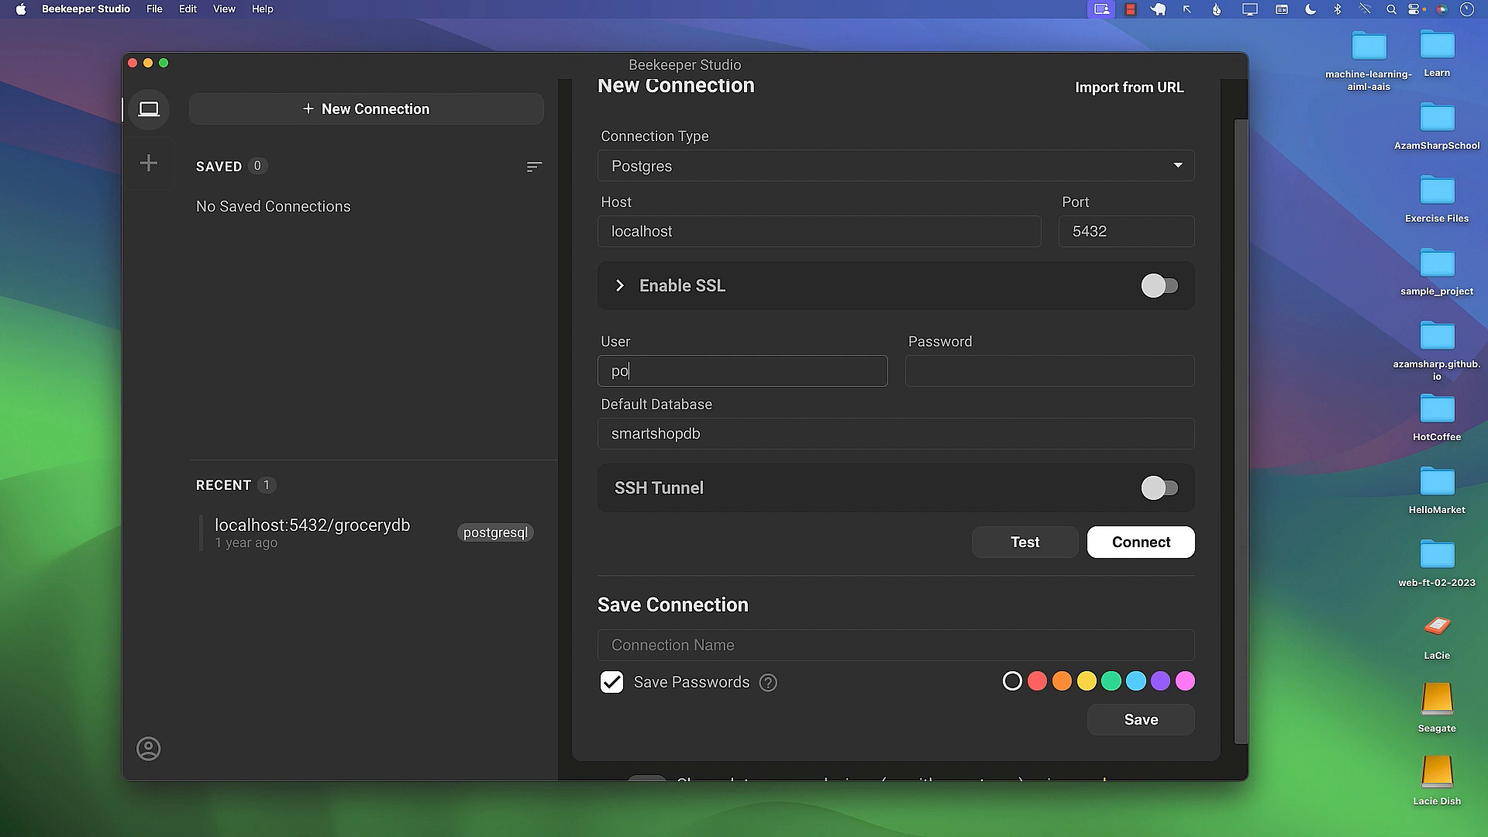
pyautogui.write('stgres')
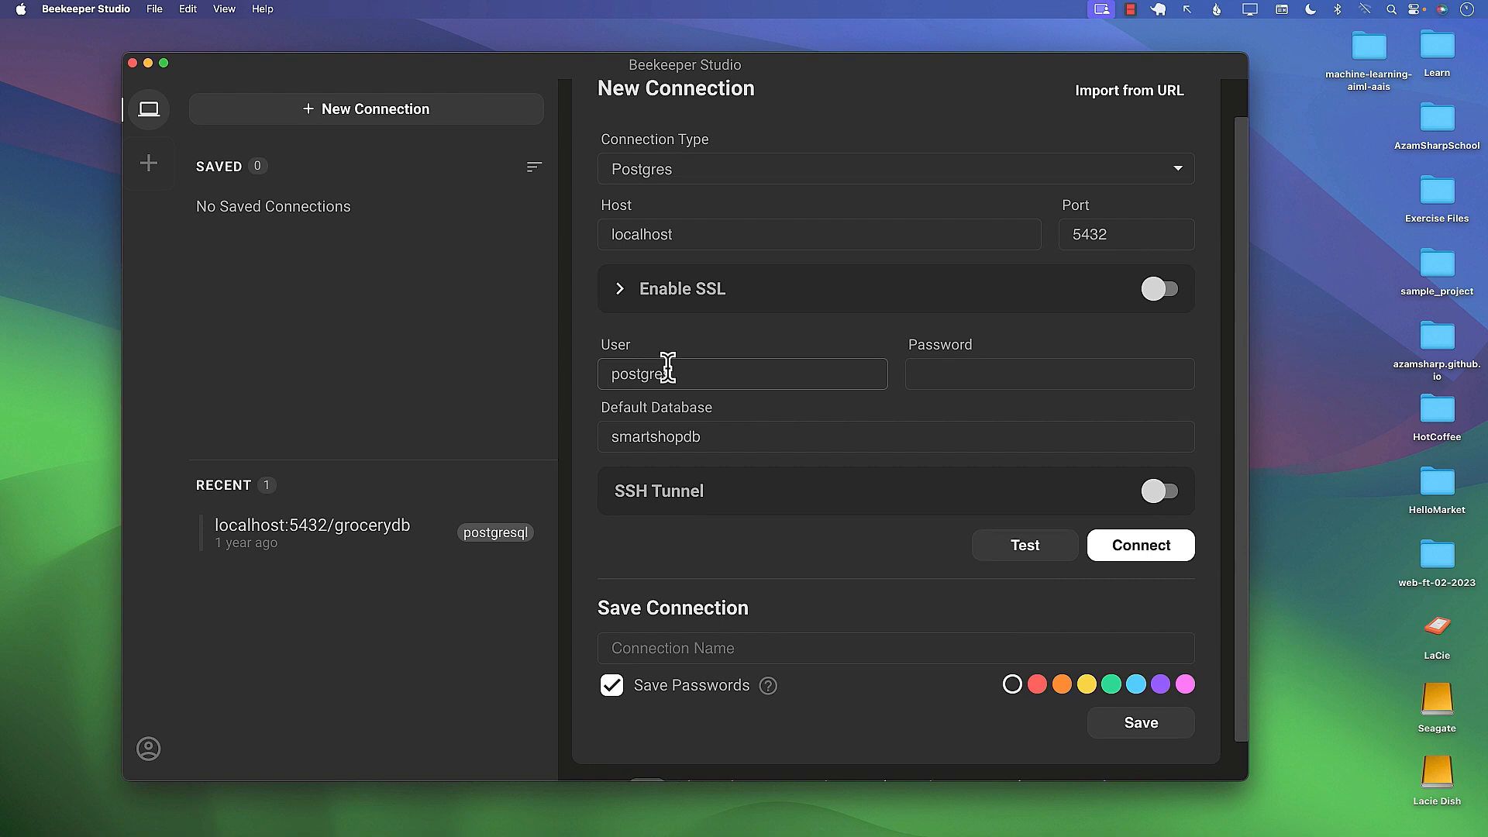
pyautogui.scroll(-3)
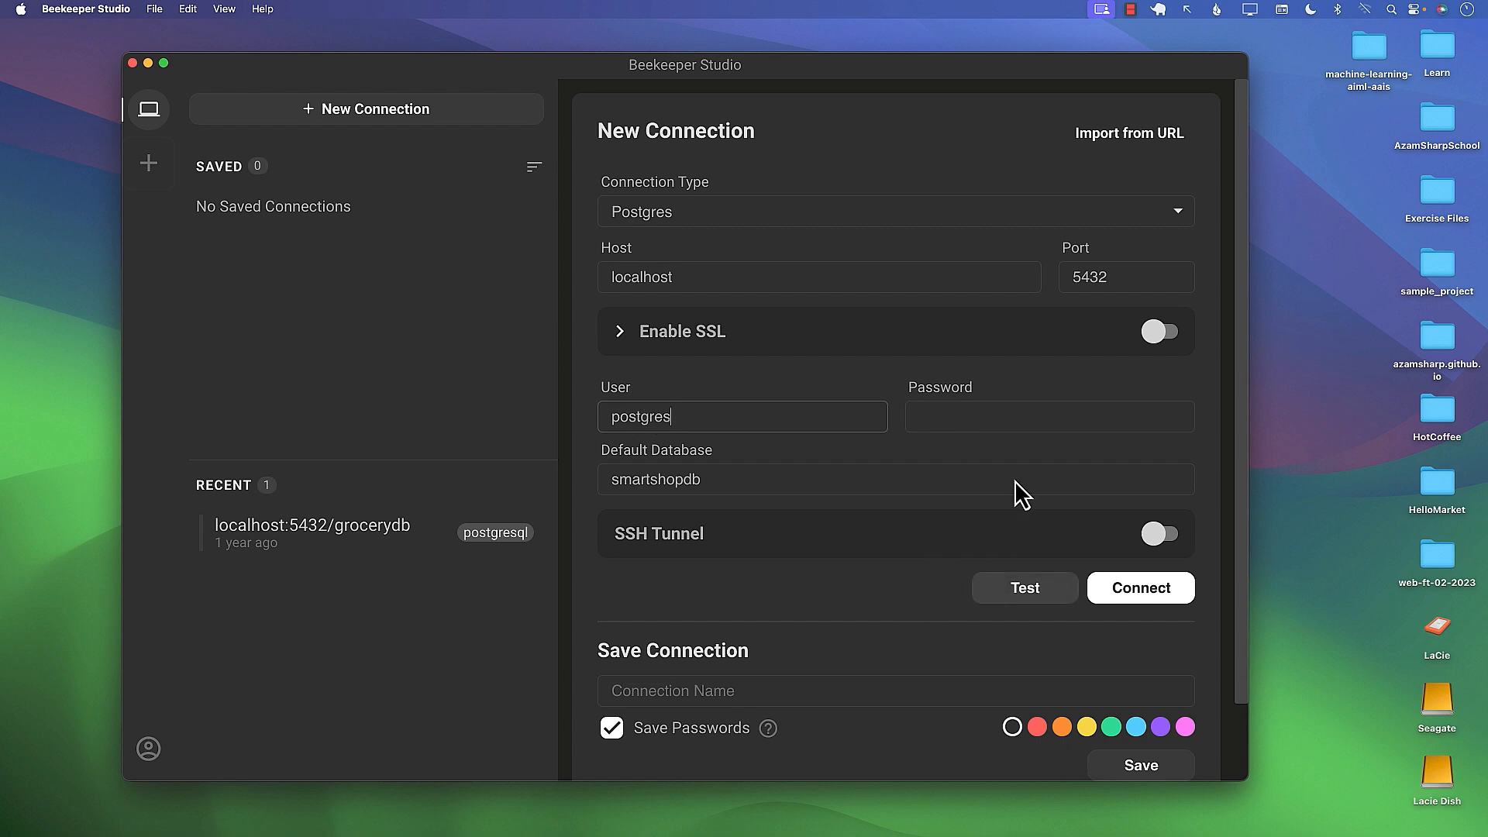
pyautogui.moveTo(1020, 601)
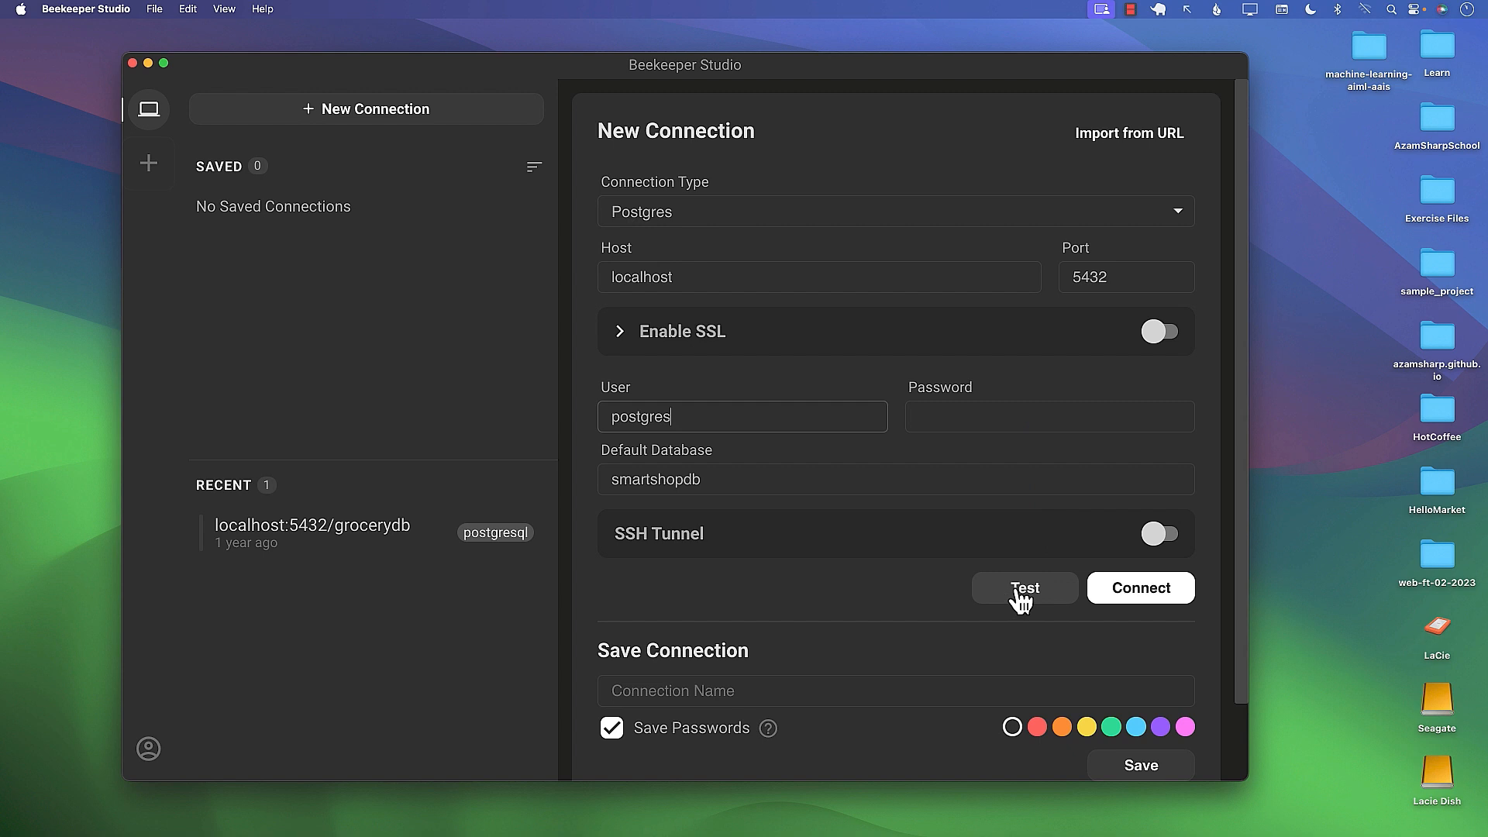
pyautogui.click(1024, 587)
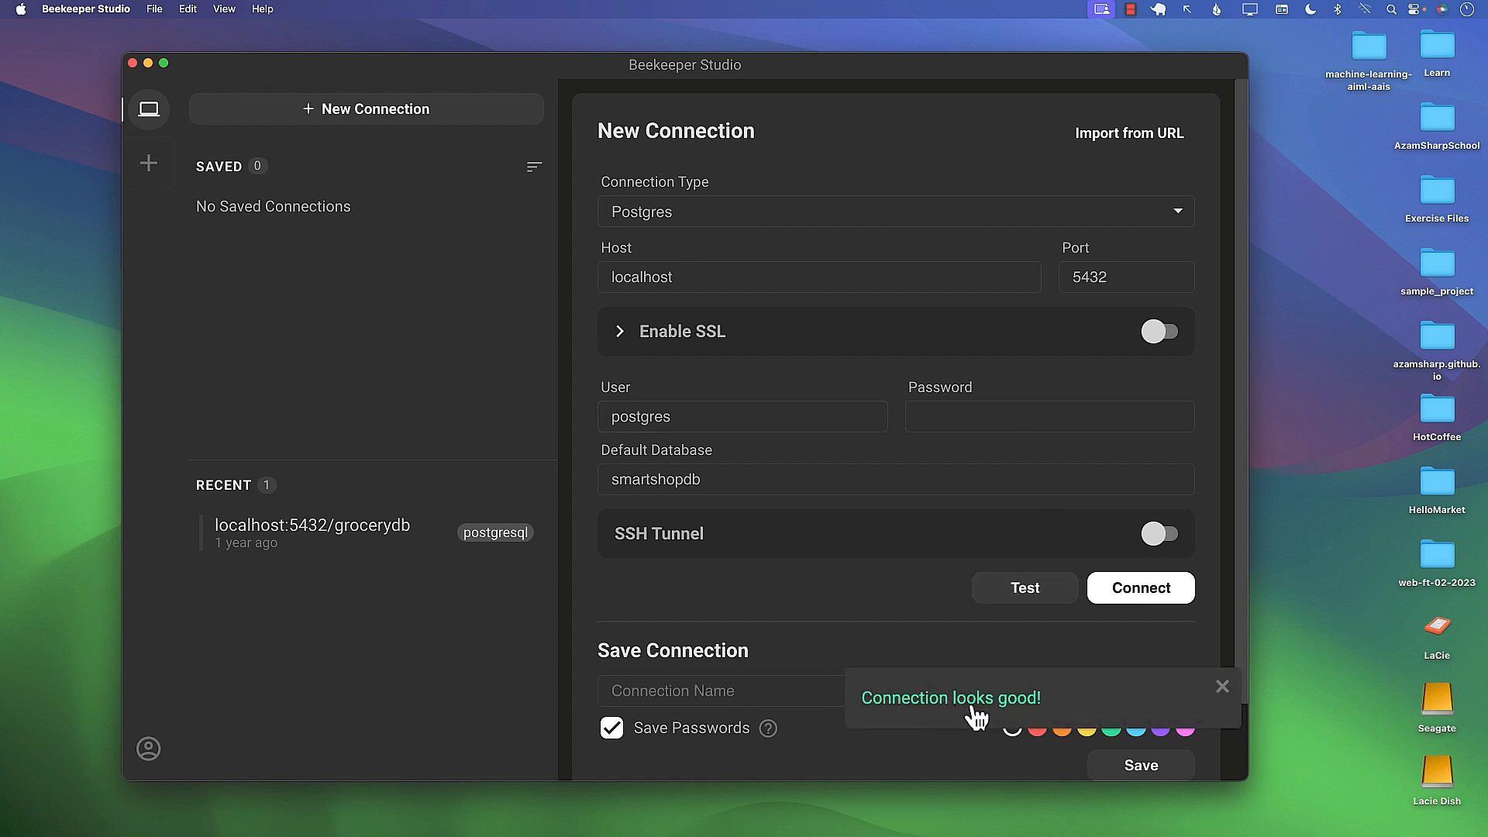
pyautogui.moveTo(1024, 588)
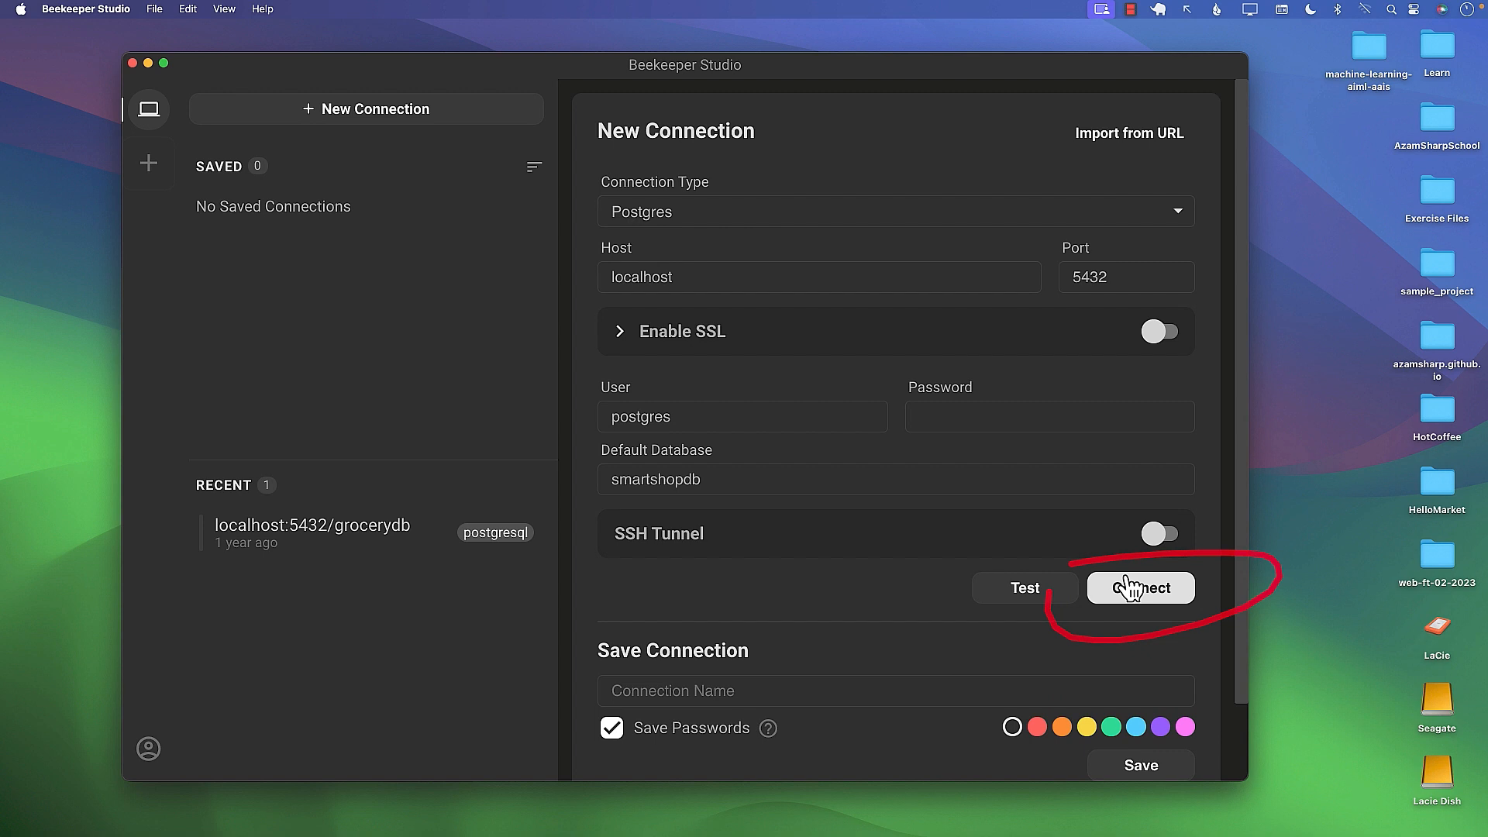
pyautogui.click(1141, 588)
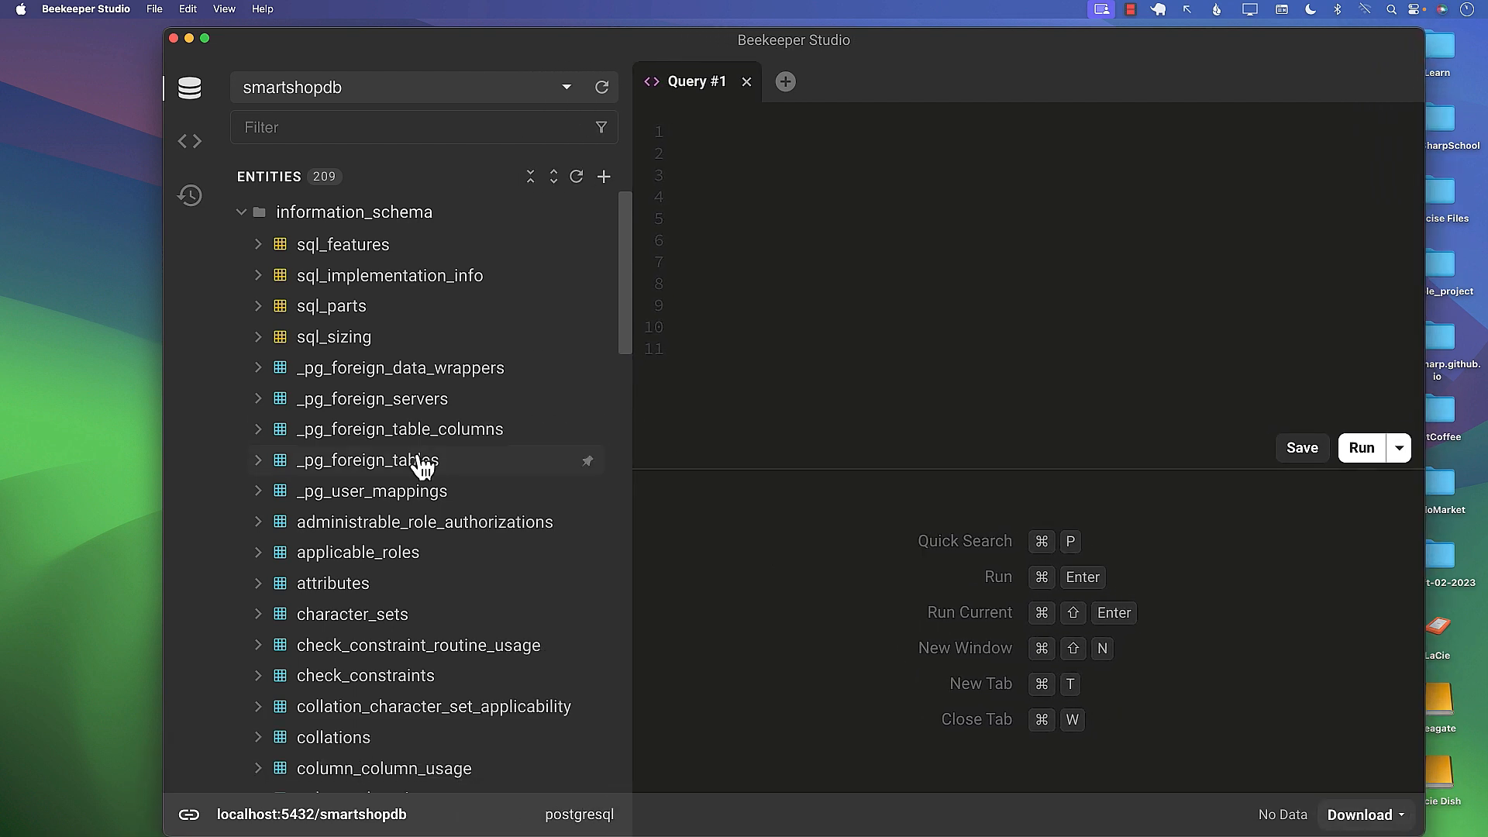
pyautogui.scroll(-3)
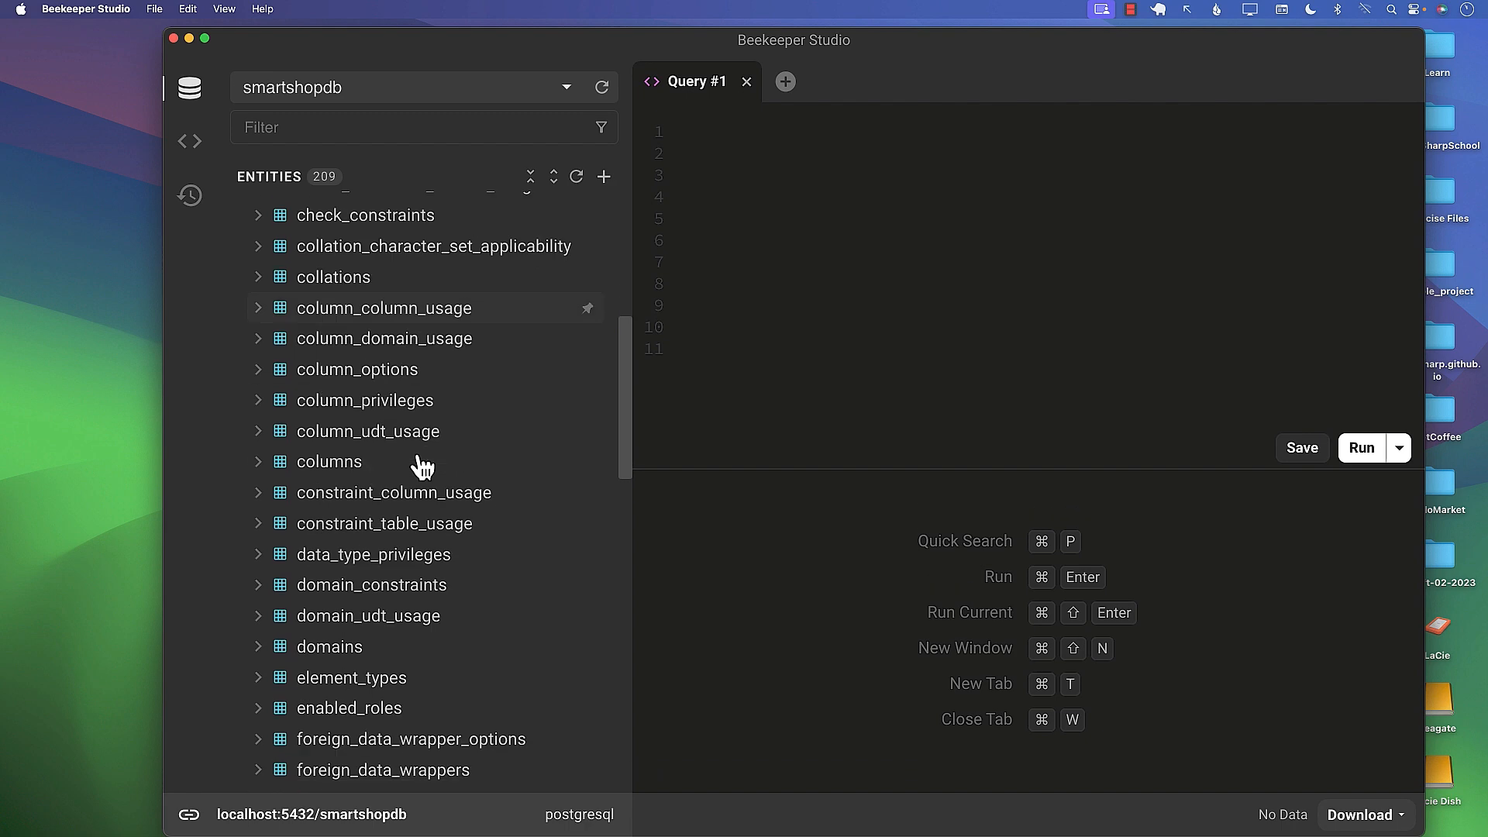
pyautogui.scroll(-3)
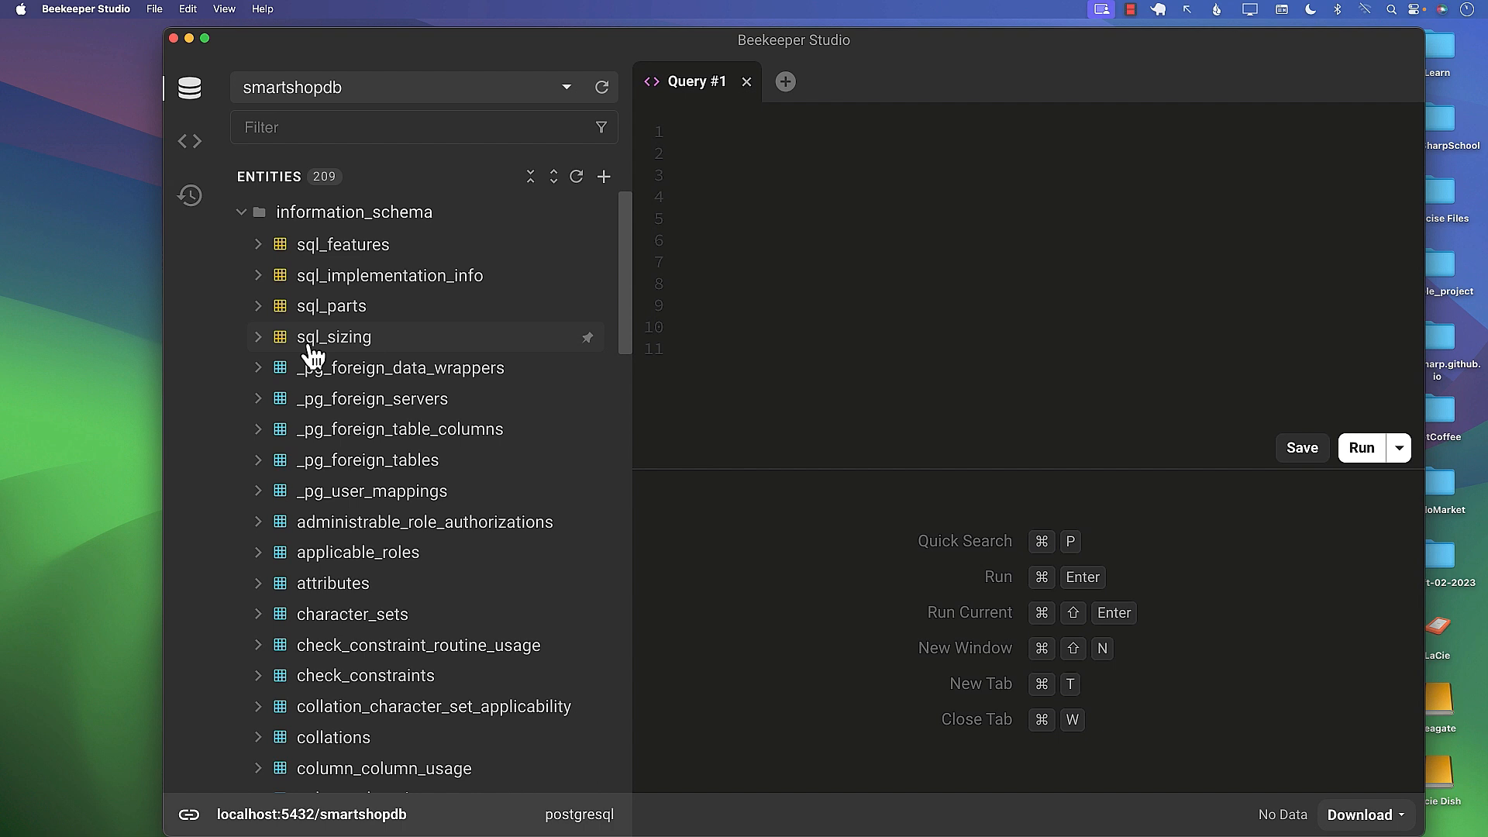
pyautogui.scroll(-3)
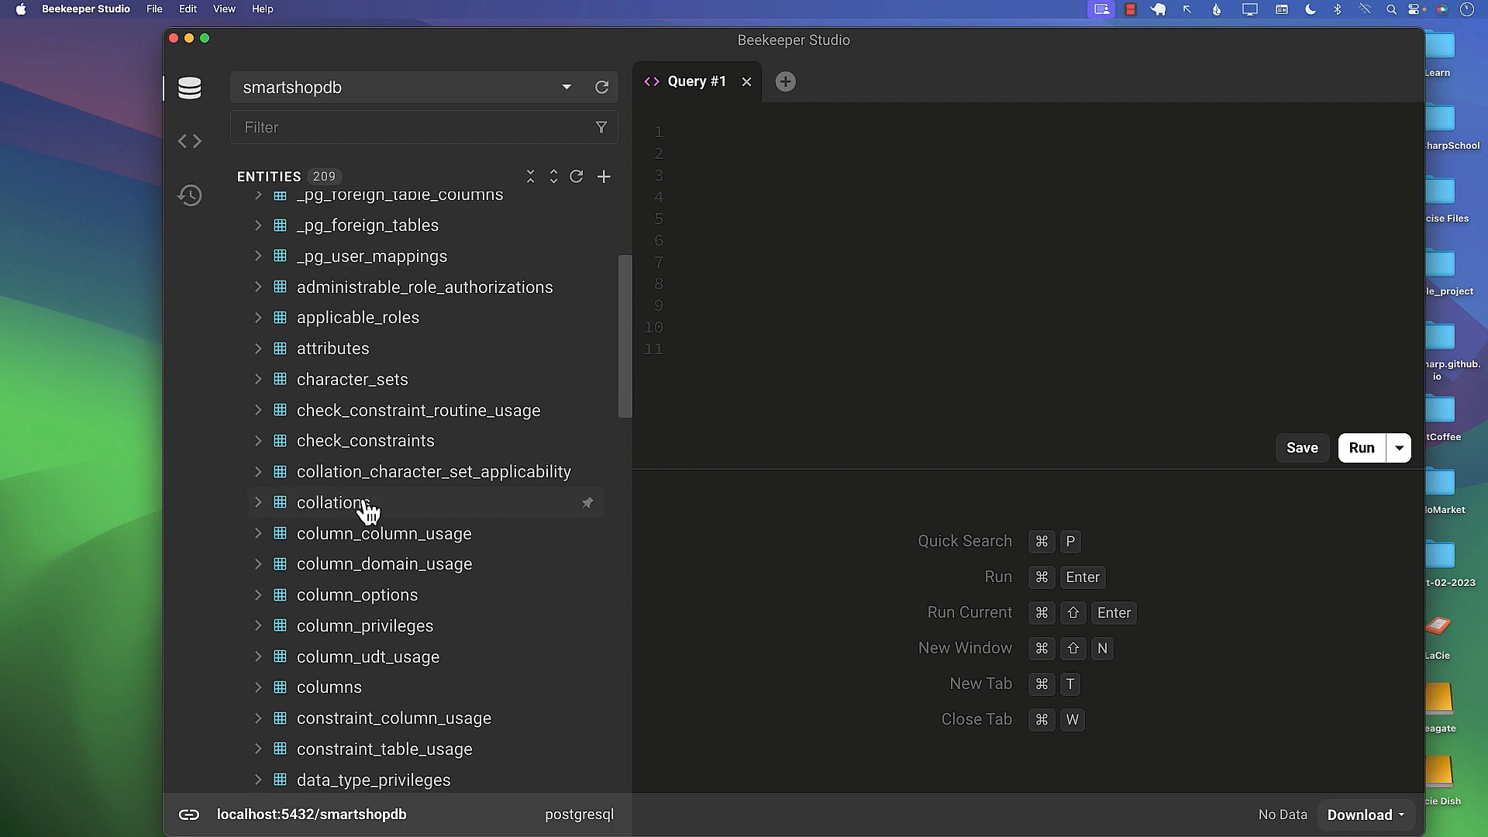
pyautogui.scroll(-3)
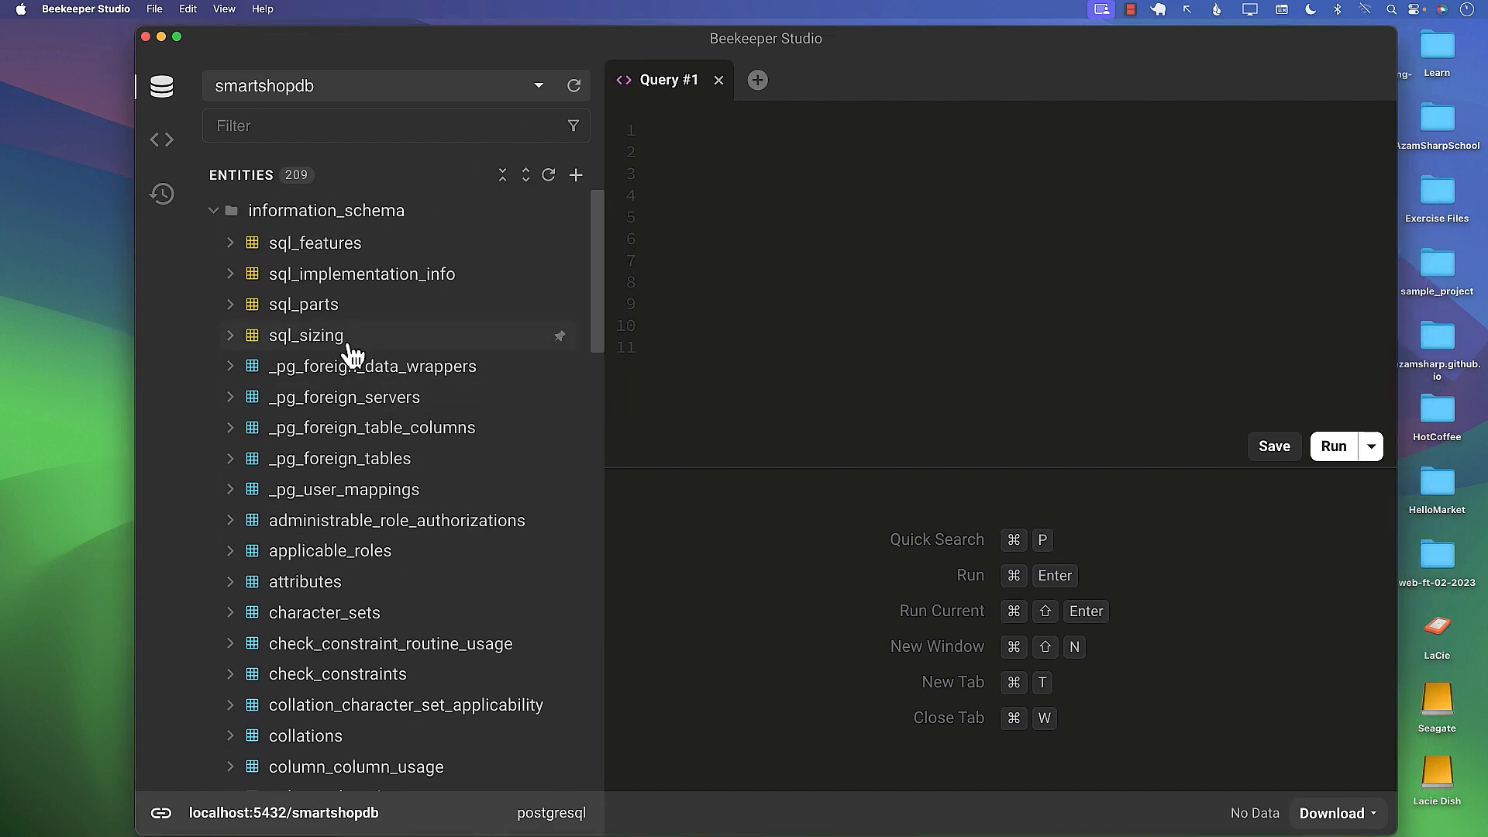
pyautogui.scroll(-3)
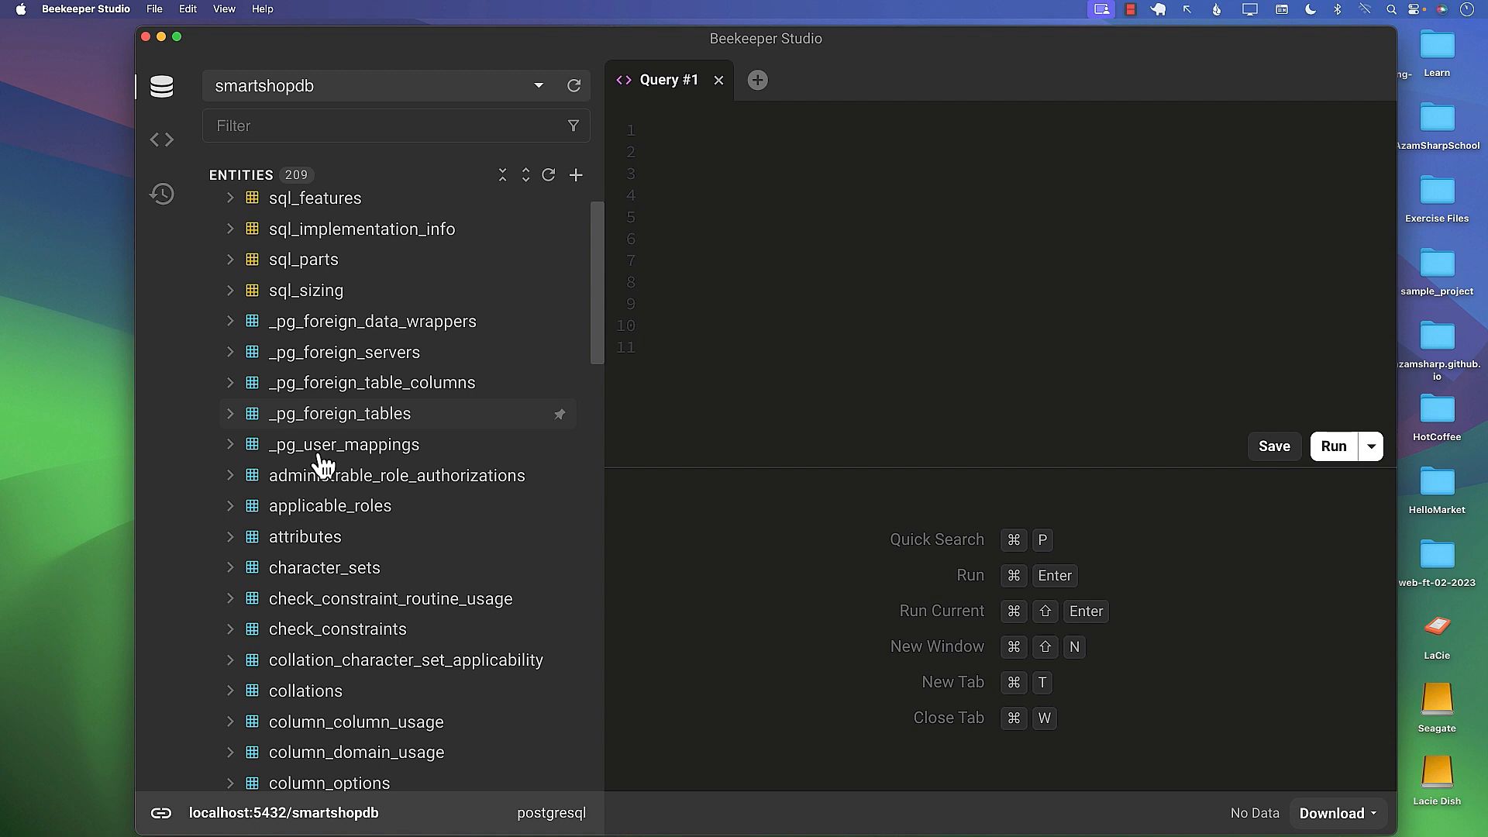
pyautogui.scroll(-3)
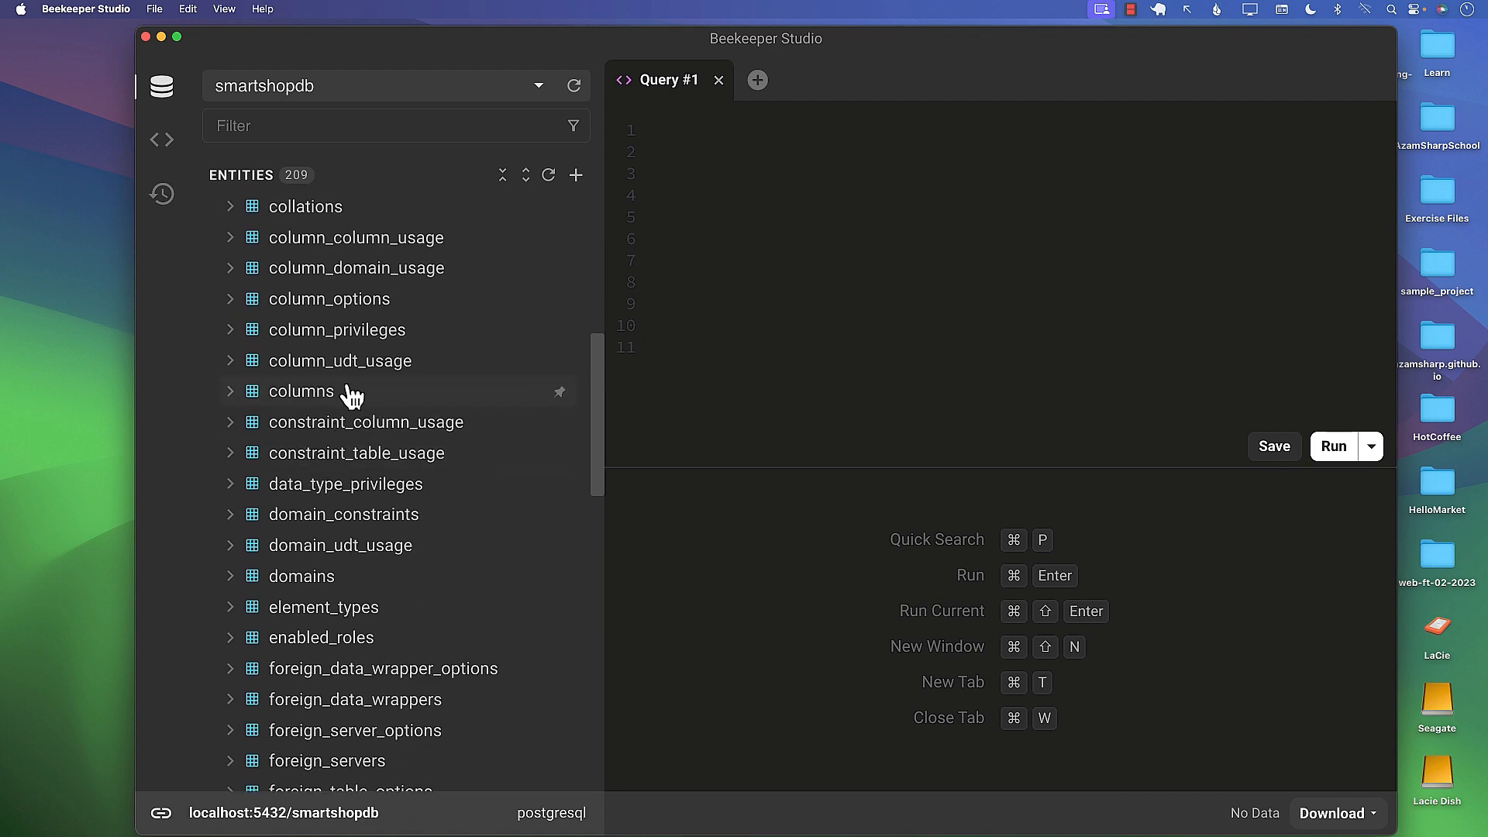
pyautogui.rightClick(300, 391)
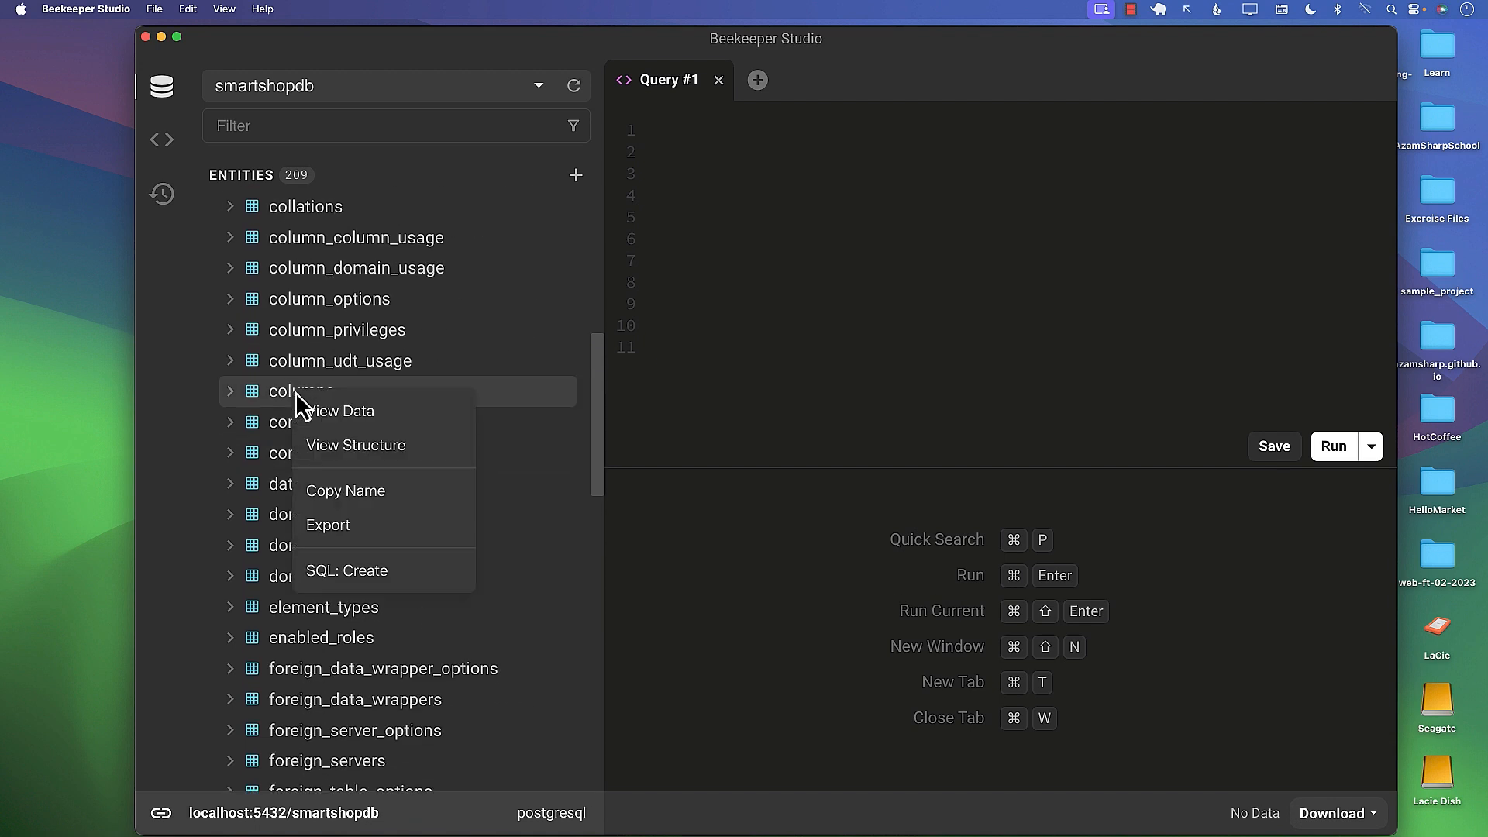
pyautogui.click(341, 410)
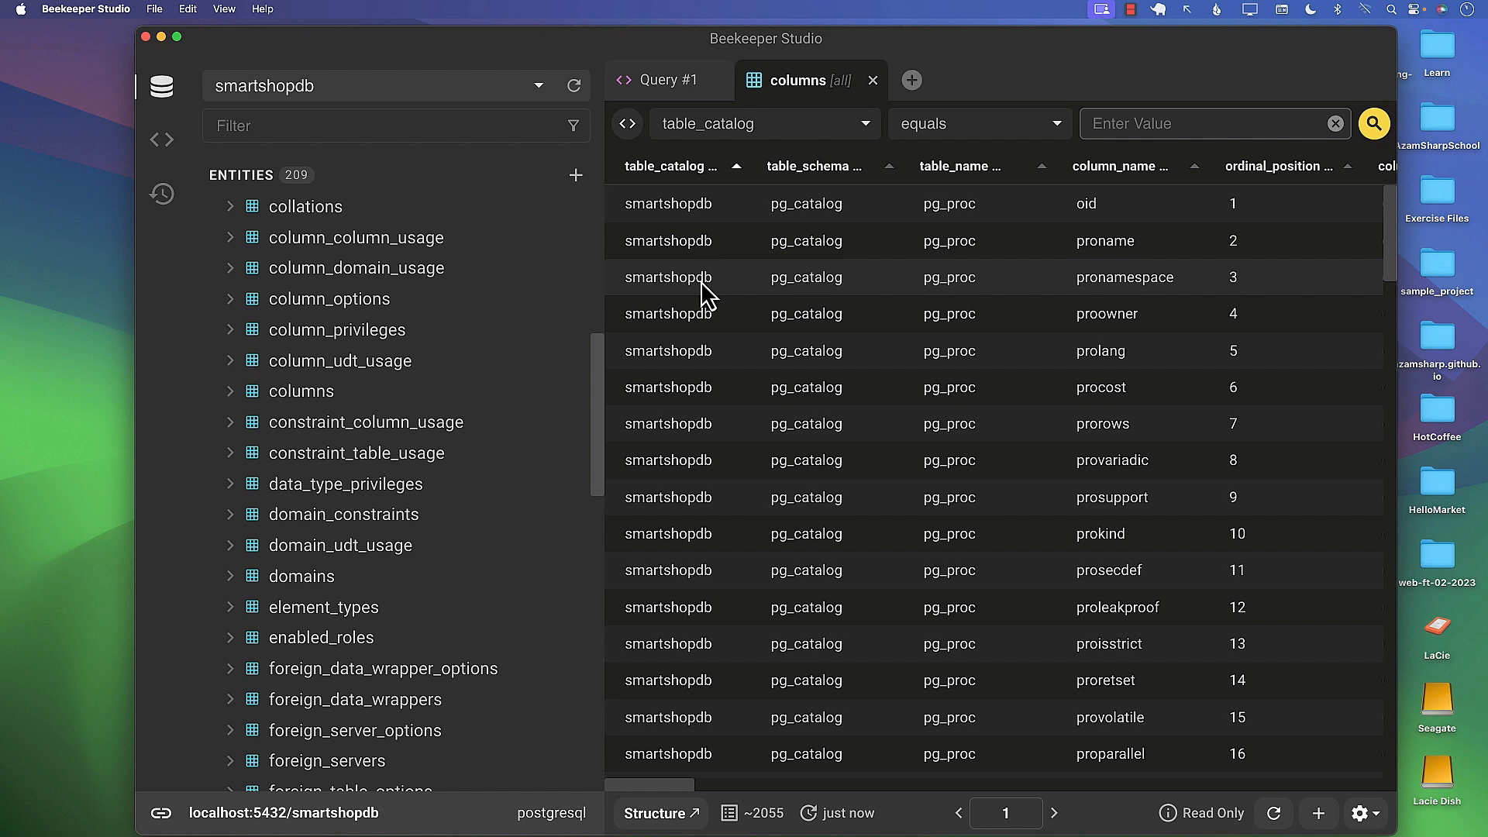
pyautogui.click(667, 277)
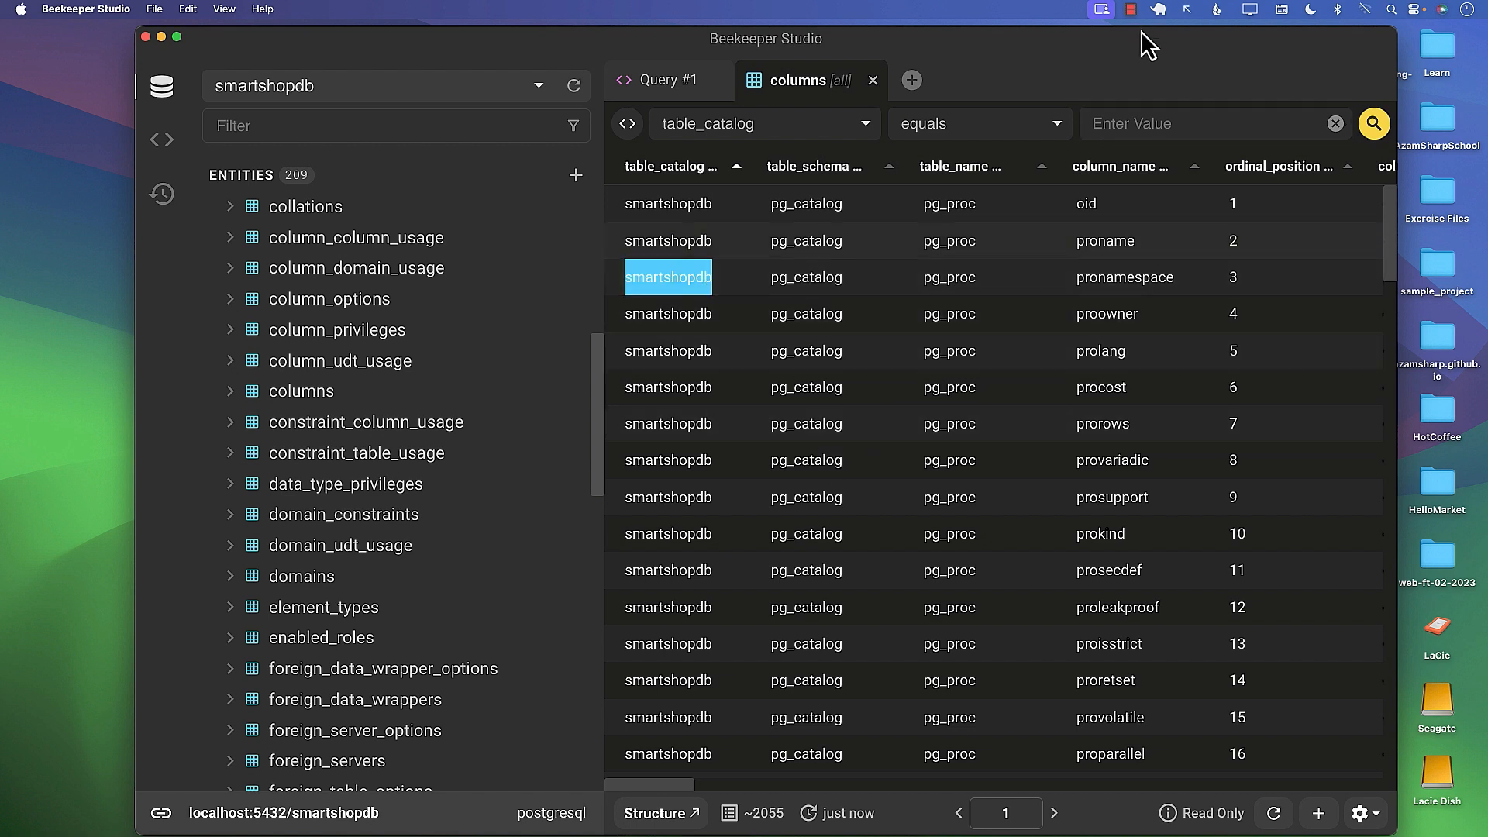
pyautogui.moveTo(927, 432)
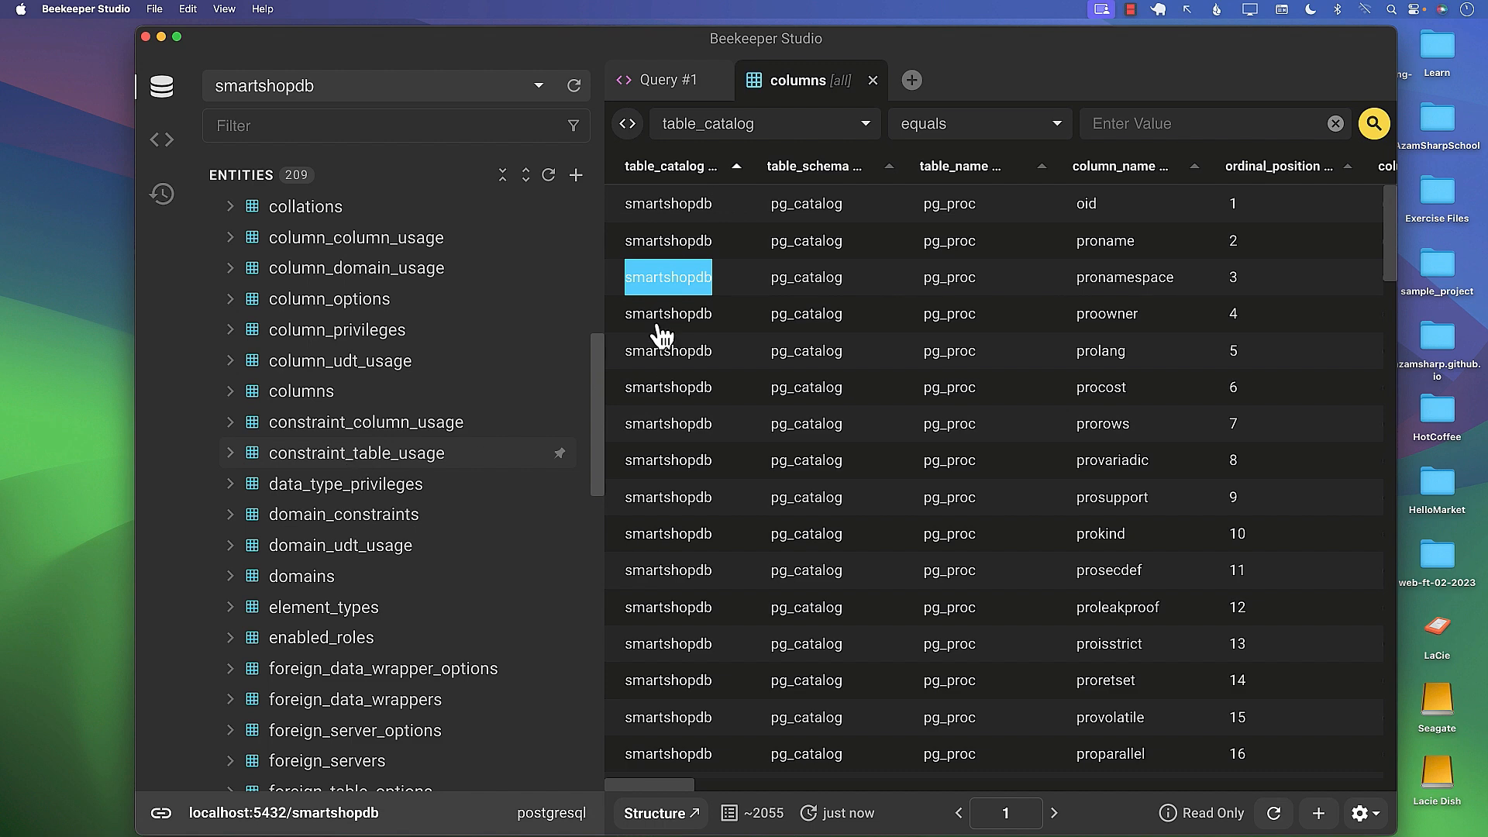
pyautogui.scroll(-3)
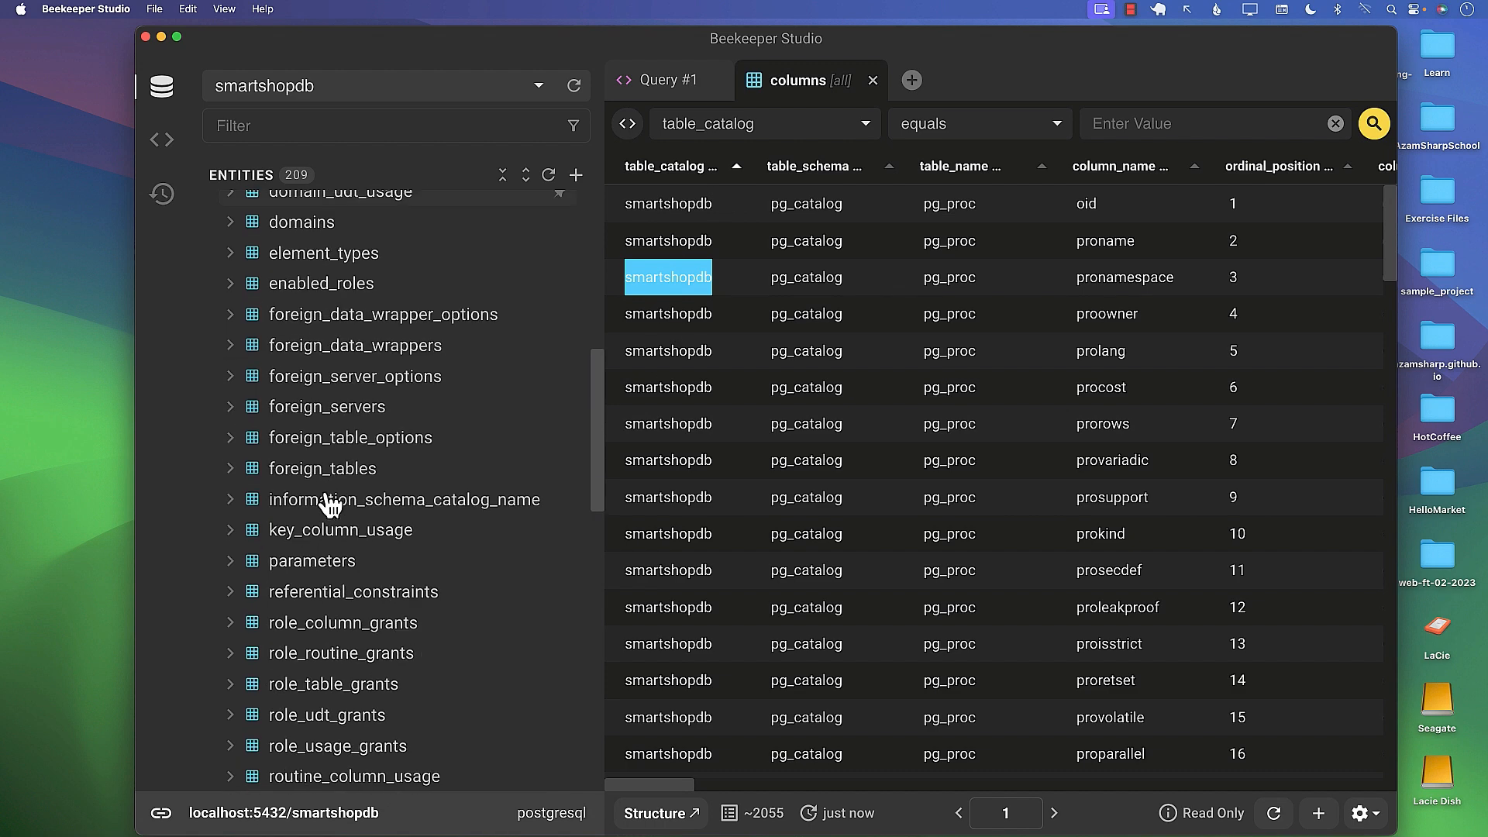
pyautogui.scroll(-3)
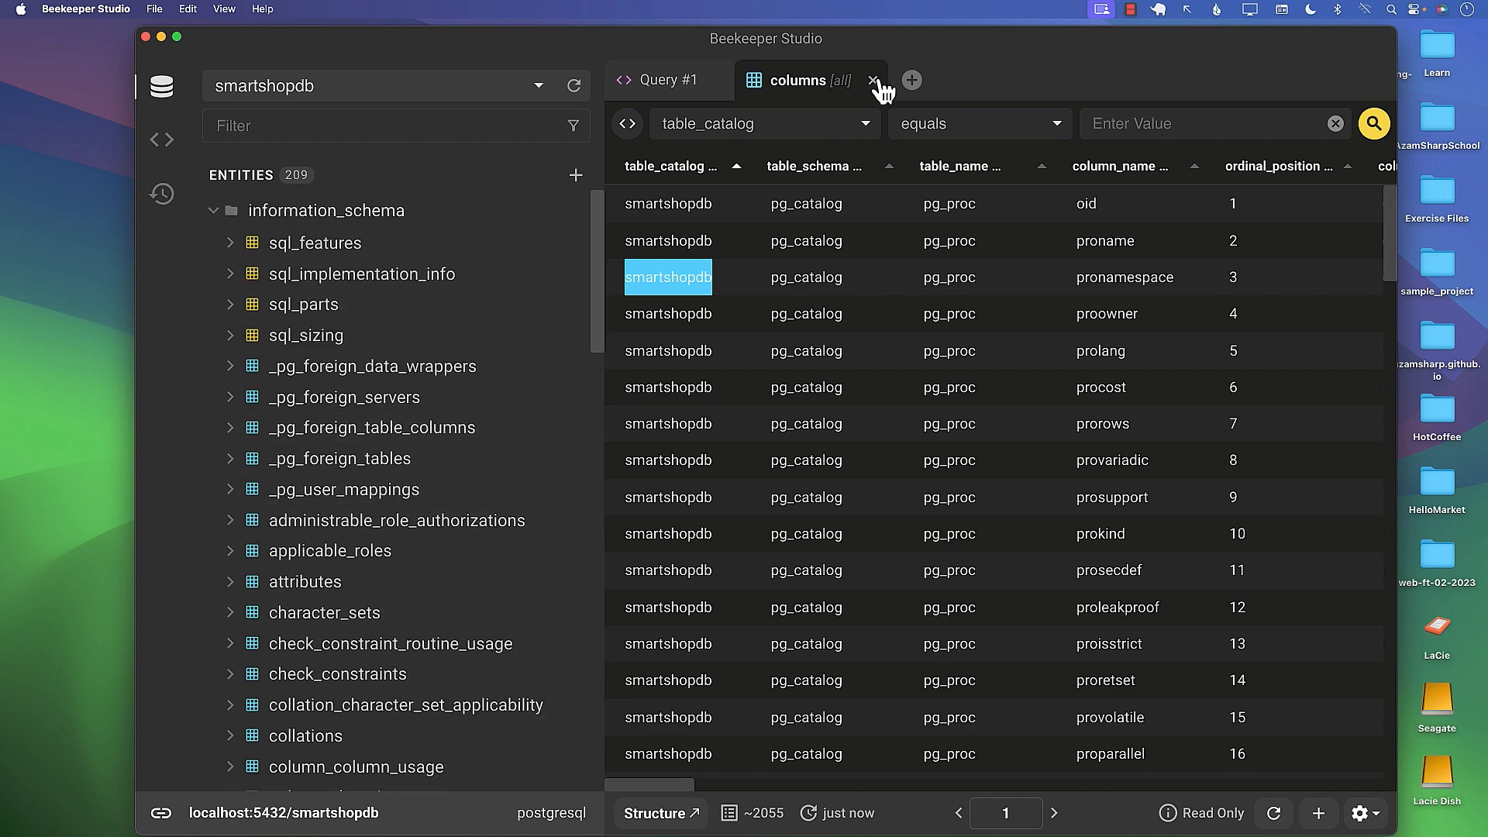
pyautogui.click(871, 80)
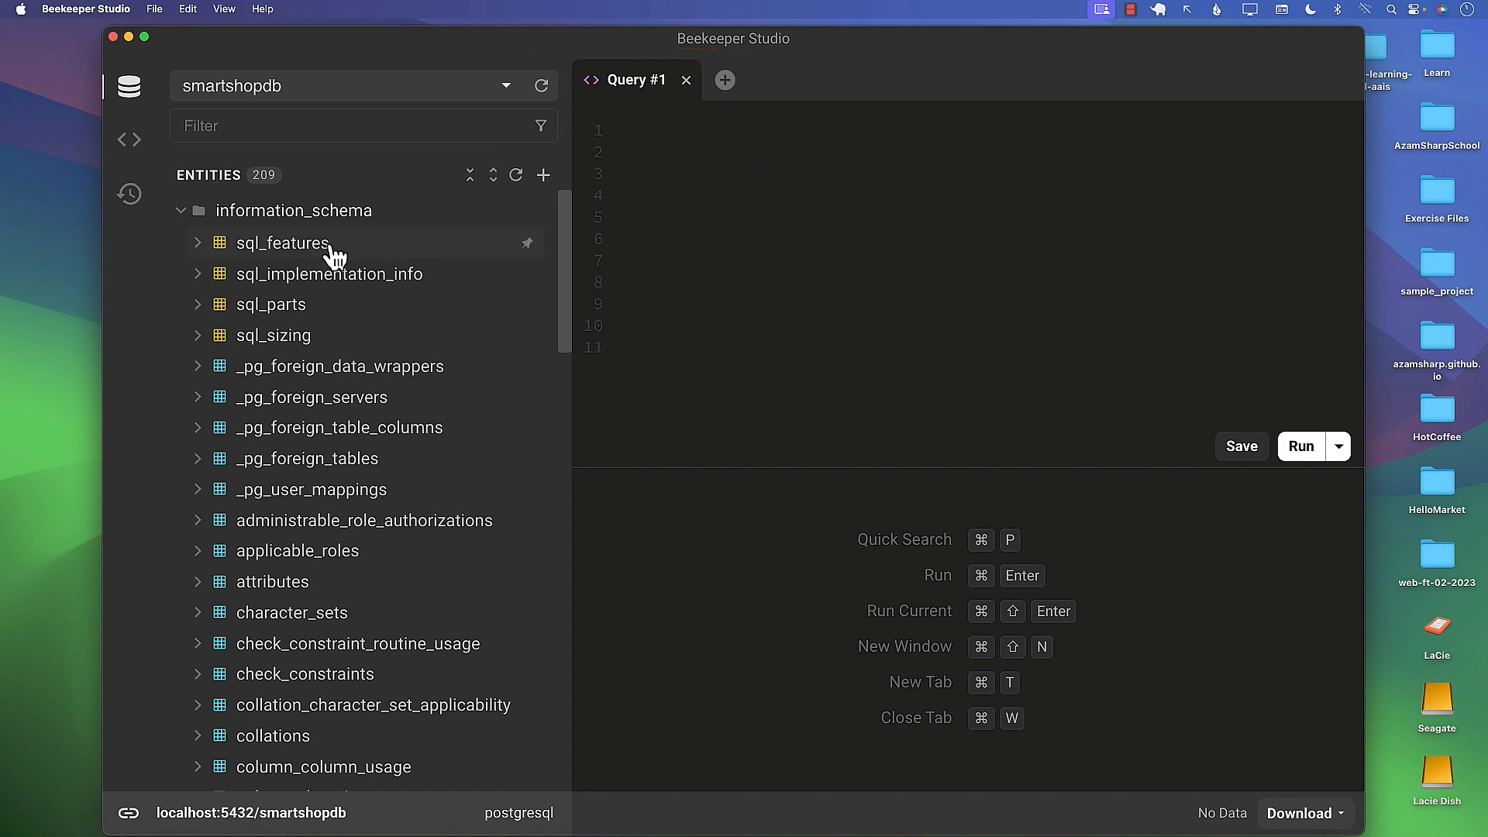
pyautogui.moveTo(301, 372)
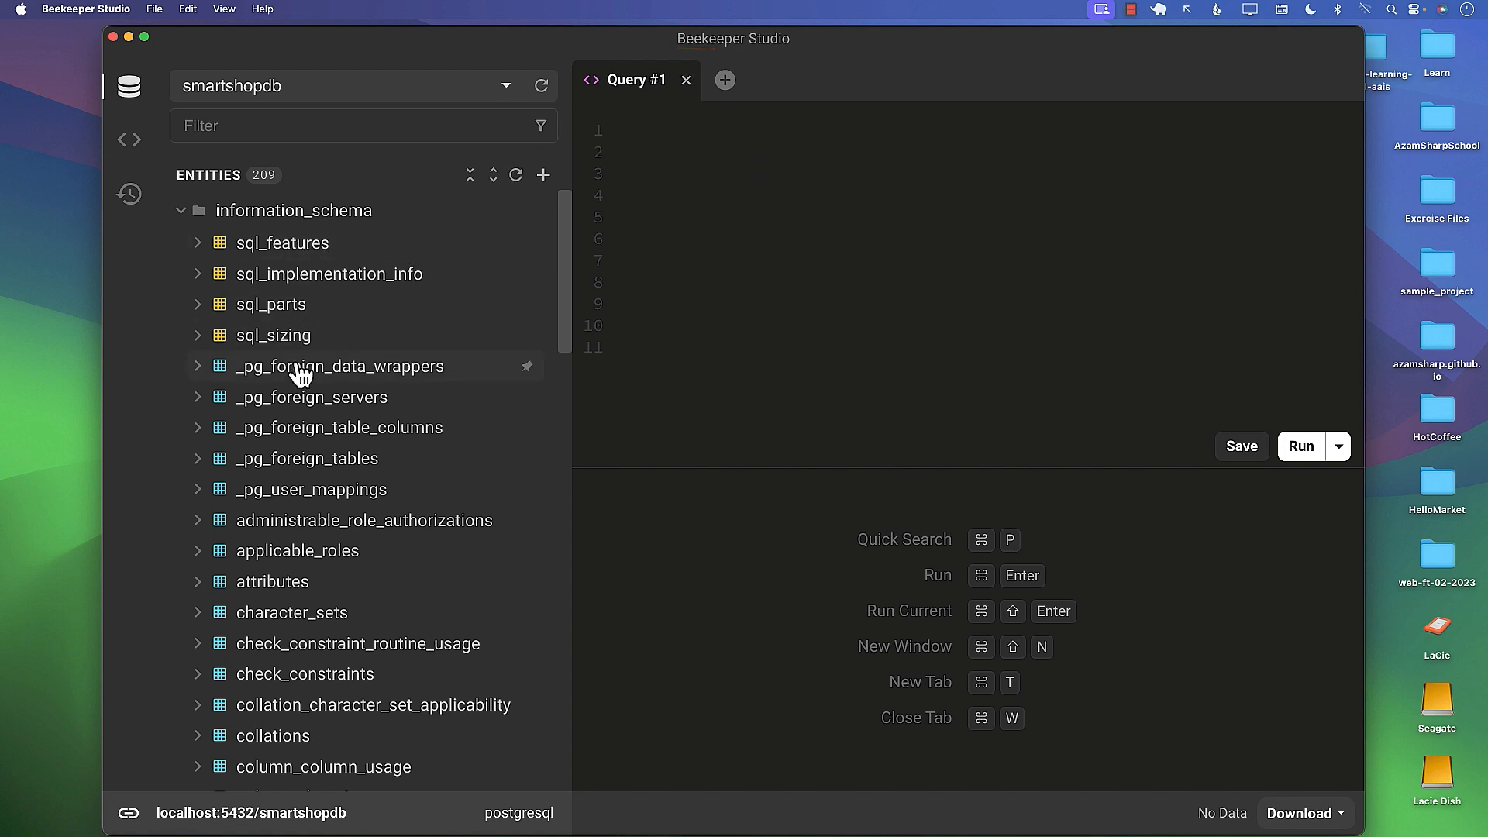
pyautogui.moveTo(338, 367)
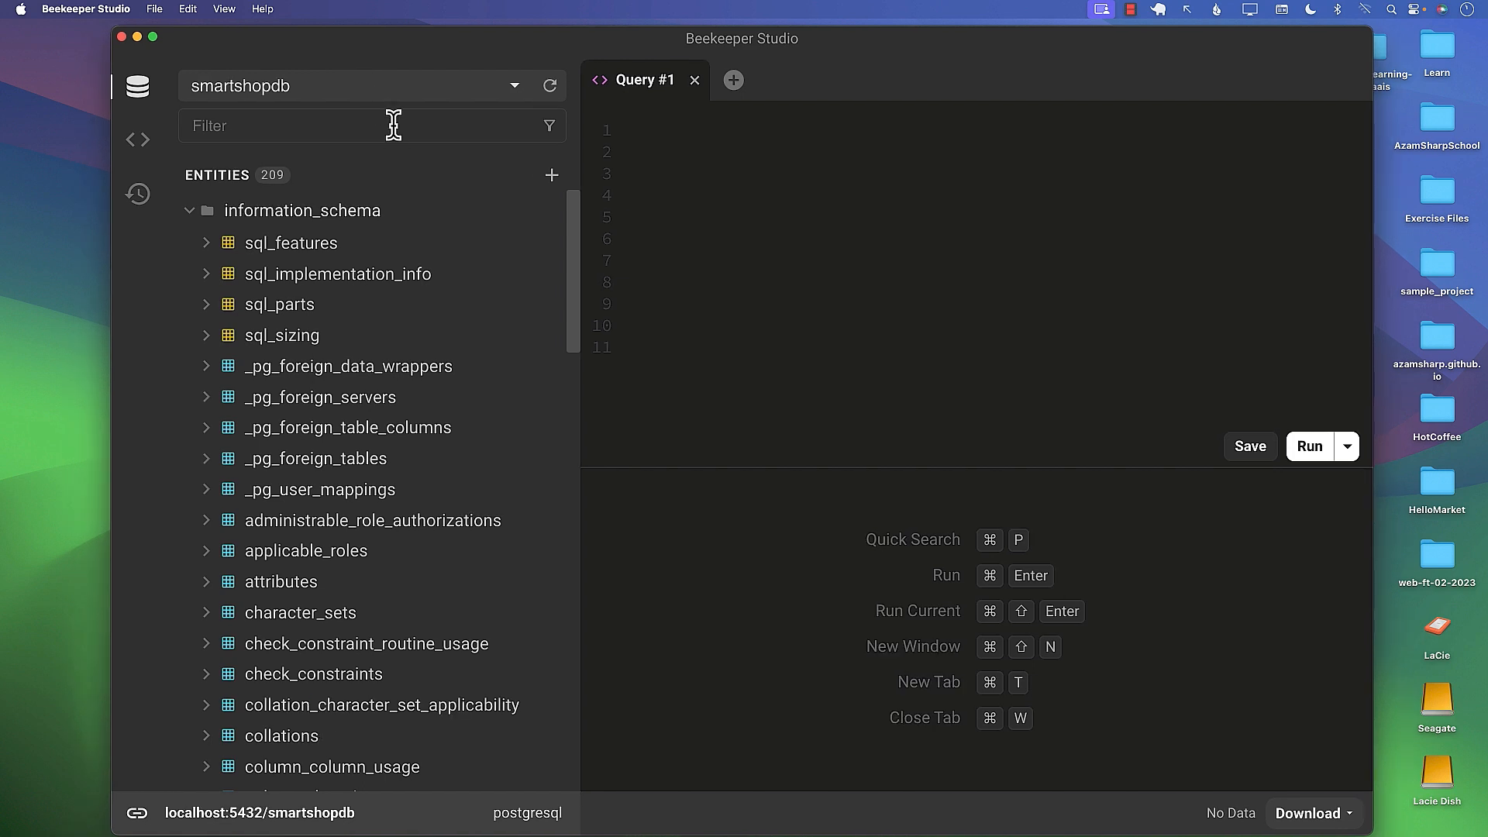
pyautogui.moveTo(458, 211)
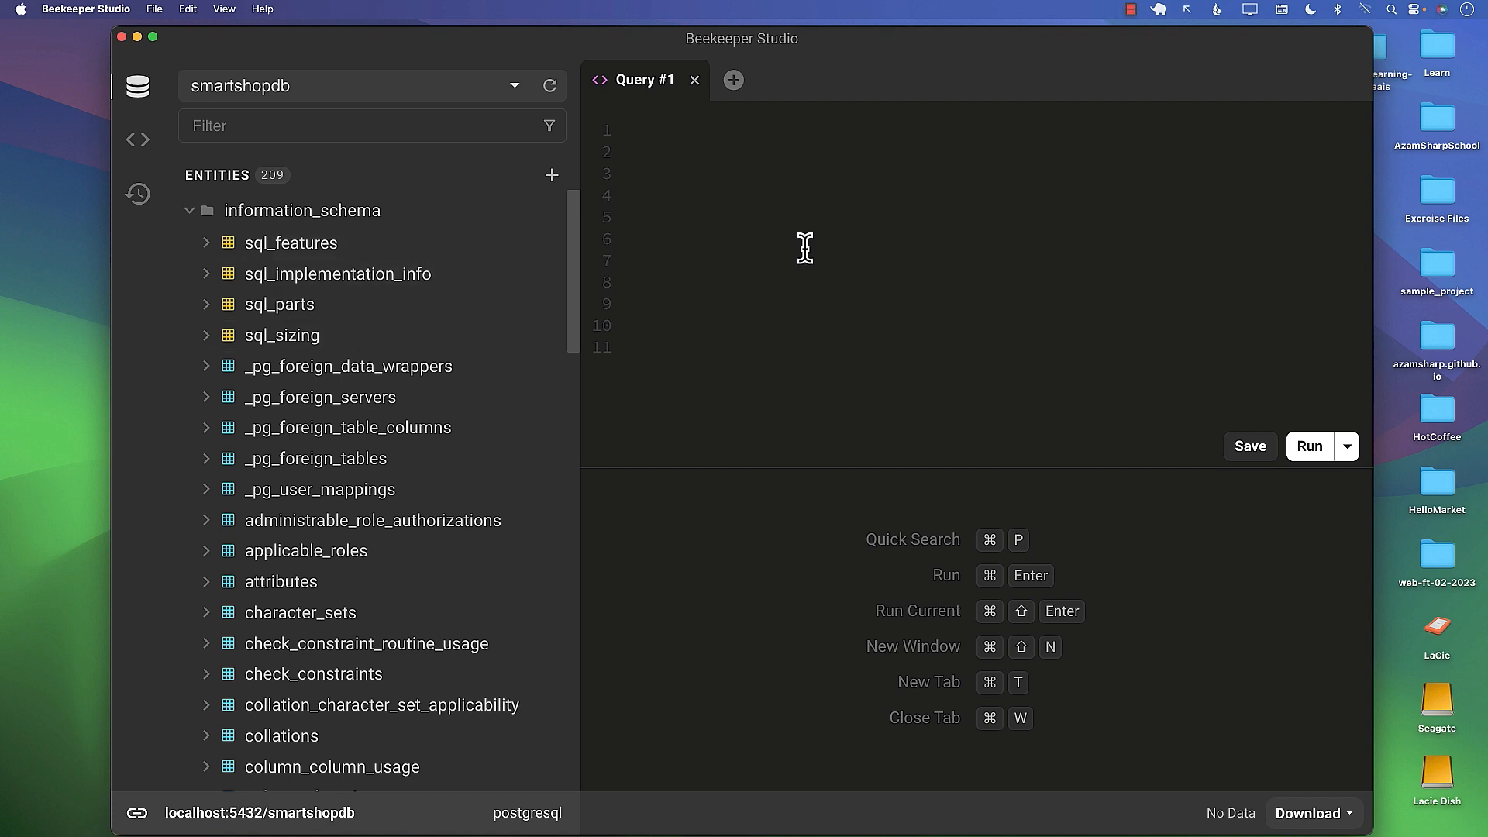
pyautogui.moveTo(775, 68)
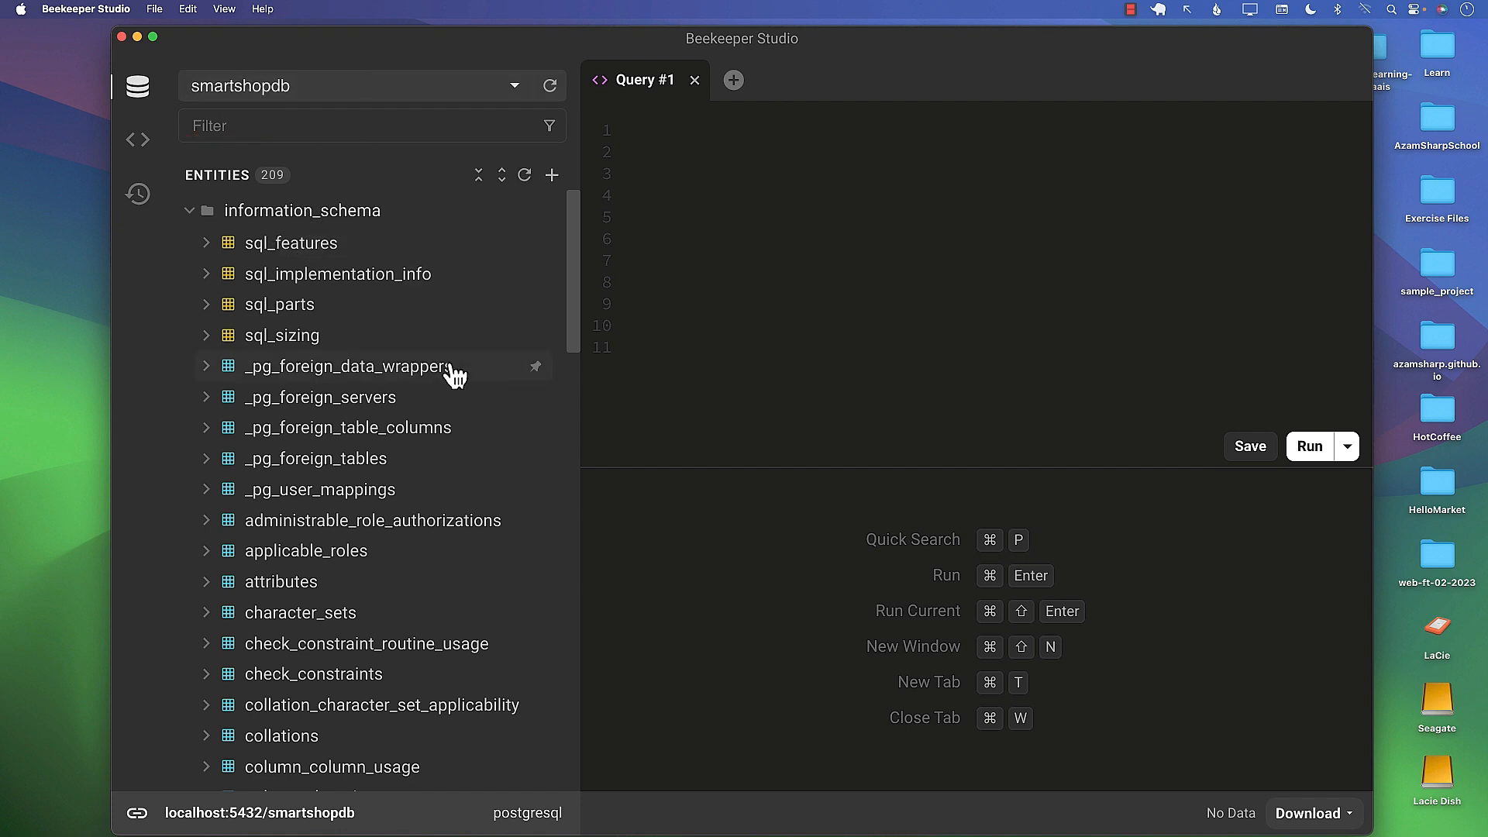
pyautogui.moveTo(757, 310)
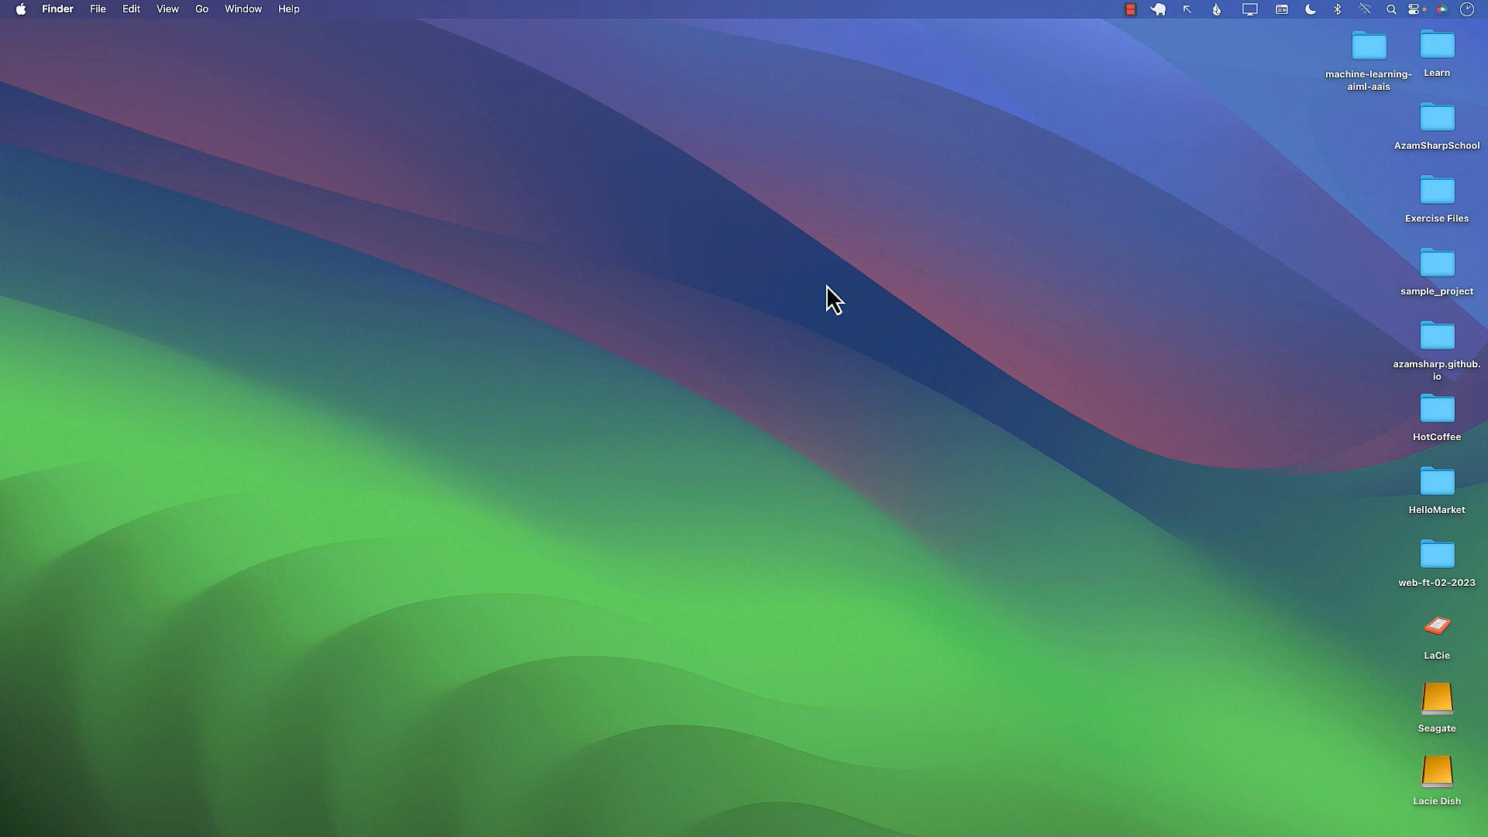
pyautogui.moveTo(866, 313)
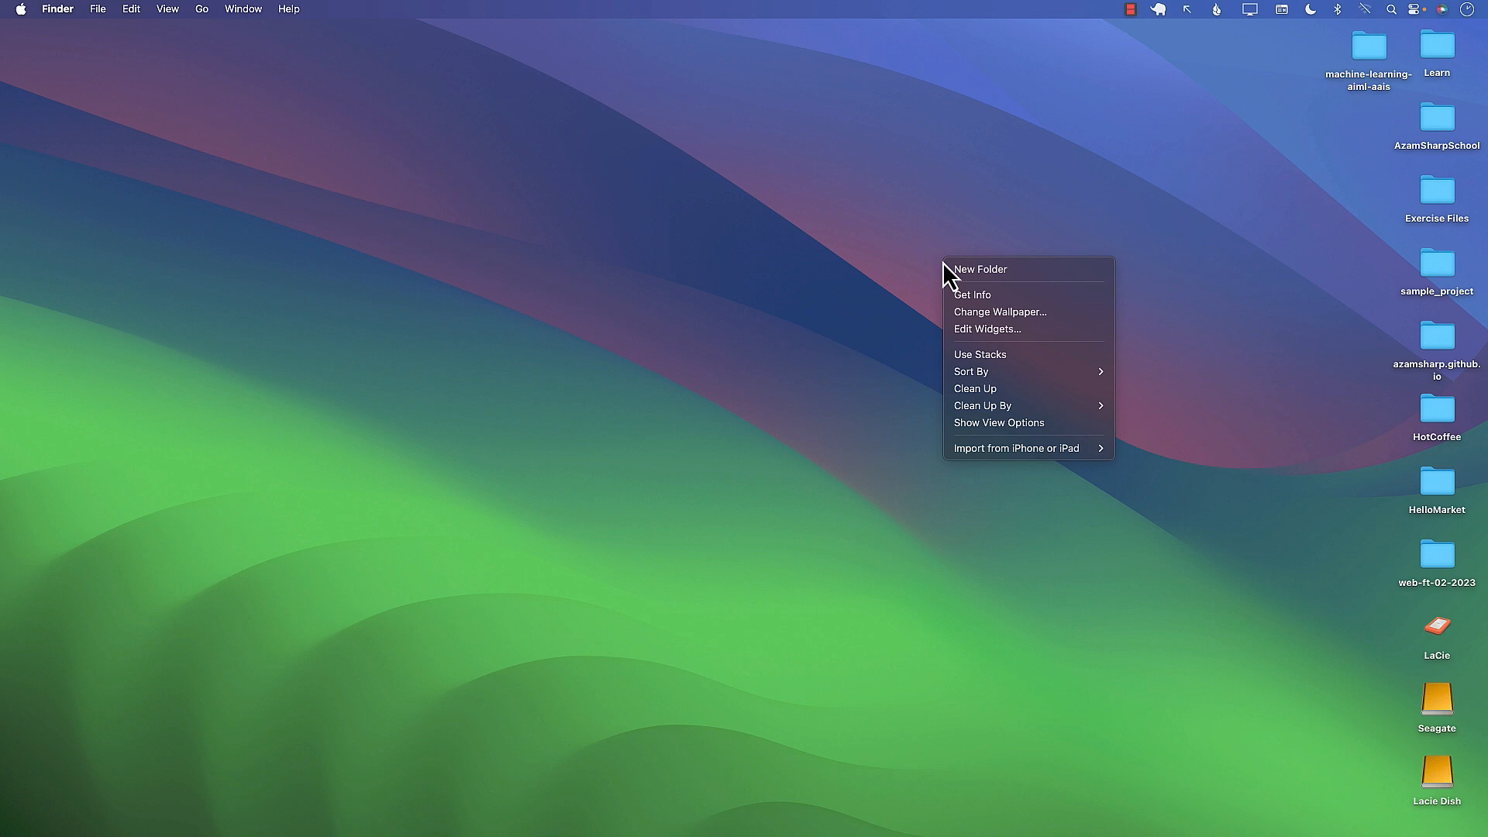
# - Create a SmartShop folder on the desktop, nudge it right, and open it
pyautogui.click(980, 269)
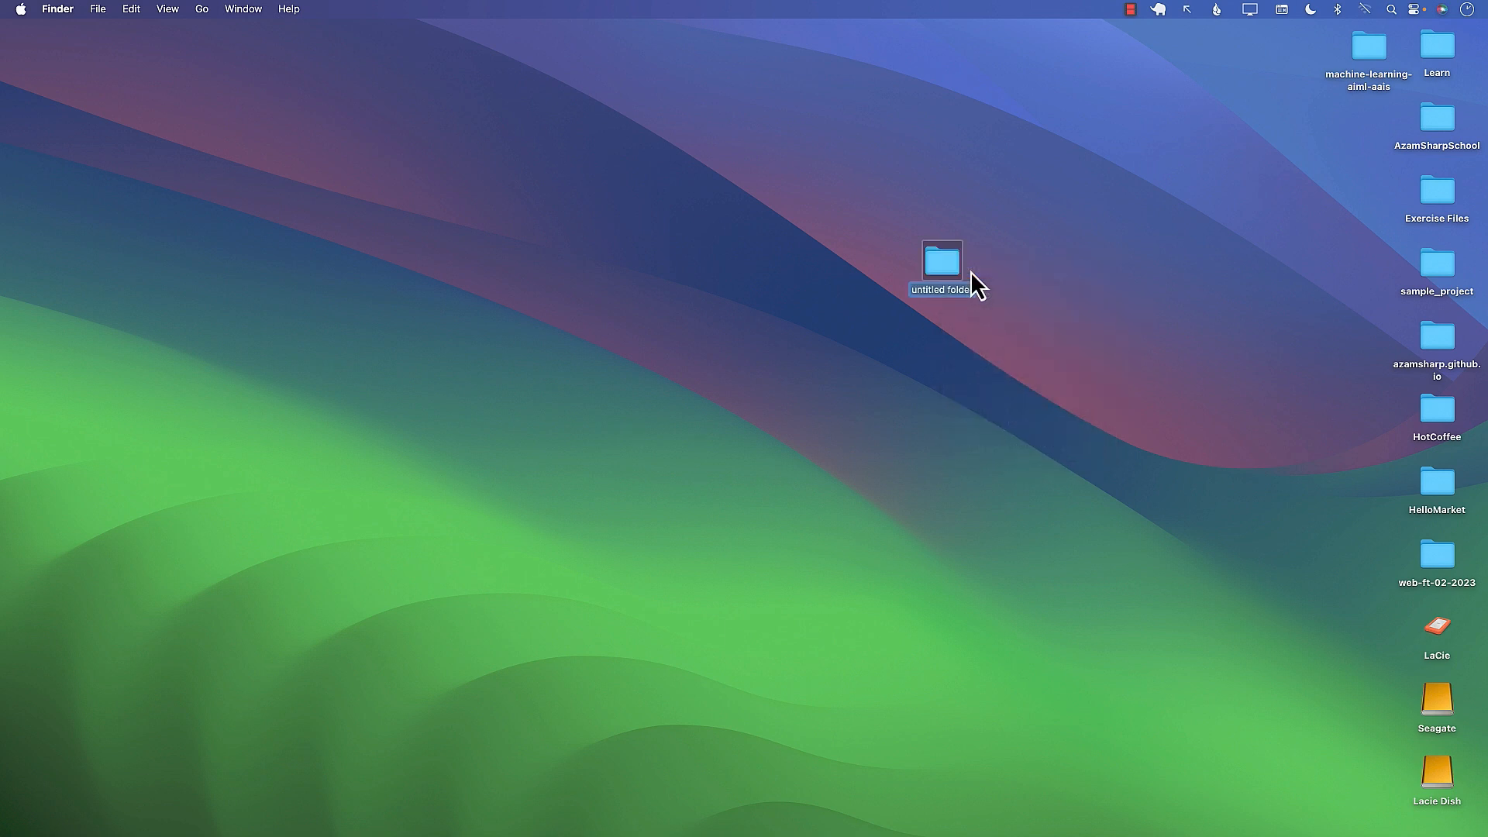
pyautogui.write('SmartShop')
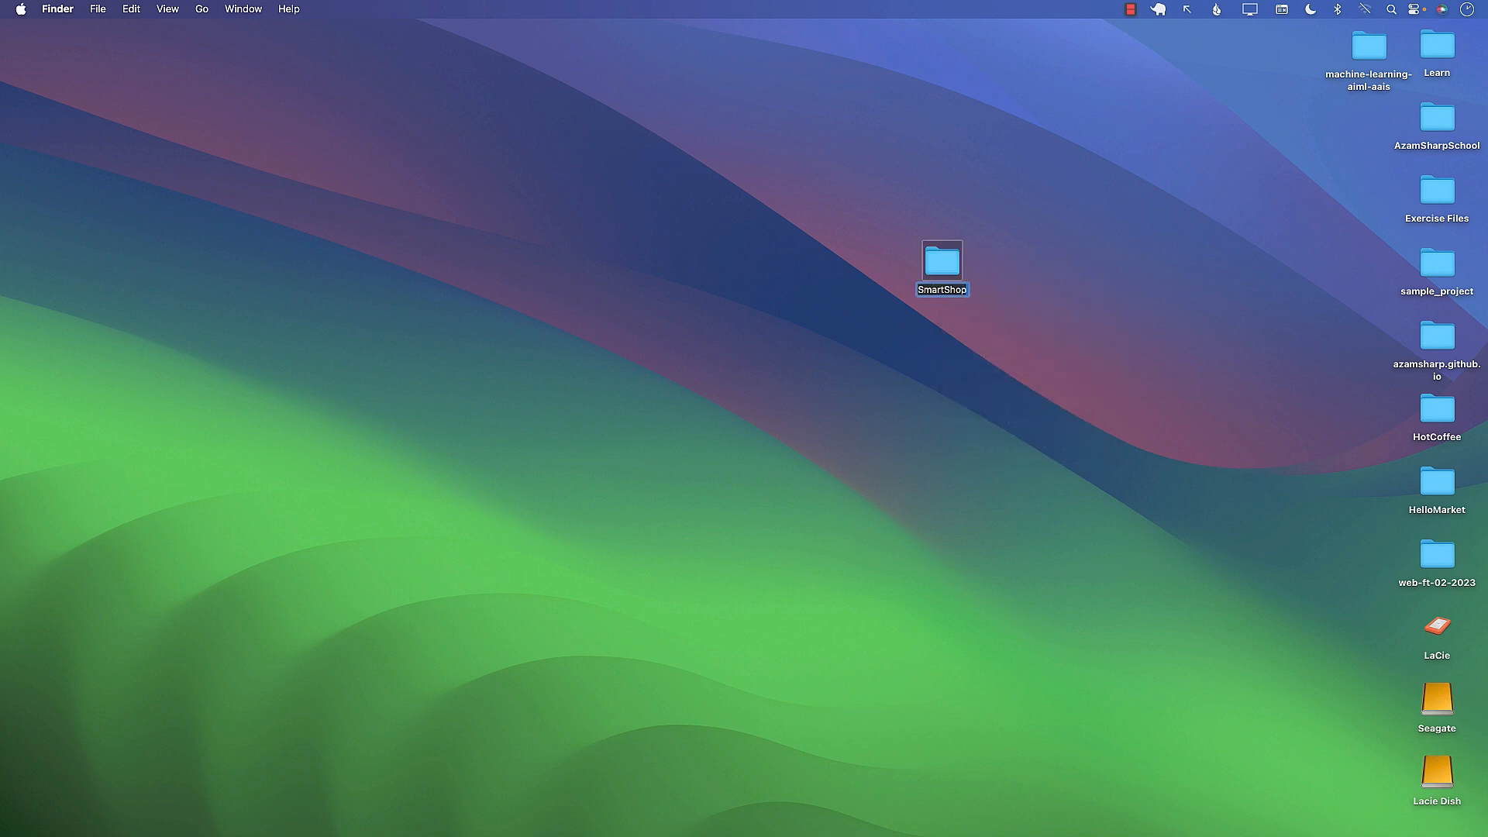
pyautogui.moveTo(942, 269); pyautogui.dragTo(1026, 263)
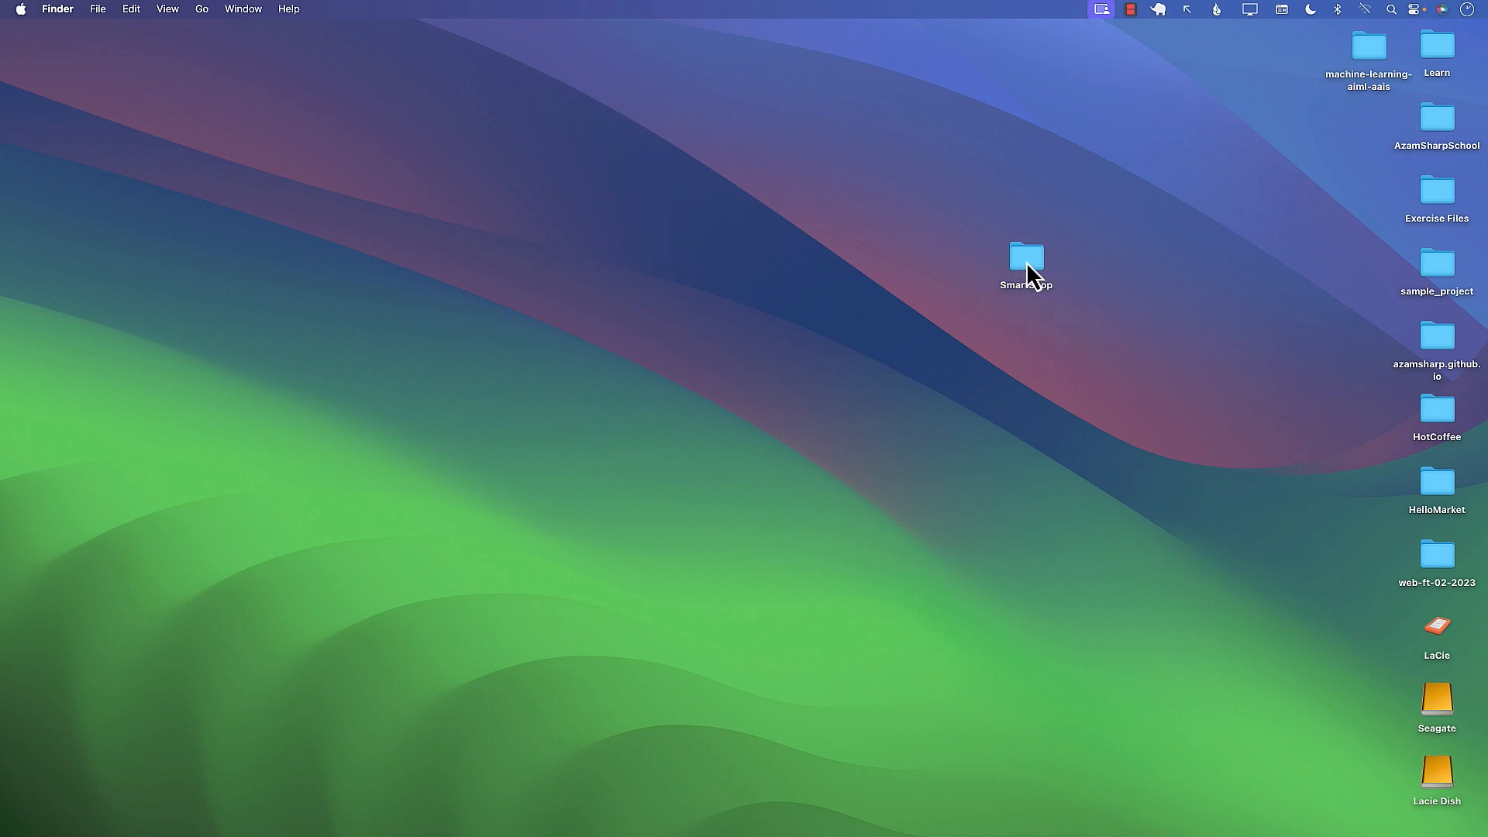
pyautogui.doubleClick(1025, 262)
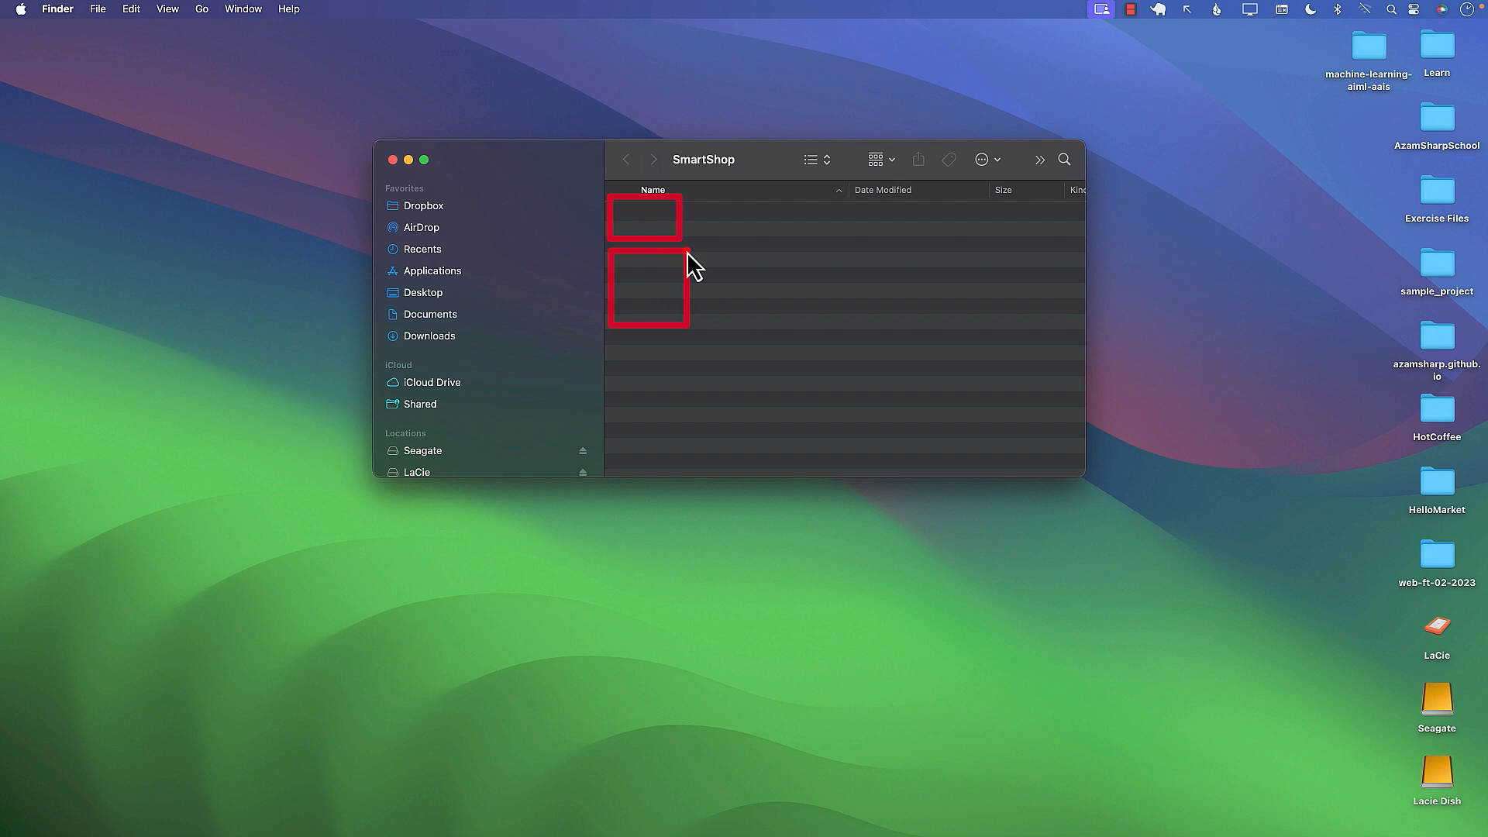
pyautogui.moveTo(754, 322)
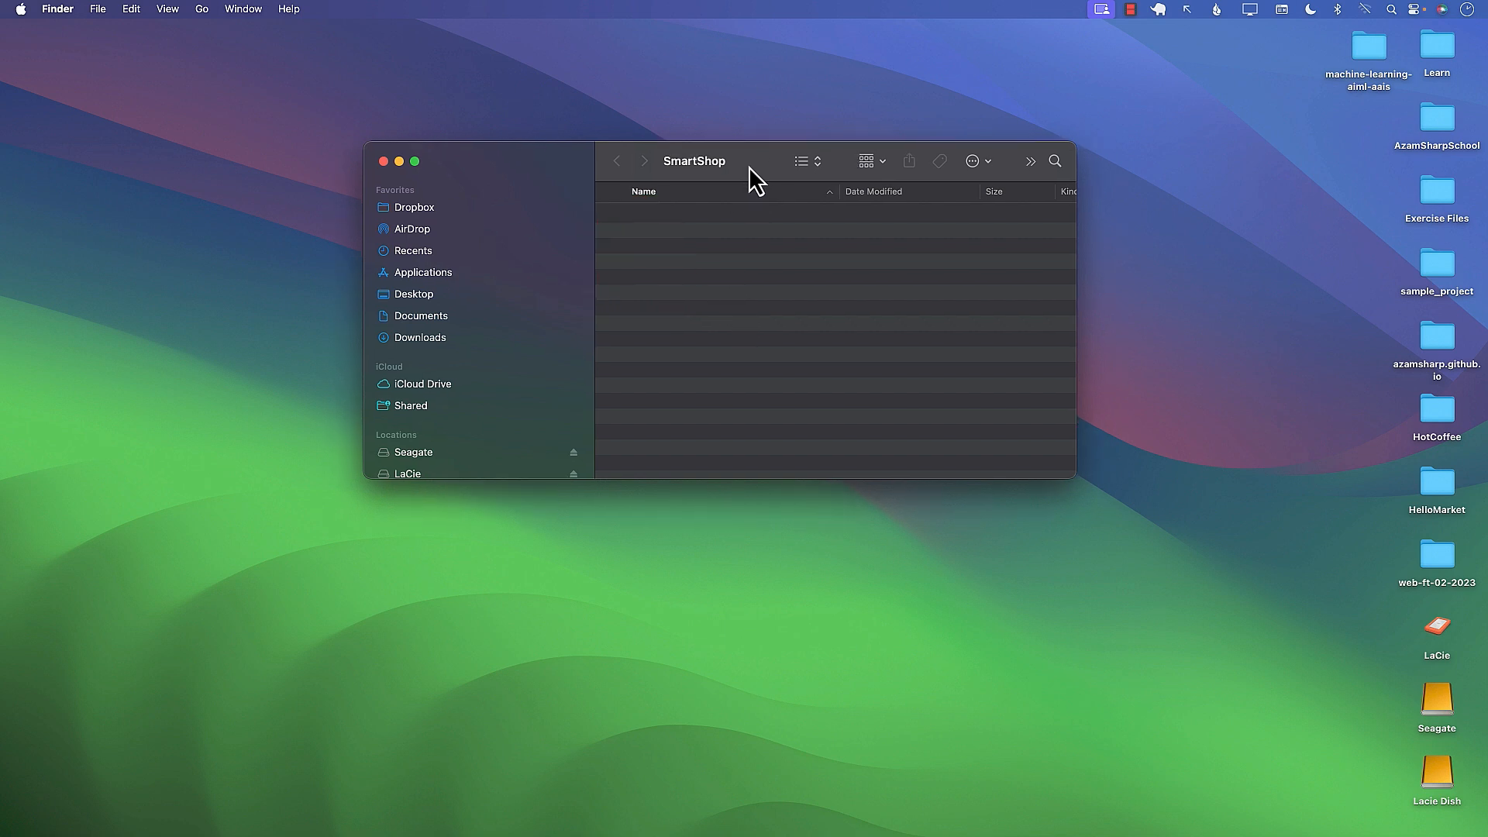
pyautogui.moveTo(652, 234)
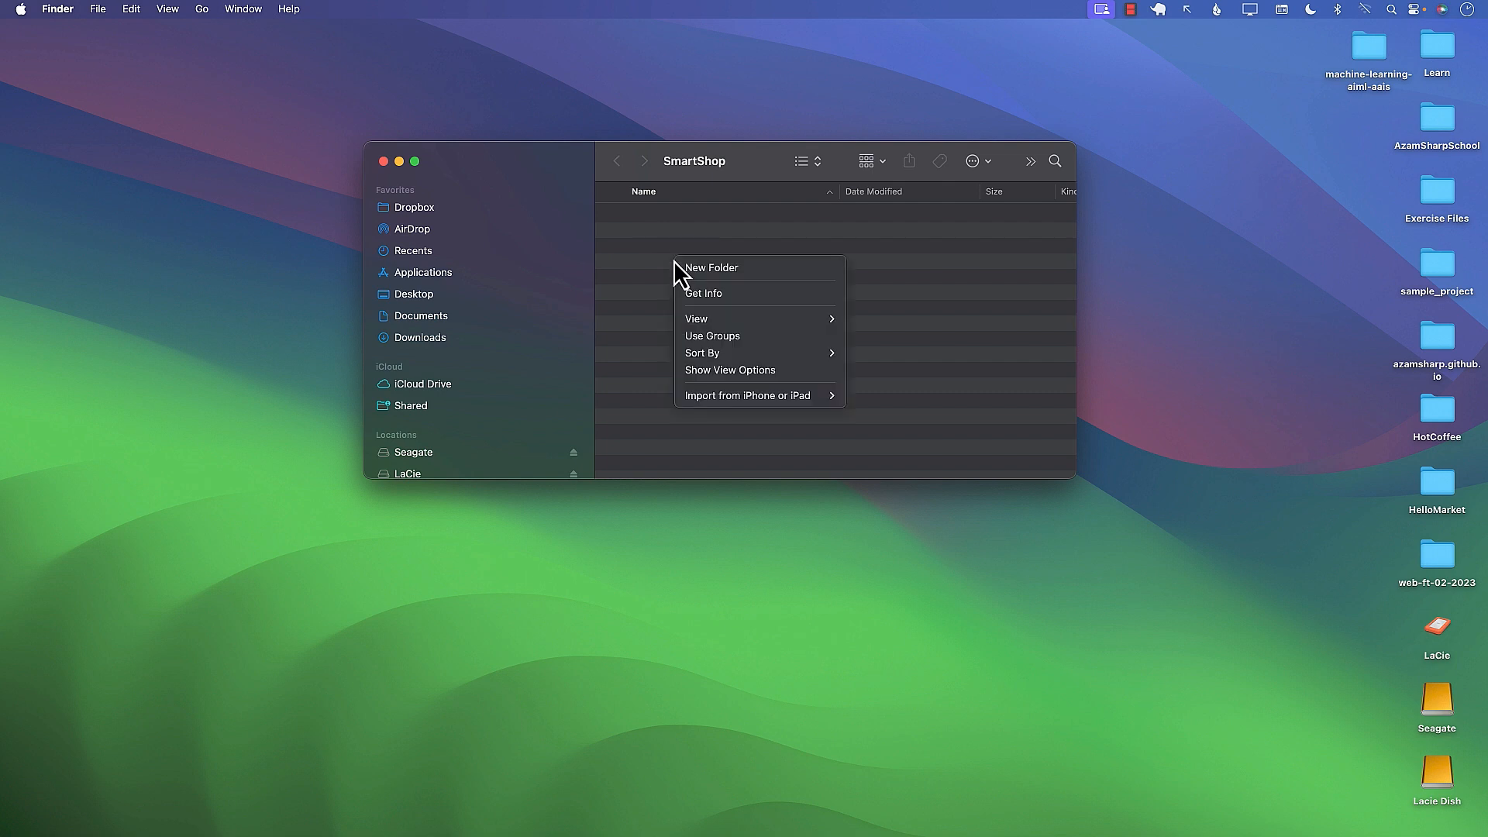
# - Add a SmartShop-Server subfolder, reopen SmartShop, and select SmartShop-Server
pyautogui.click(710, 267)
pyautogui.write('SmartShop-Server')
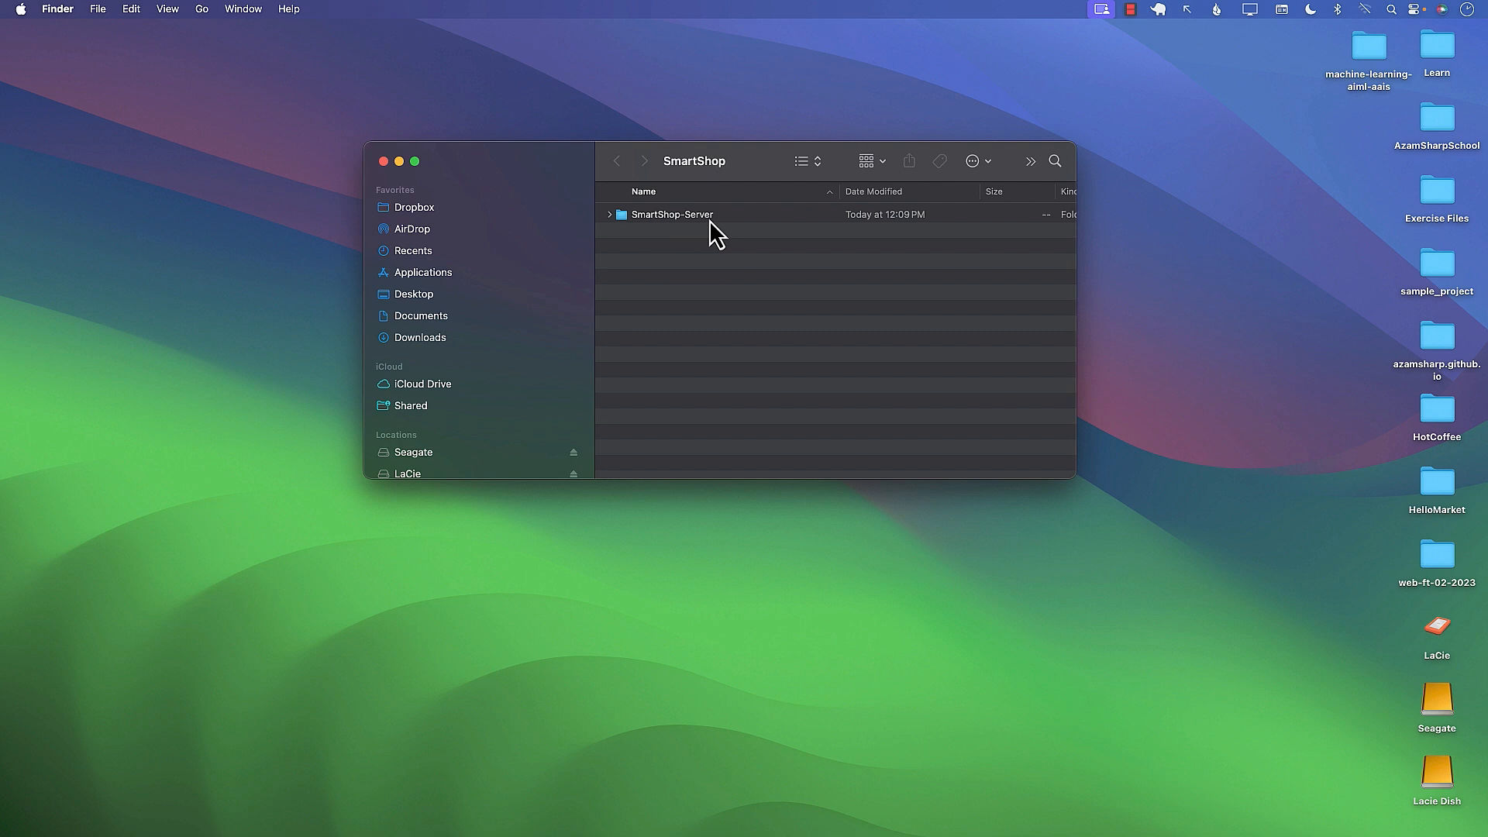
pyautogui.moveTo(676, 266)
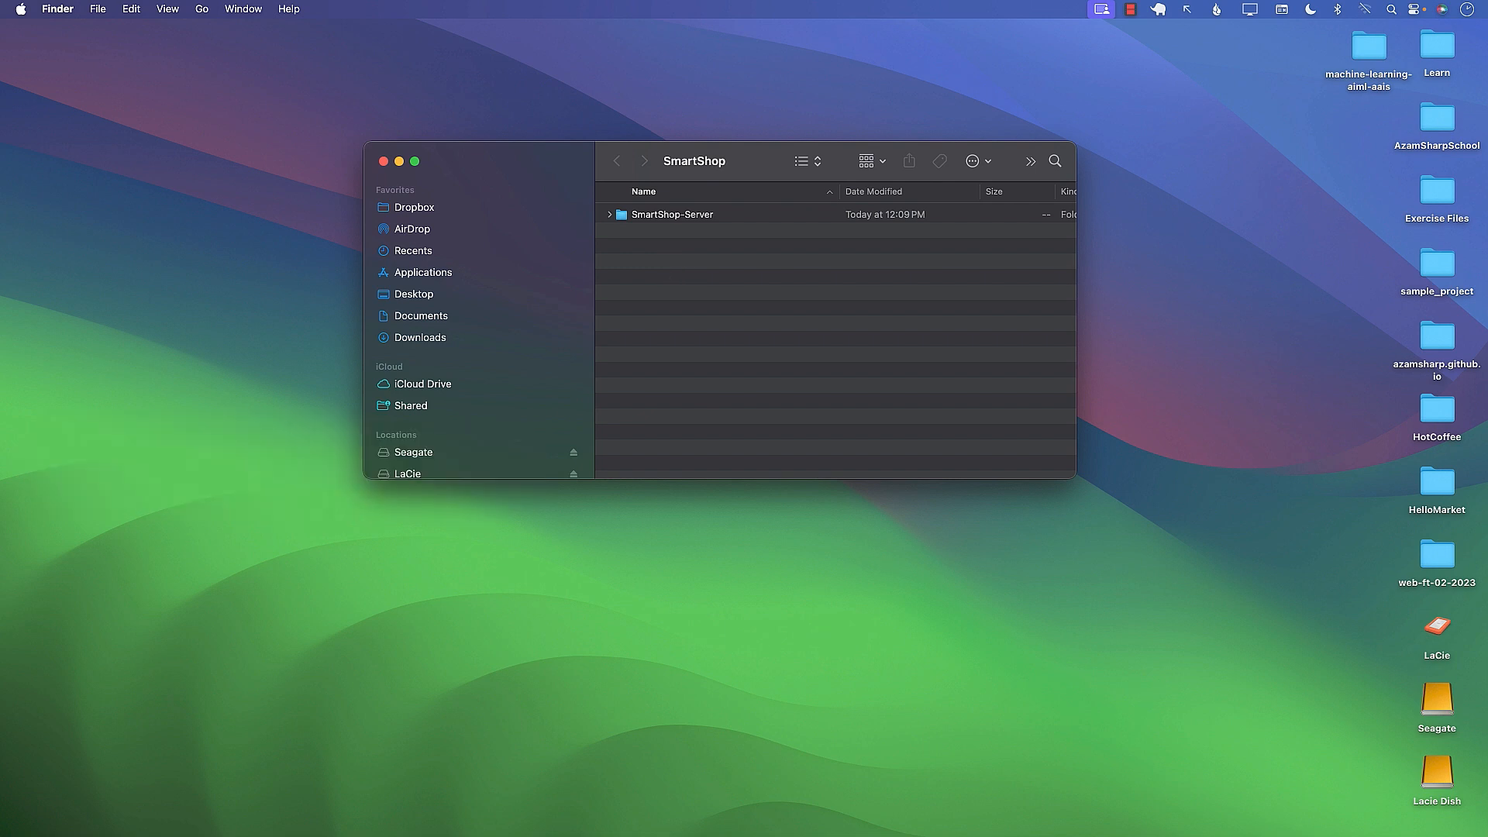
pyautogui.moveTo(720, 191)
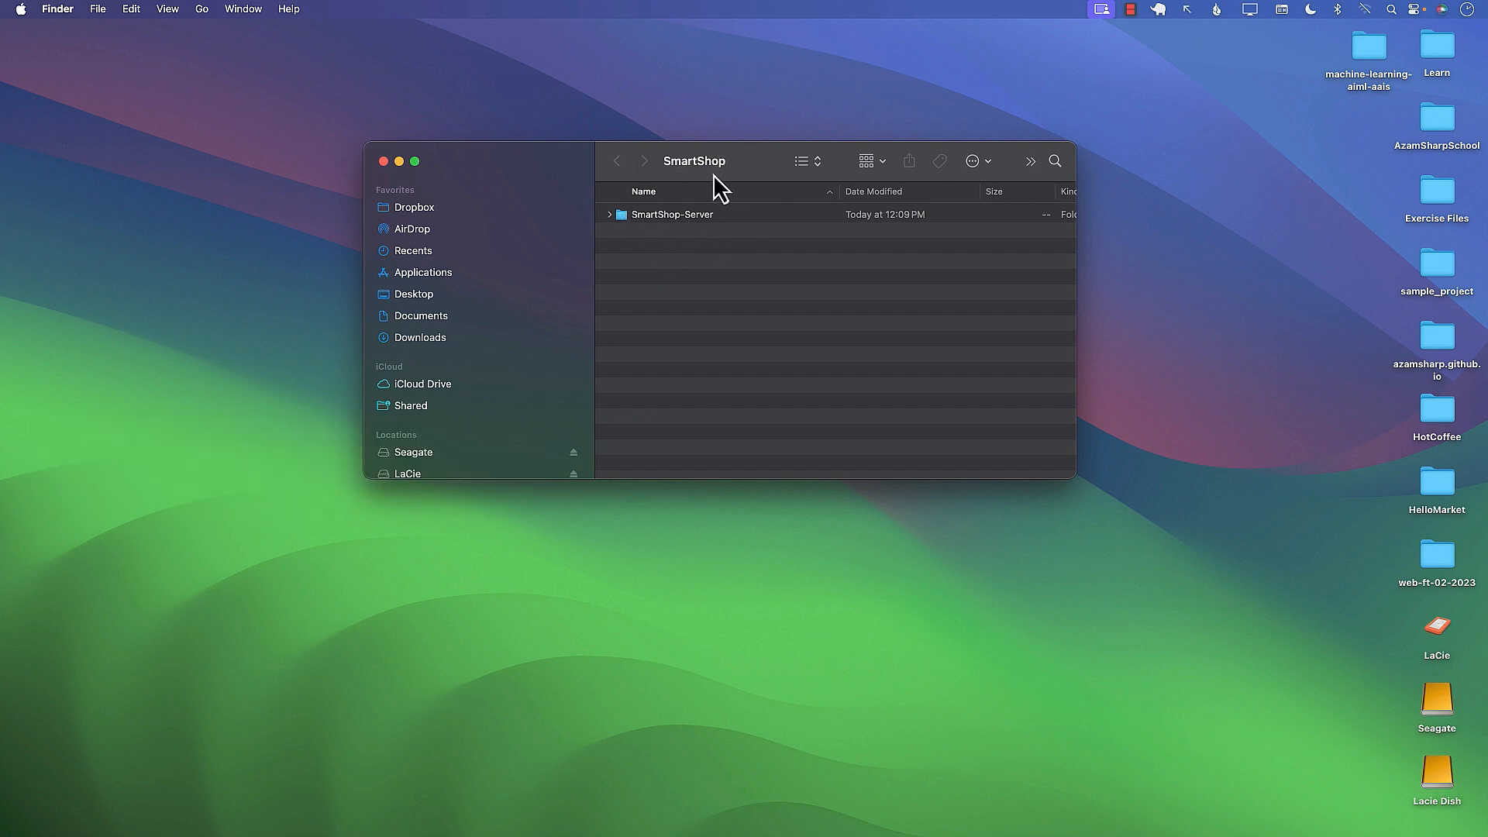
pyautogui.moveTo(439, 181)
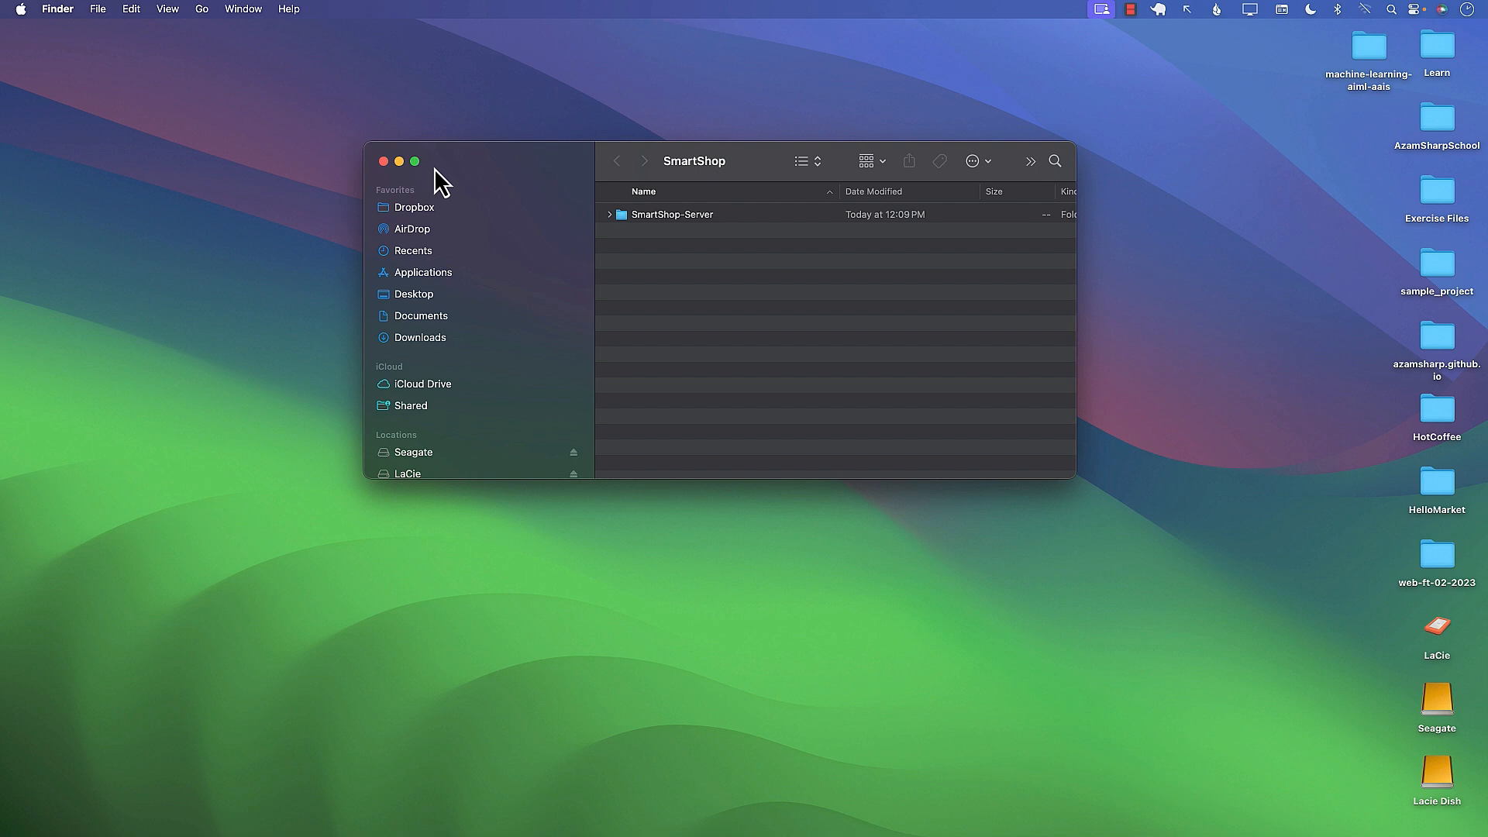
pyautogui.click(385, 160)
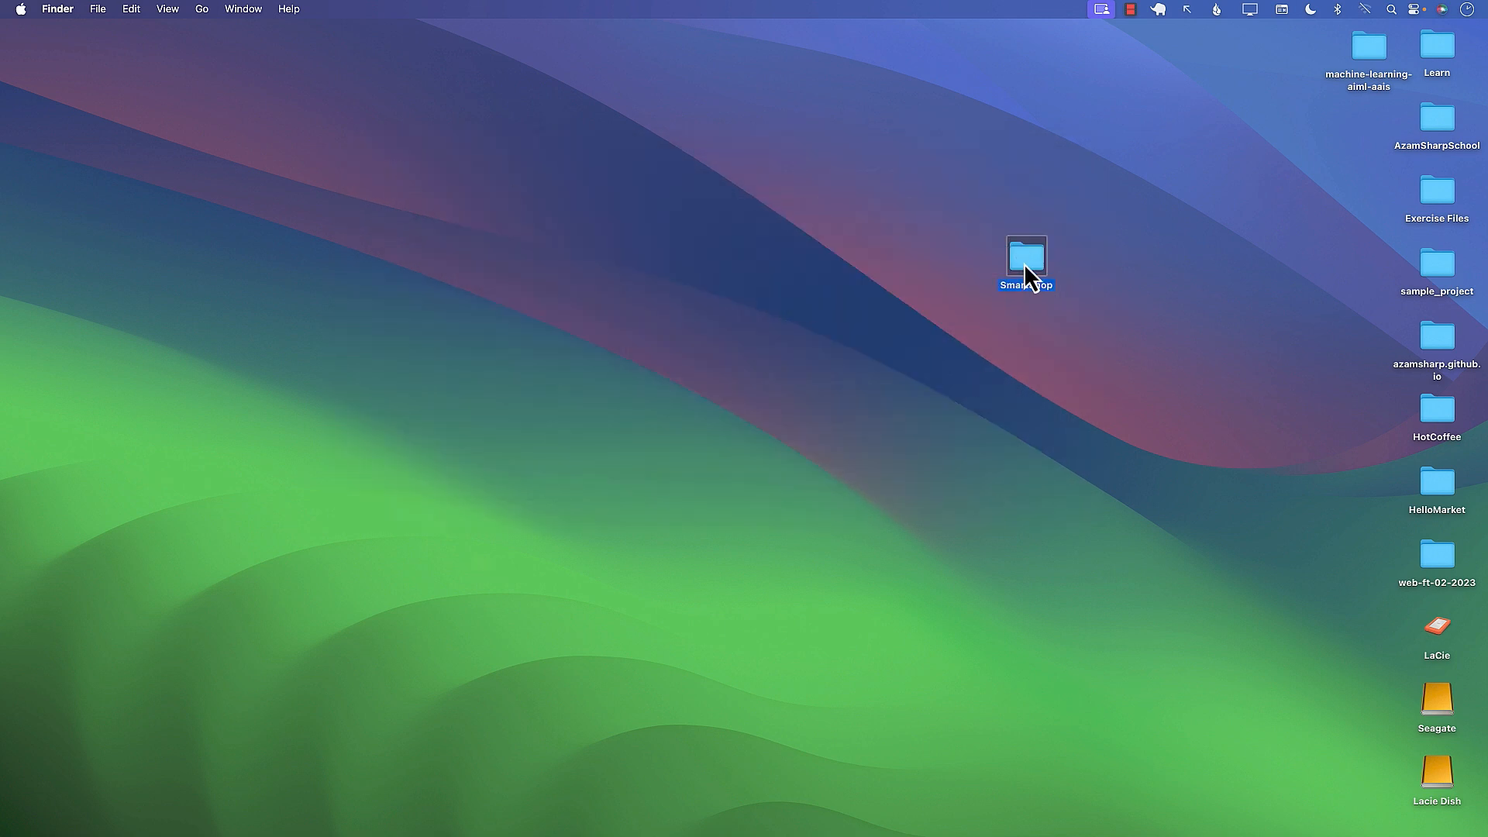
pyautogui.doubleClick(1024, 262)
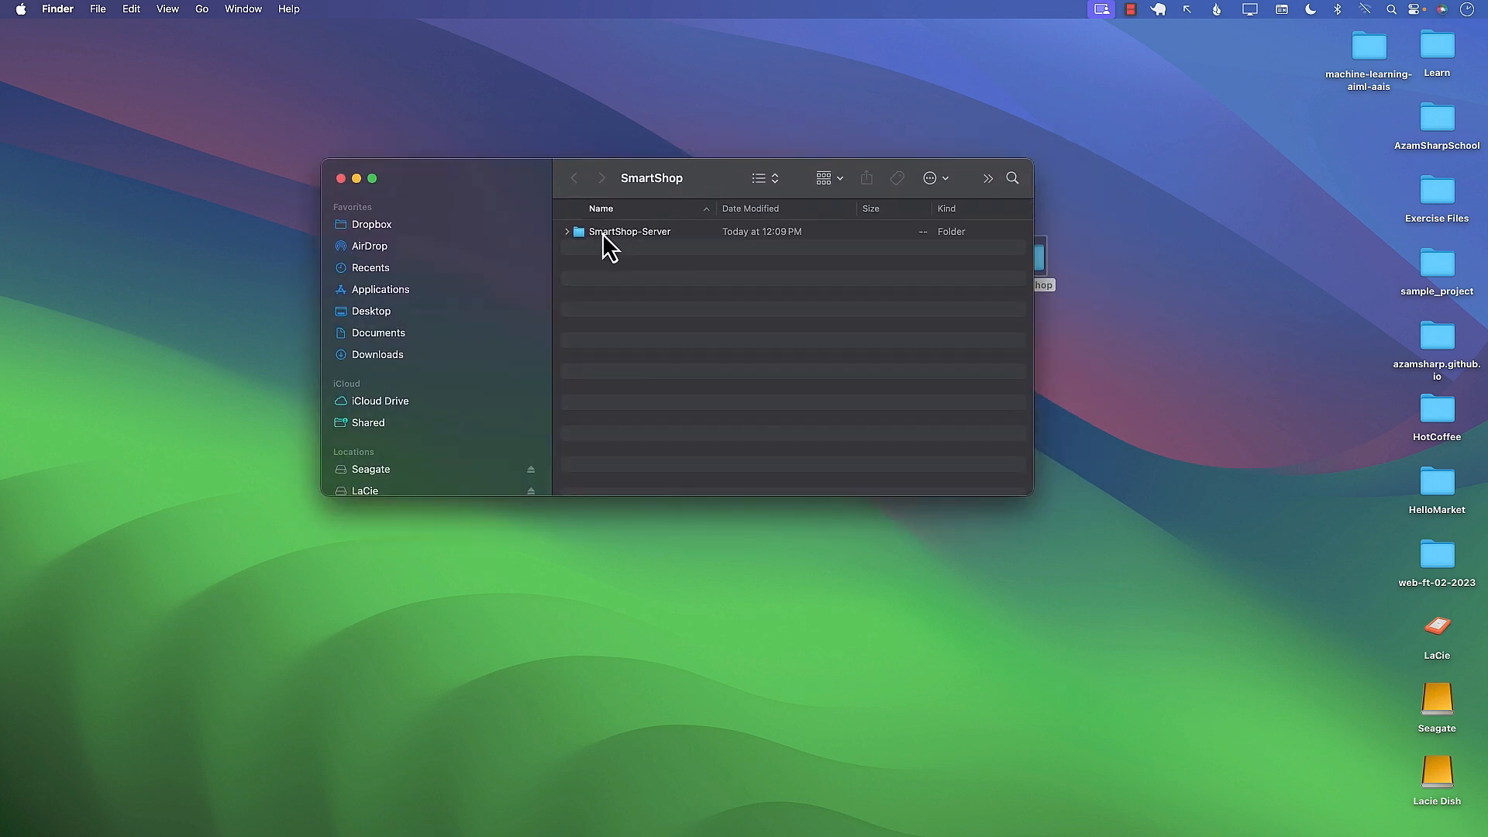
pyautogui.click(629, 231)
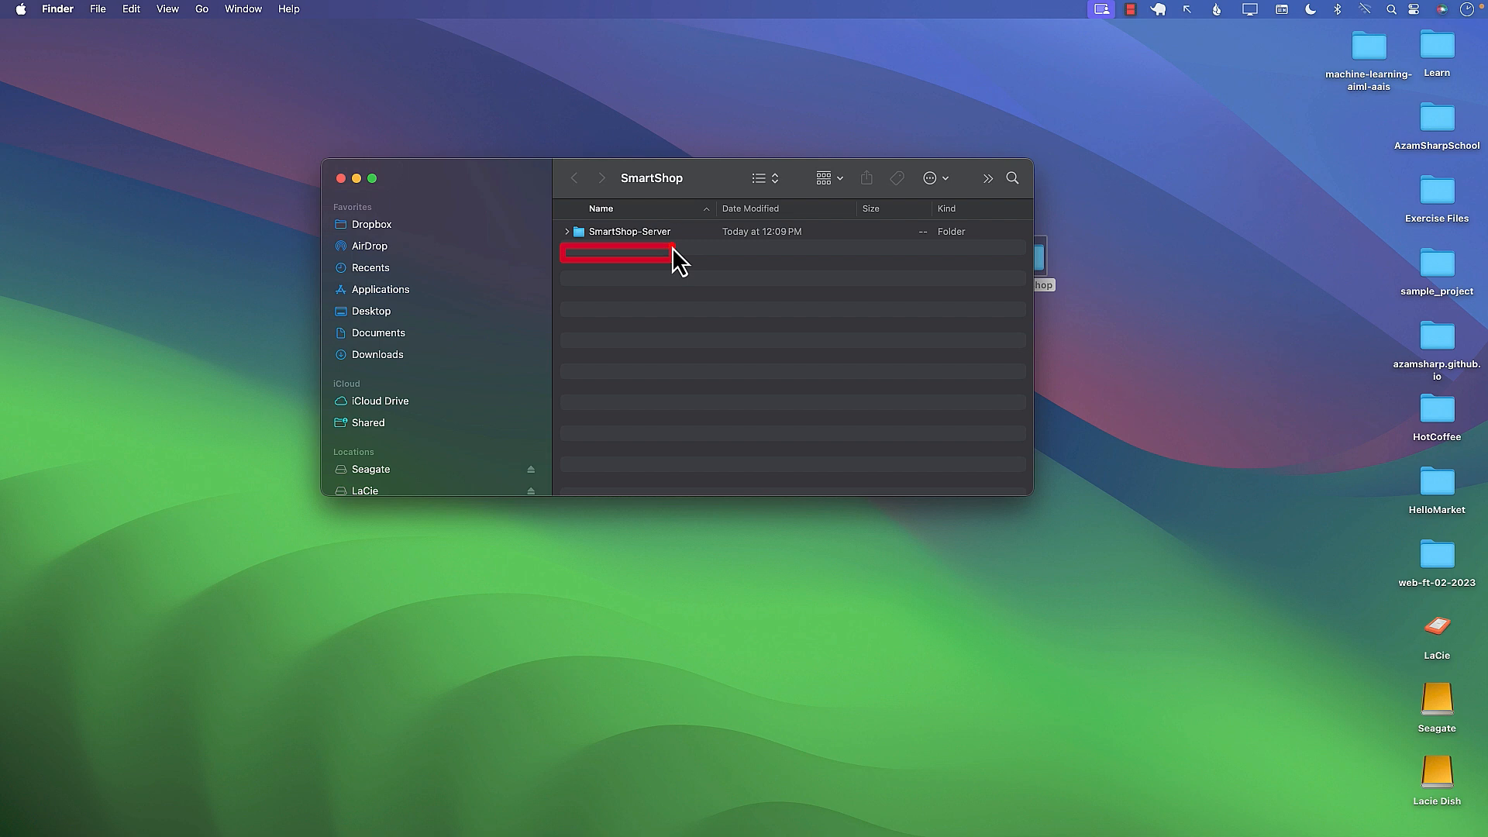
pyautogui.moveTo(638, 271)
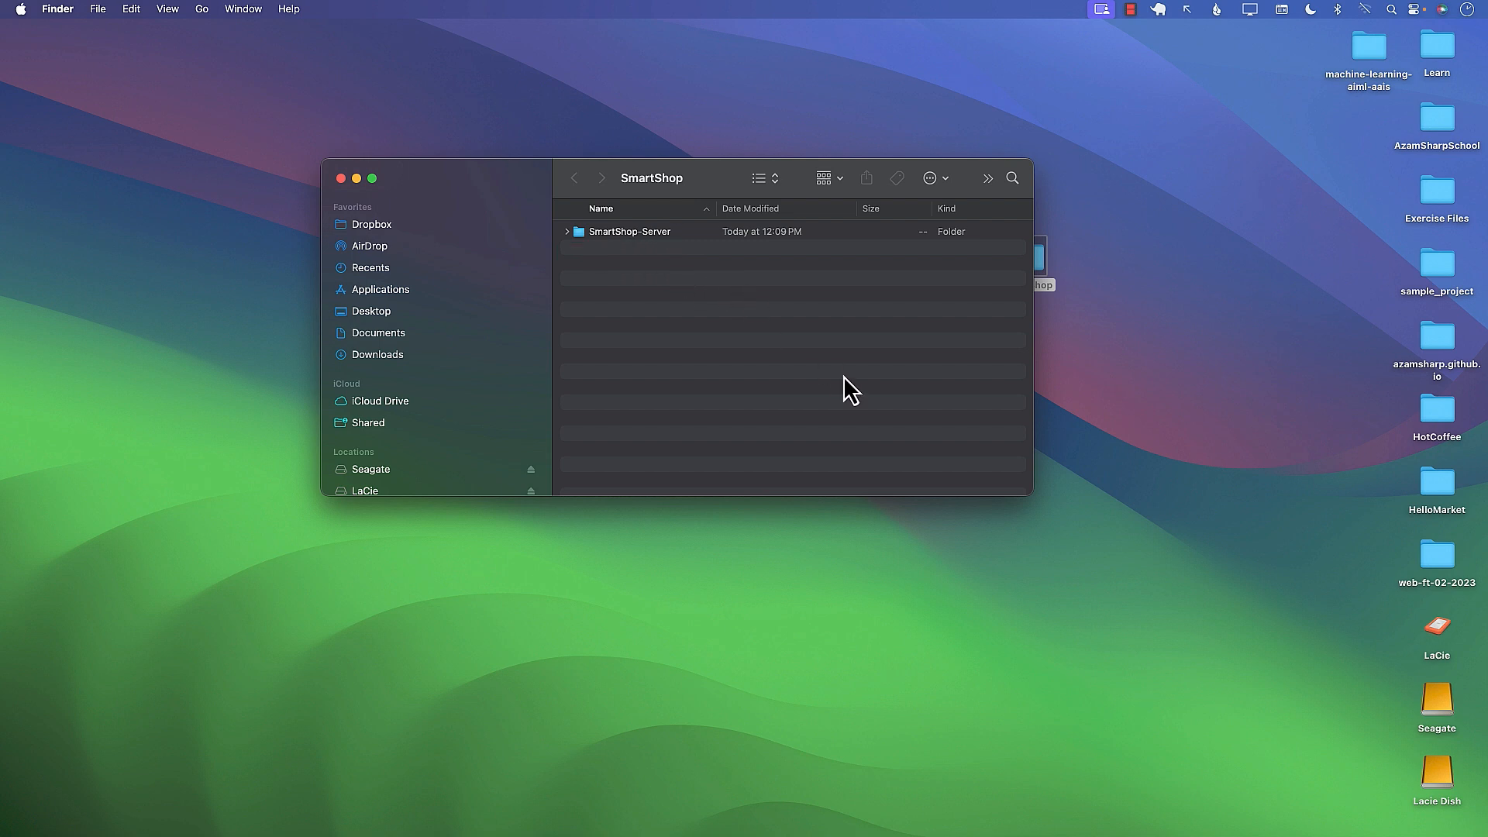
pyautogui.moveTo(844, 496)
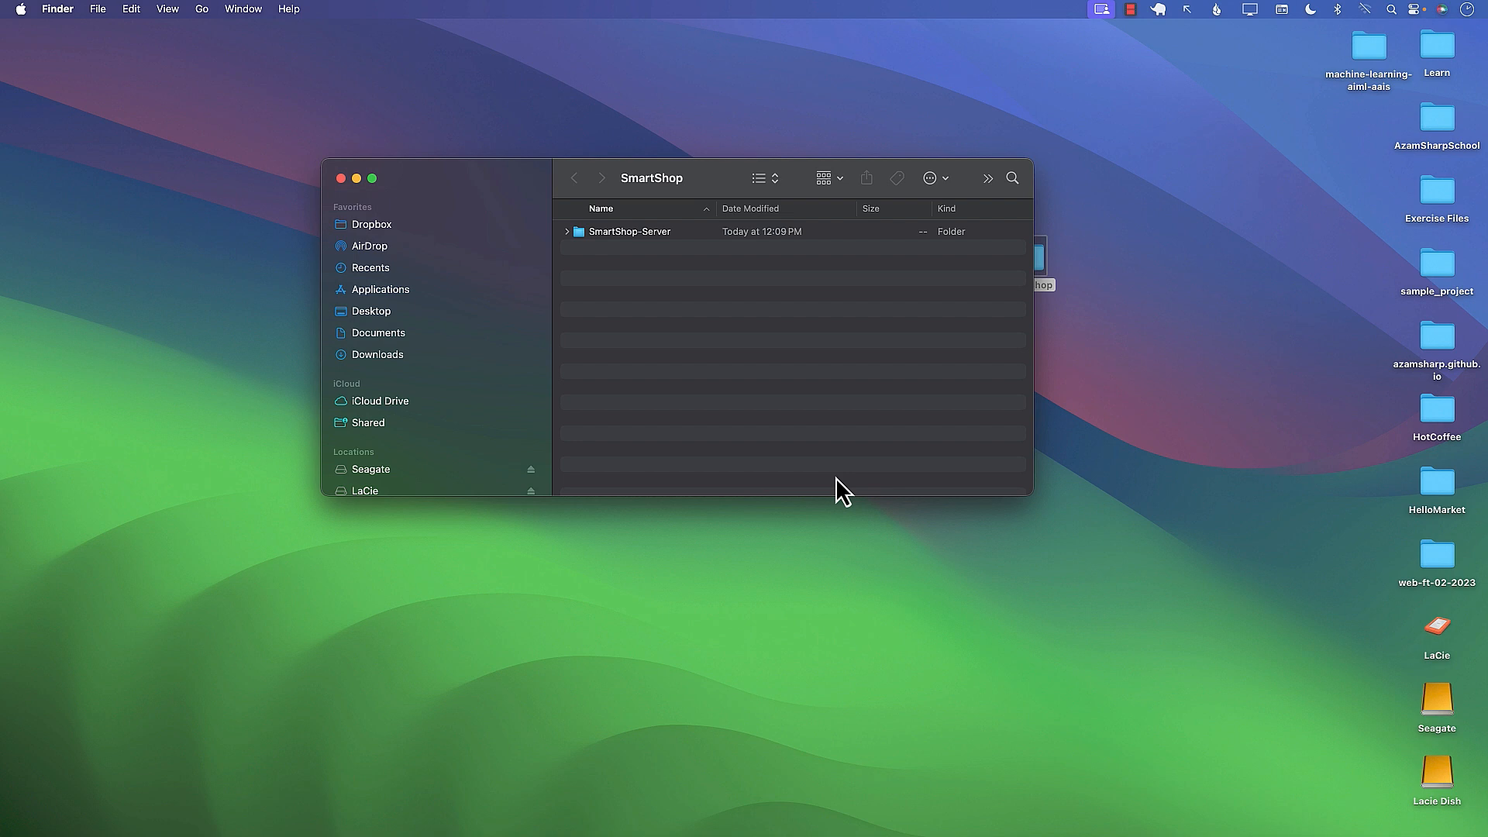
pyautogui.moveTo(712, 219)
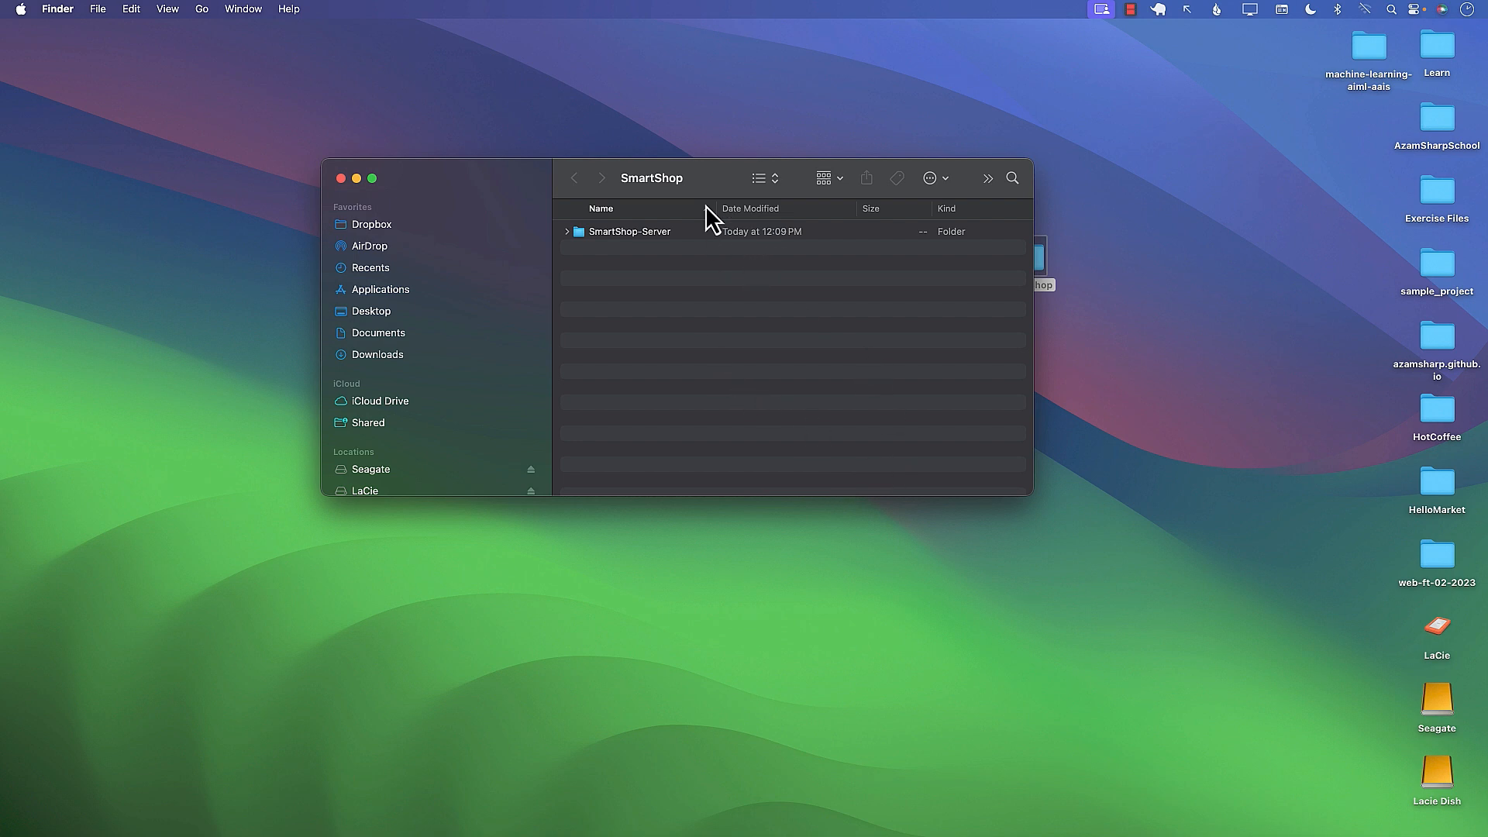
pyautogui.click(629, 241)
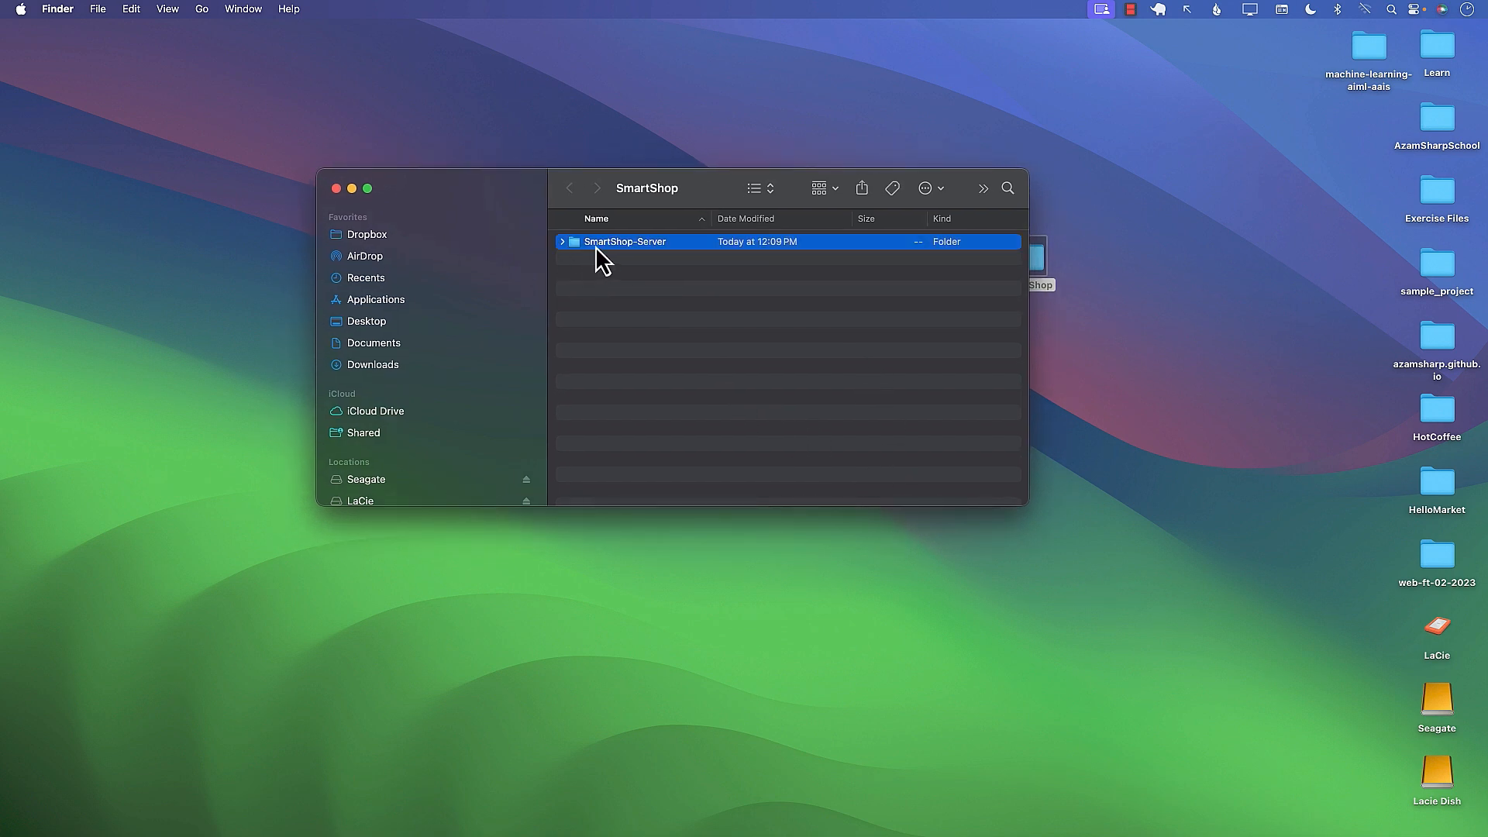
pyautogui.moveTo(659, 263)
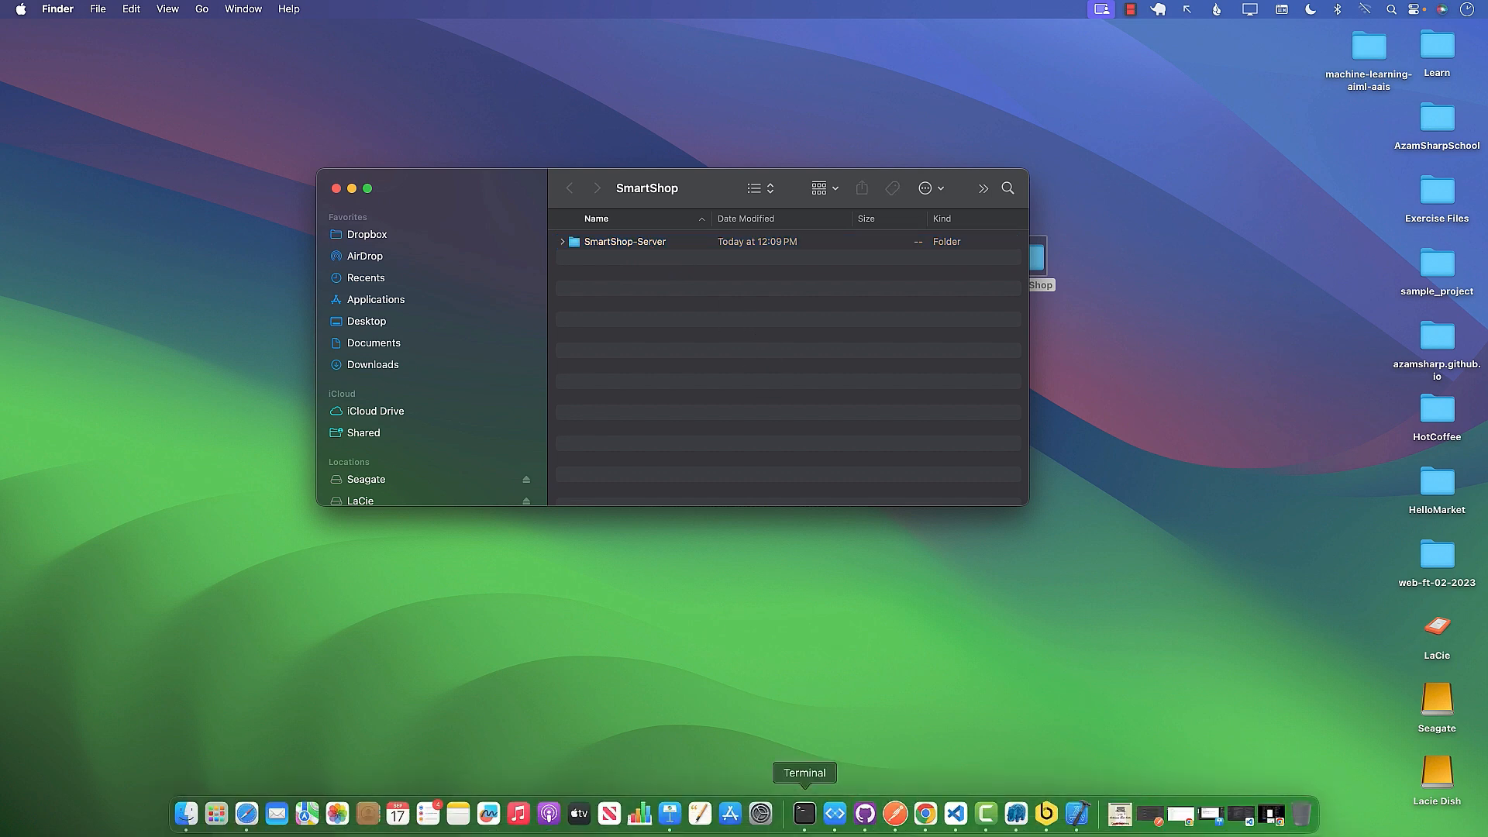
# - Open a new Terminal window and run npm init, accepting the default package settings
pyautogui.rightClick(803, 813)
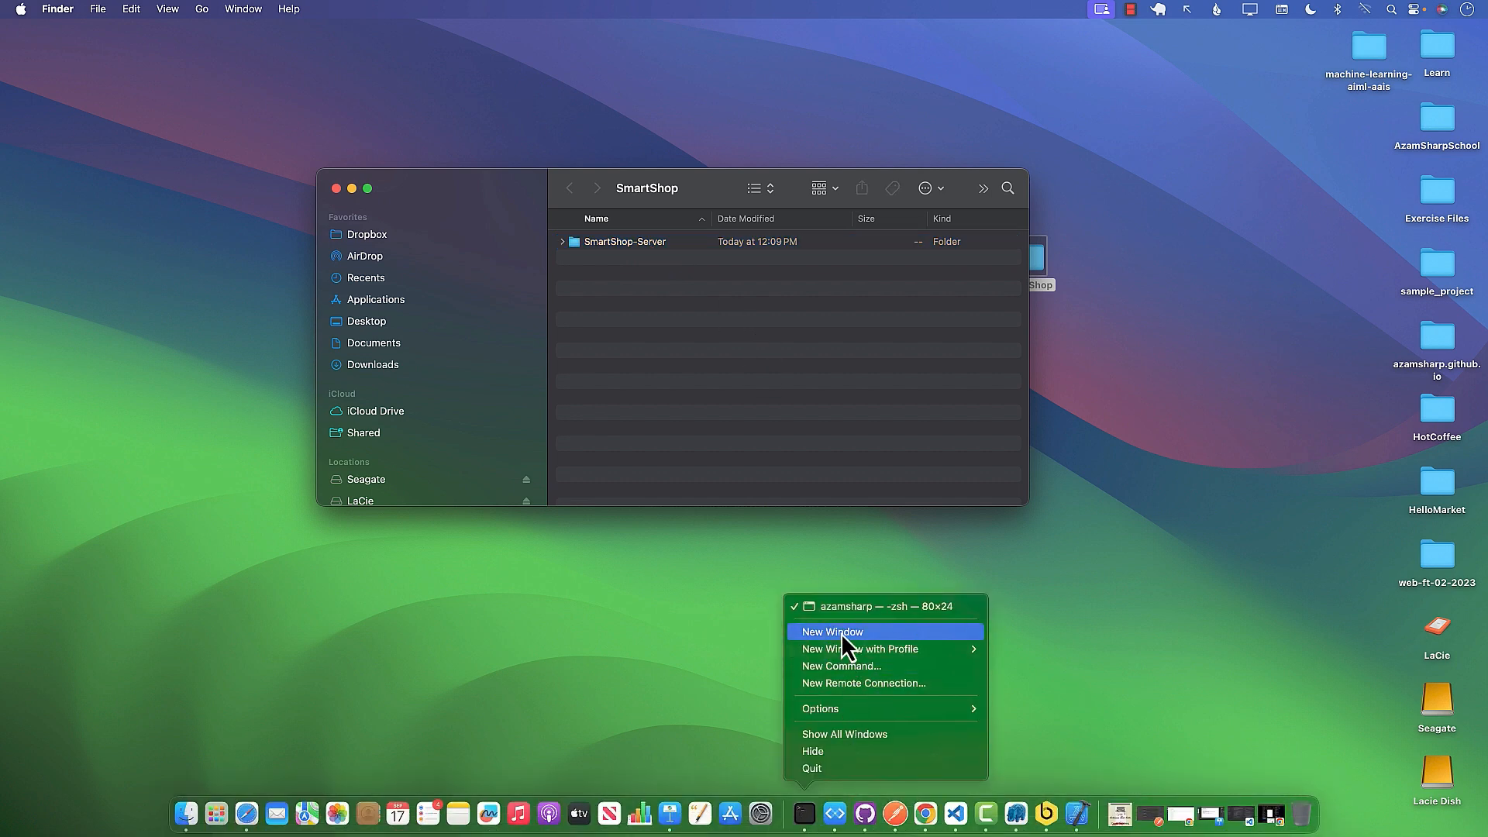
pyautogui.click(833, 633)
pyautogui.write('cd /Users/azamsharp/Desktop/SmartShop/SmartShop-Server')
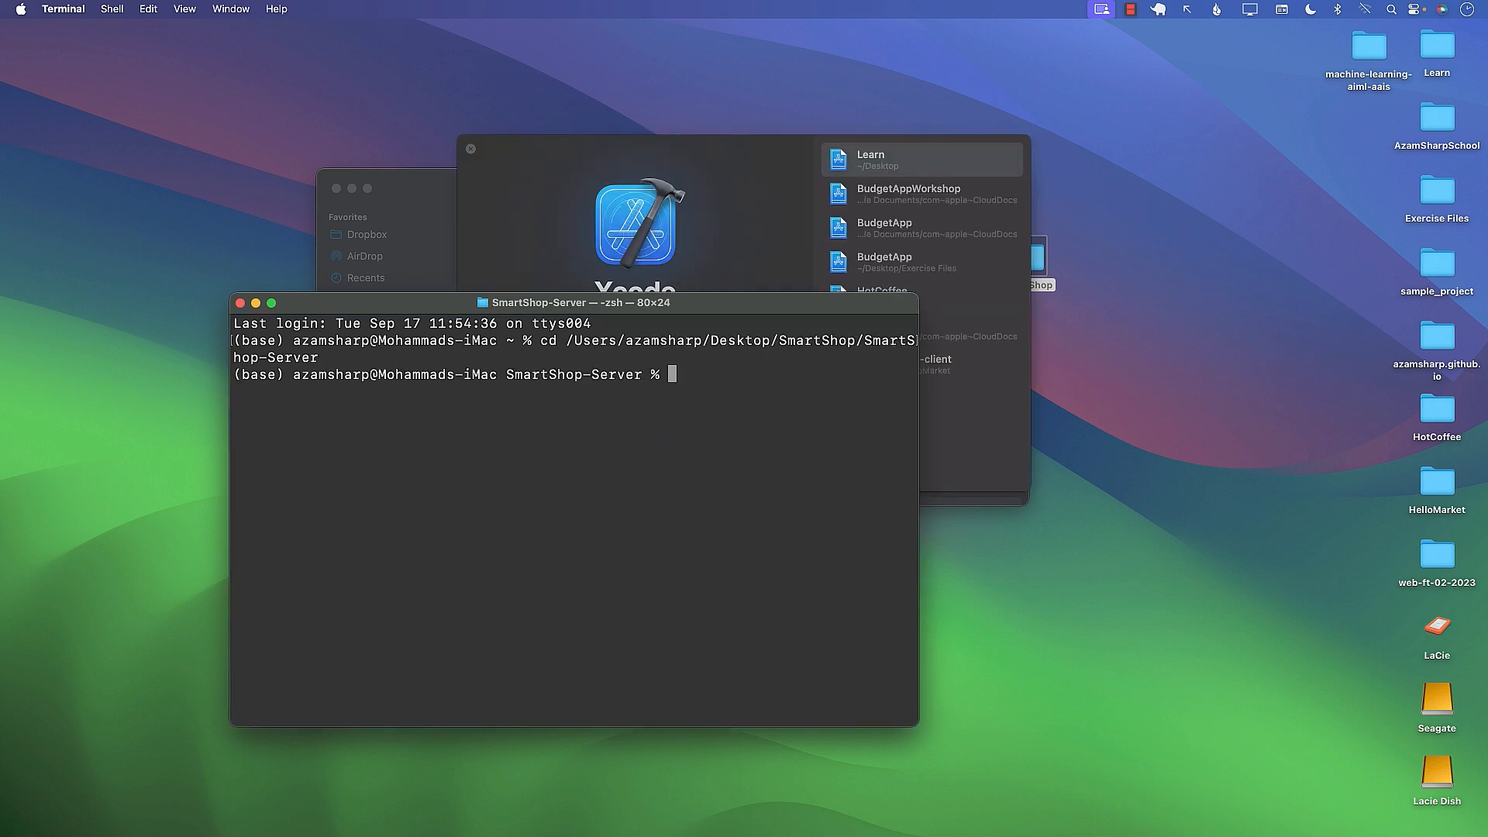
pyautogui.write('npm in')
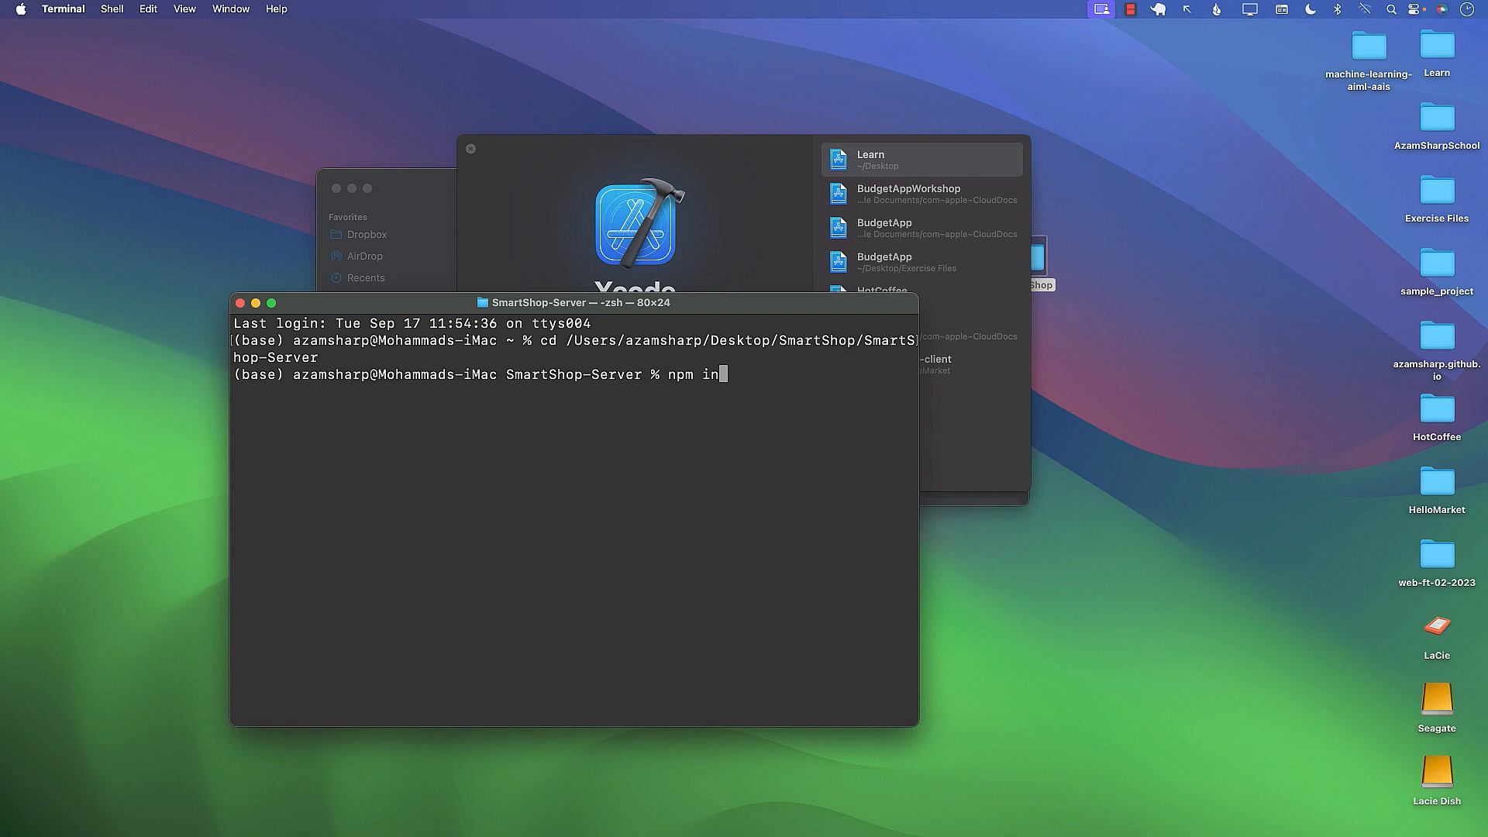
pyautogui.write('it')
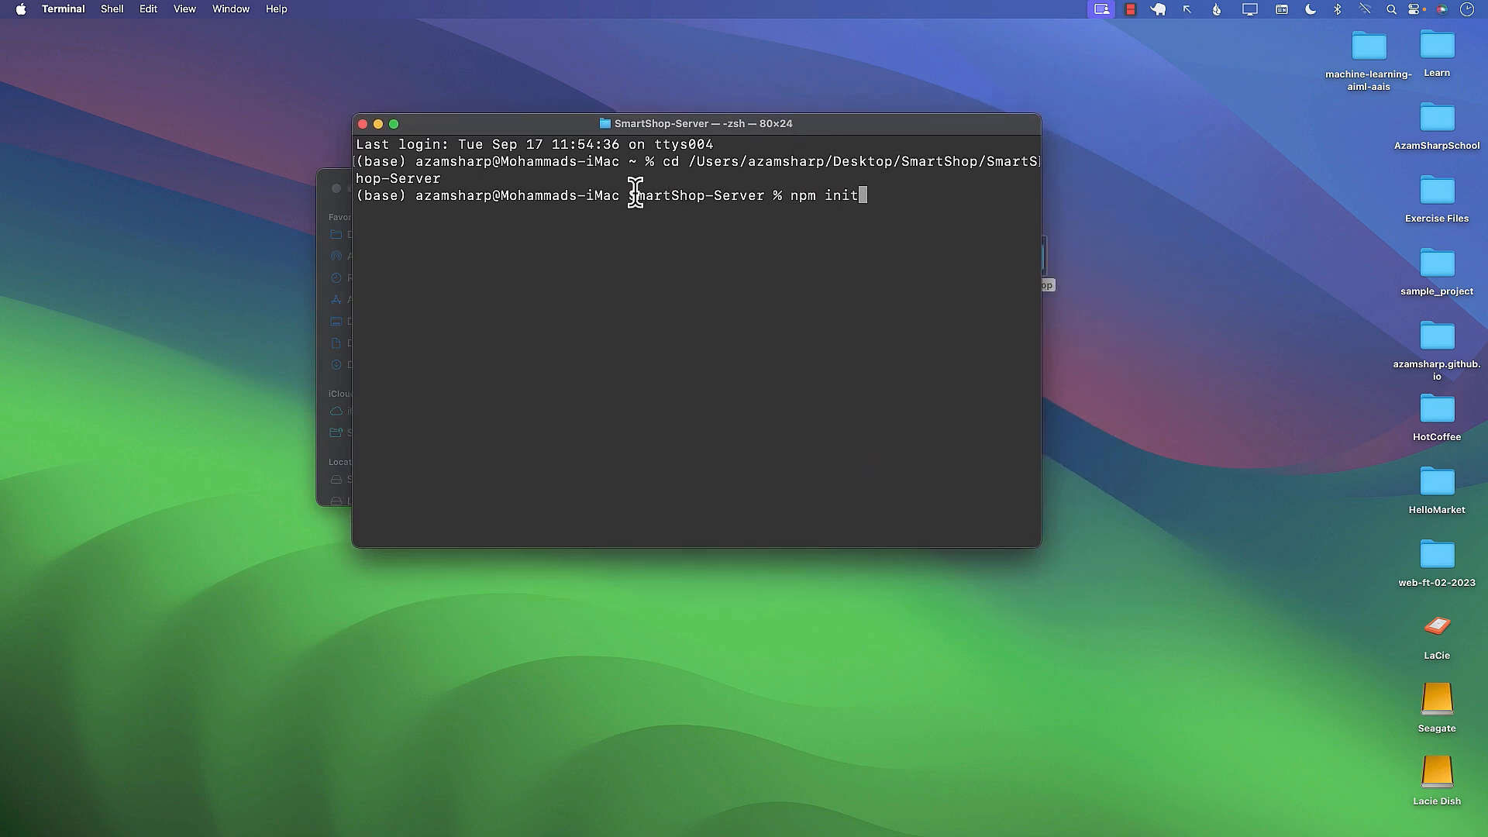
pyautogui.doubleClick(694, 195)
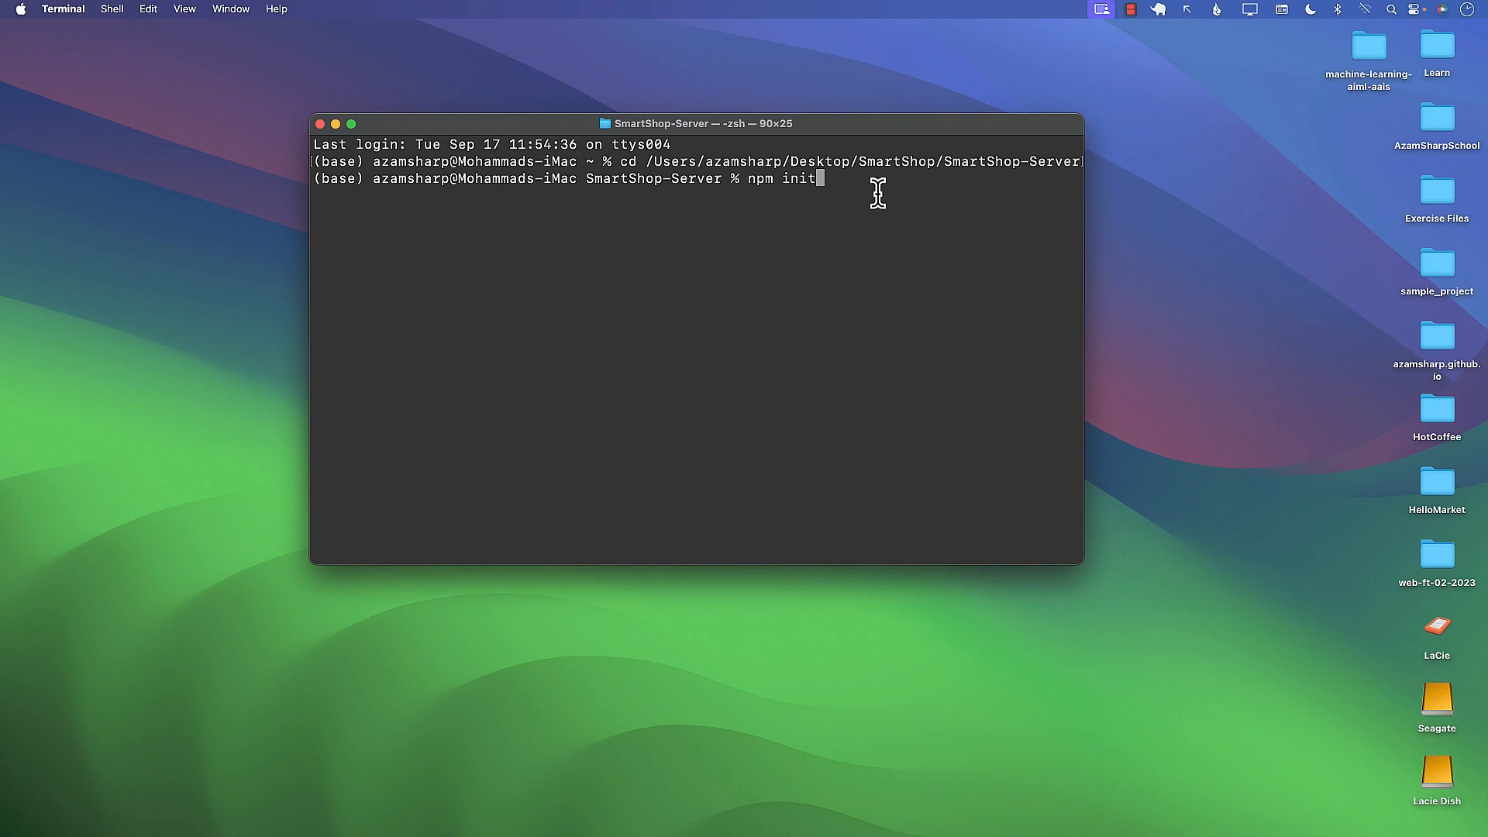
pyautogui.moveTo(857, 186)
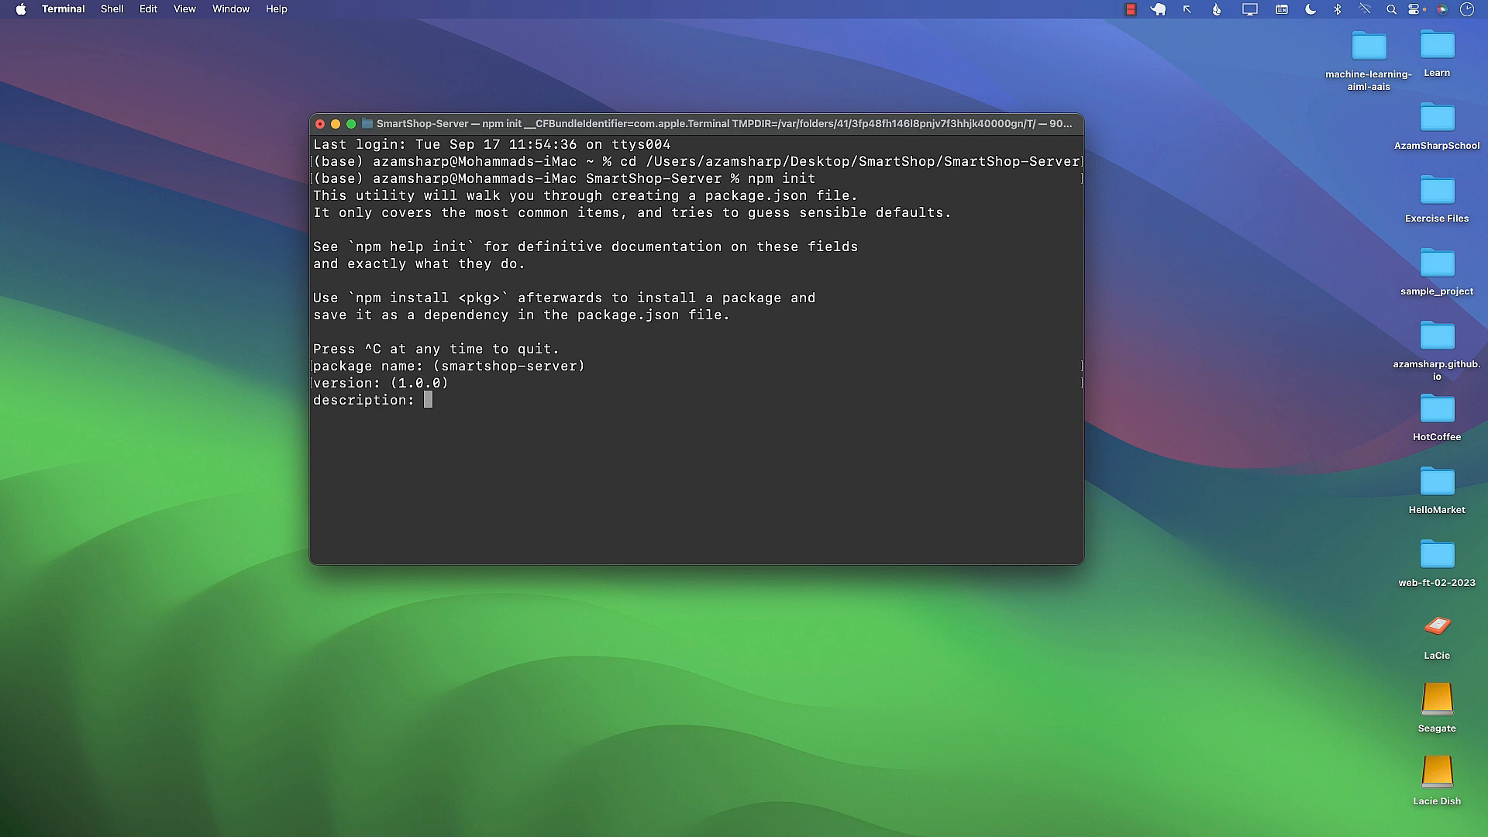
pyautogui.press('enter')
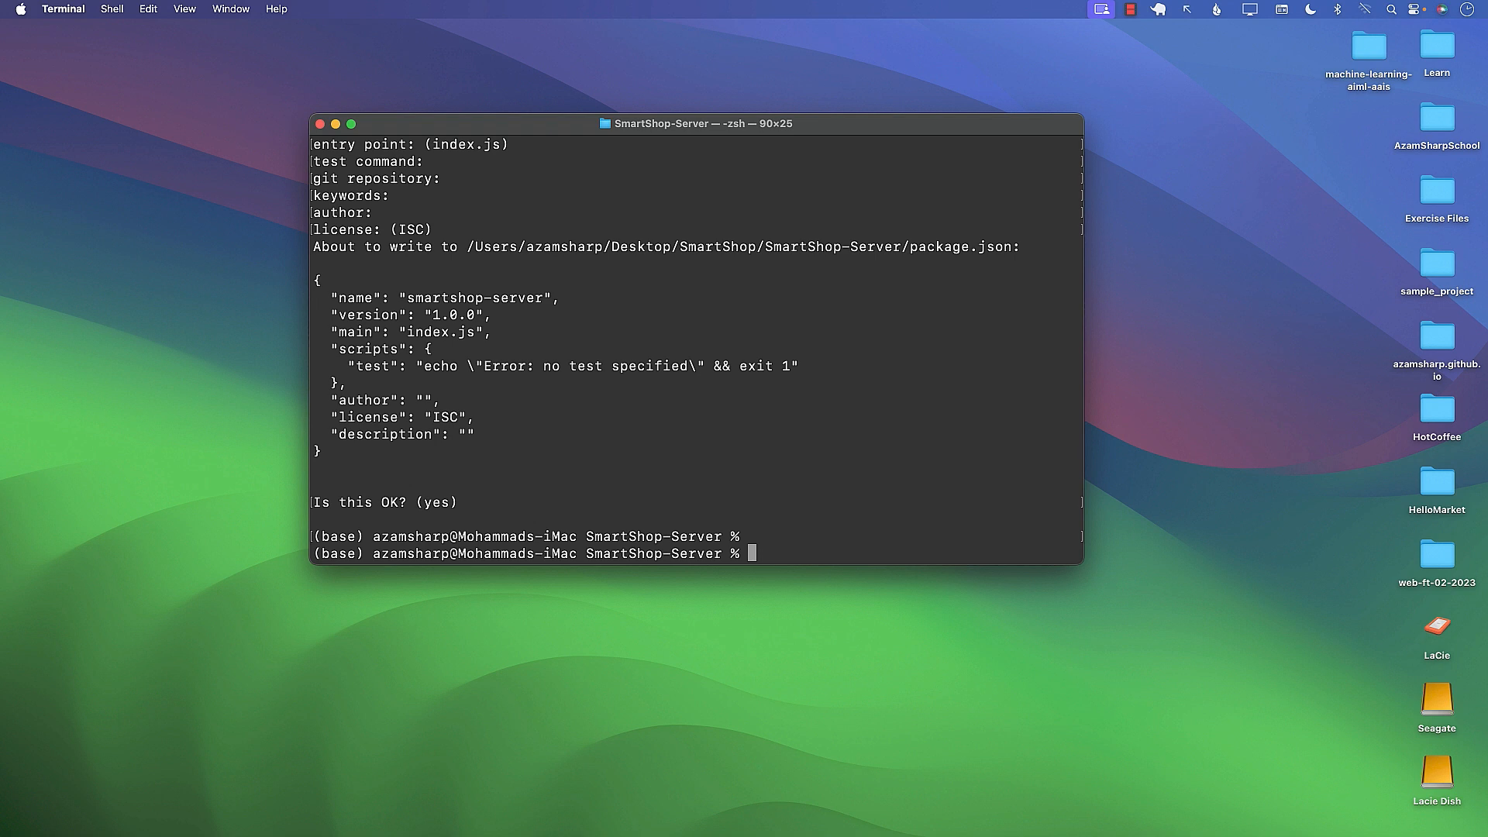
# - List the folder with ls to confirm package.json and highlight SmartShop-Server in the prompt
pyautogui.write('ls')
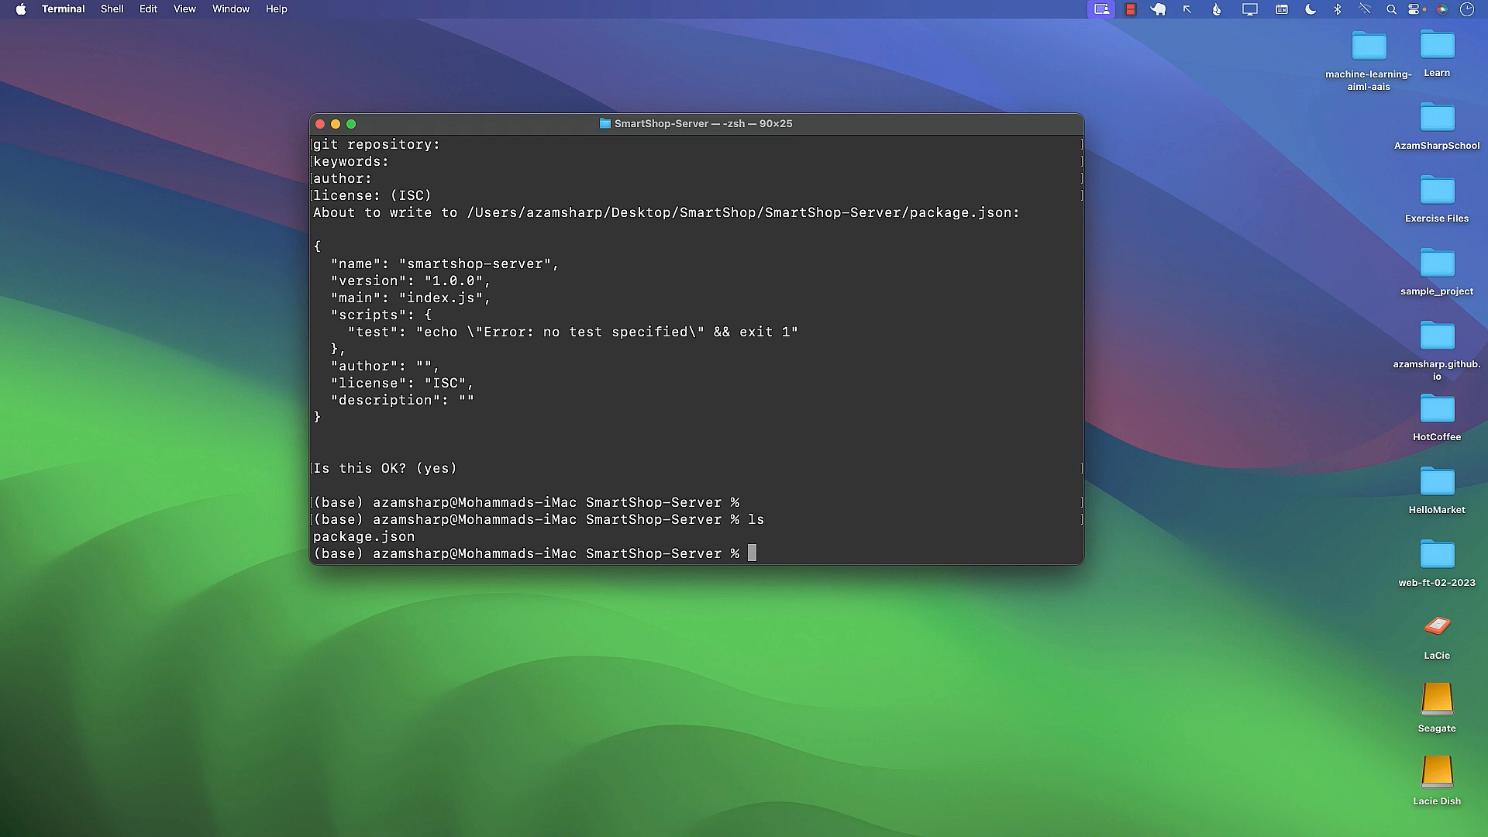
pyautogui.doubleClick(364, 537)
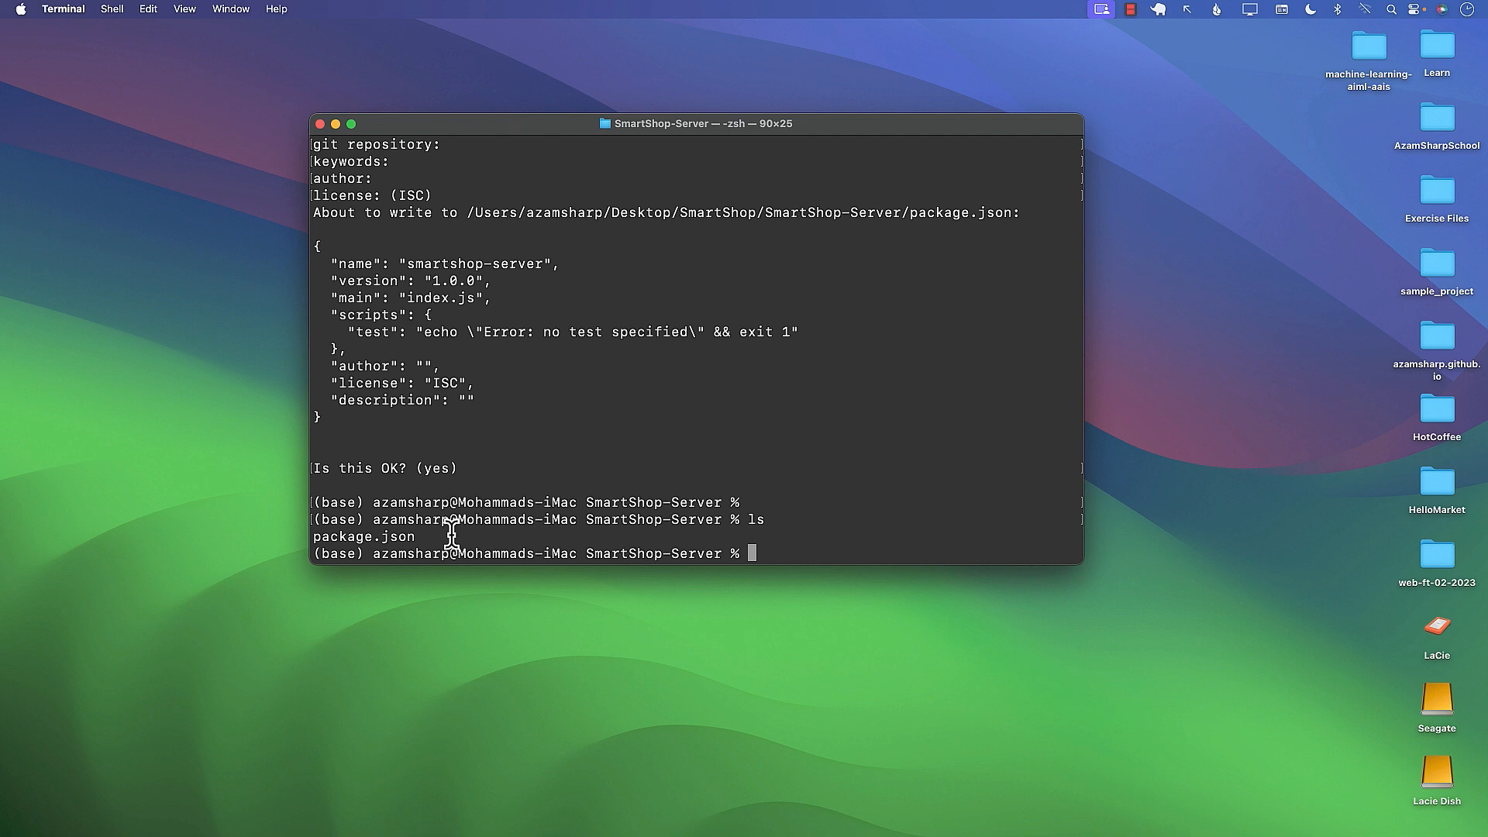
pyautogui.moveTo(593, 554)
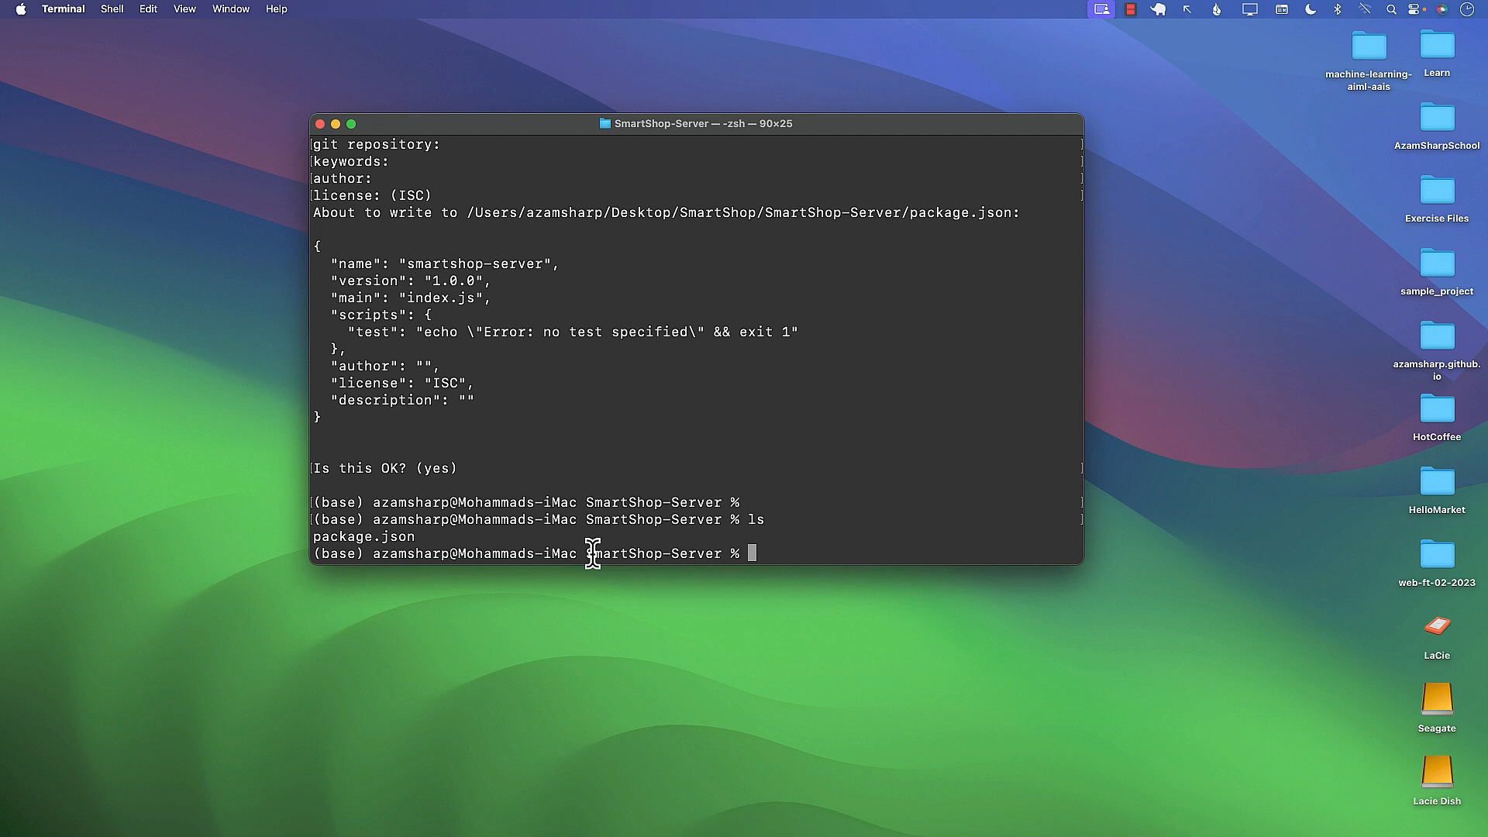
pyautogui.doubleClick(653, 554)
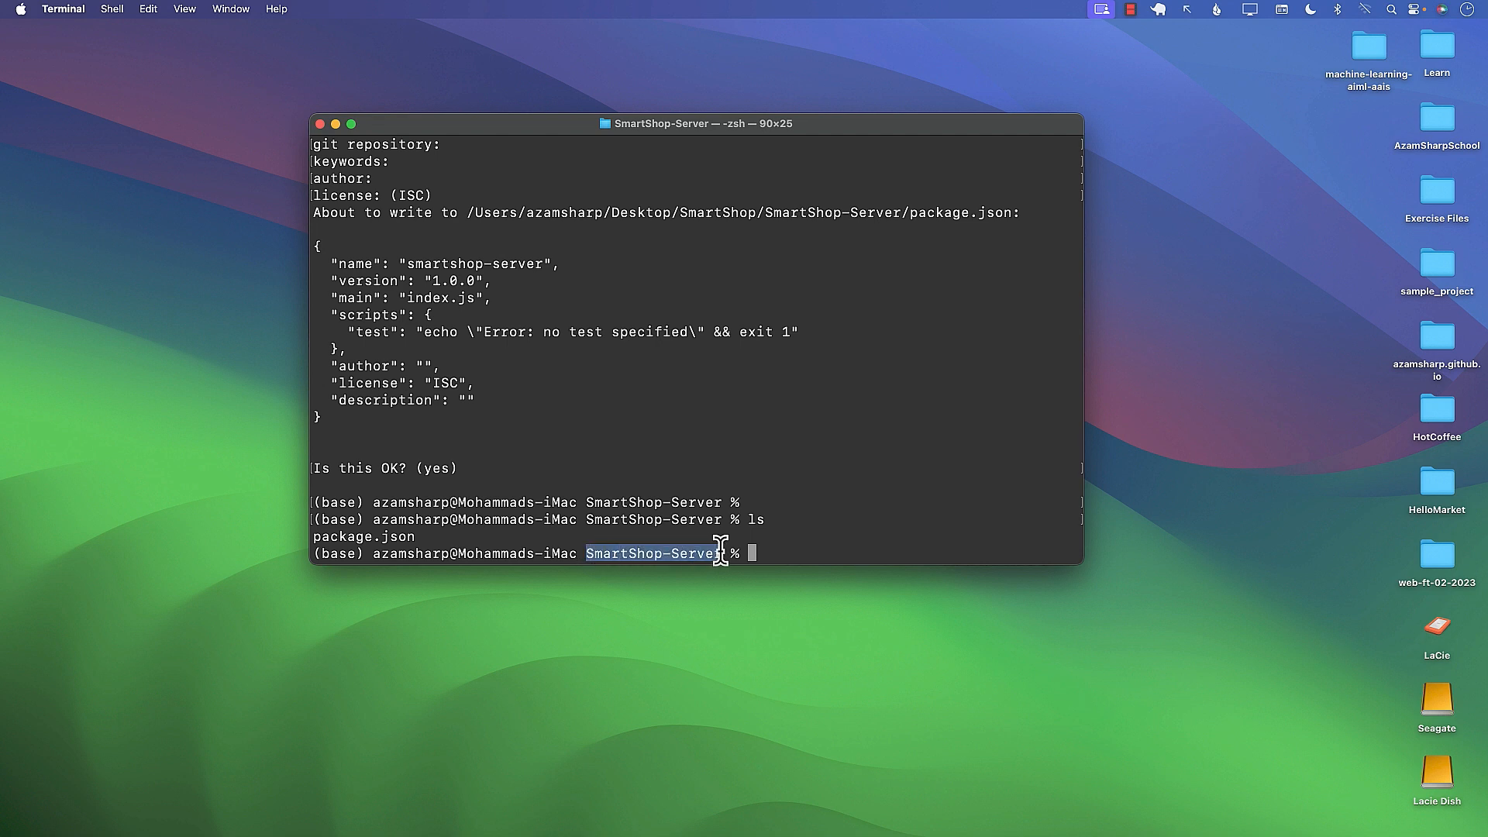
pyautogui.moveTo(674, 532)
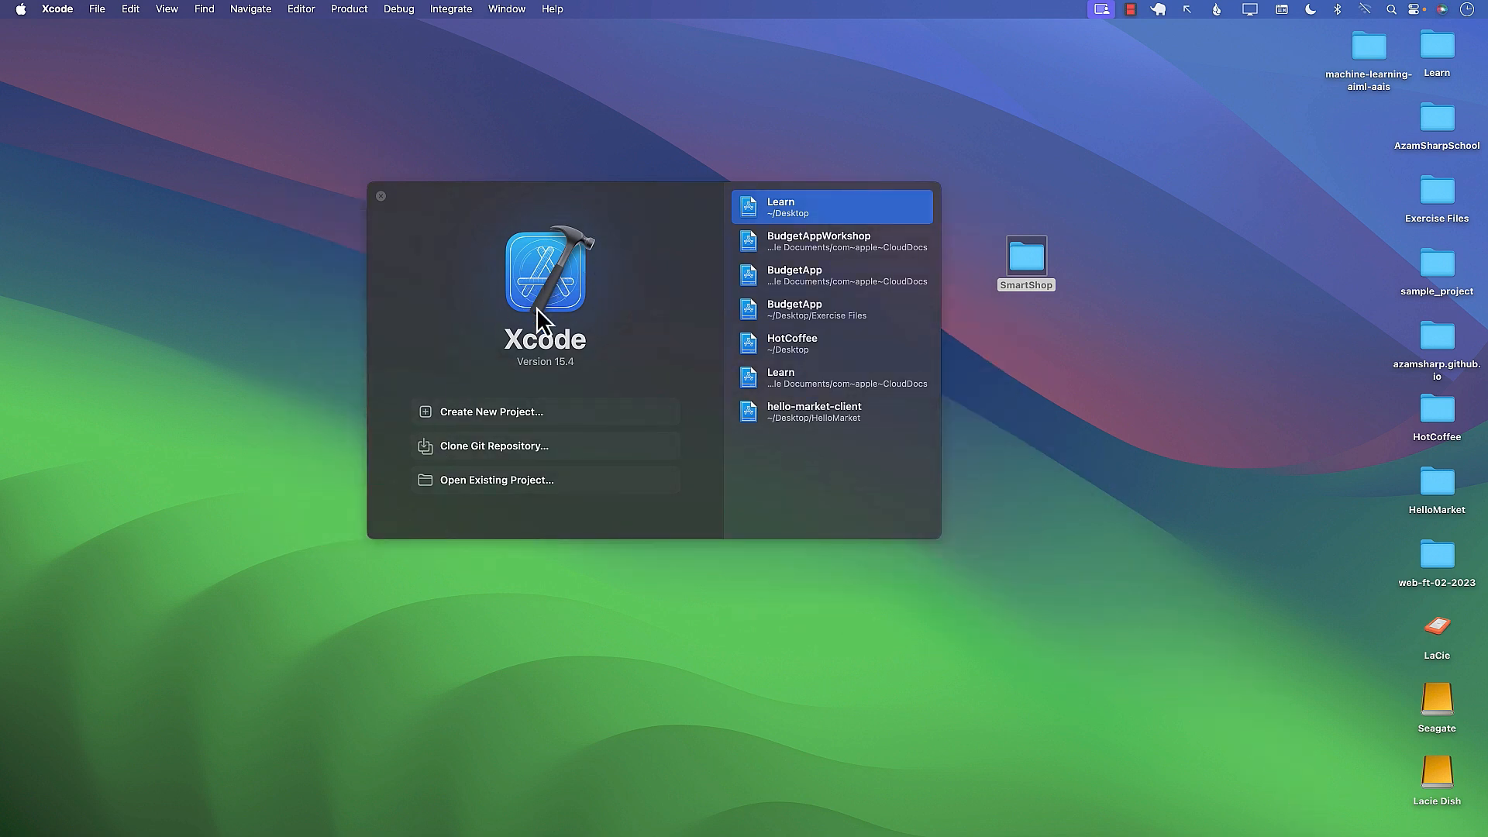
pyautogui.moveTo(504, 428)
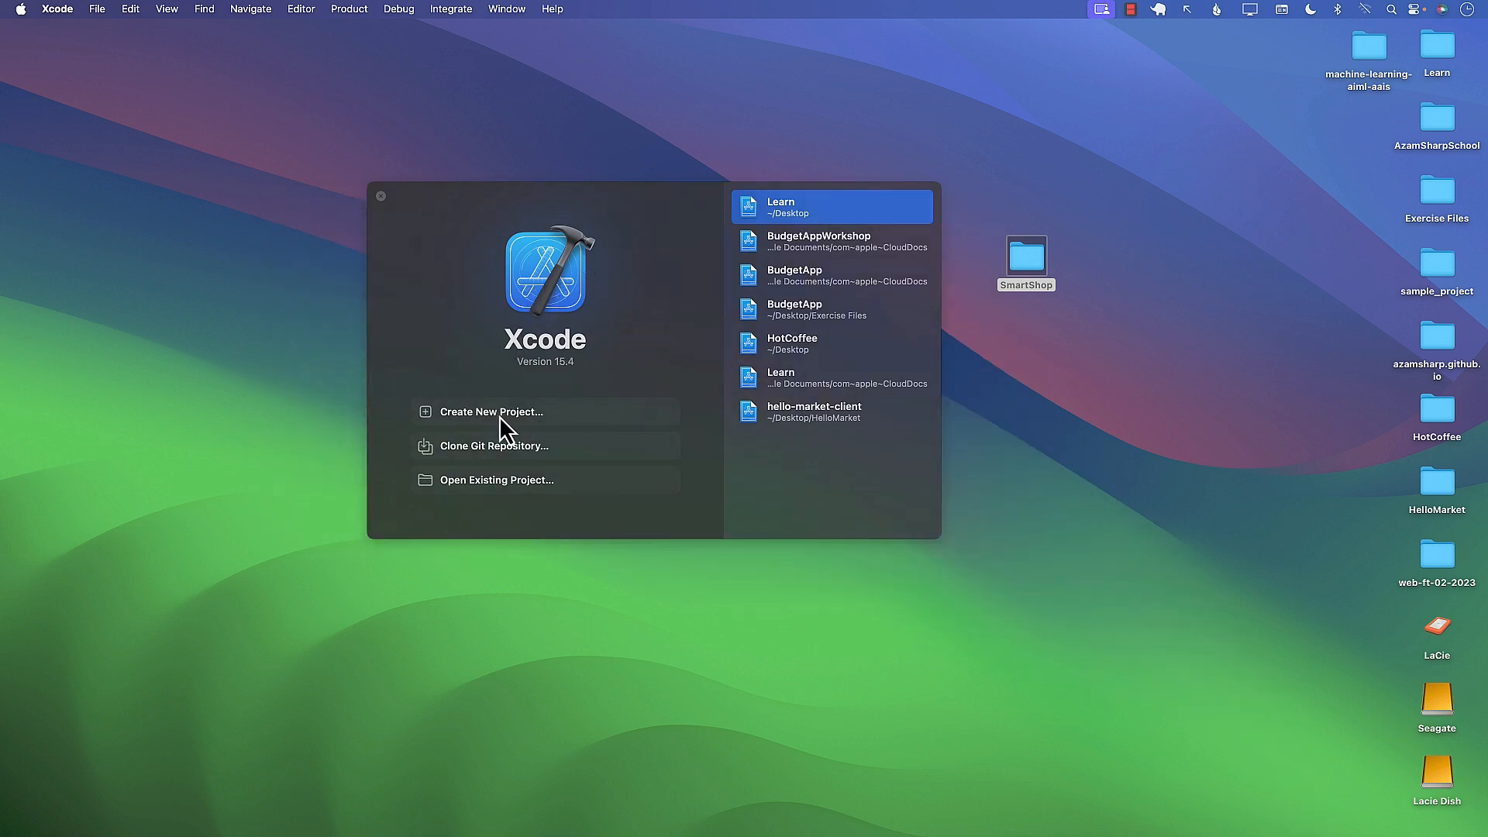
# - Create an iOS App project named SmartShop, not SmartShopClient, saved into the SmartShop folder
pyautogui.click(492, 411)
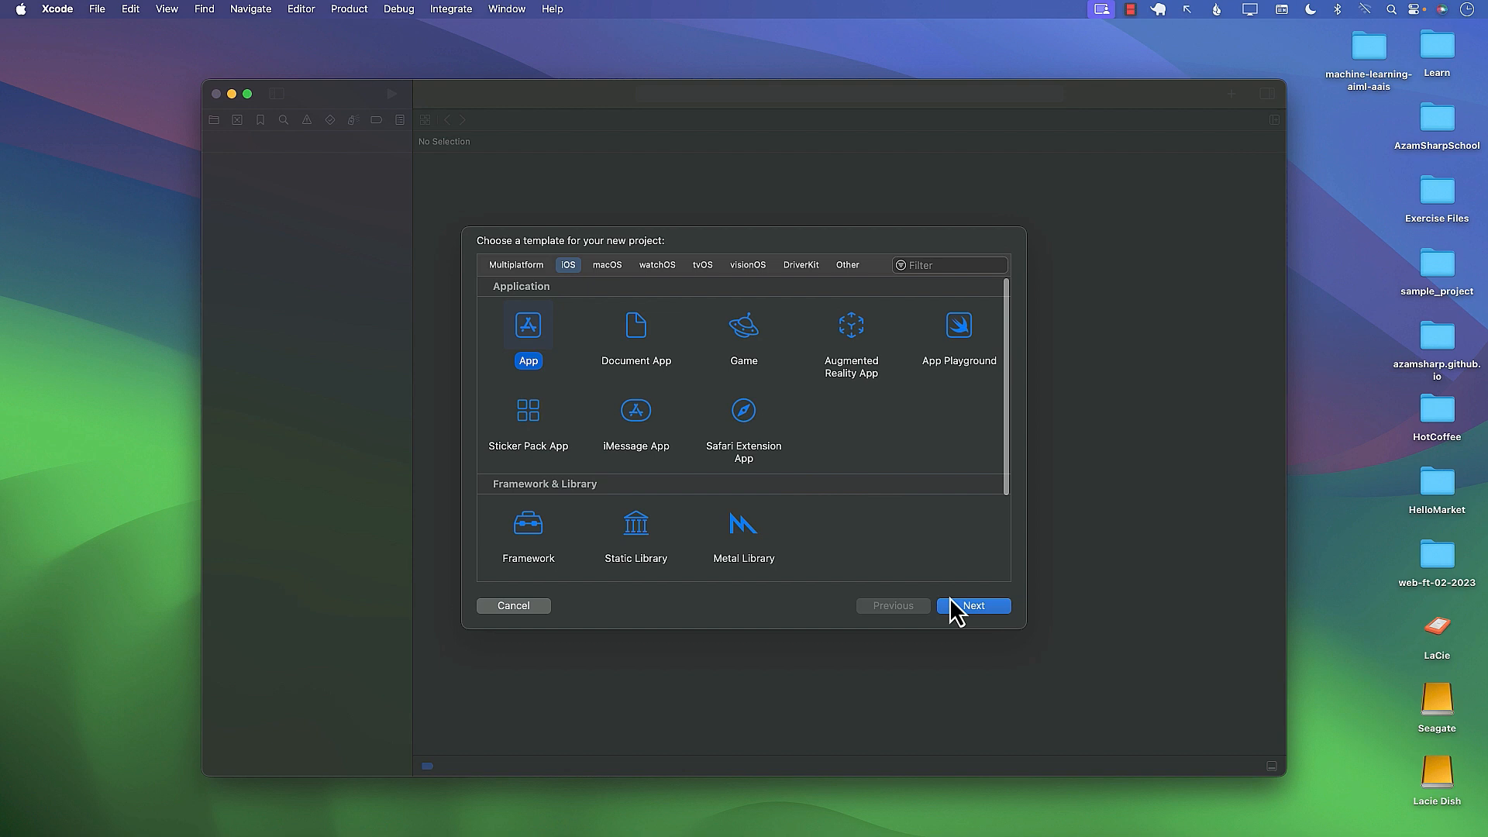
pyautogui.click(973, 605)
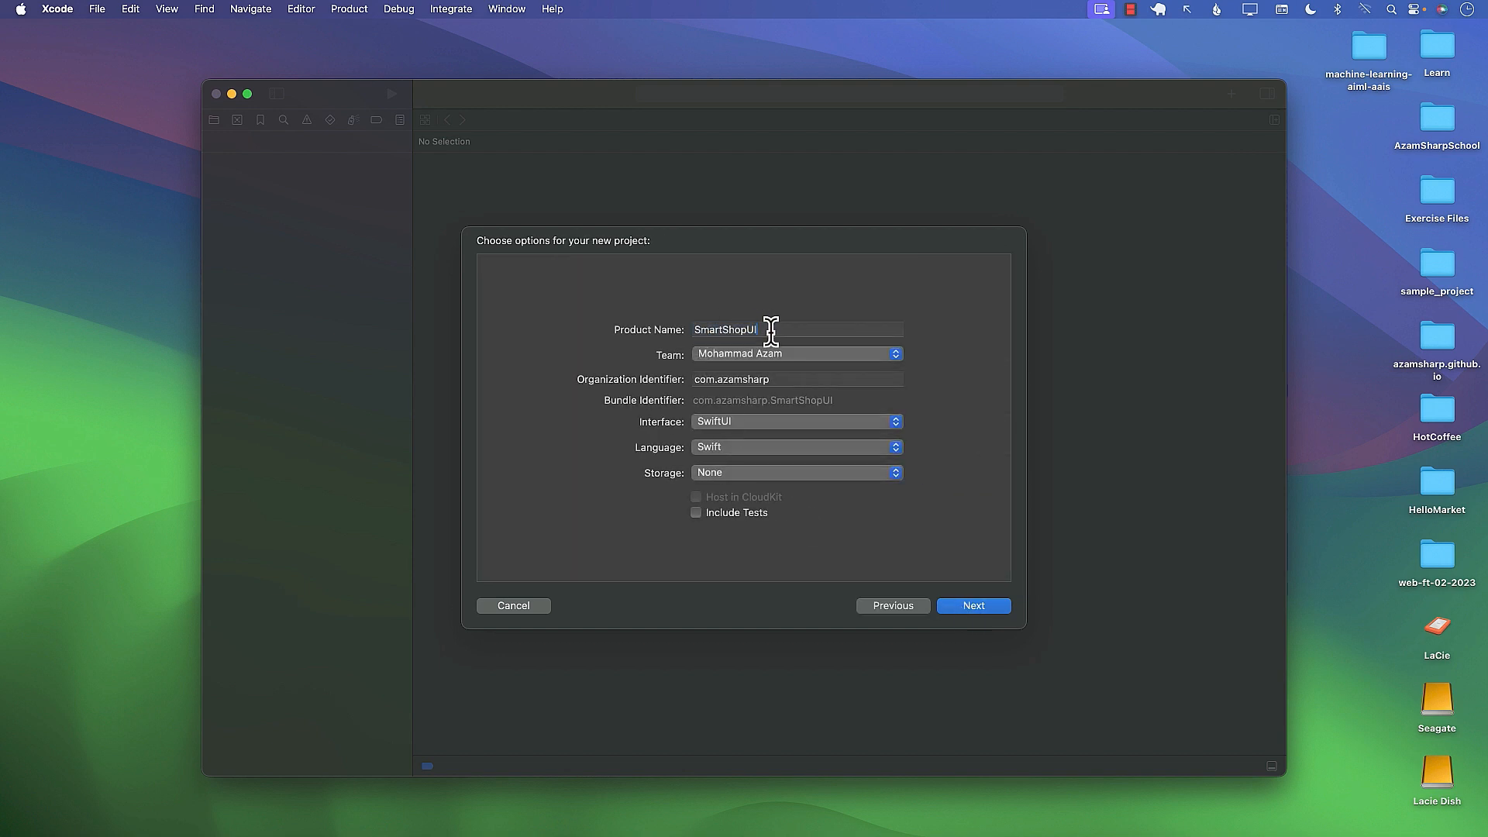
pyautogui.press('Backspace')
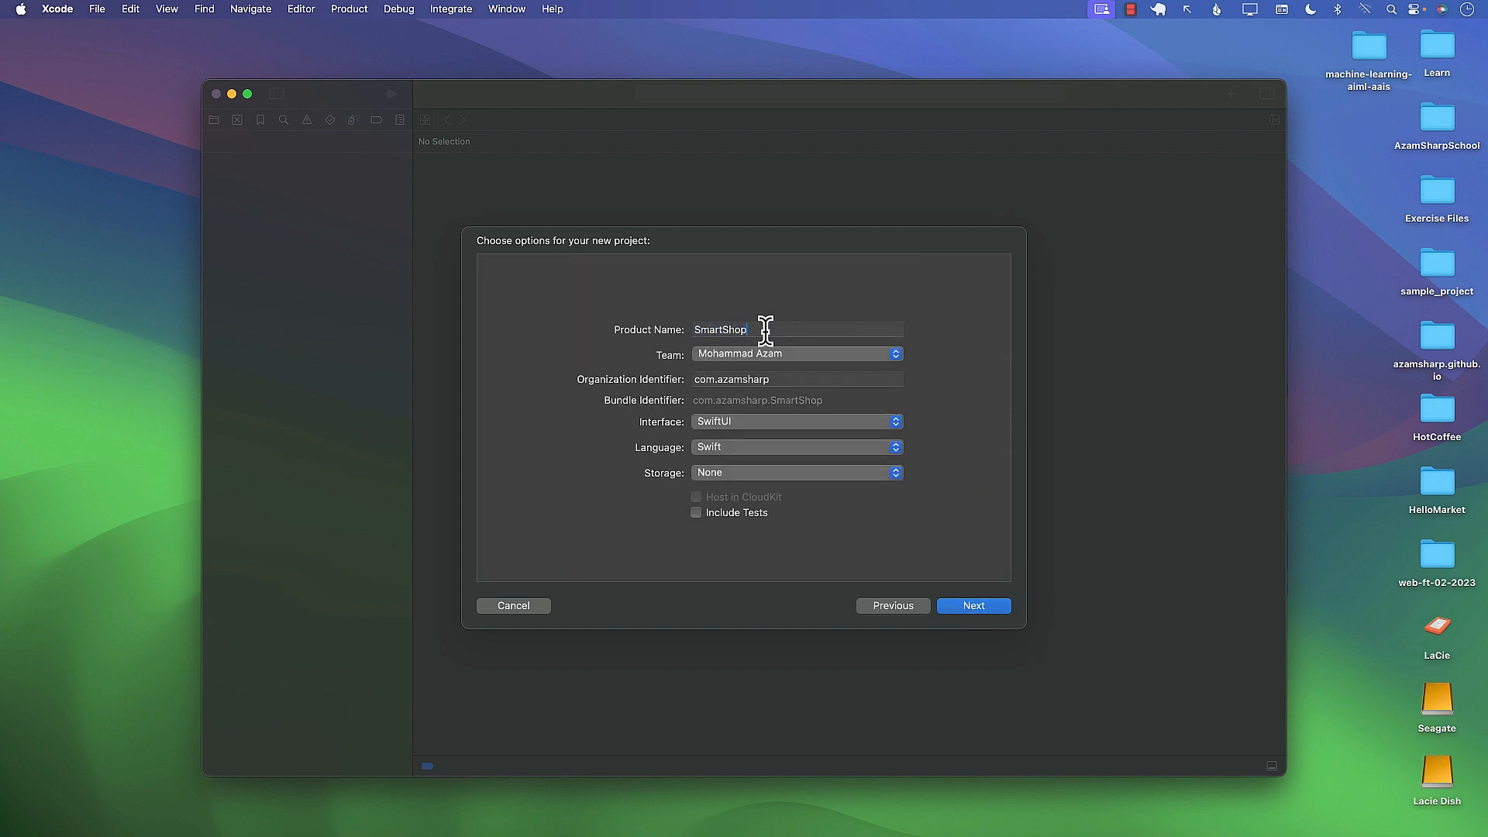
pyautogui.write('Client')
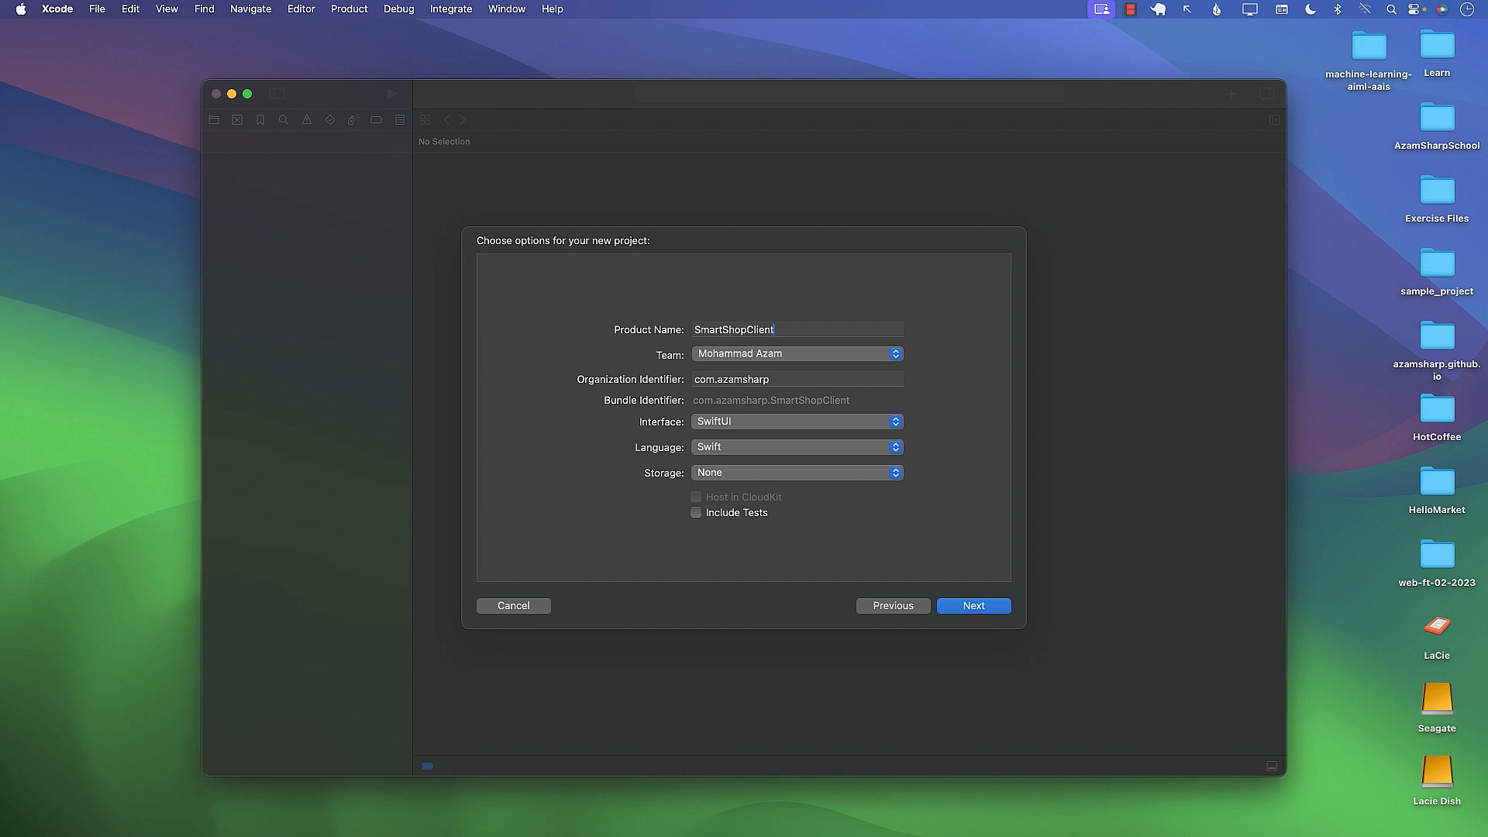
pyautogui.press('BackSpace')
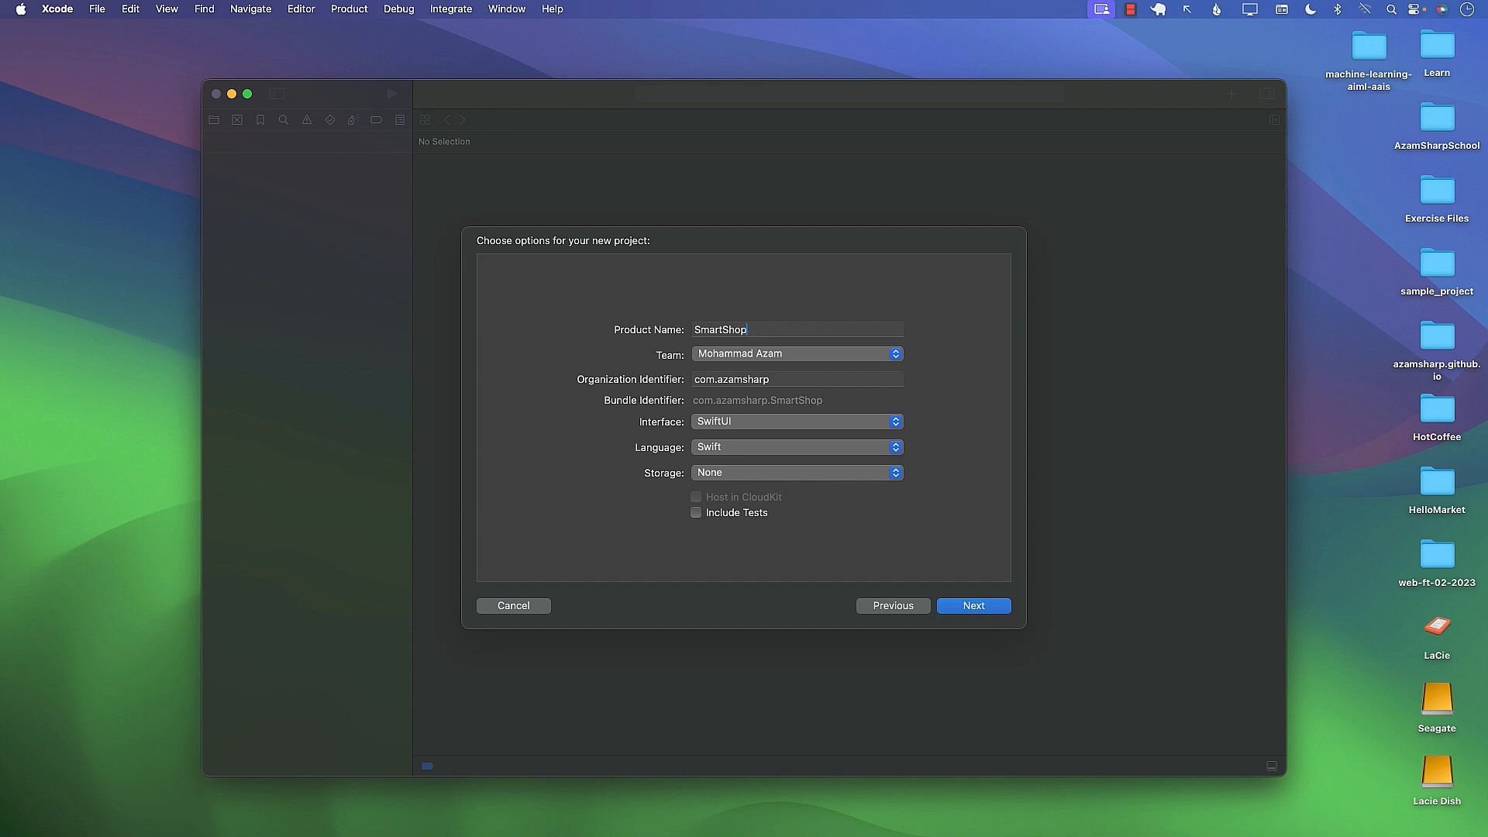
pyautogui.moveTo(748, 332)
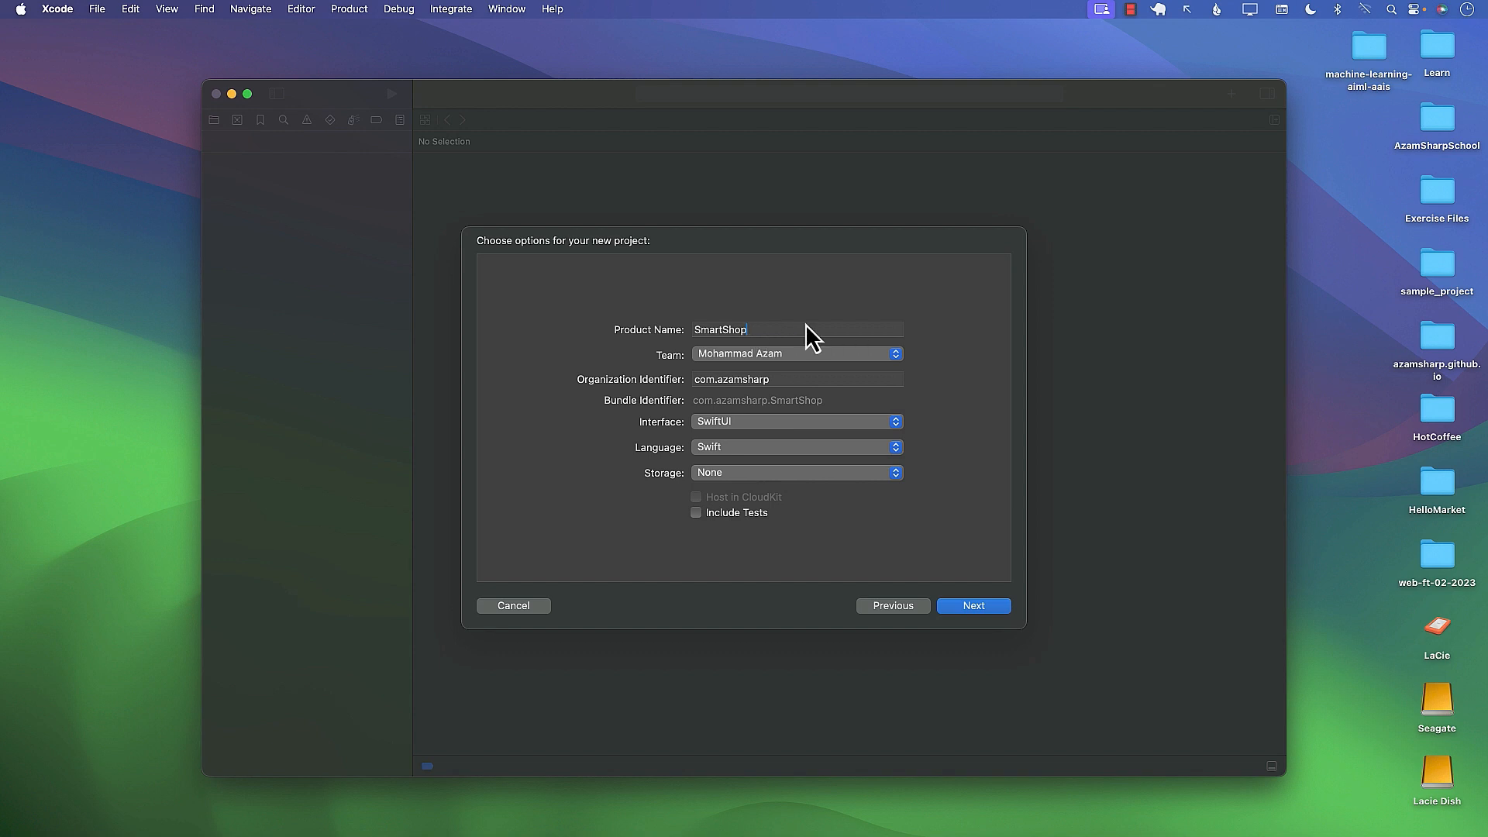
pyautogui.write('Client')
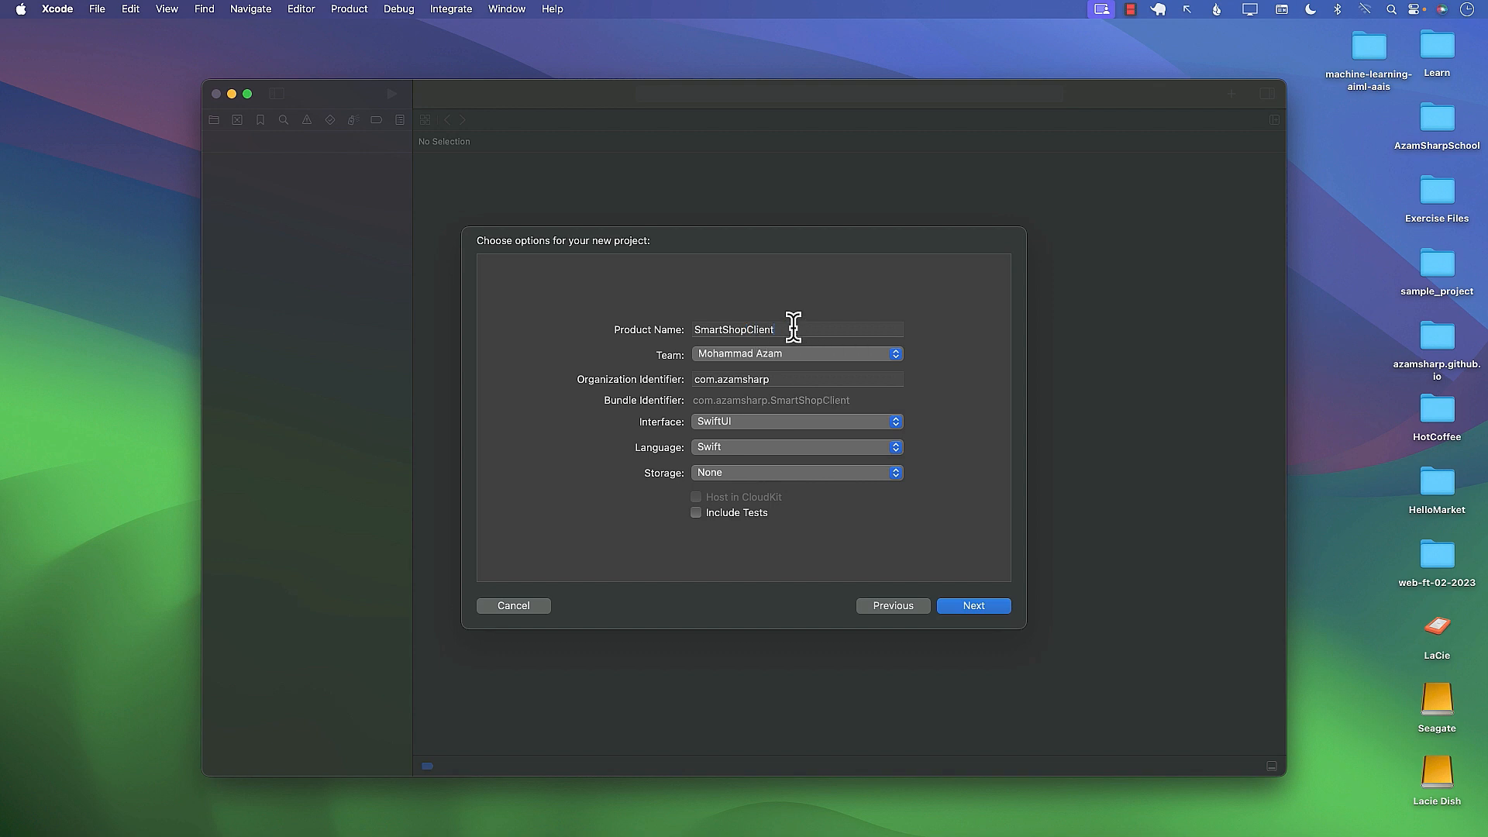
pyautogui.moveTo(751, 331)
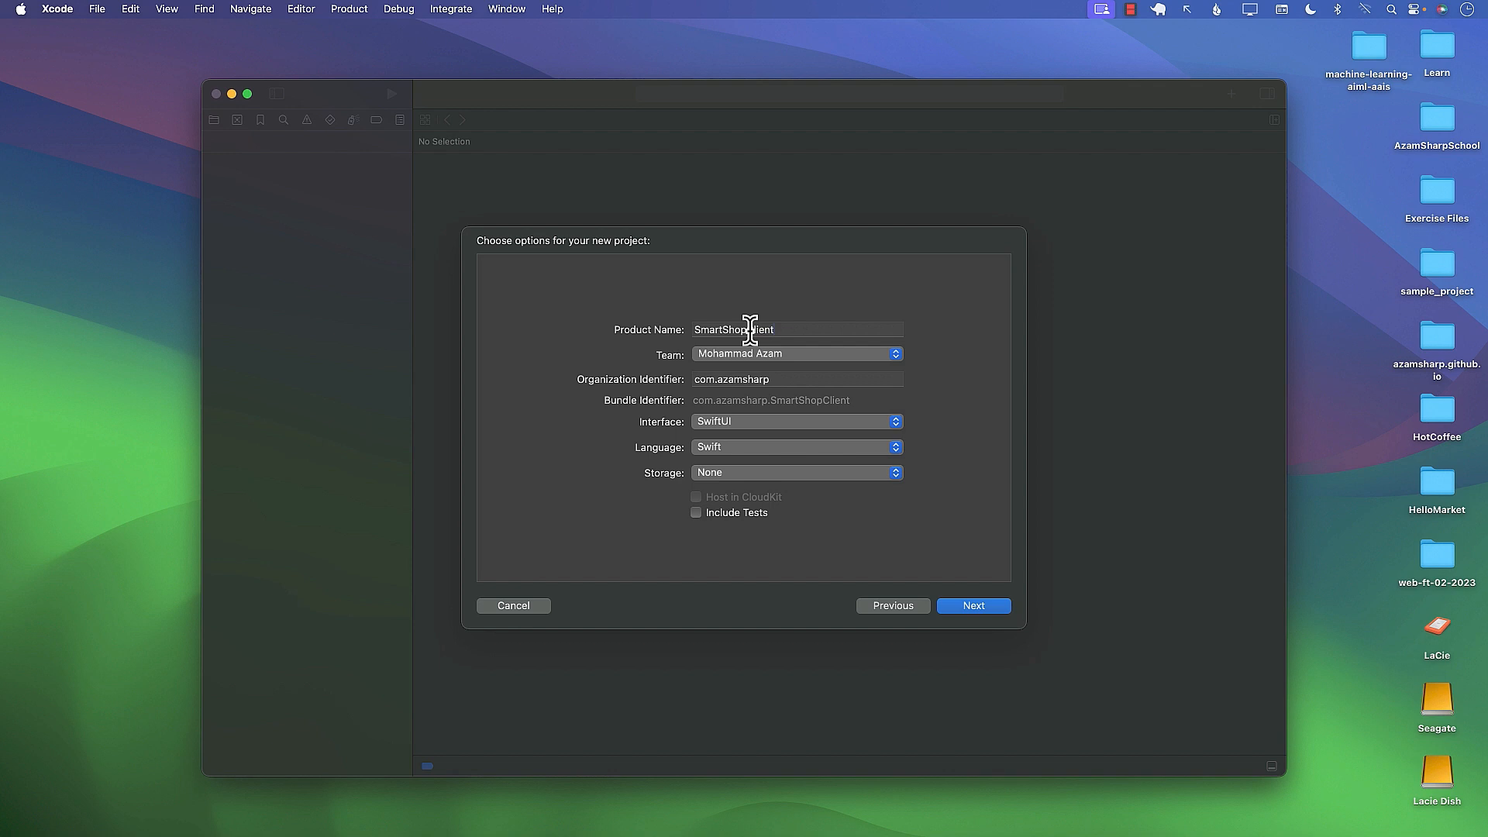
pyautogui.press('backspace')
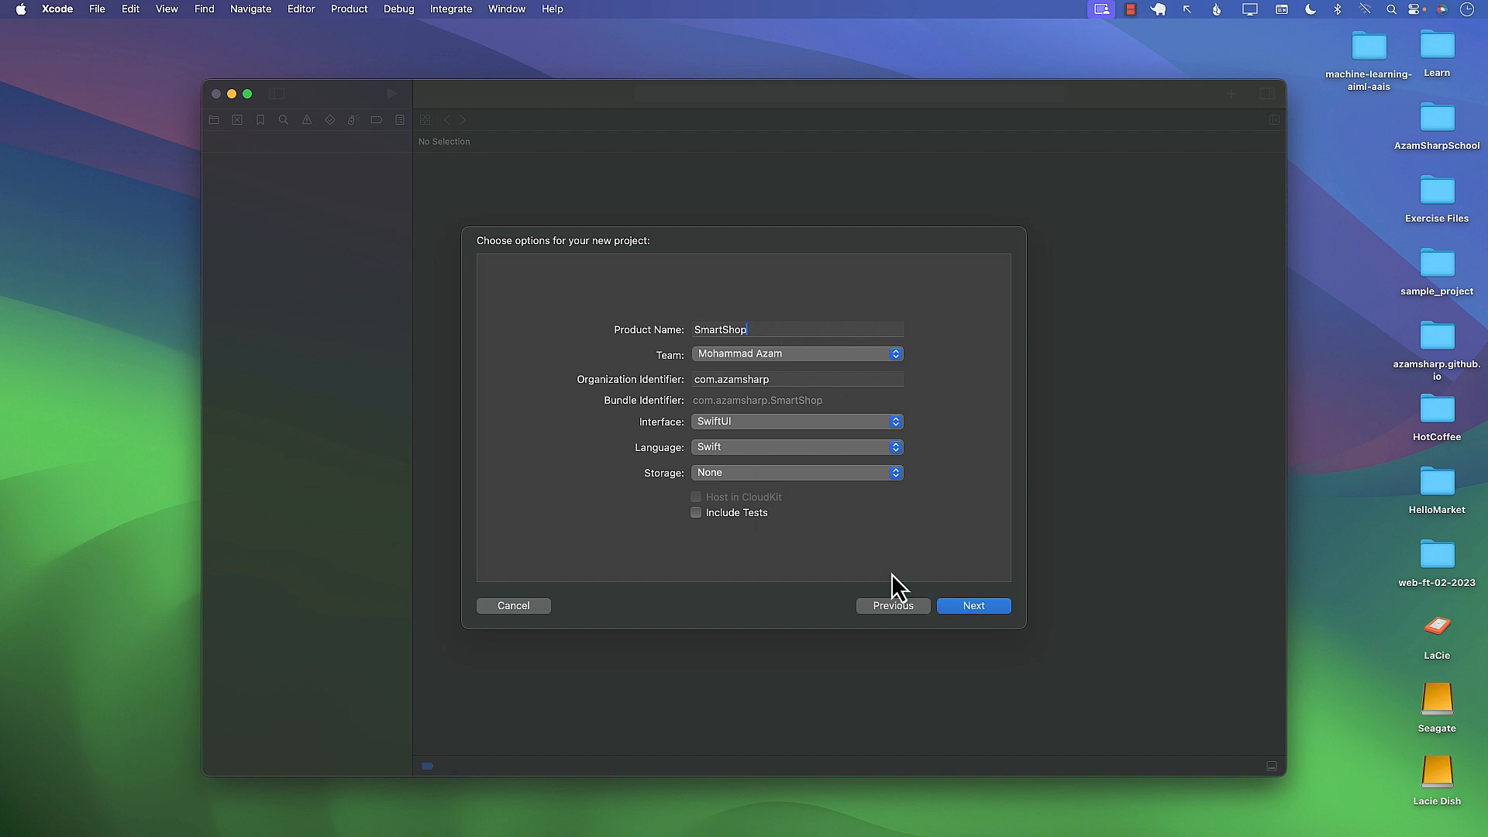
pyautogui.moveTo(873, 567)
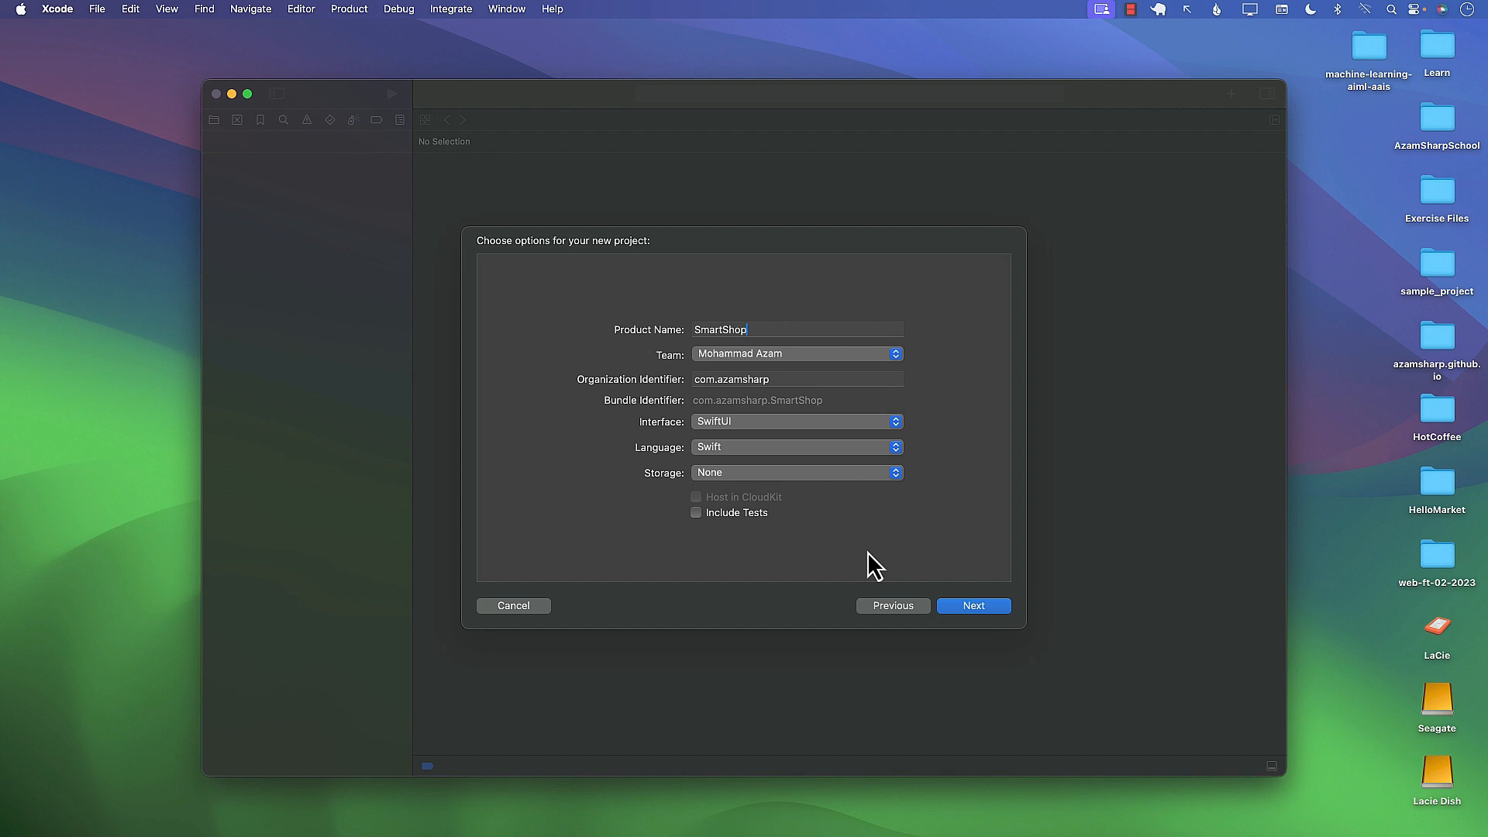
pyautogui.click(973, 606)
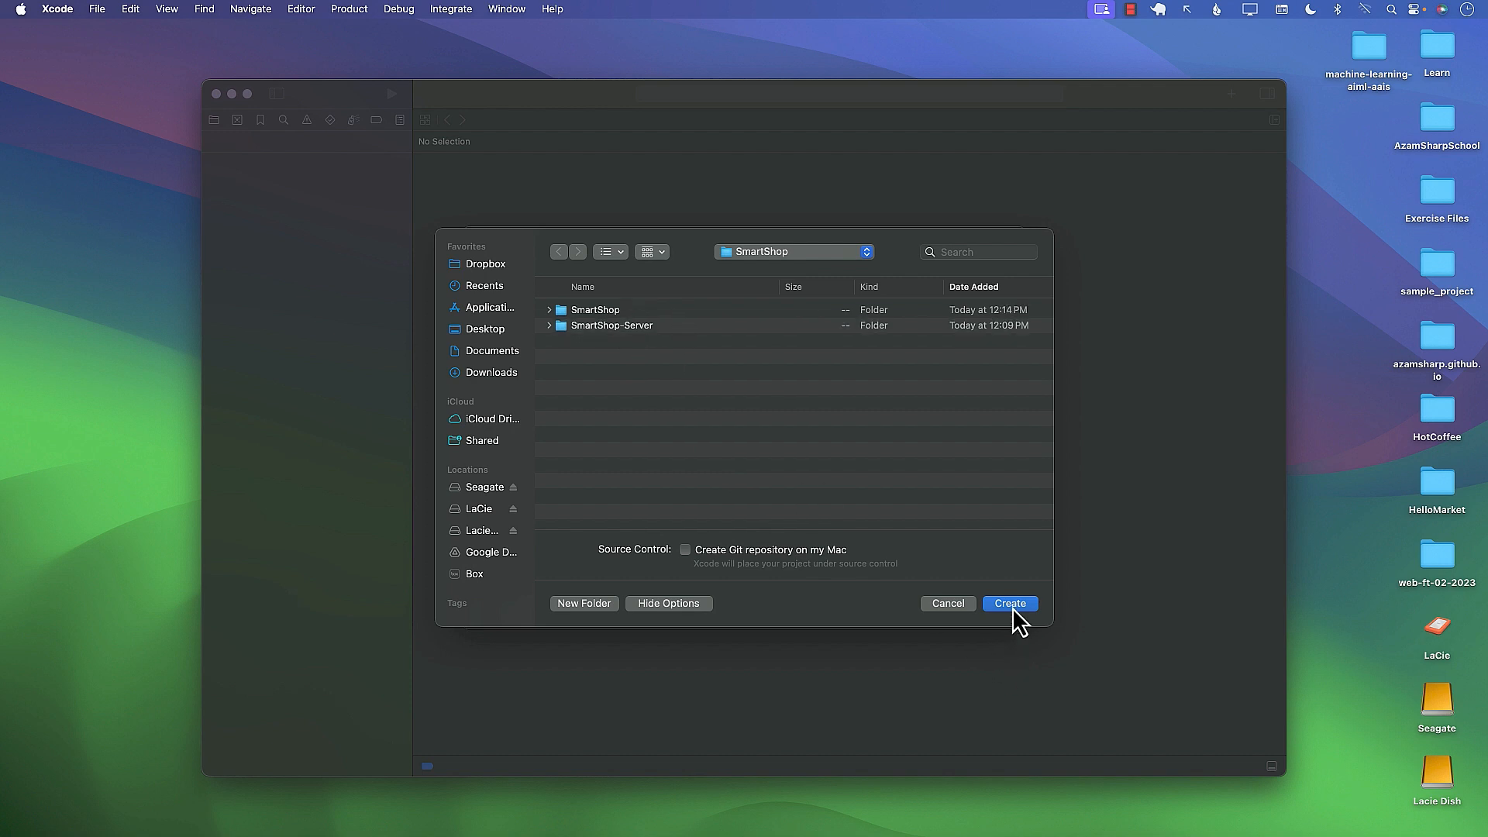
pyautogui.click(1008, 604)
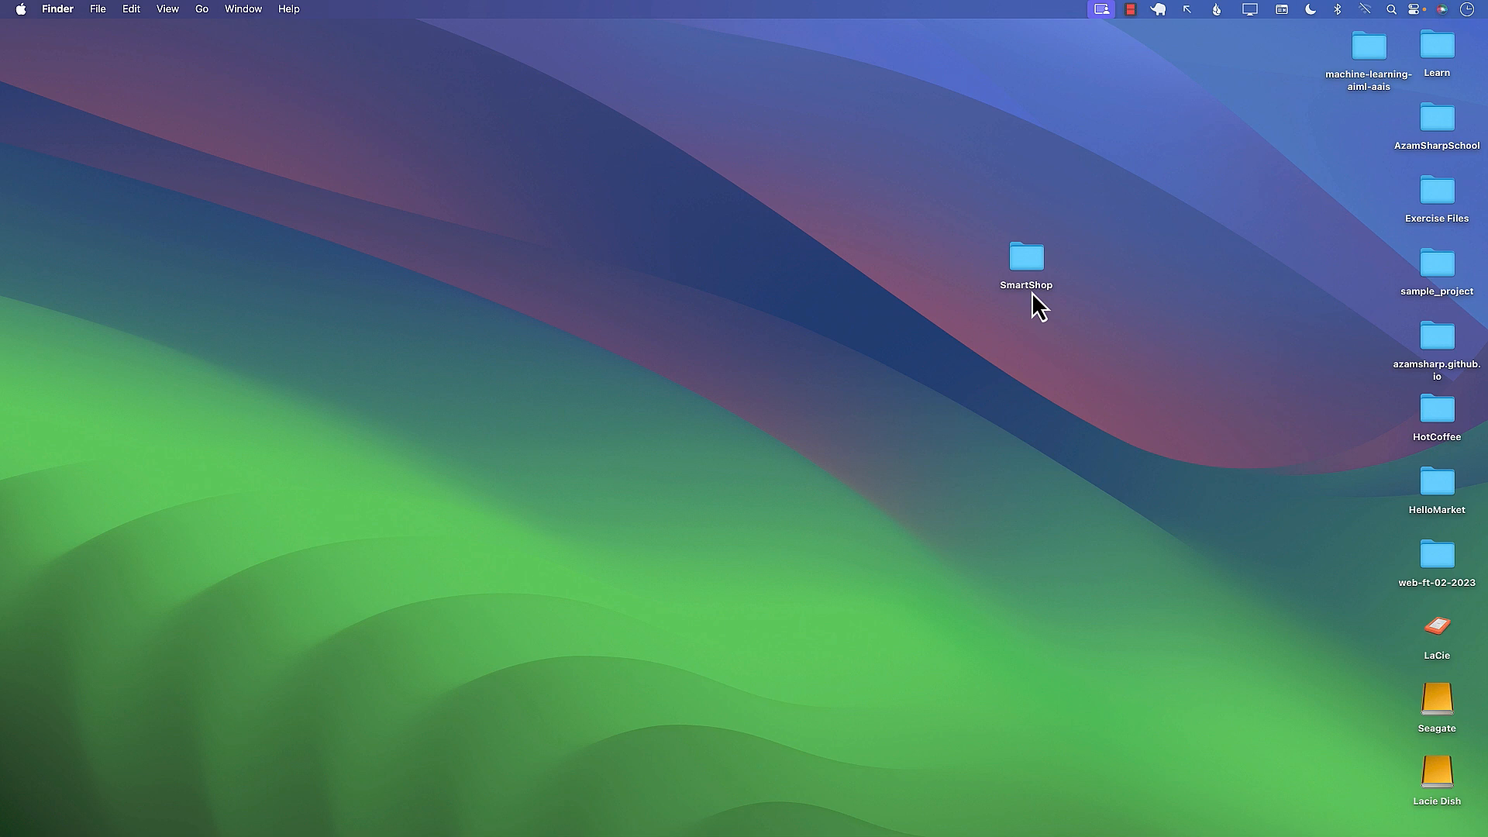
# - Open the desktop SmartShop folder and briefly expand the SmartShop subfolder to reveal SmartShop.xcodeproj
pyautogui.click(1025, 262)
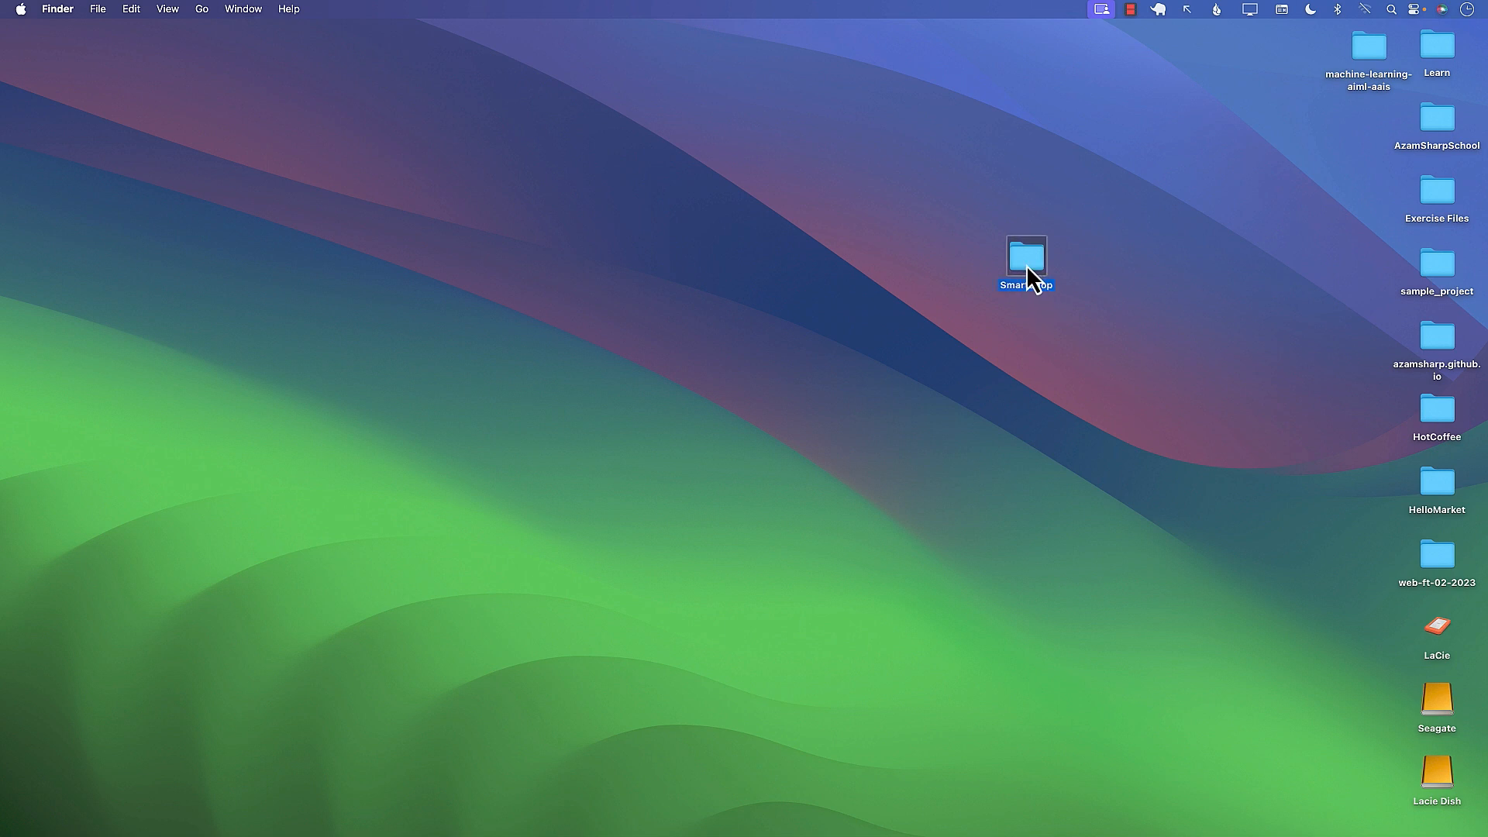
pyautogui.doubleClick(1024, 261)
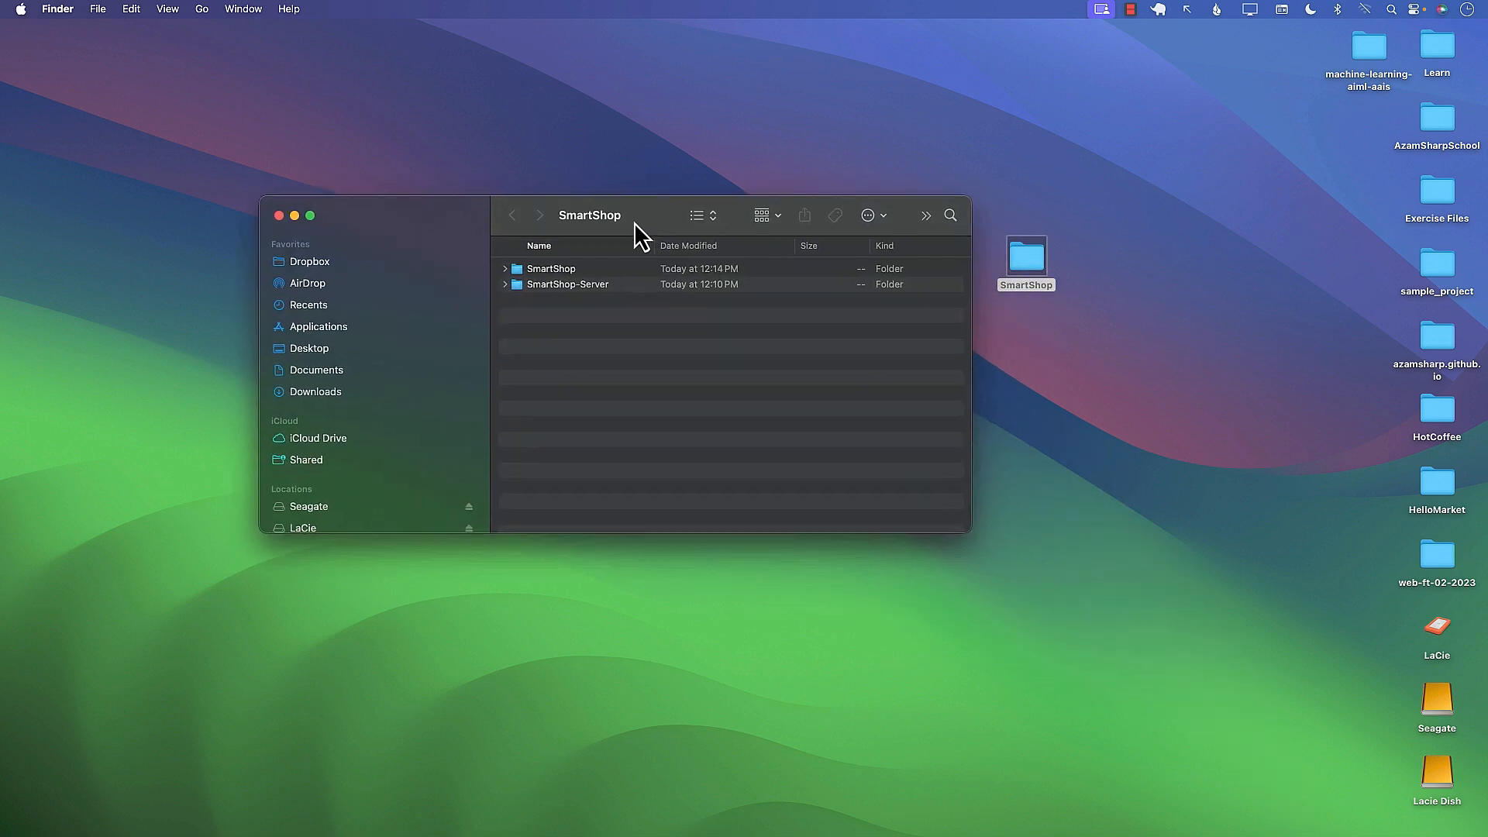
pyautogui.click(544, 292)
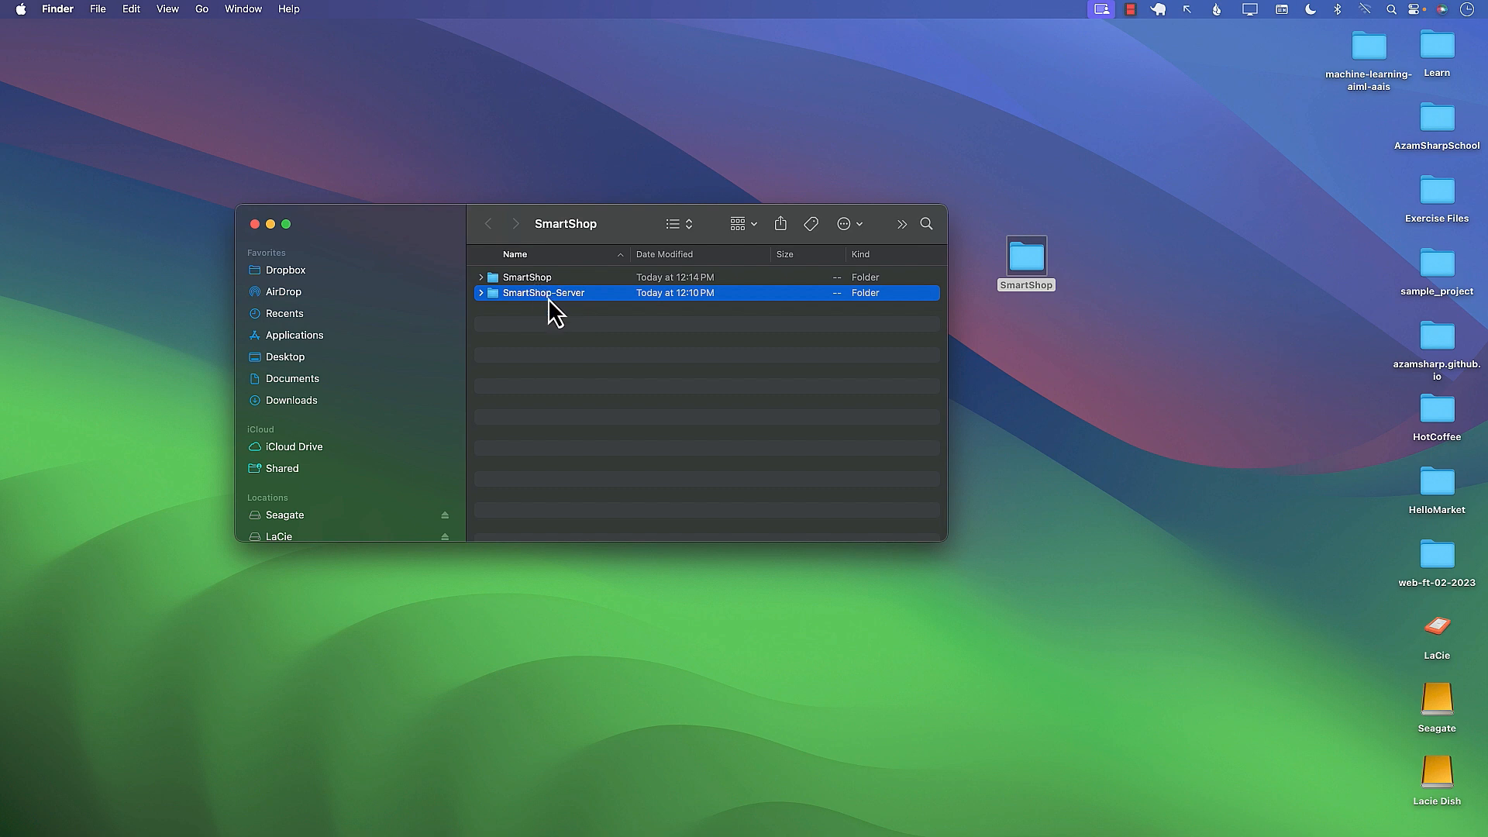
pyautogui.click(526, 276)
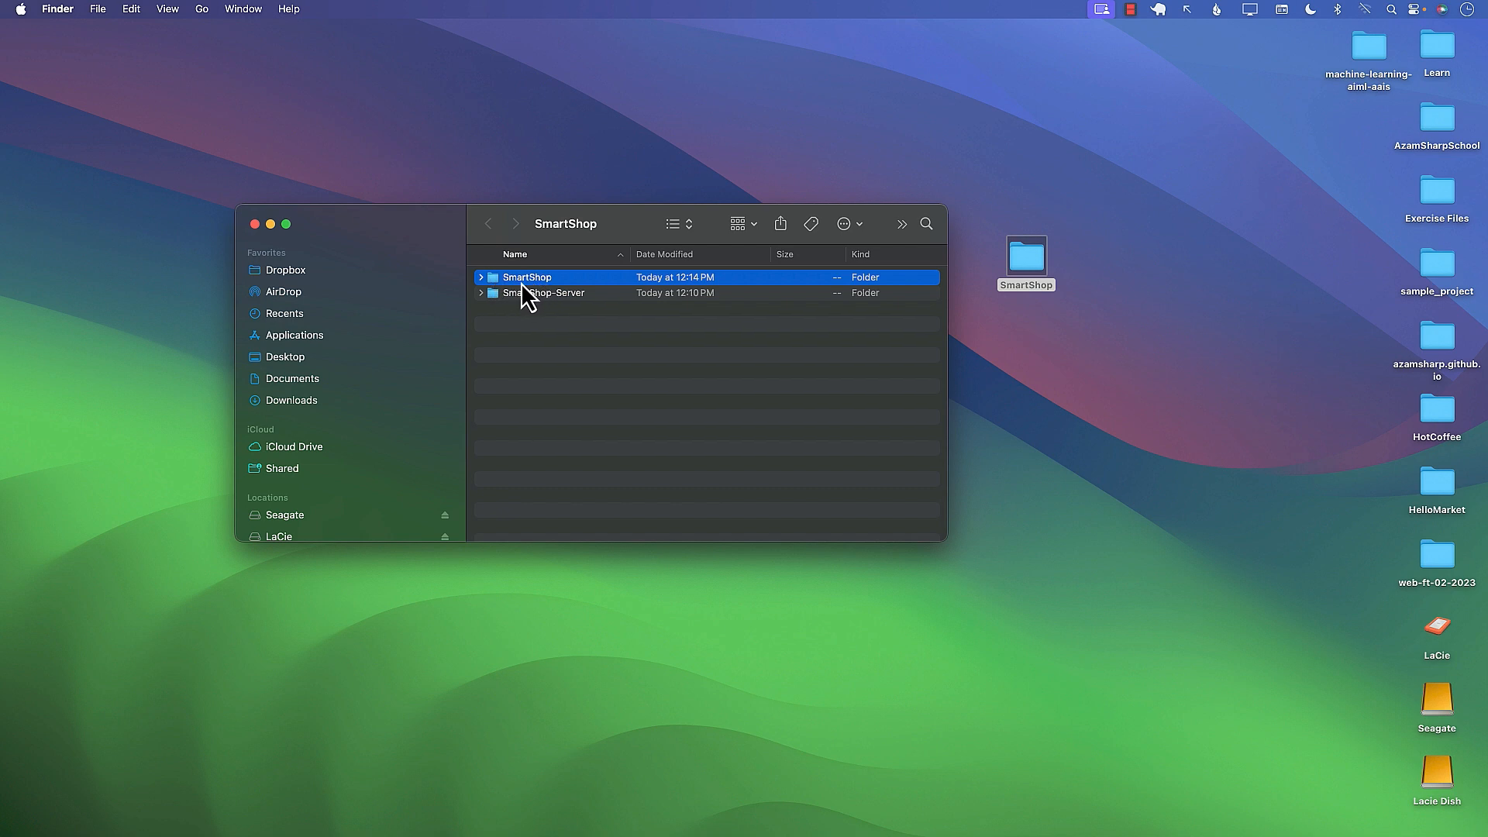
pyautogui.click(481, 278)
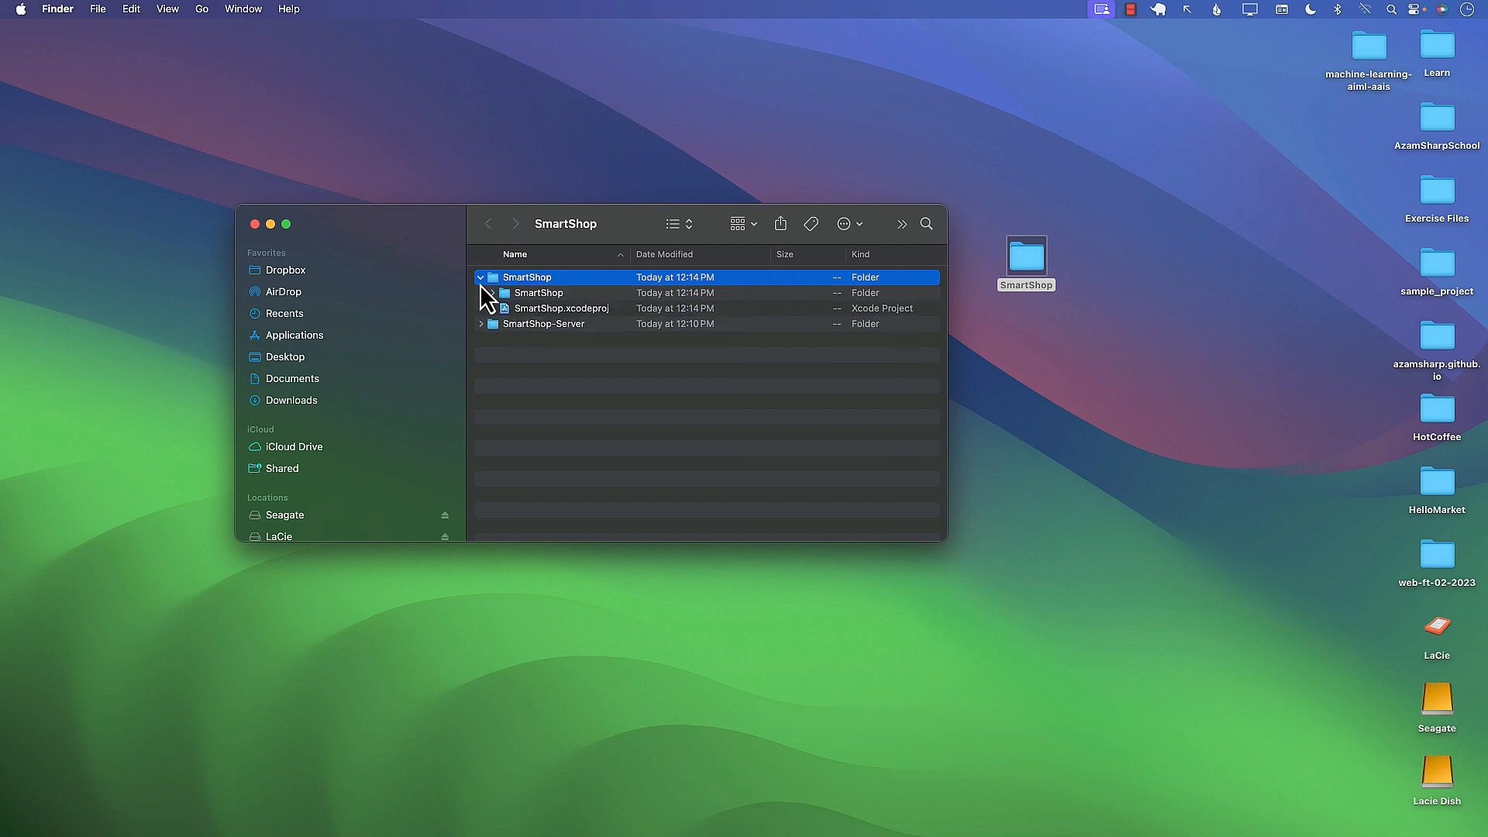
pyautogui.click(481, 277)
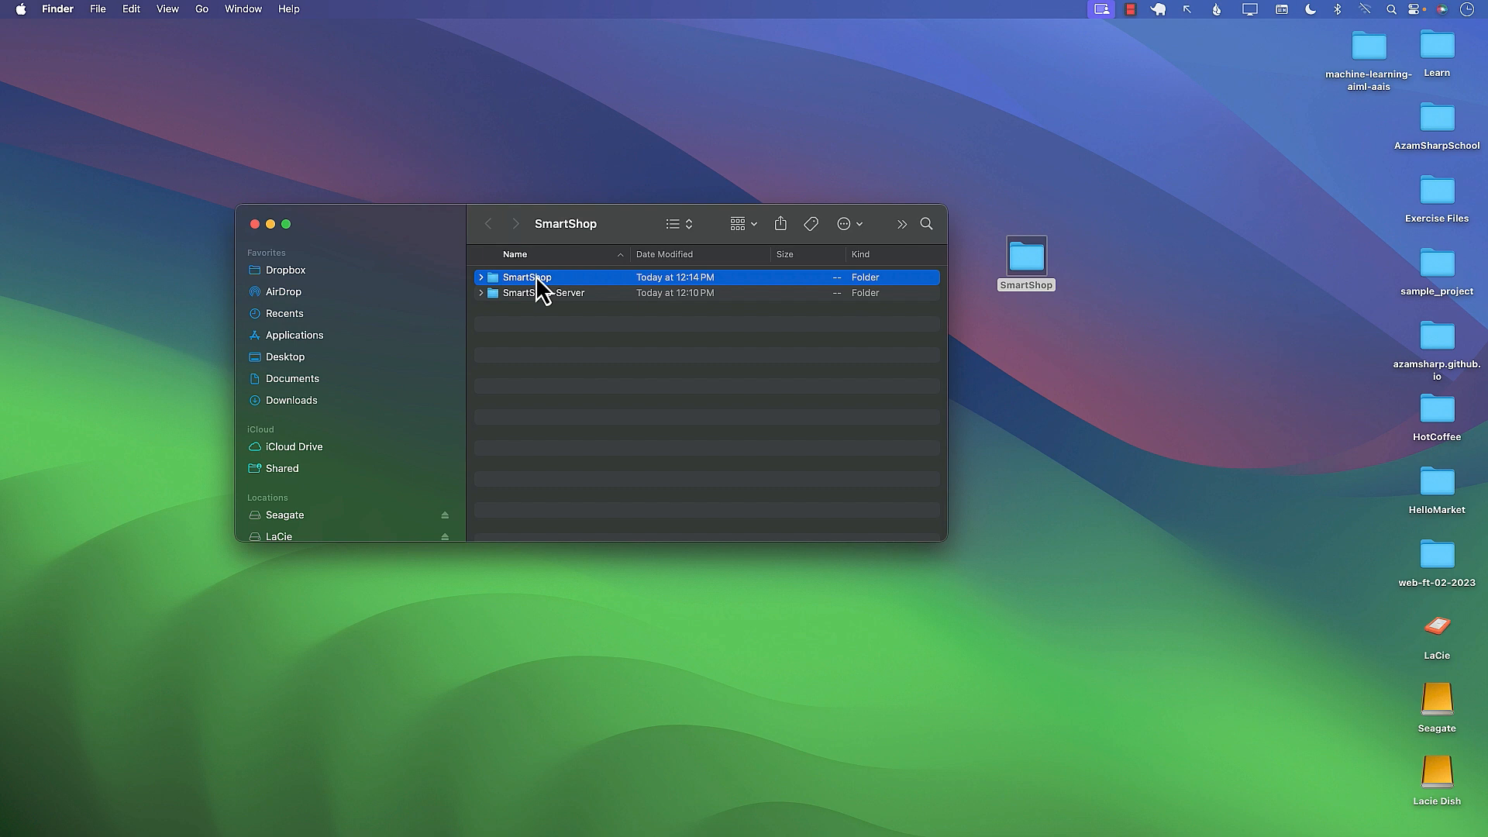
pyautogui.moveTo(604, 312)
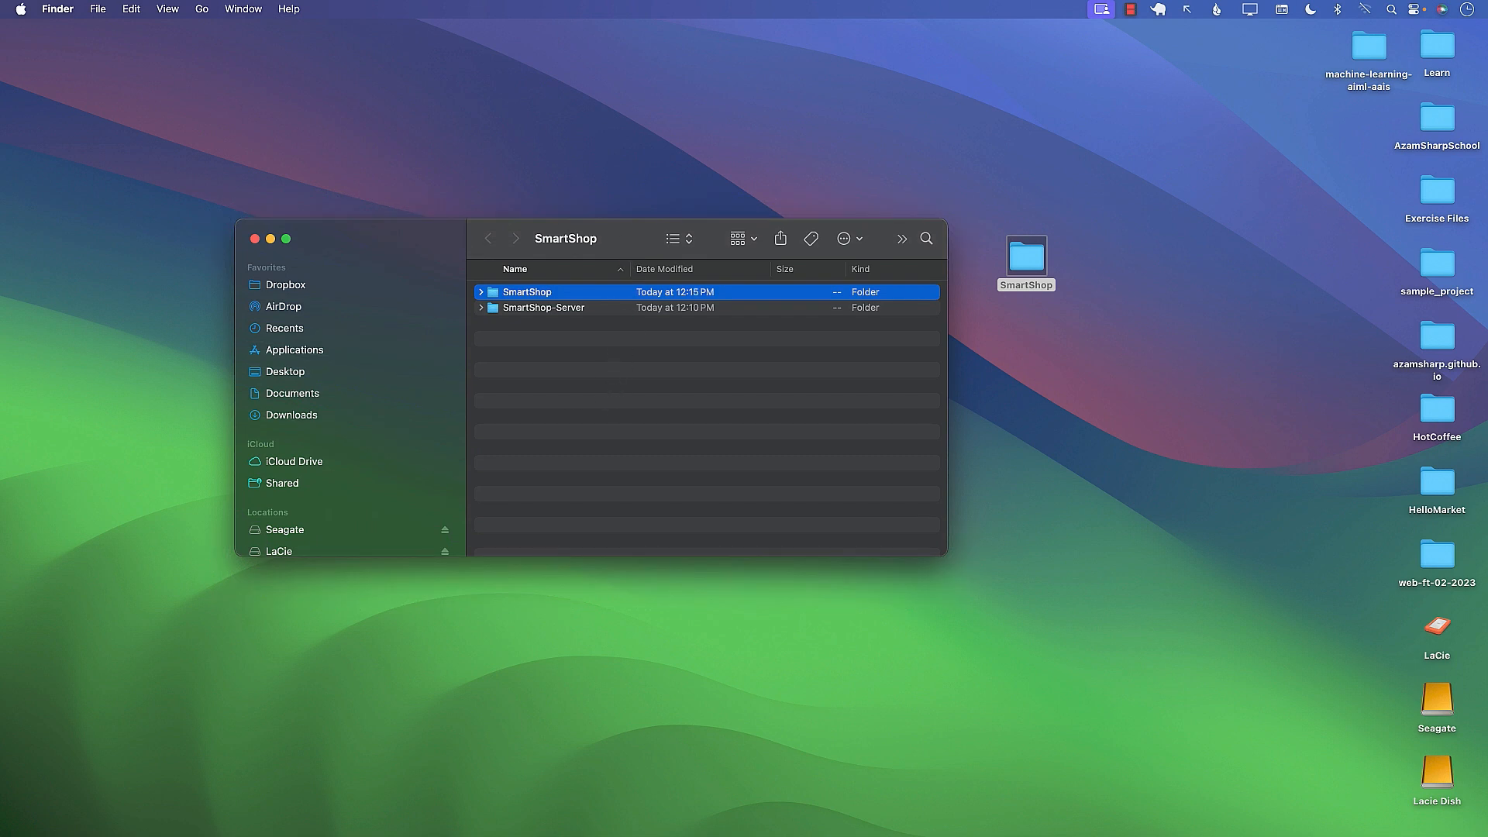
pyautogui.moveTo(758, 542)
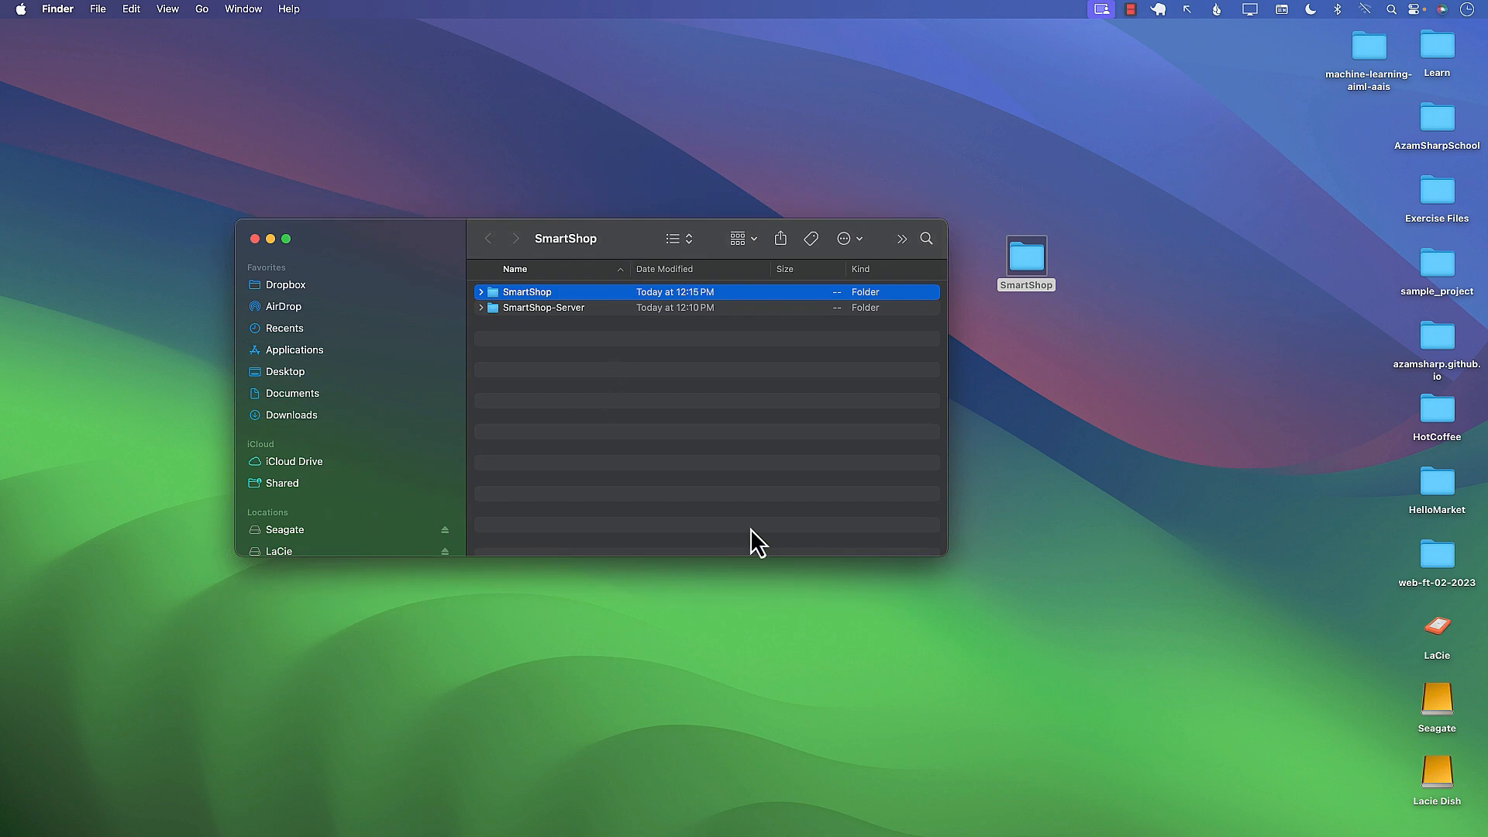
pyautogui.moveTo(715, 462)
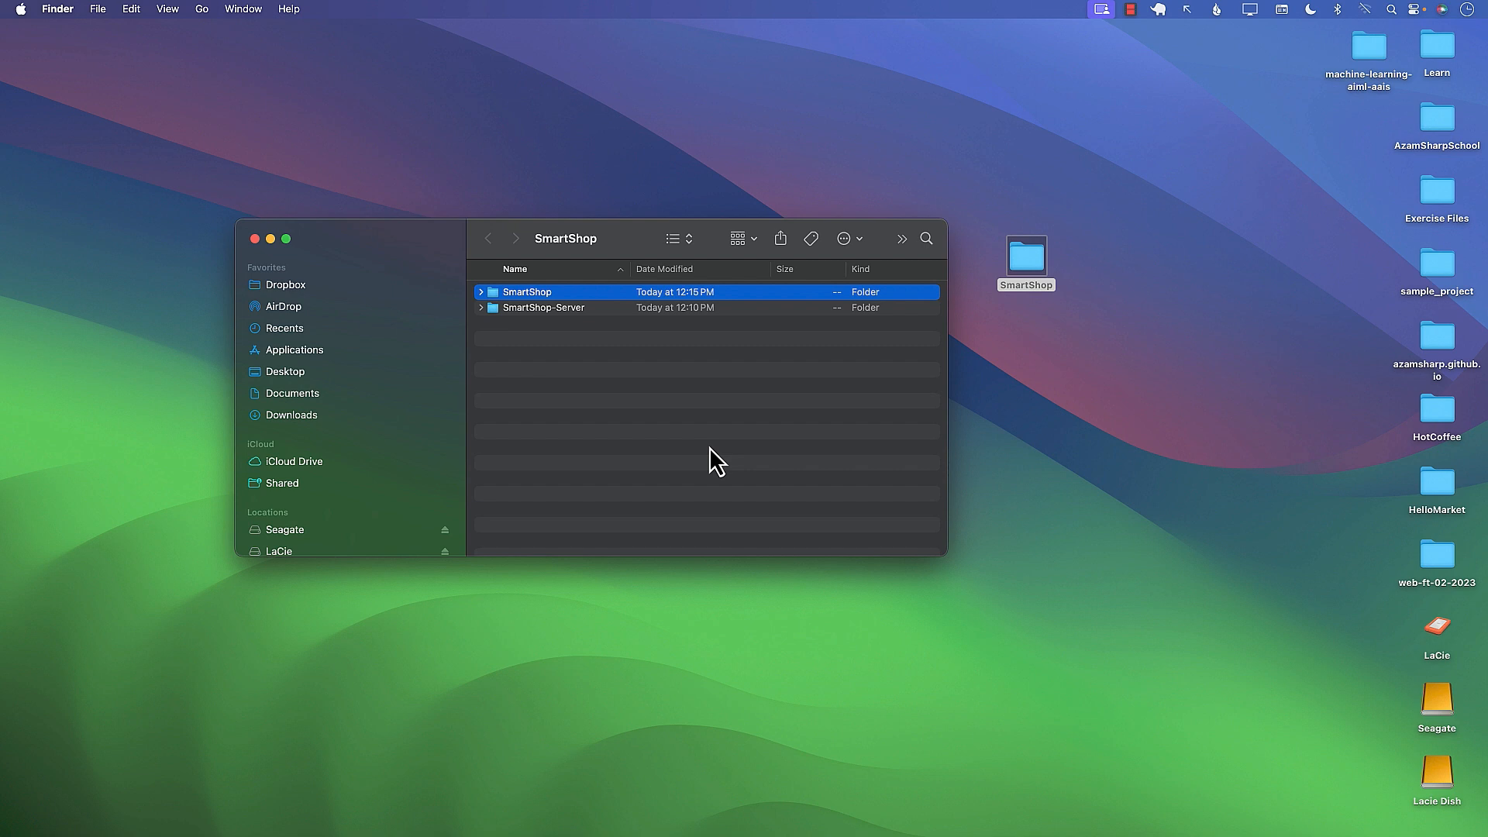